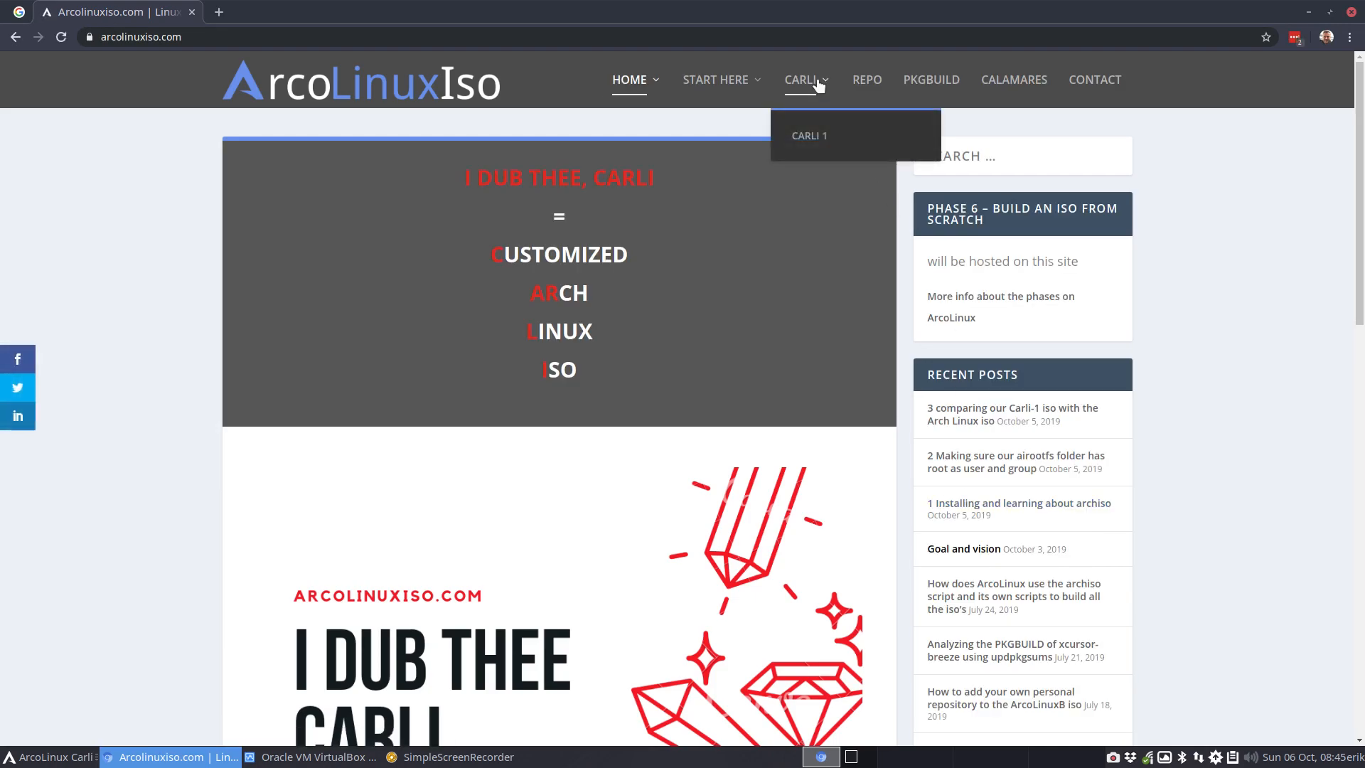
# Open CARLI 1 and the '1 Installing and learning about archiso' post, scrolling to Course
pyautogui.click(808, 136)
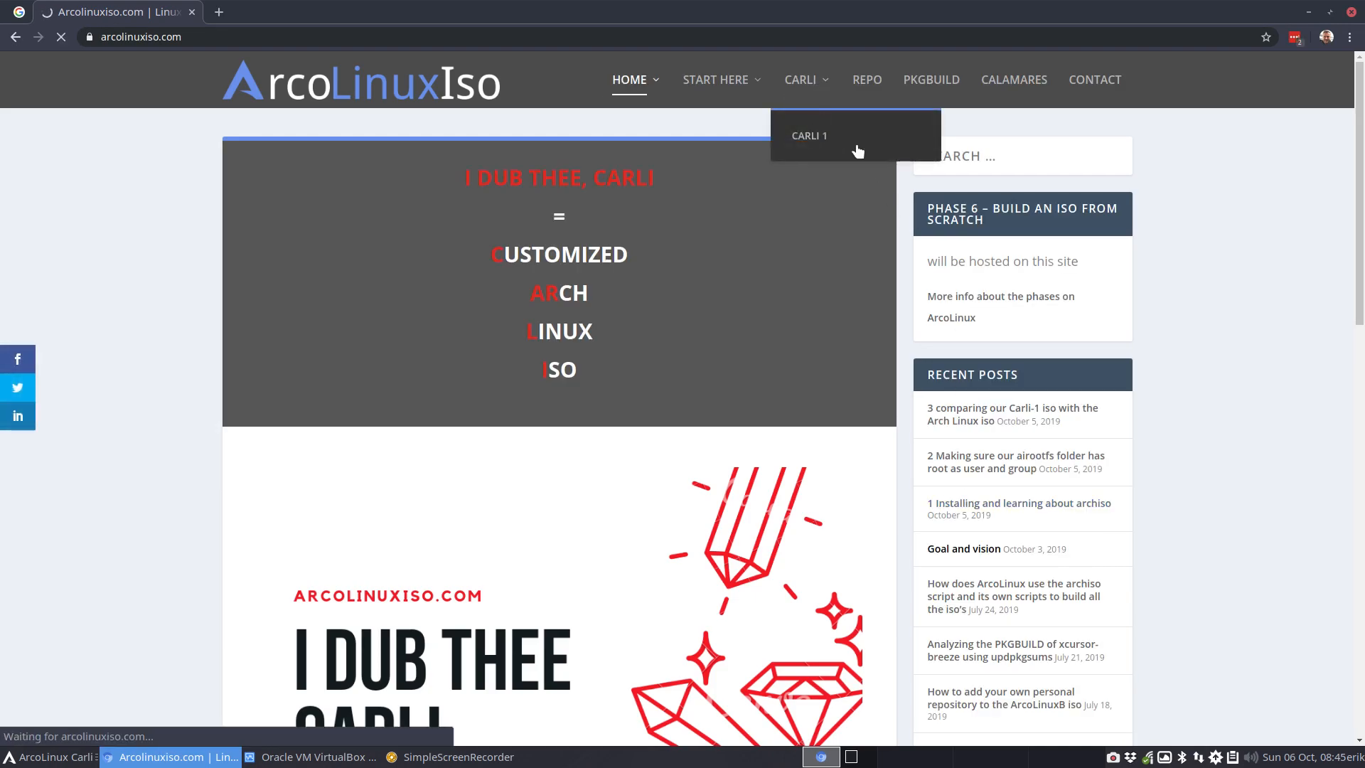
pyautogui.click(808, 136)
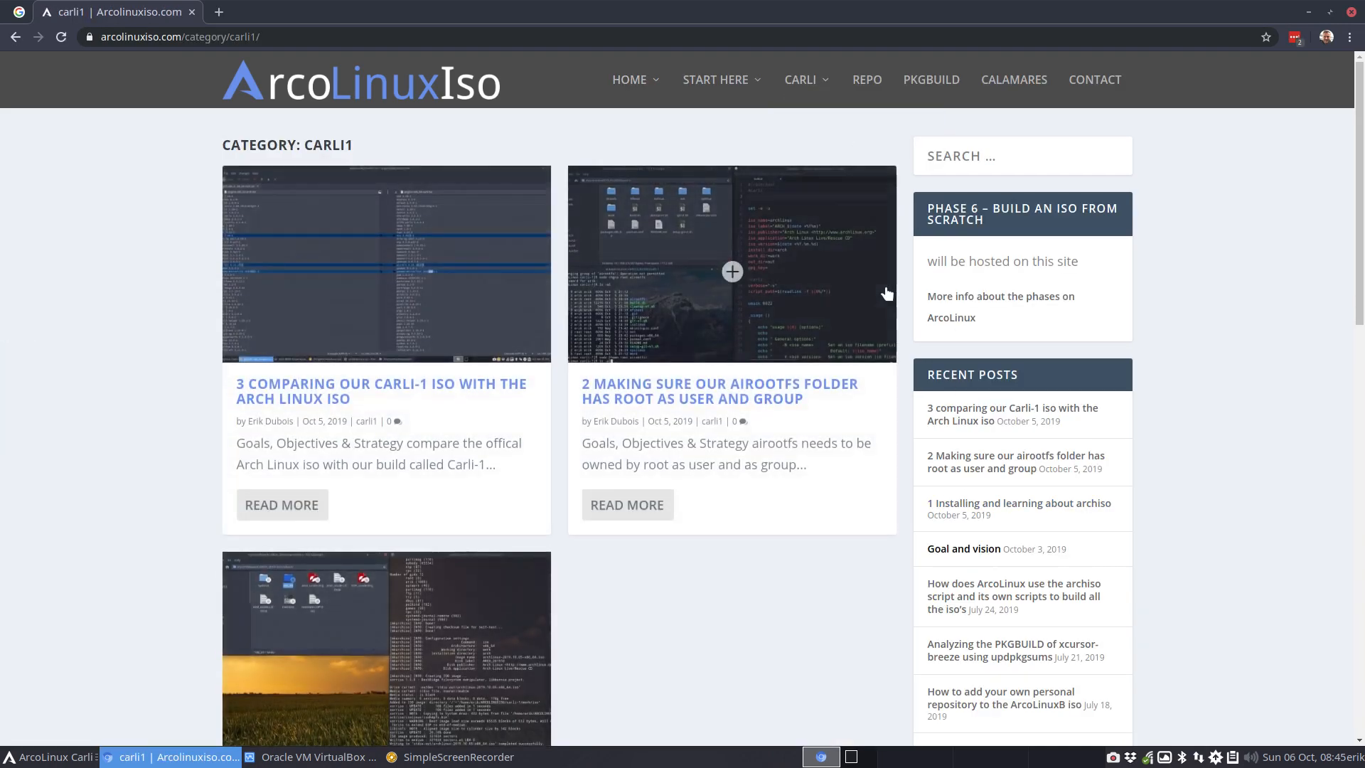
pyautogui.scroll(-3)
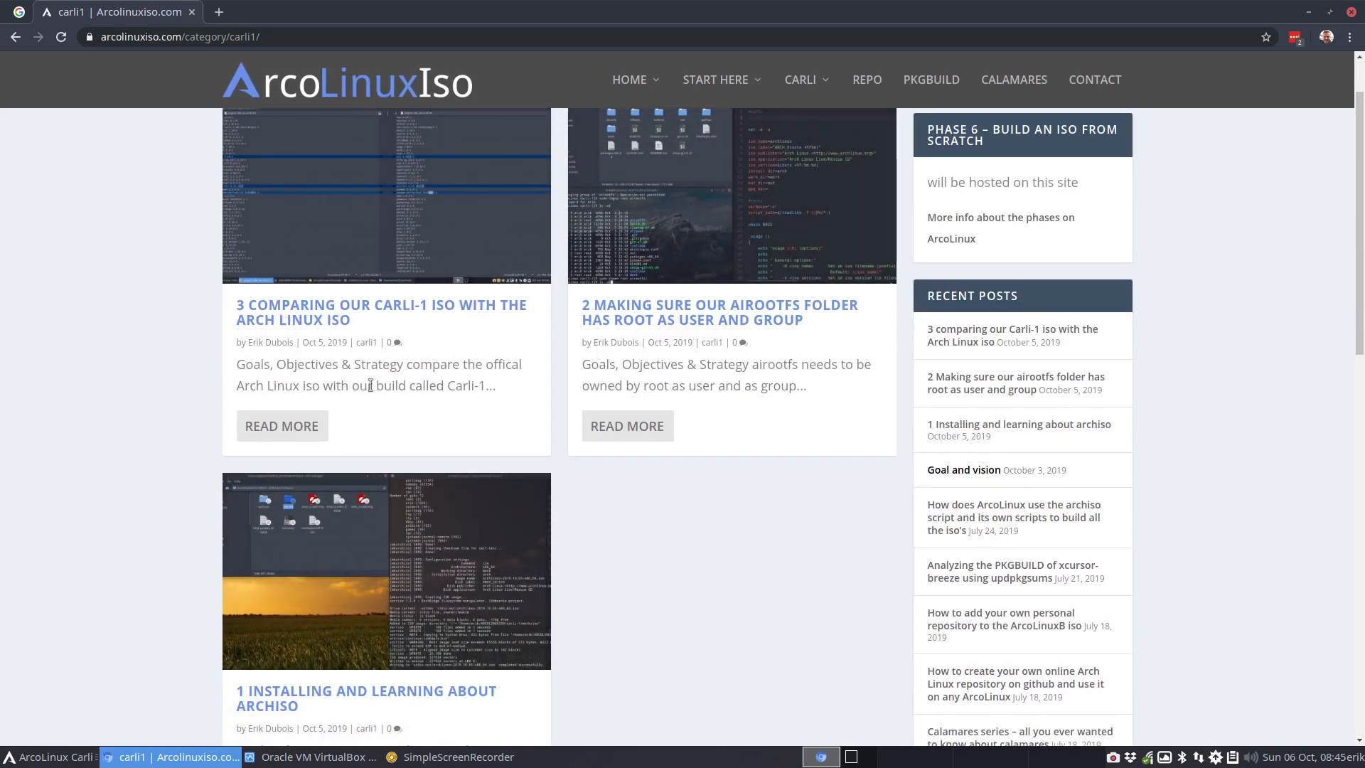
pyautogui.scroll(3)
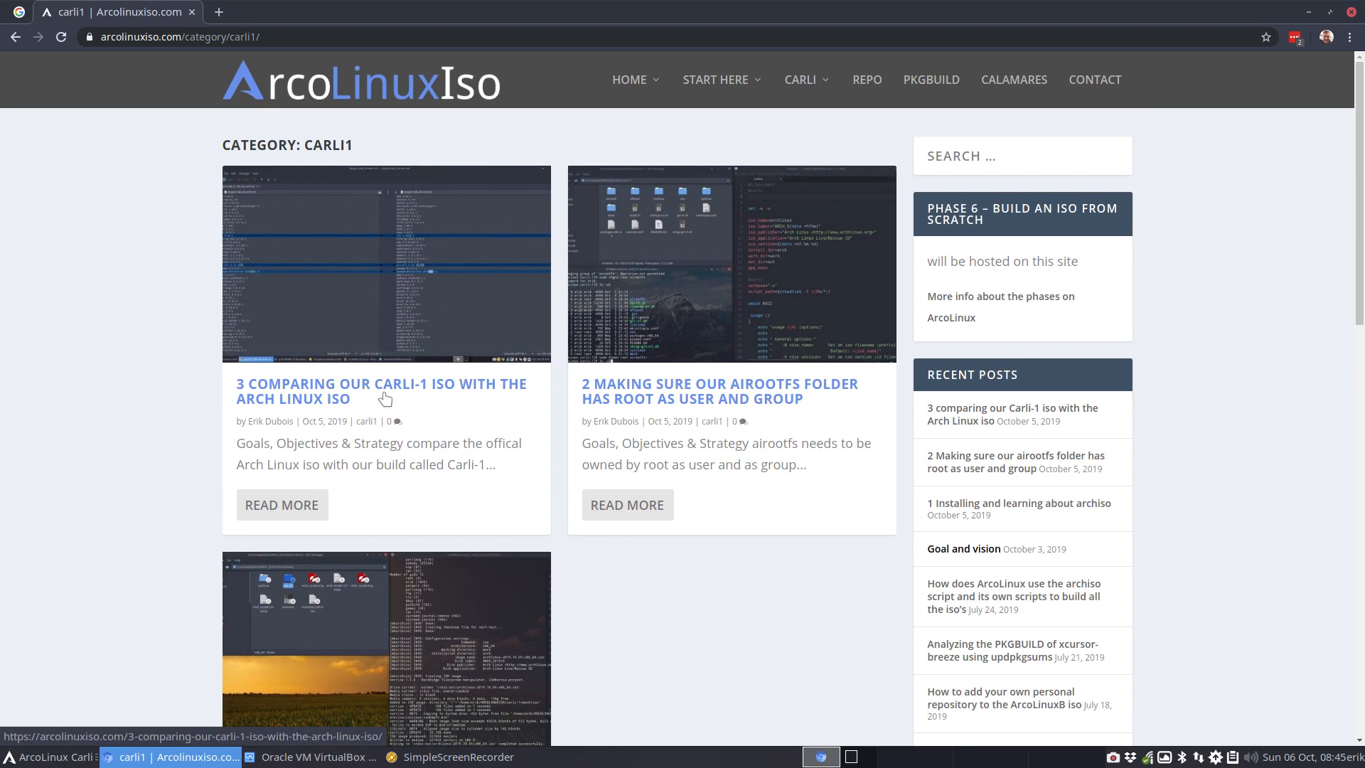
pyautogui.moveTo(433, 397)
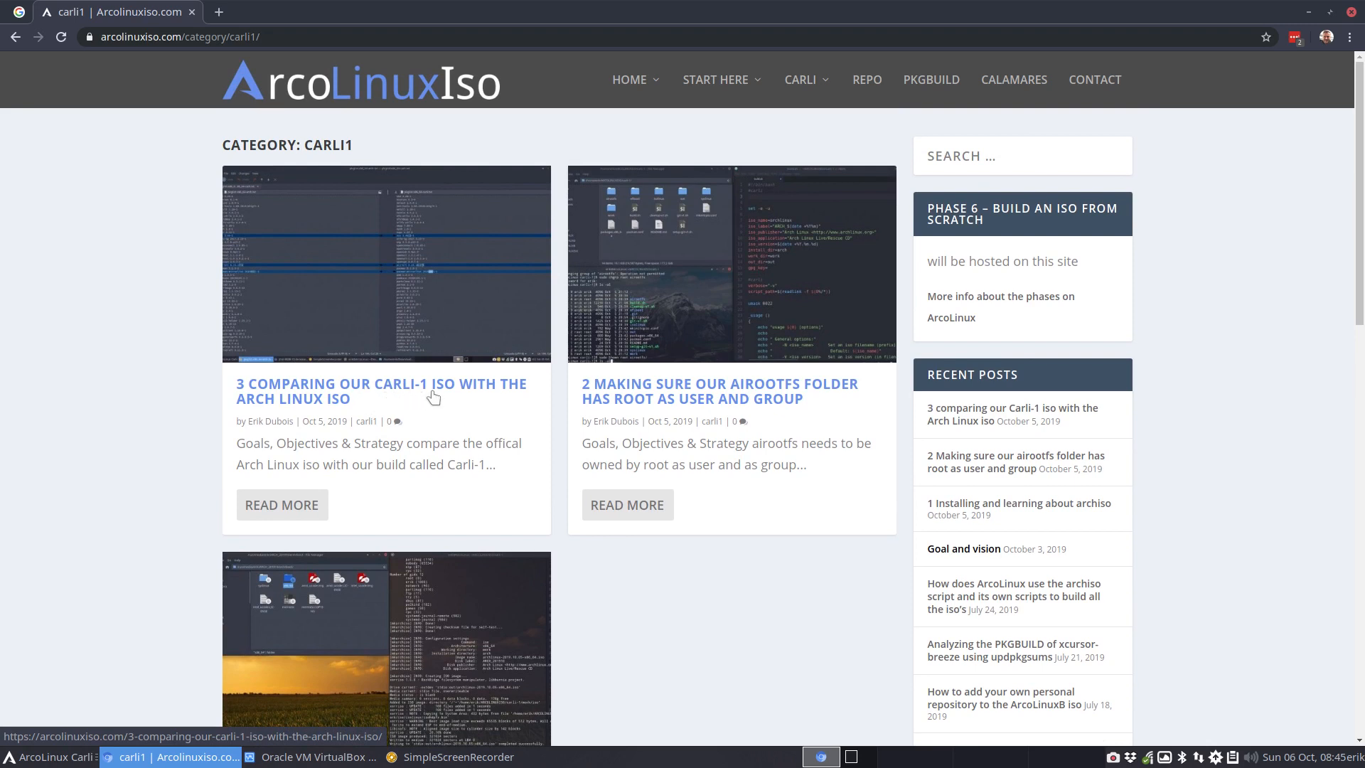
pyautogui.moveTo(433, 398)
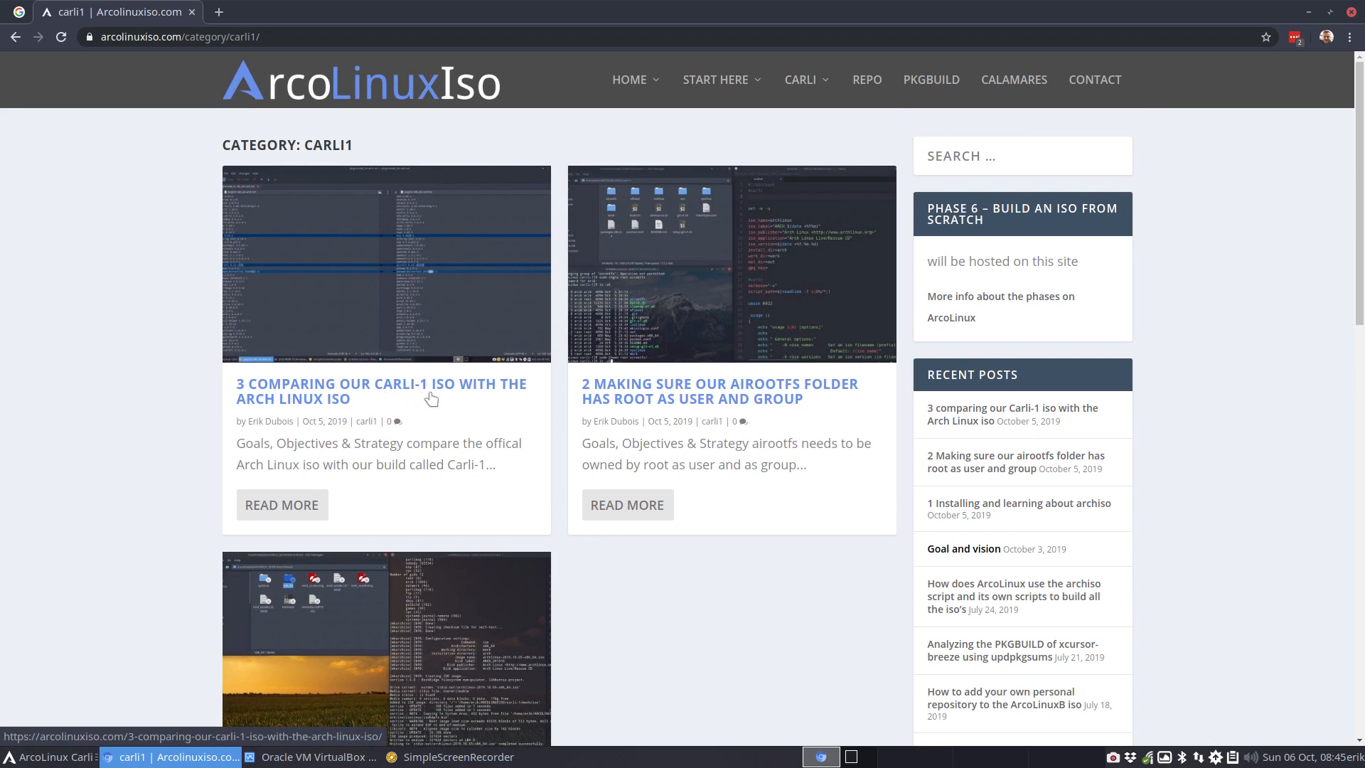
pyautogui.moveTo(463, 411)
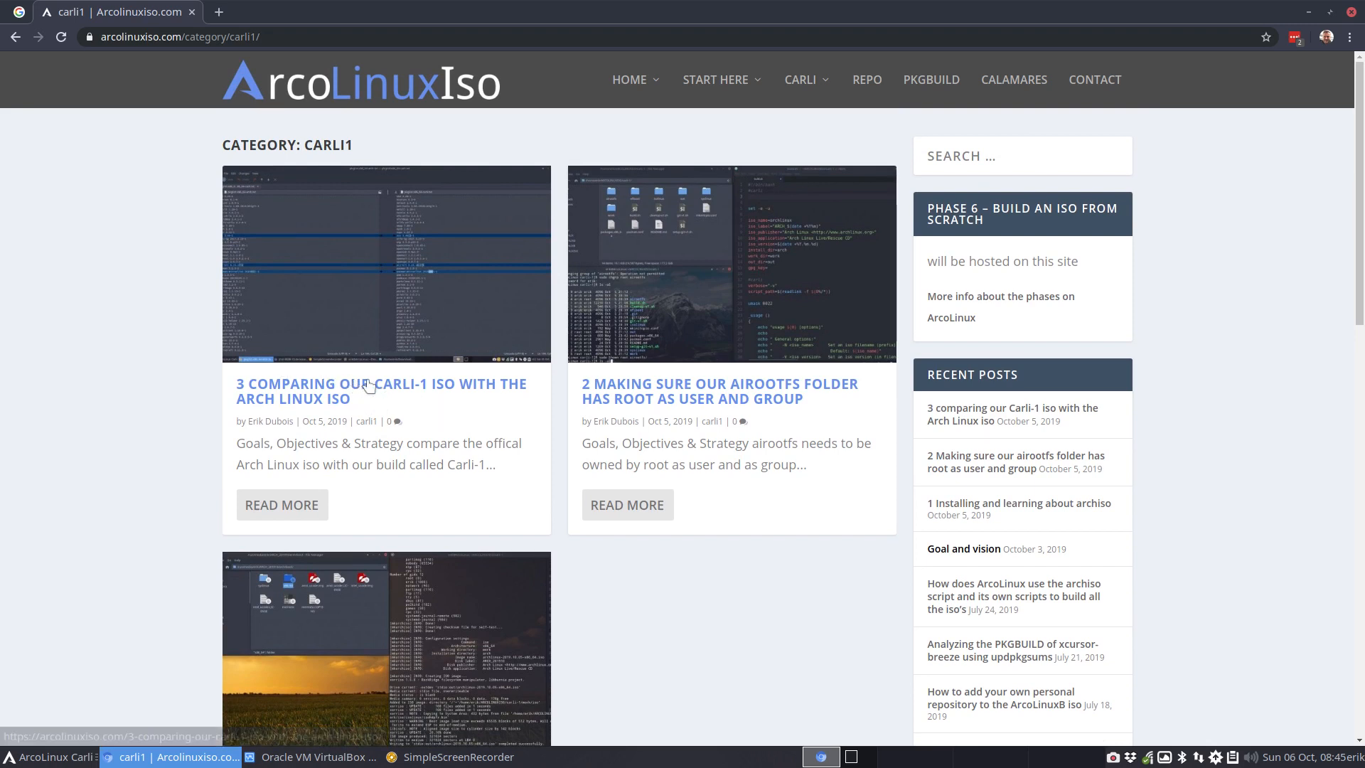
pyautogui.moveTo(406, 392)
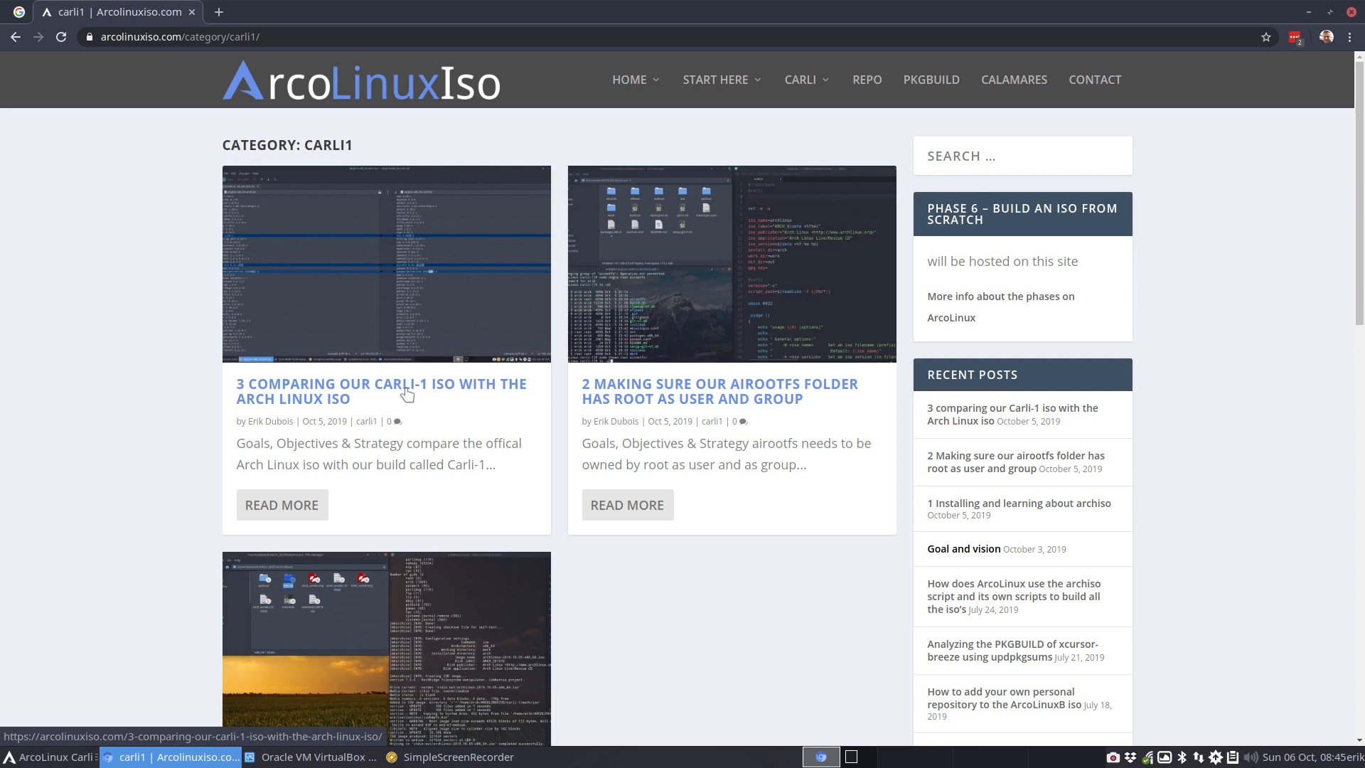
pyautogui.moveTo(1244, 146)
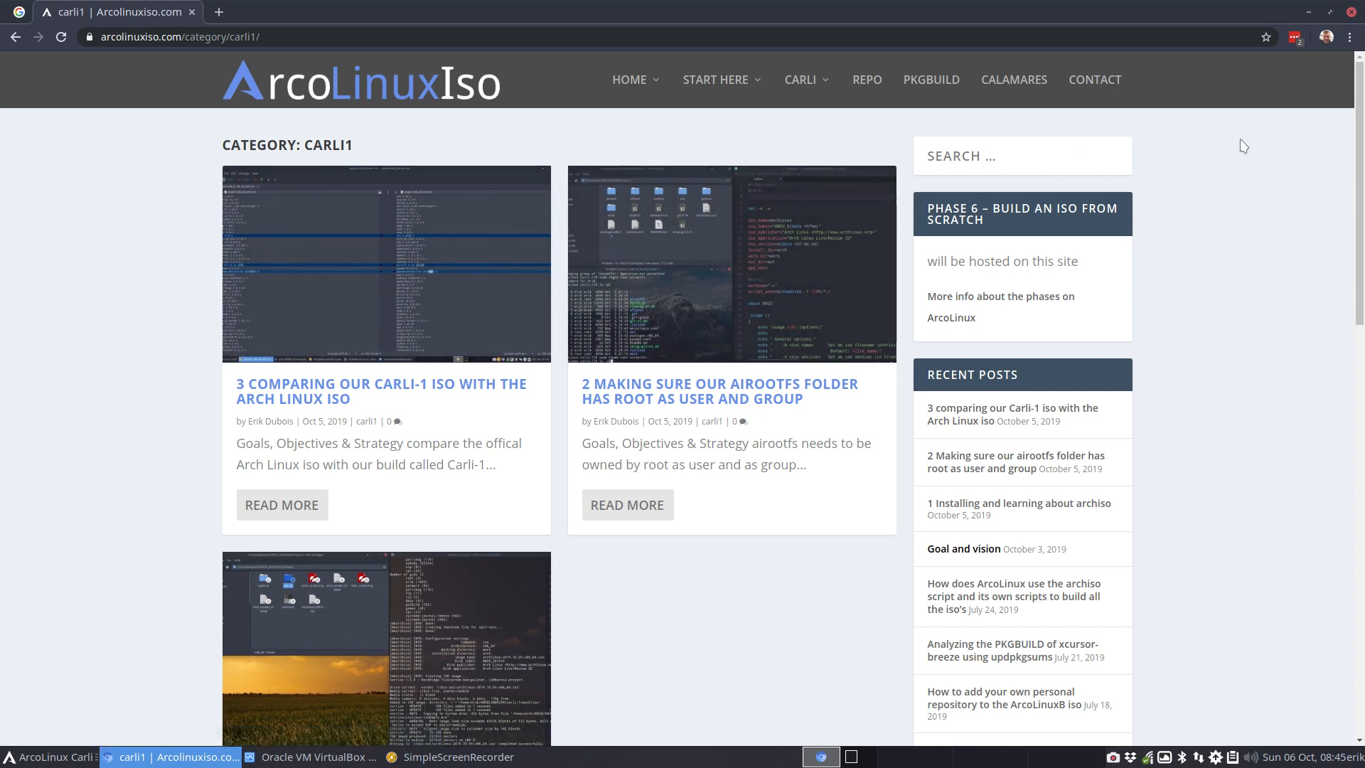
pyautogui.moveTo(1137, 133)
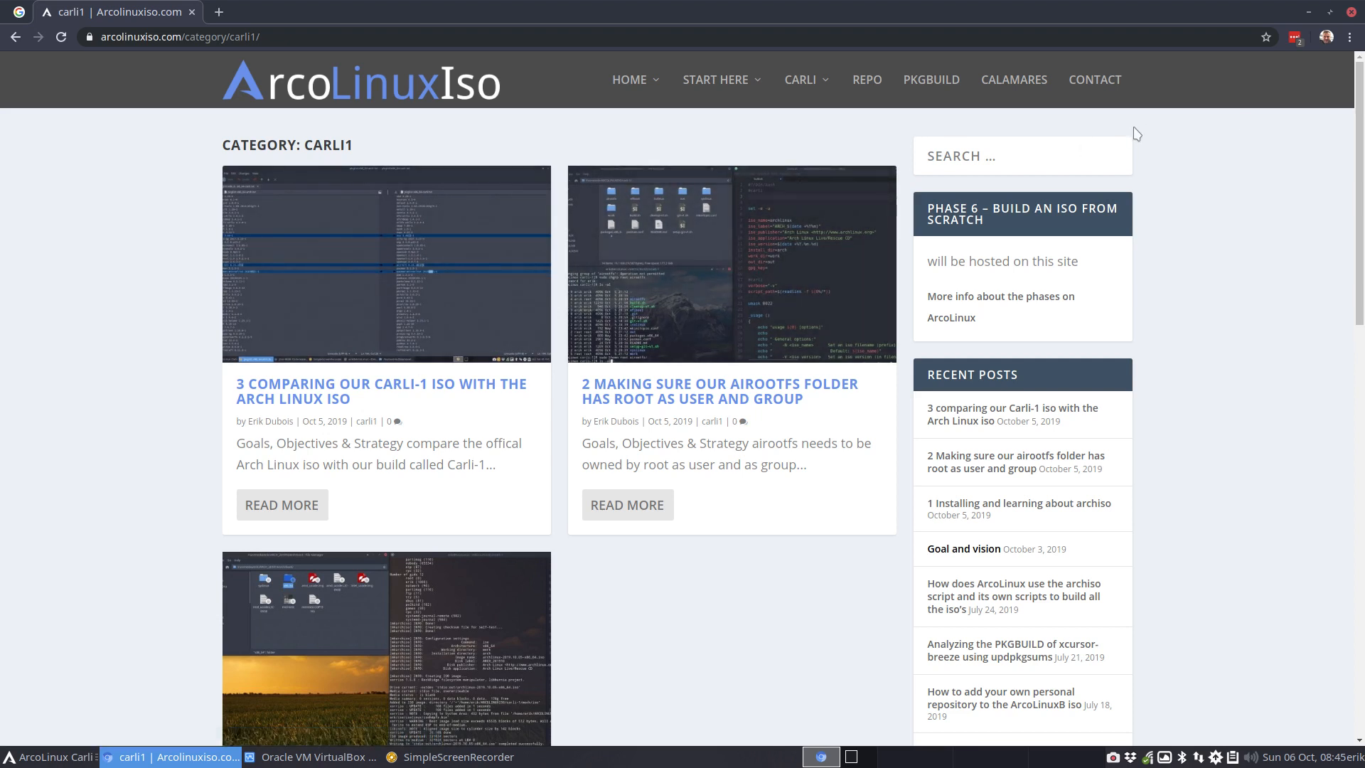
pyautogui.scroll(-3)
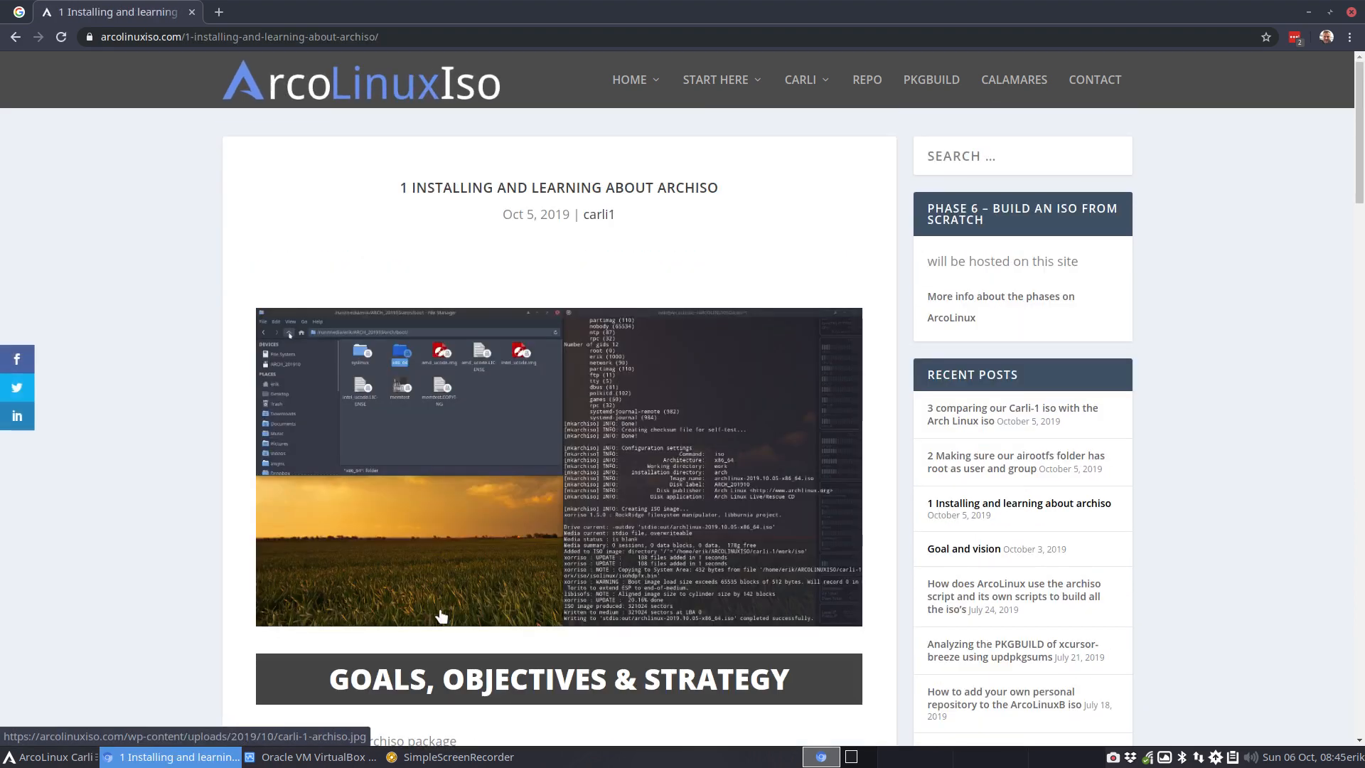
pyautogui.scroll(-3)
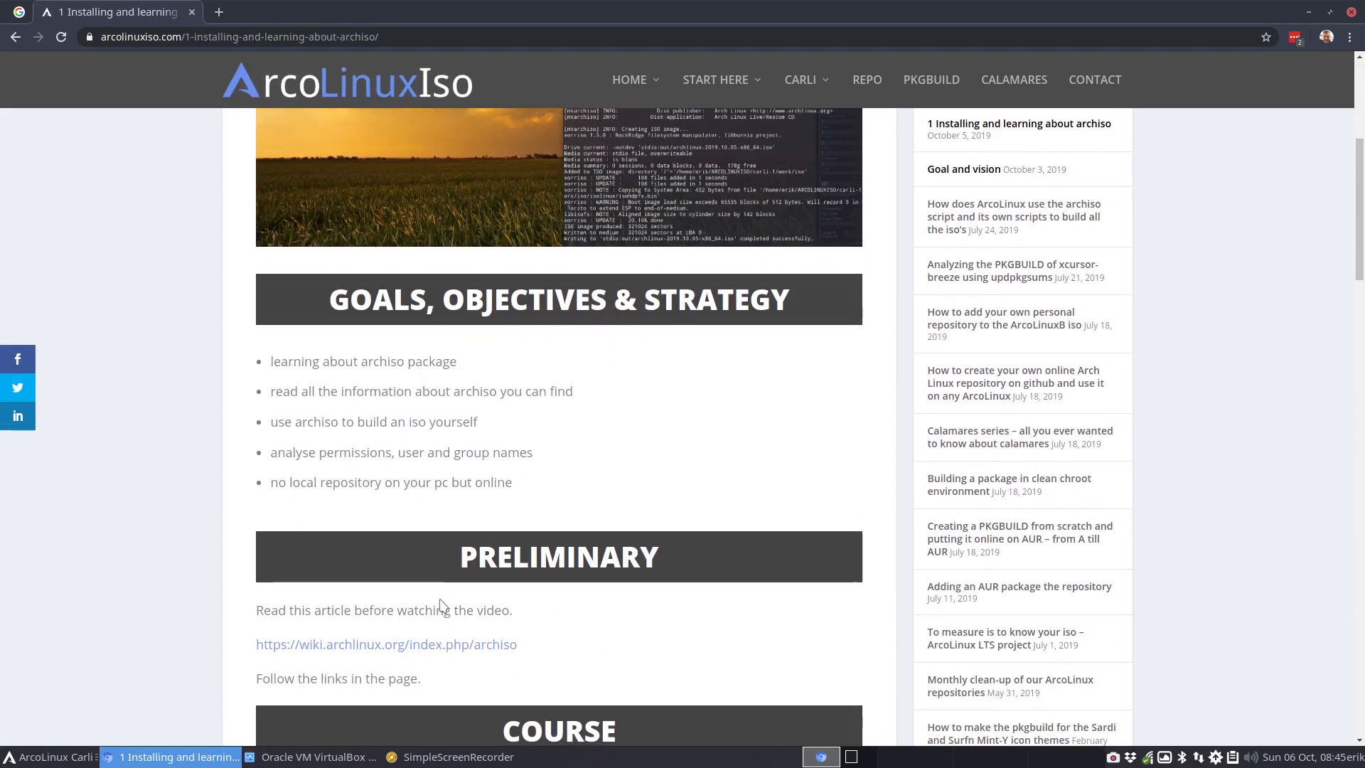
pyautogui.scroll(-3)
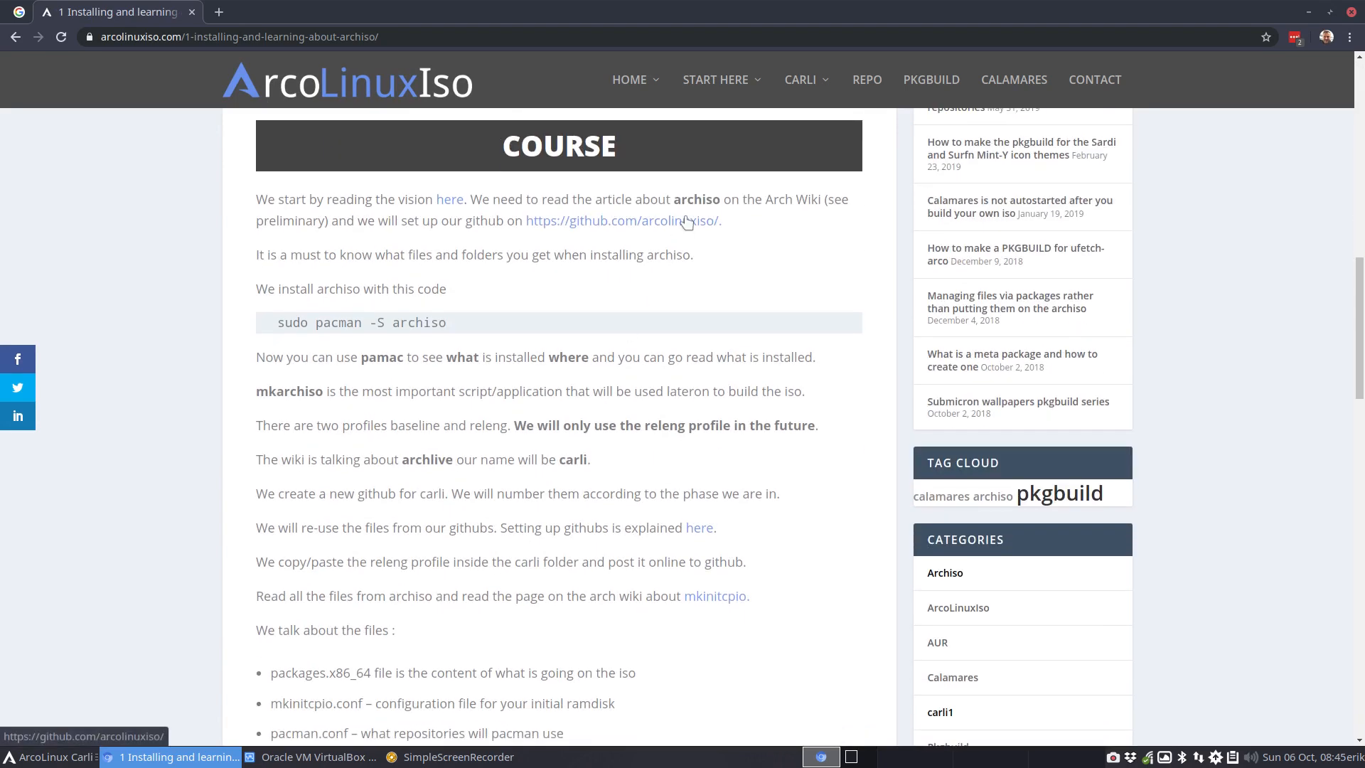
# Open the carli GitHub organisation and its carli-1 repository
pyautogui.click(622, 221)
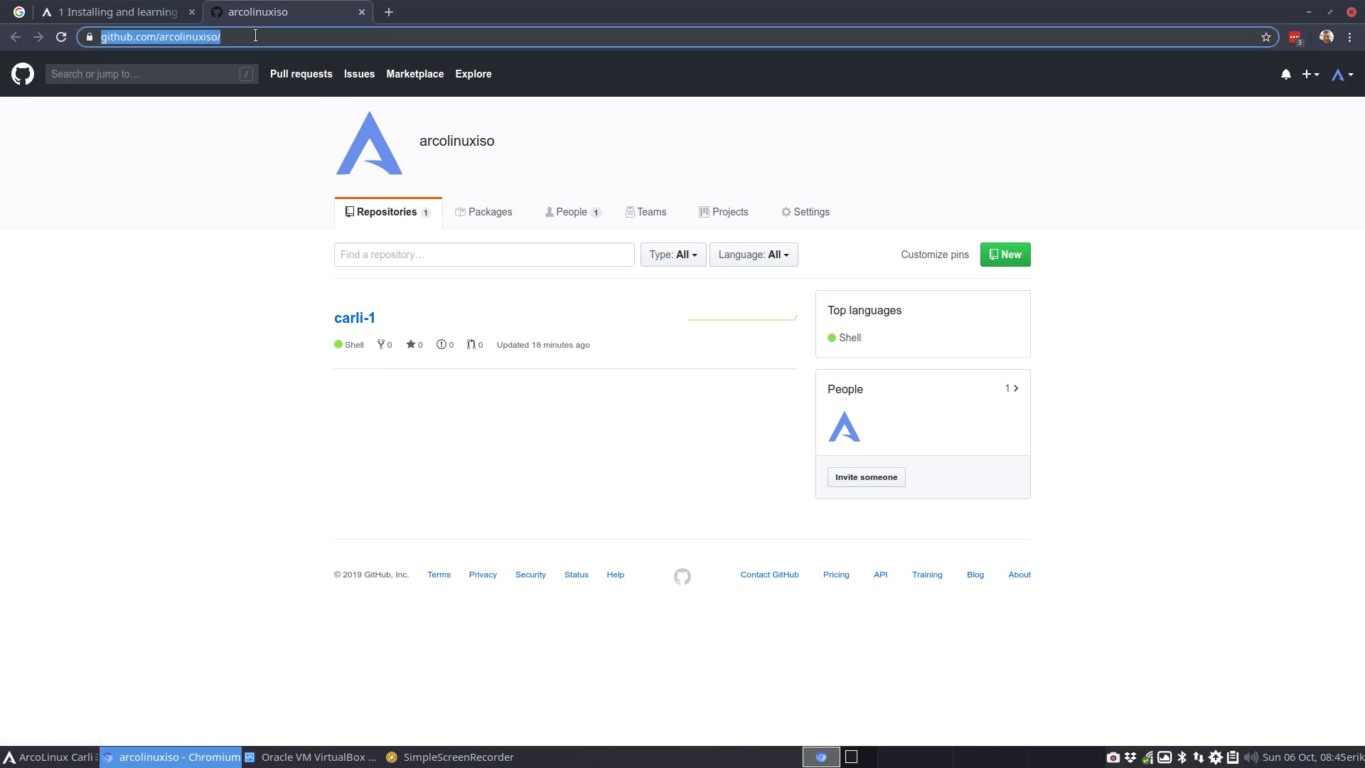
pyautogui.moveTo(355, 317)
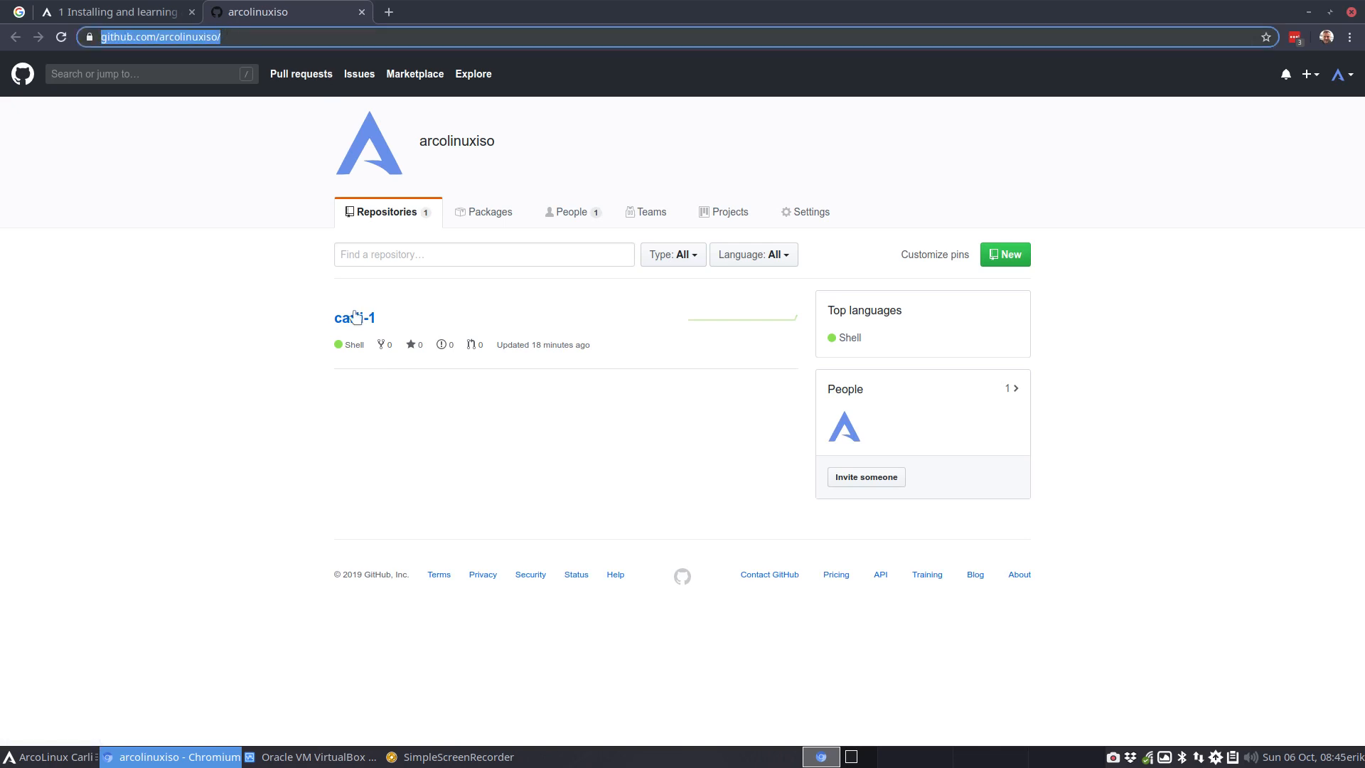
pyautogui.click(353, 317)
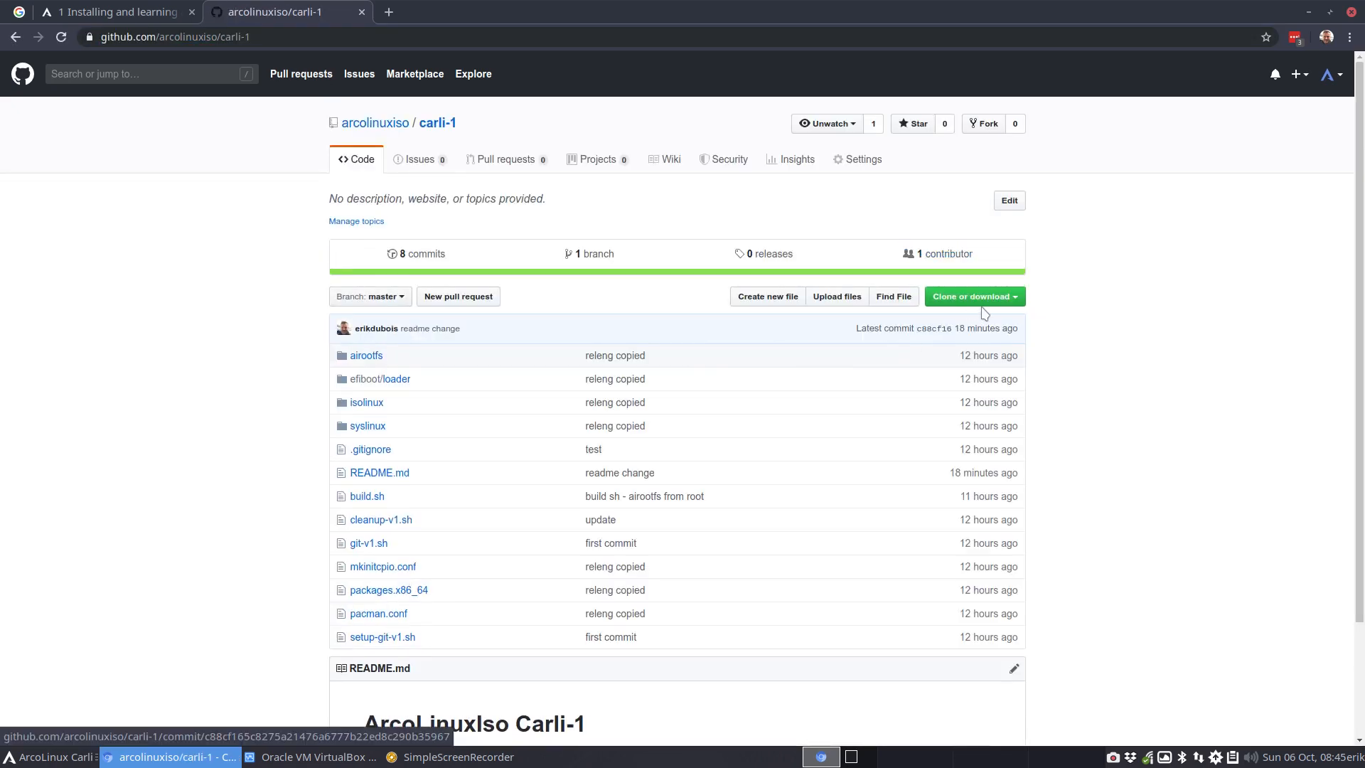
pyautogui.click(973, 296)
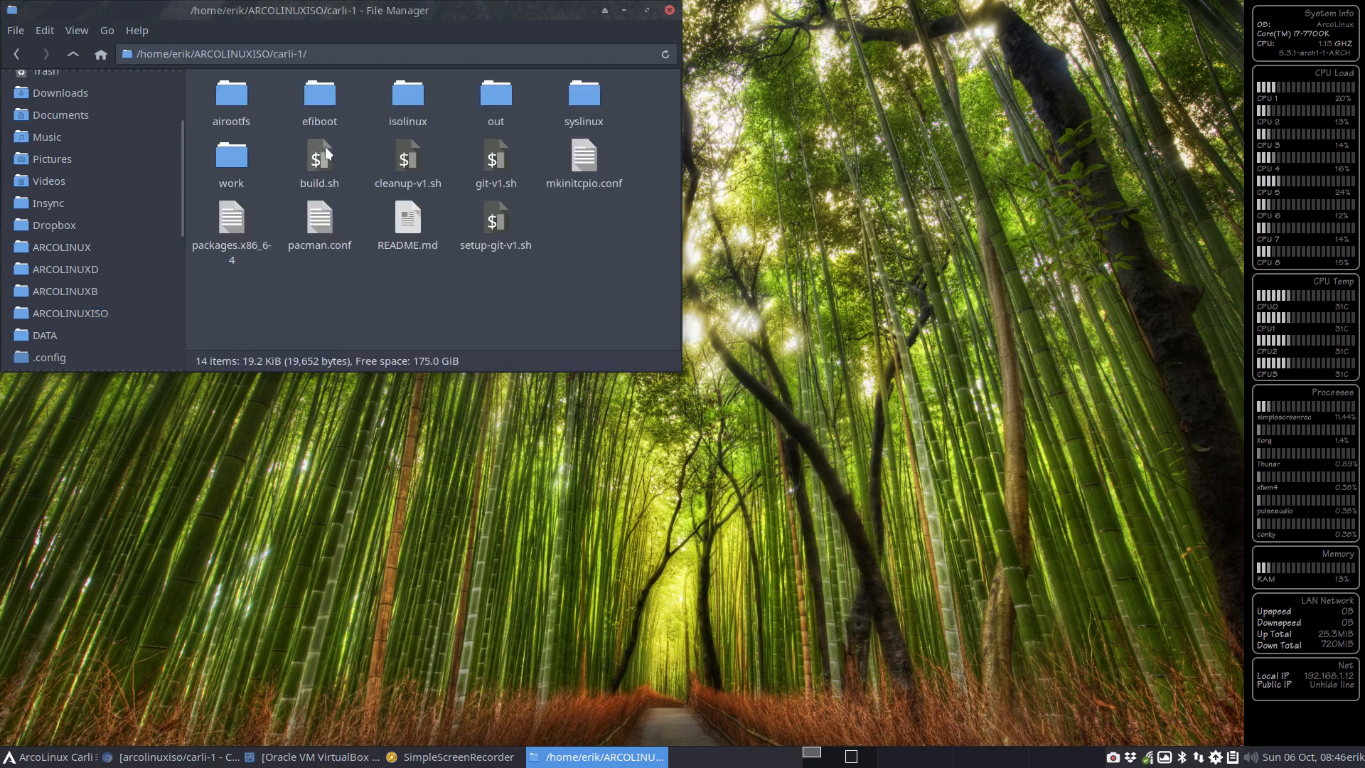
# Select build.sh, work and cleanup-v1.sh, then open the out folder
pyautogui.click(318, 159)
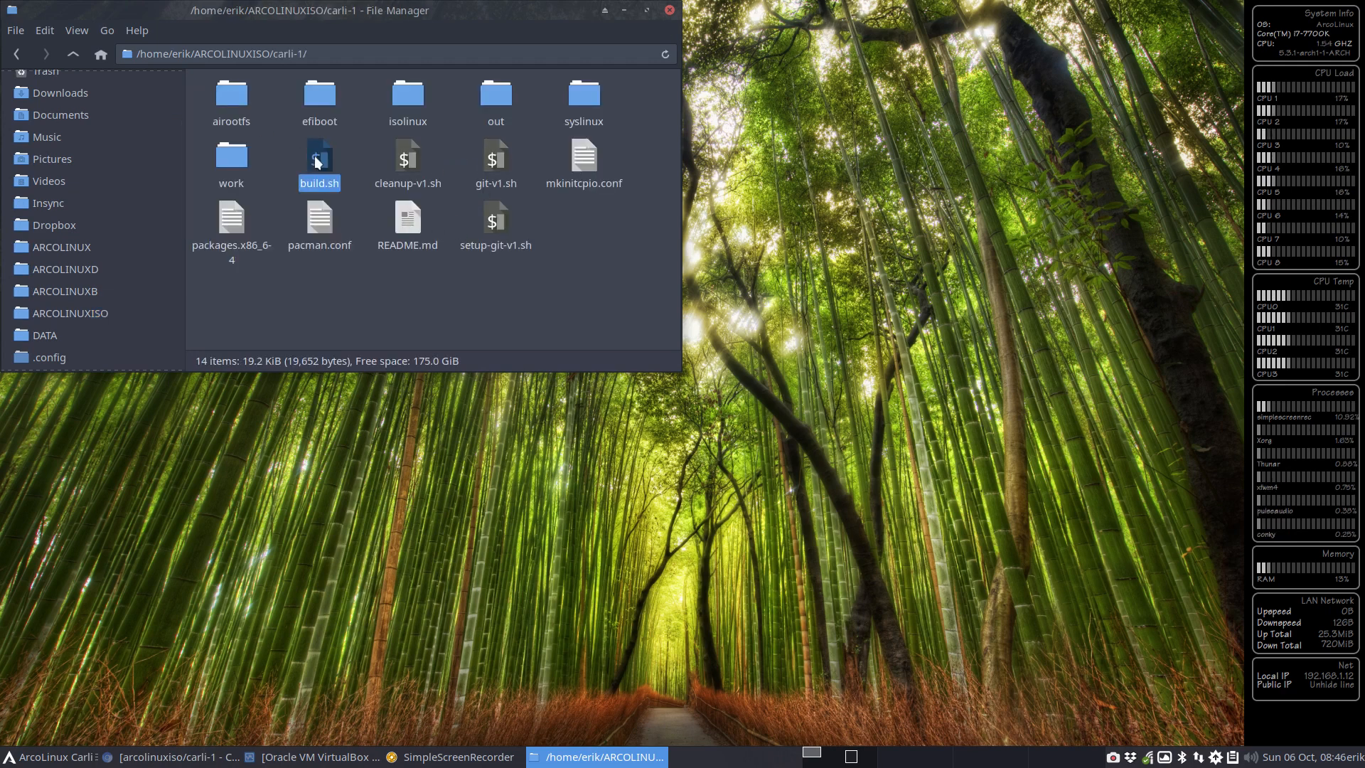
pyautogui.click(318, 159)
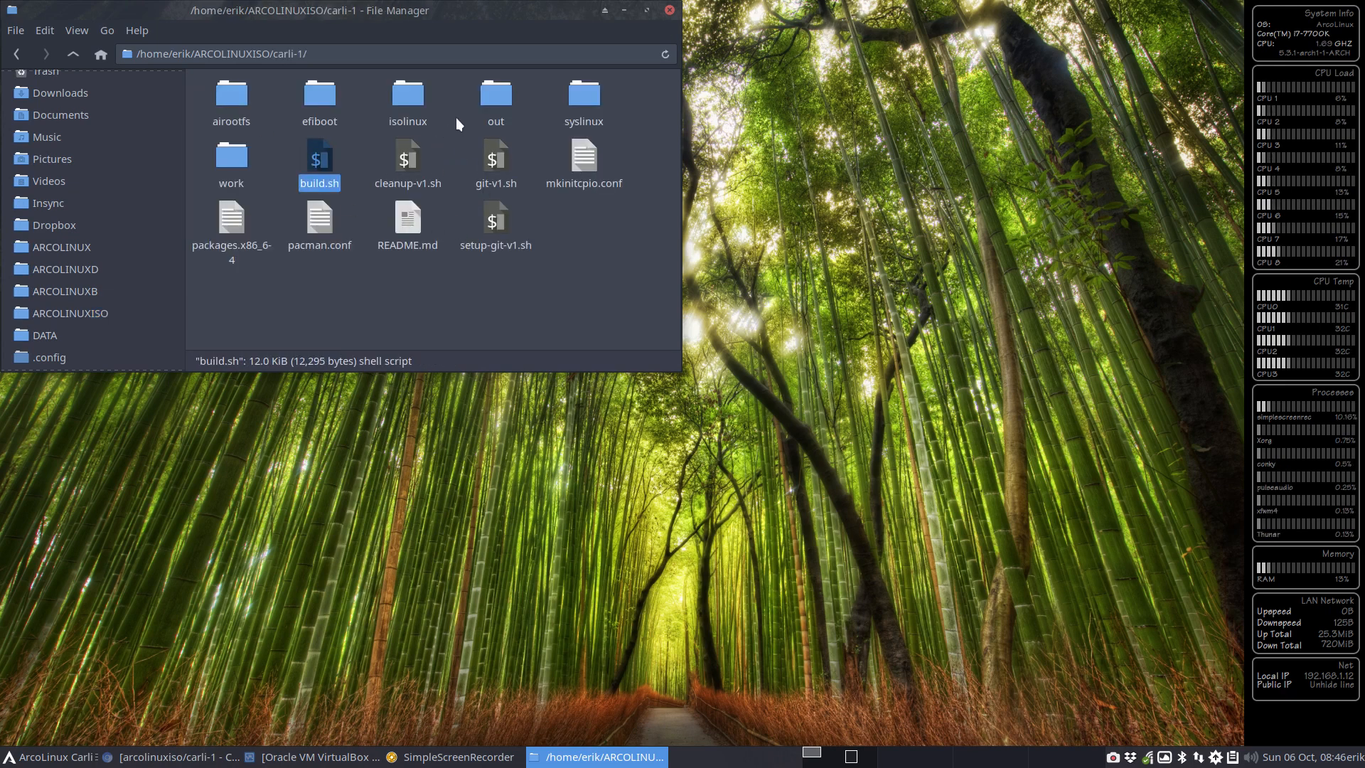
pyautogui.click(230, 162)
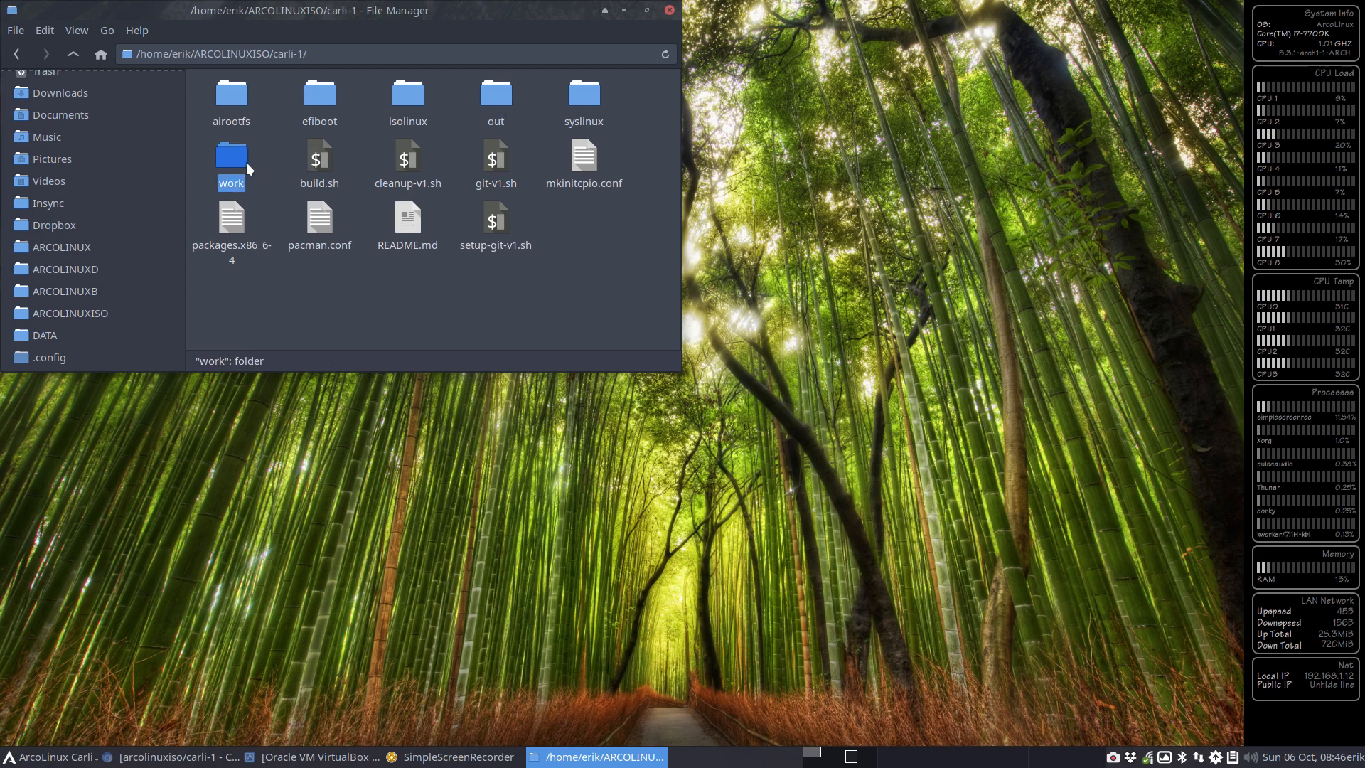
pyautogui.click(407, 159)
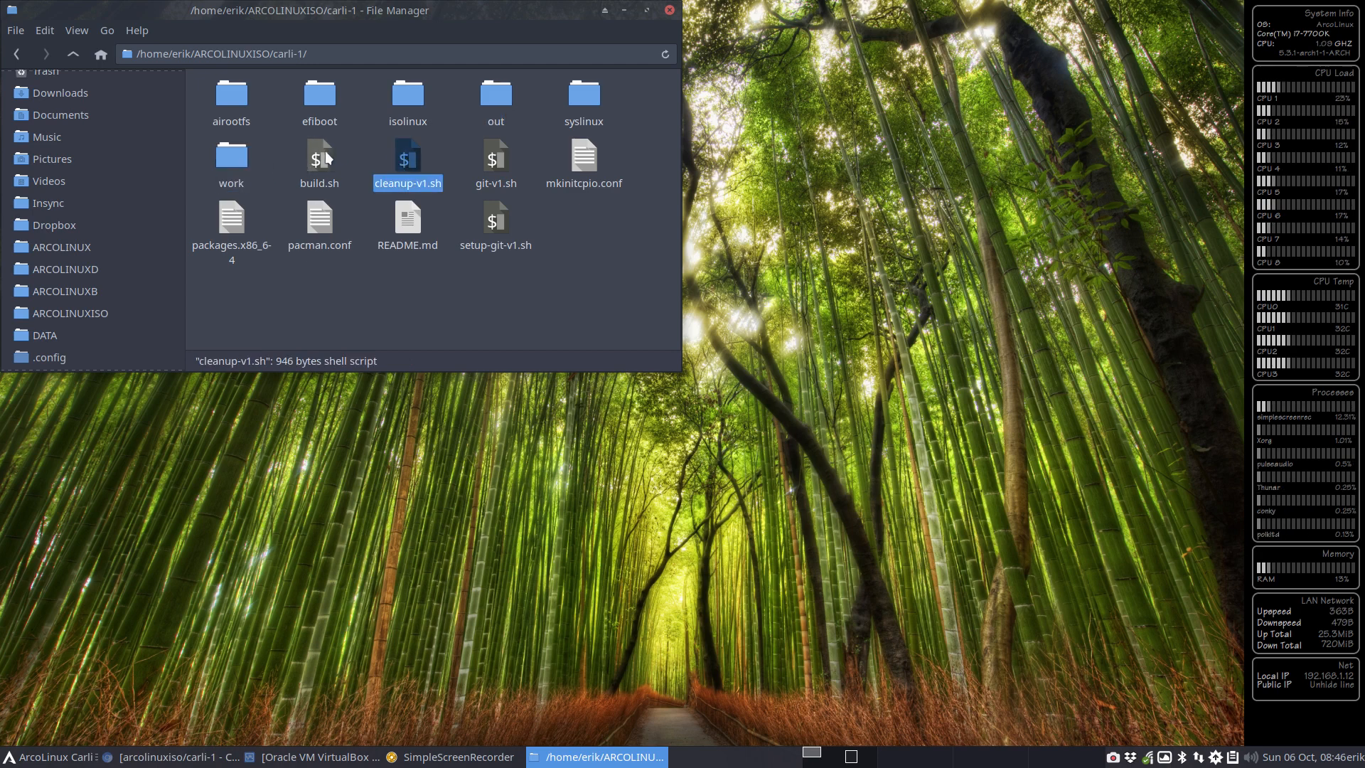
pyautogui.click(318, 161)
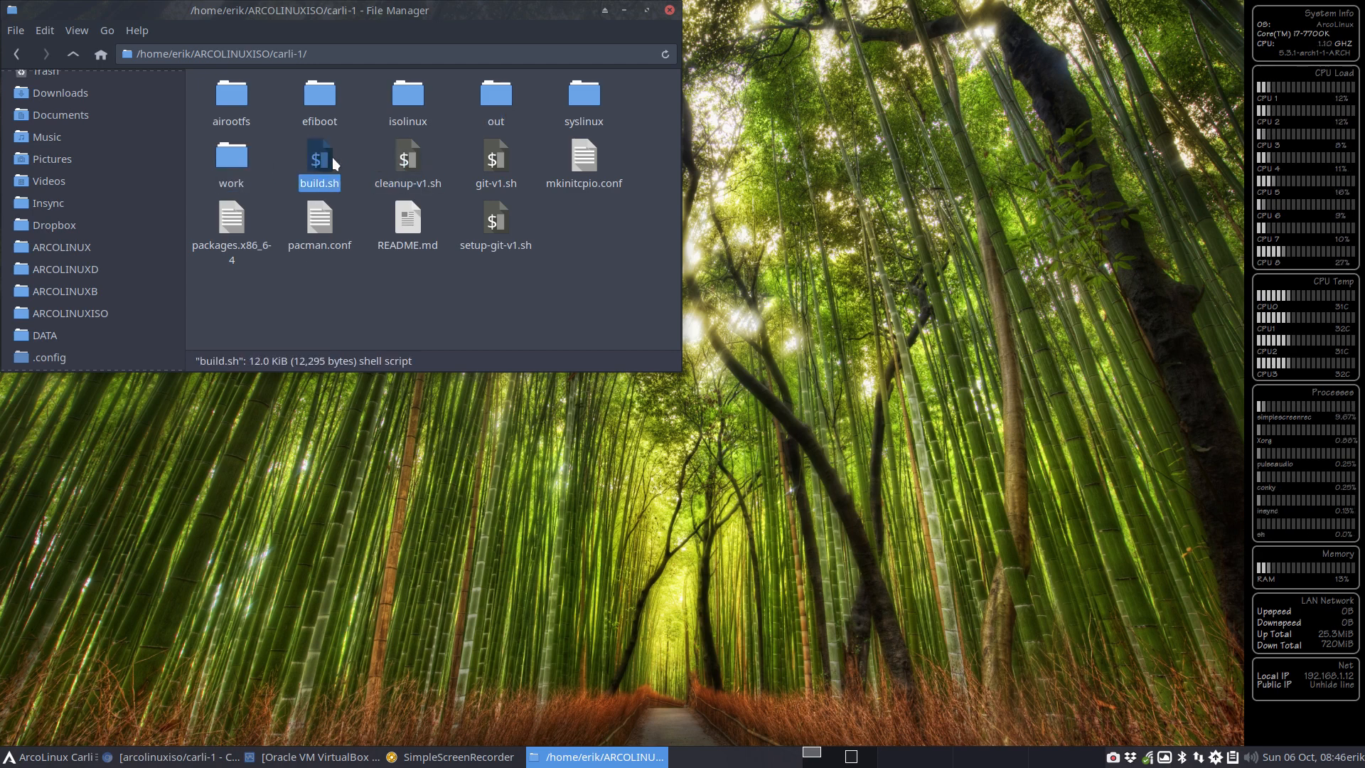
pyautogui.doubleClick(495, 94)
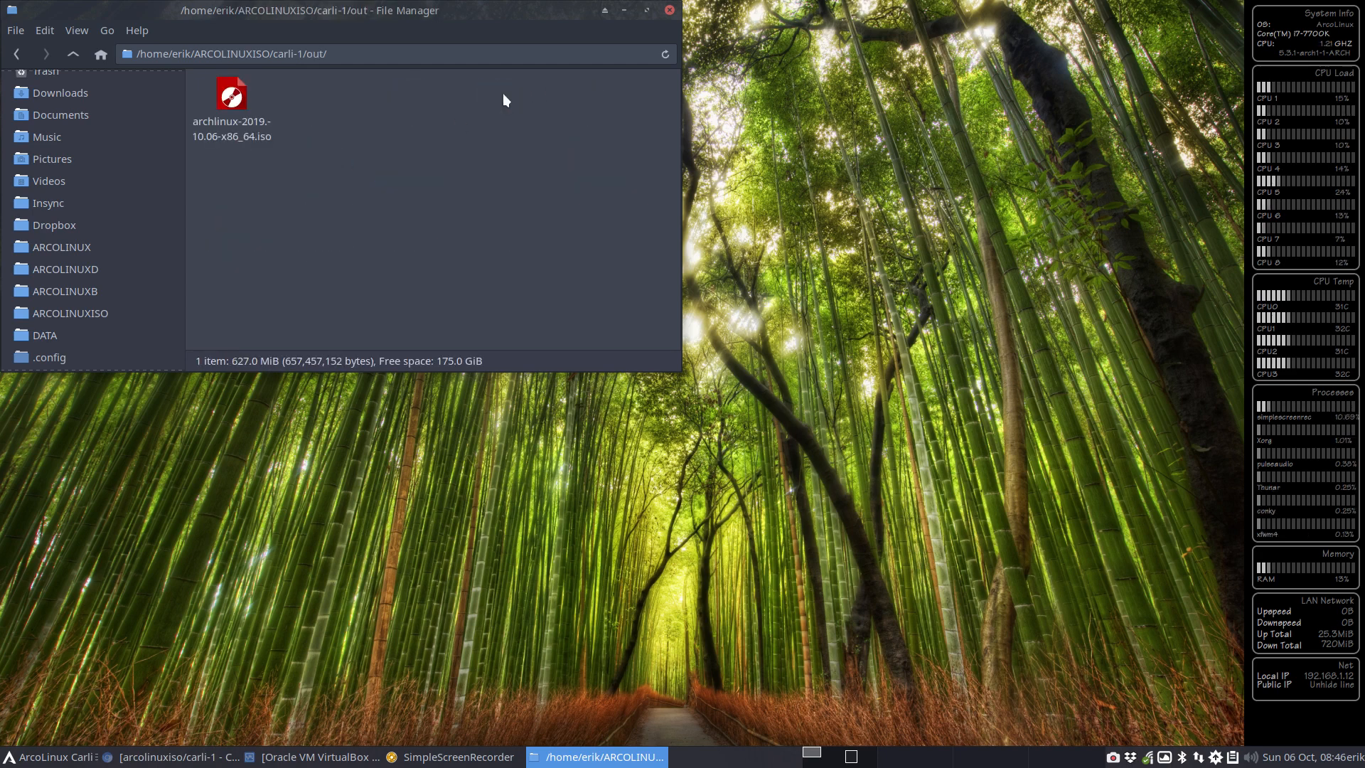
pyautogui.moveTo(333, 143)
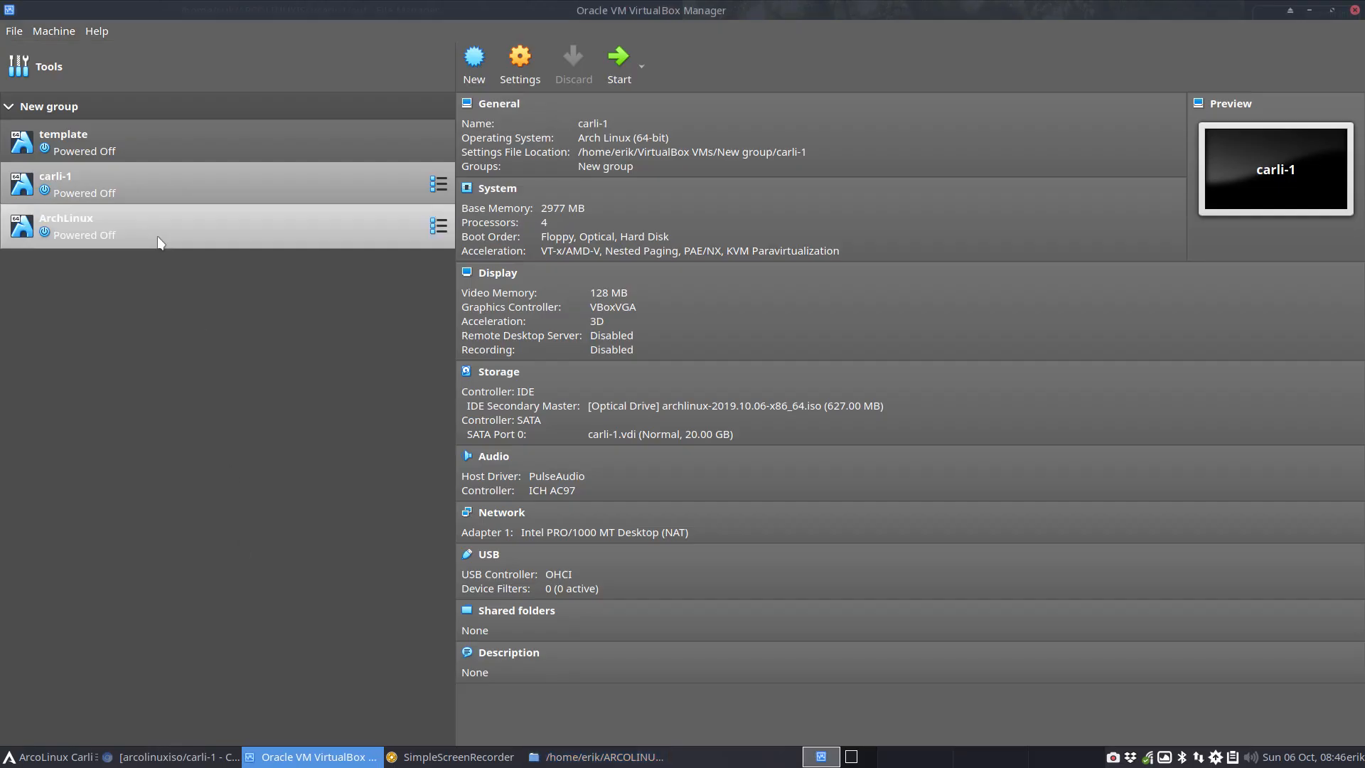
# Attach archlinux-2019.10.06-x86_64.iso from ARCOLINUXISO/carli-1/out to carli-1's optical drive
pyautogui.click(734, 406)
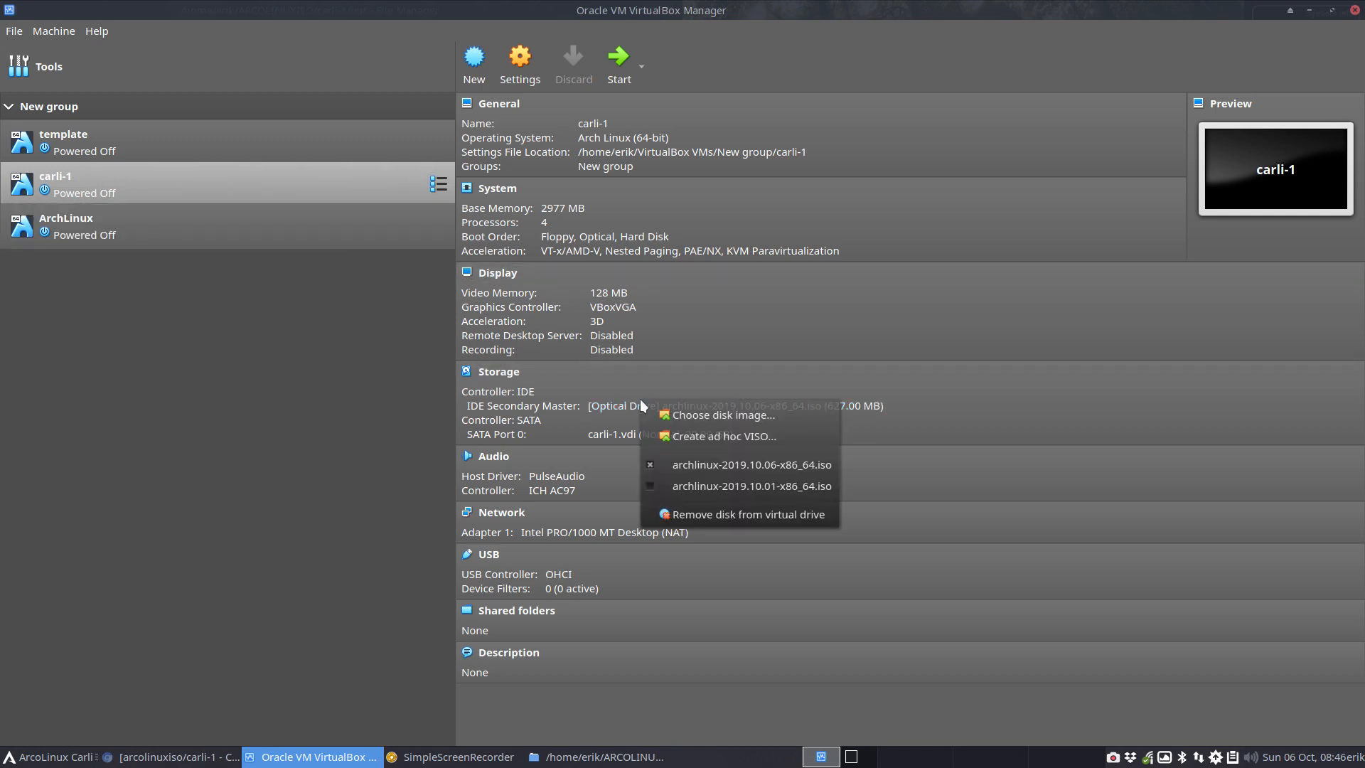
pyautogui.click(722, 415)
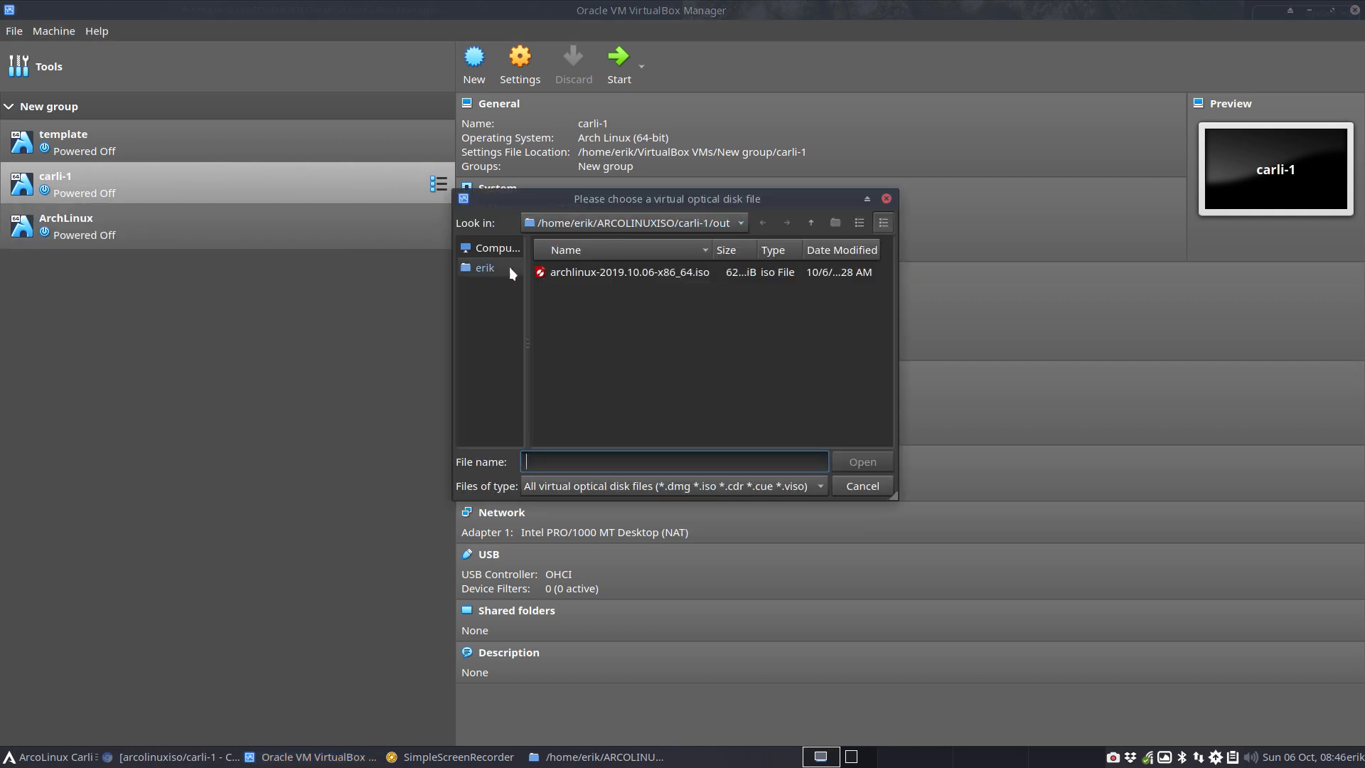
pyautogui.click(485, 267)
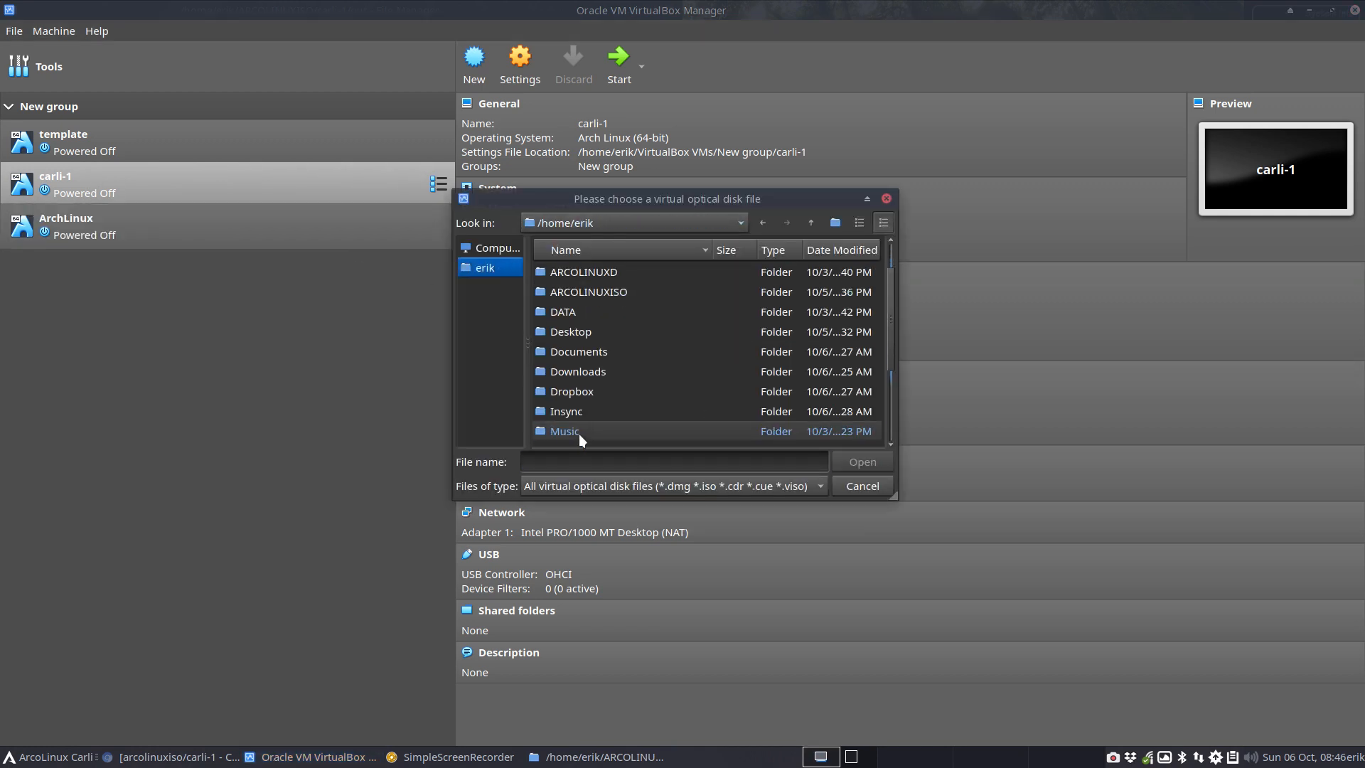
pyautogui.doubleClick(589, 292)
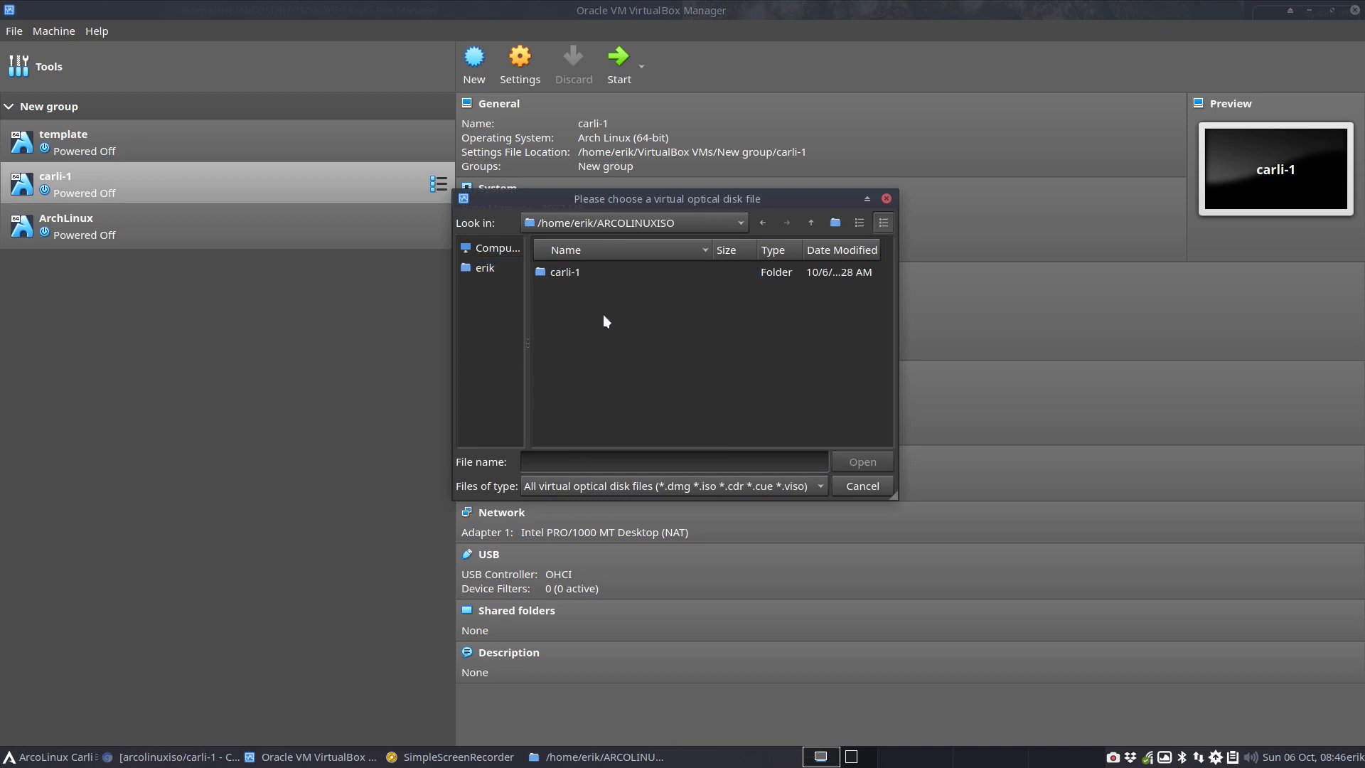
pyautogui.doubleClick(565, 272)
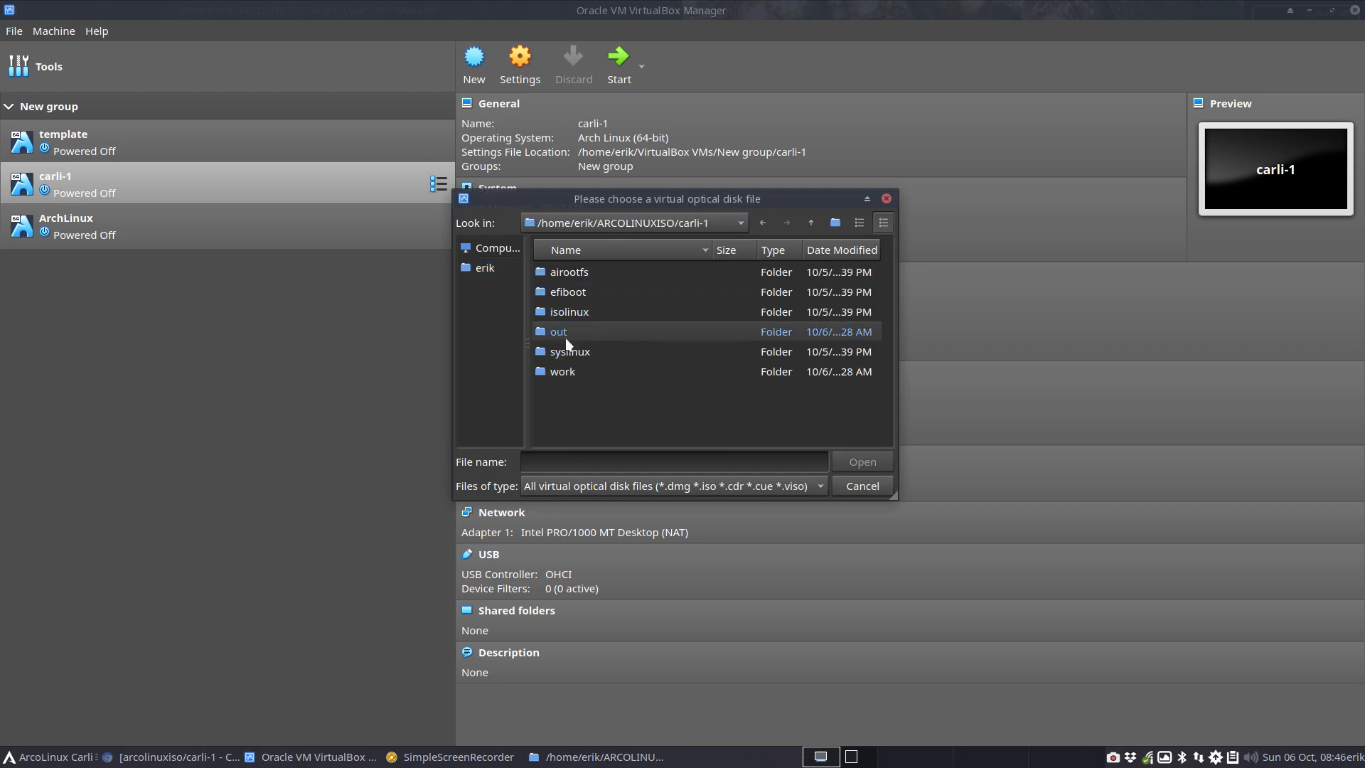
pyautogui.doubleClick(558, 332)
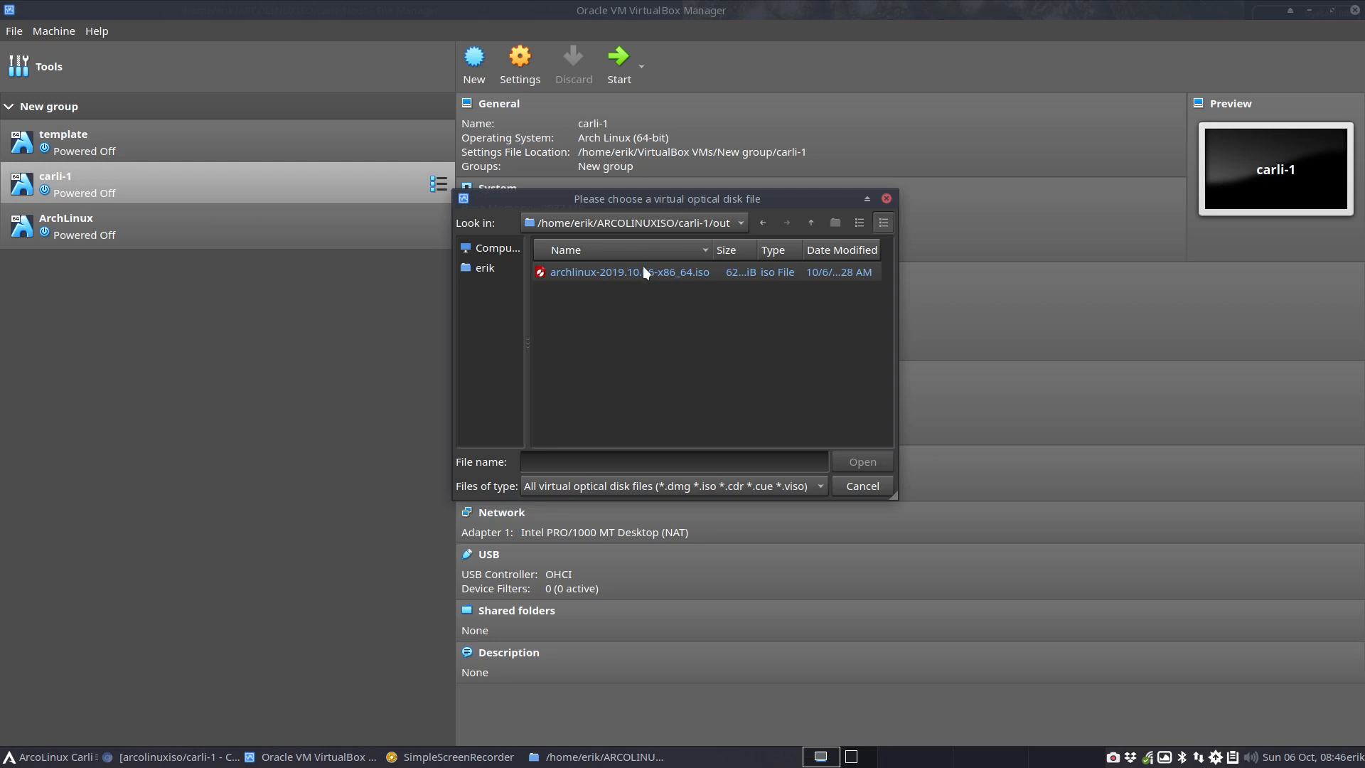
pyautogui.doubleClick(629, 272)
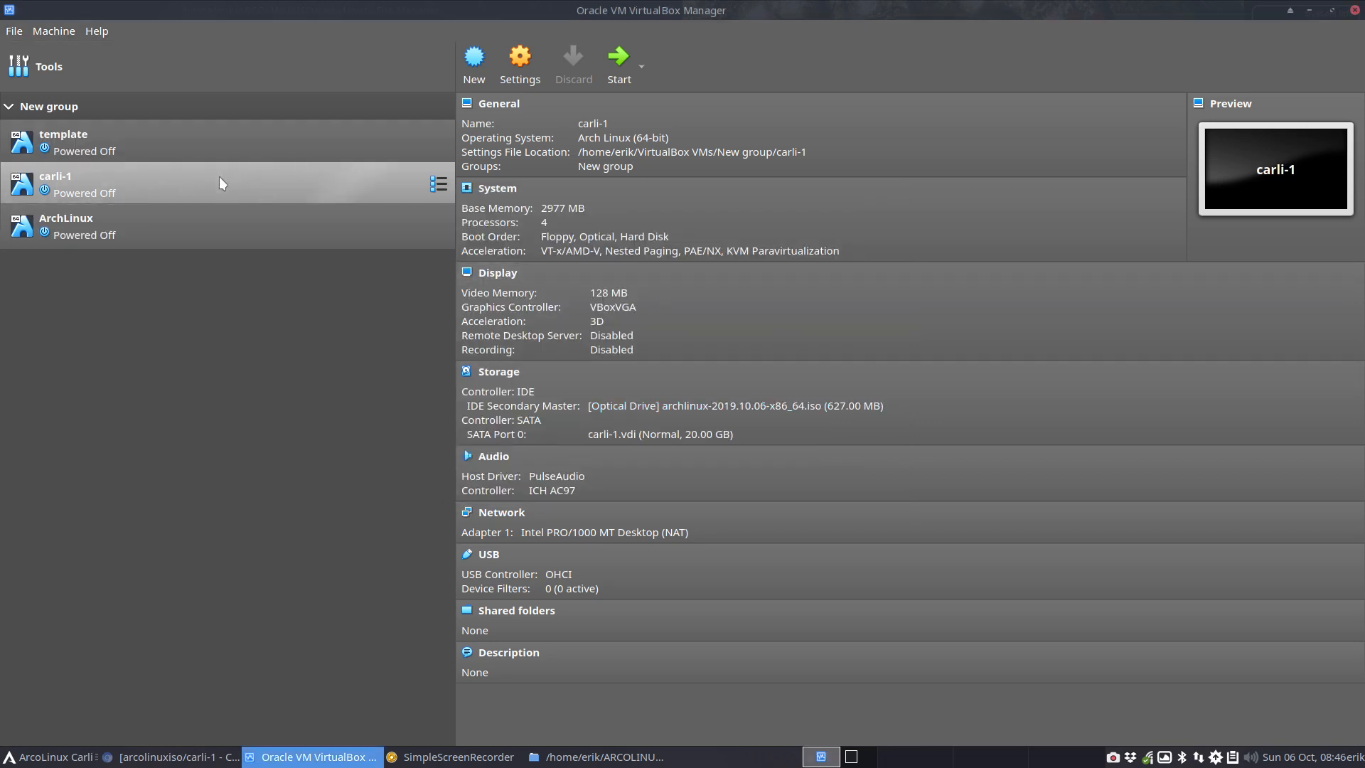
pyautogui.click(618, 62)
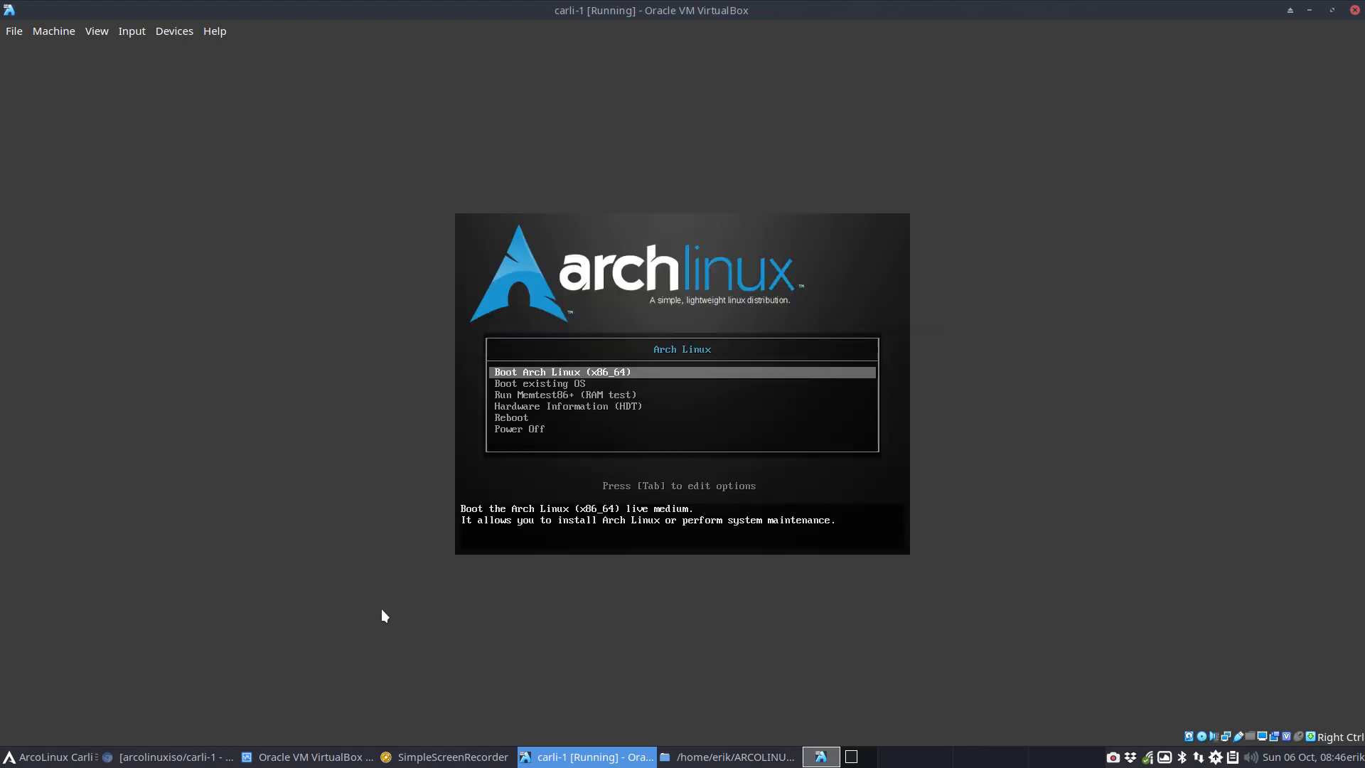
pyautogui.moveTo(633, 320)
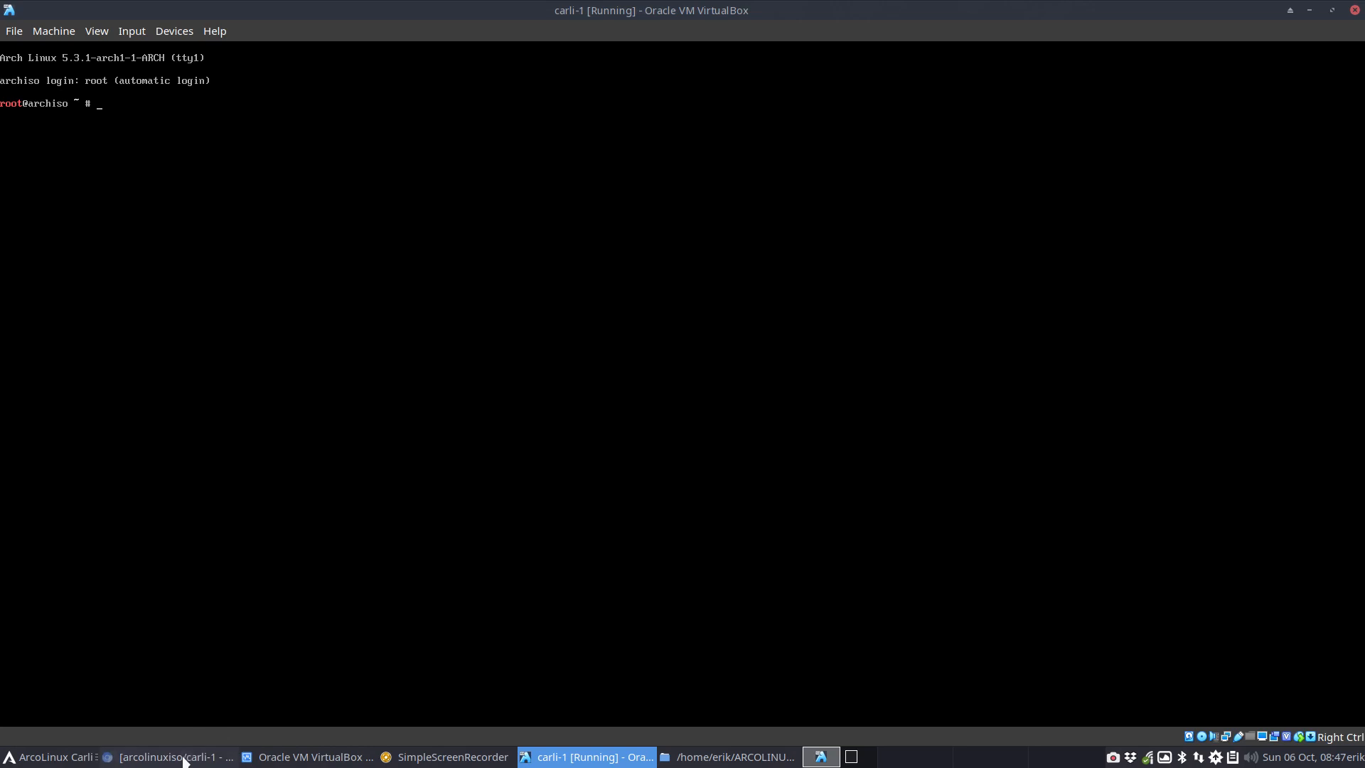
# Bring back the browser and enter arcolinuxd in a new tab
pyautogui.click(170, 757)
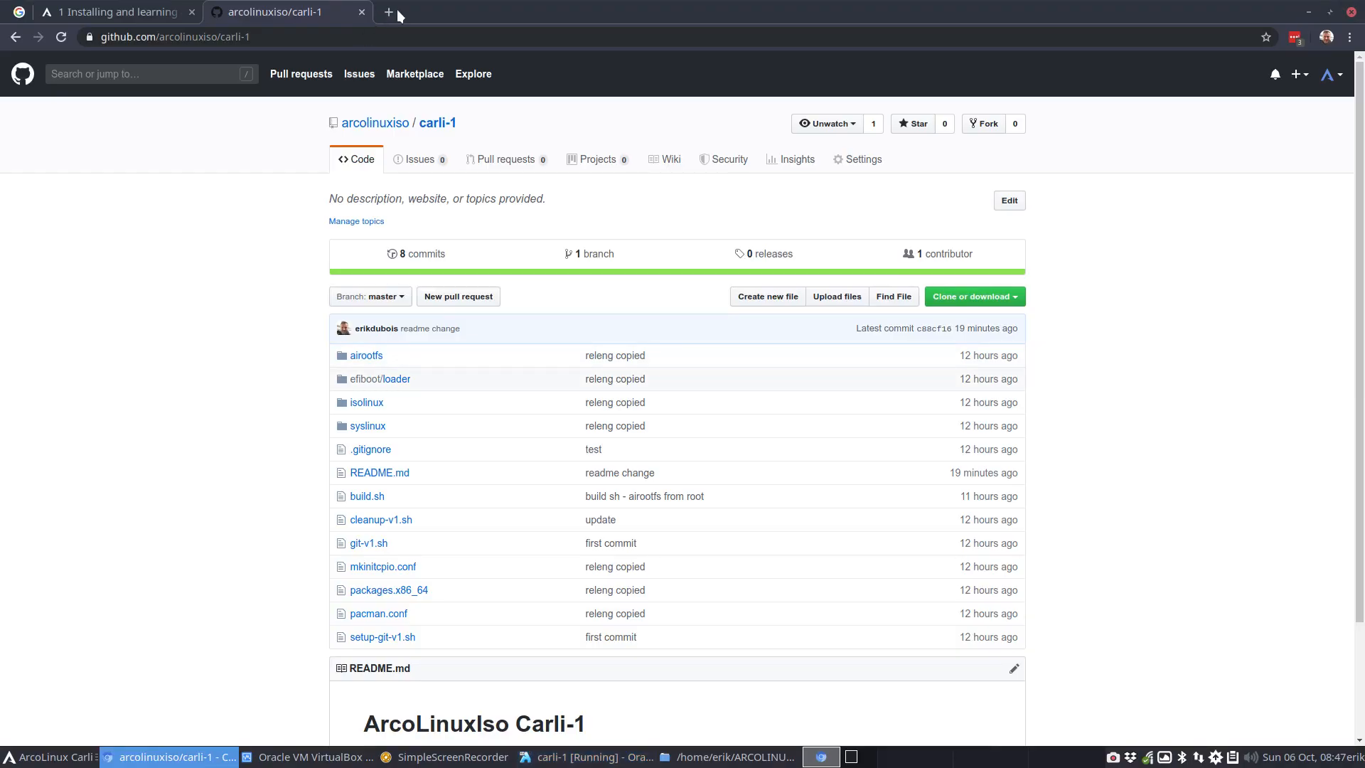
pyautogui.click(389, 12)
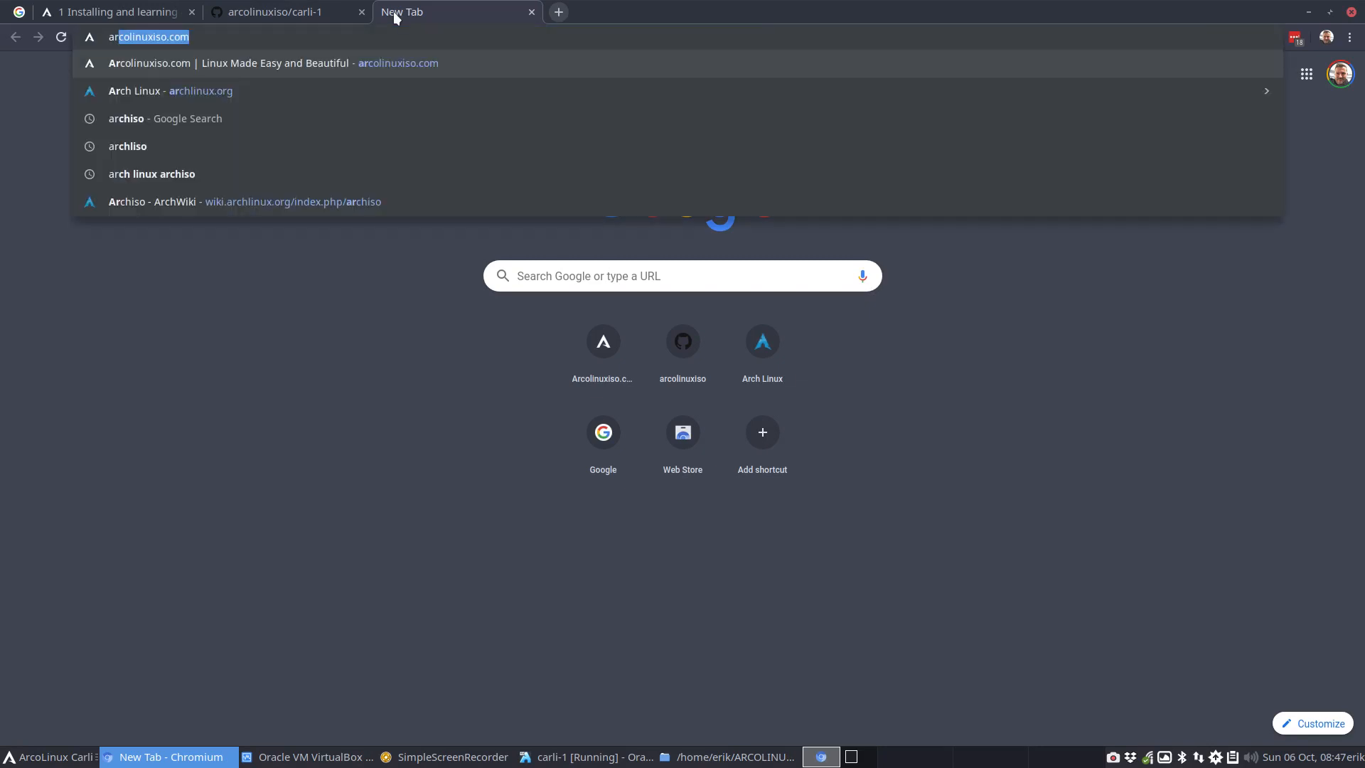
pyautogui.write('arcolinuxd.com')
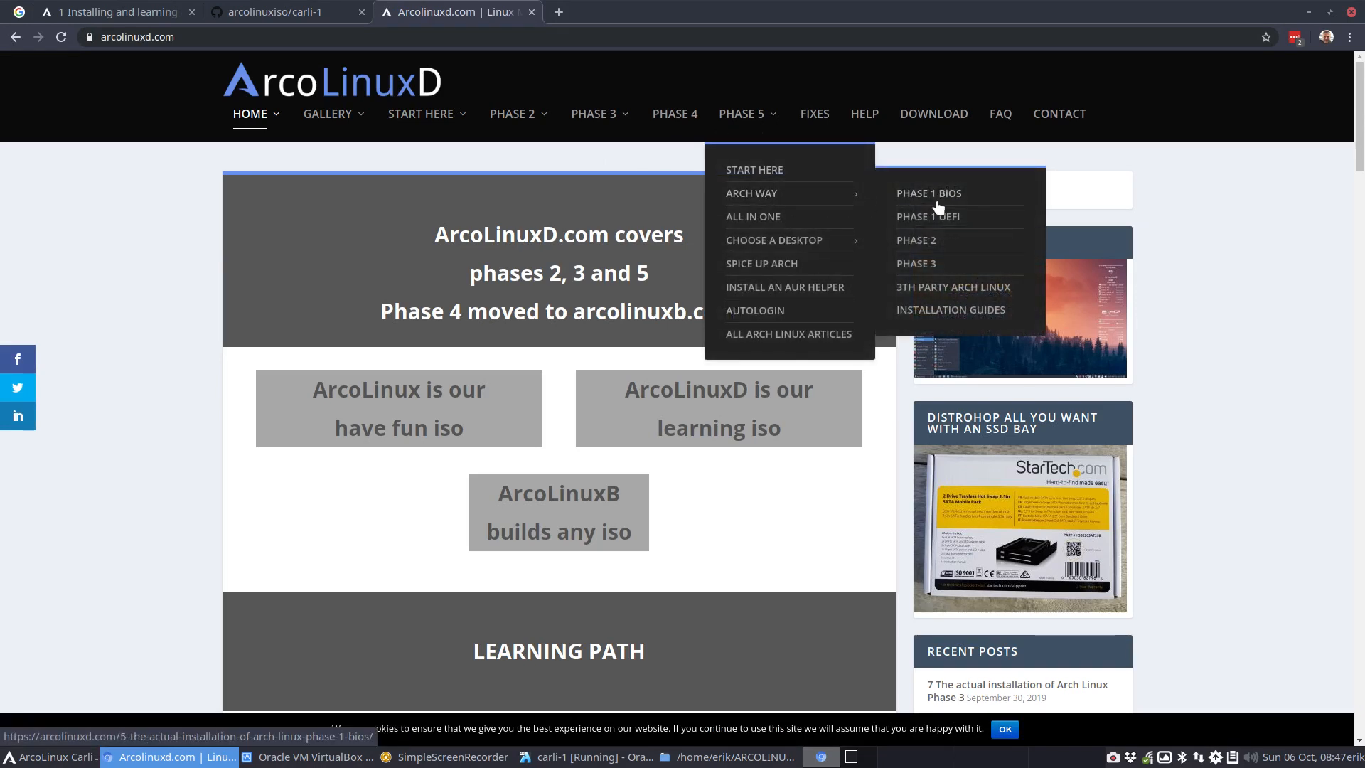
pyautogui.moveTo(928, 217)
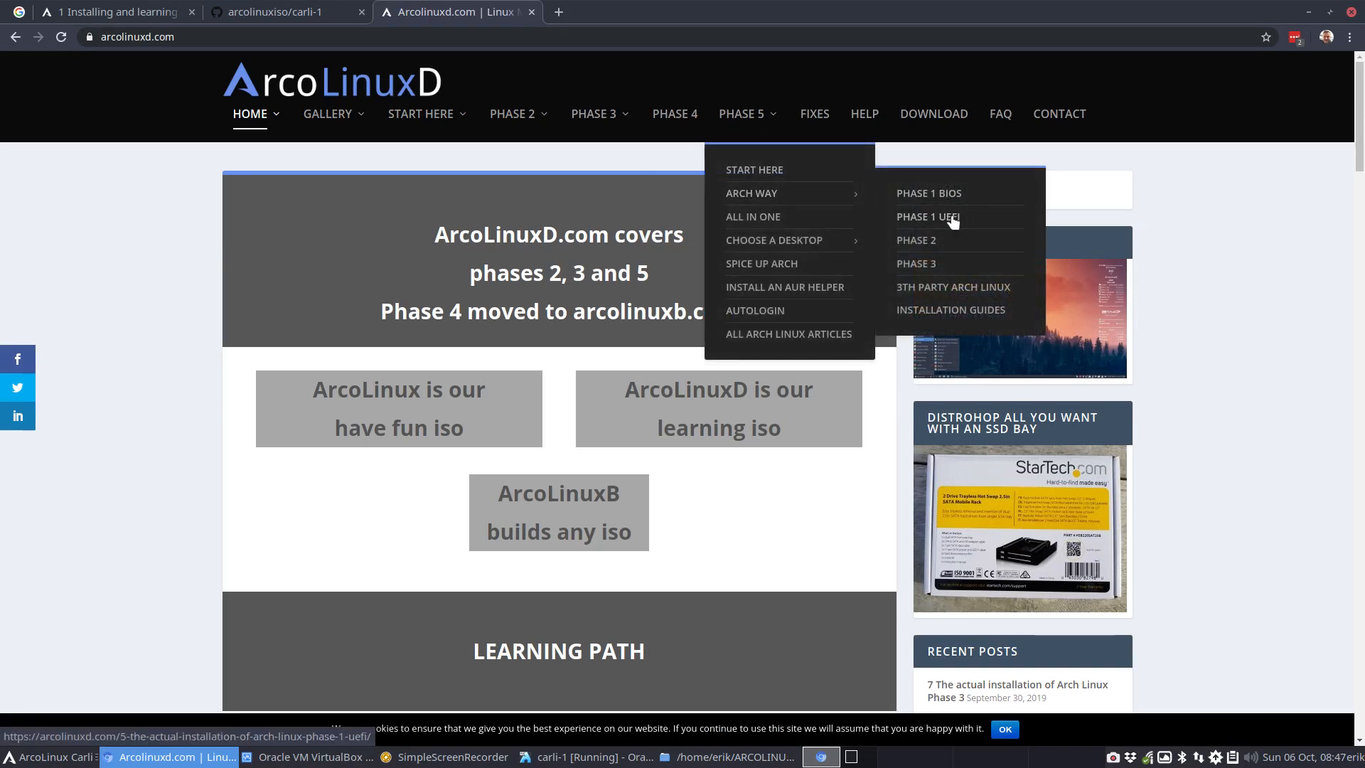
# Open the Phase 1 BIOS article and scroll to Set the Keyboard Layout
pyautogui.click(928, 193)
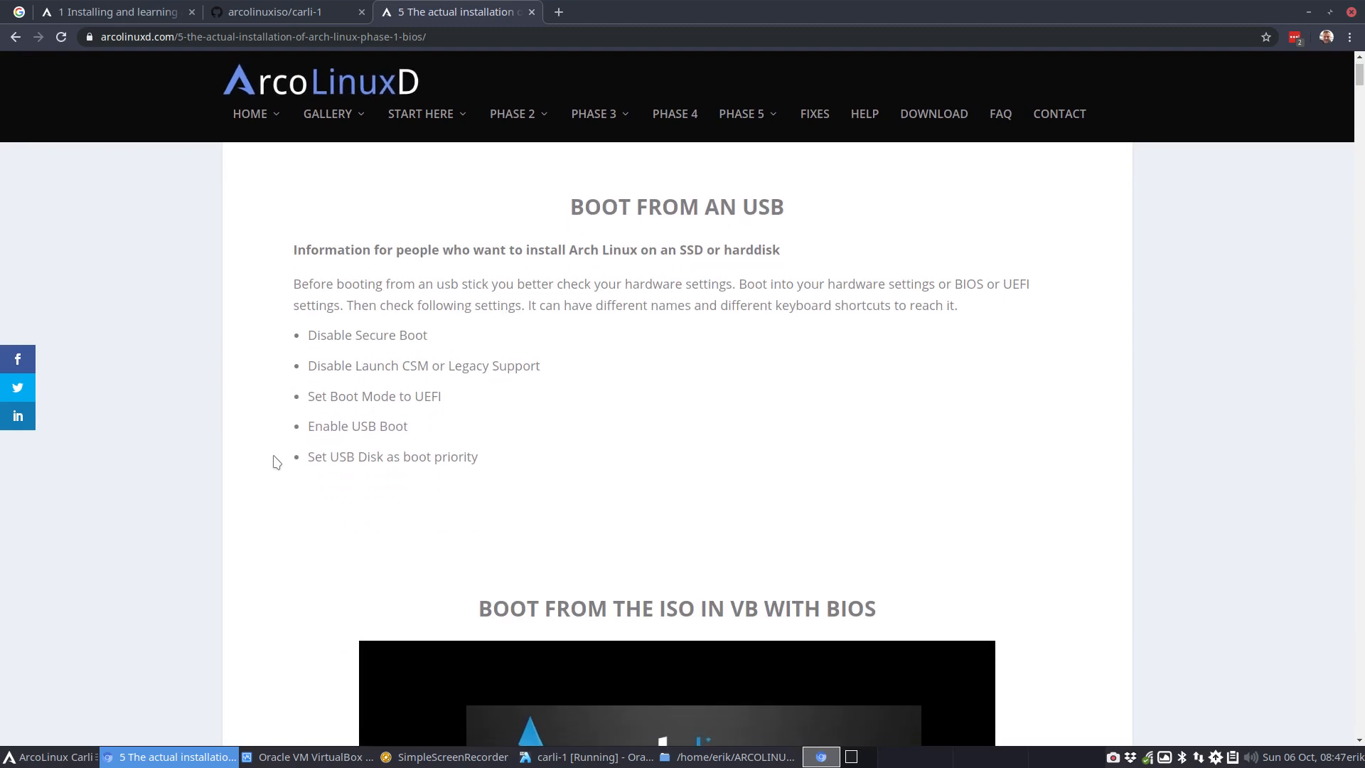
pyautogui.scroll(-3)
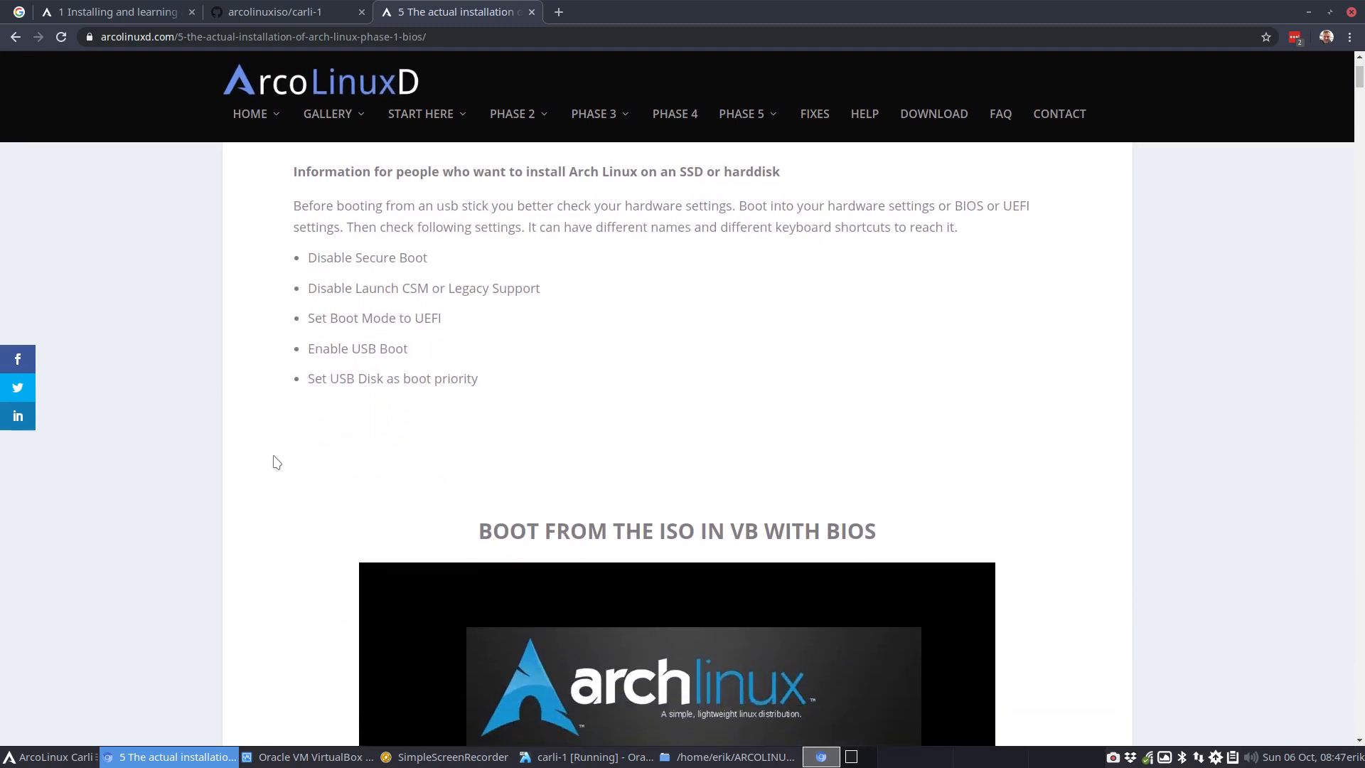
pyautogui.moveTo(335, 617)
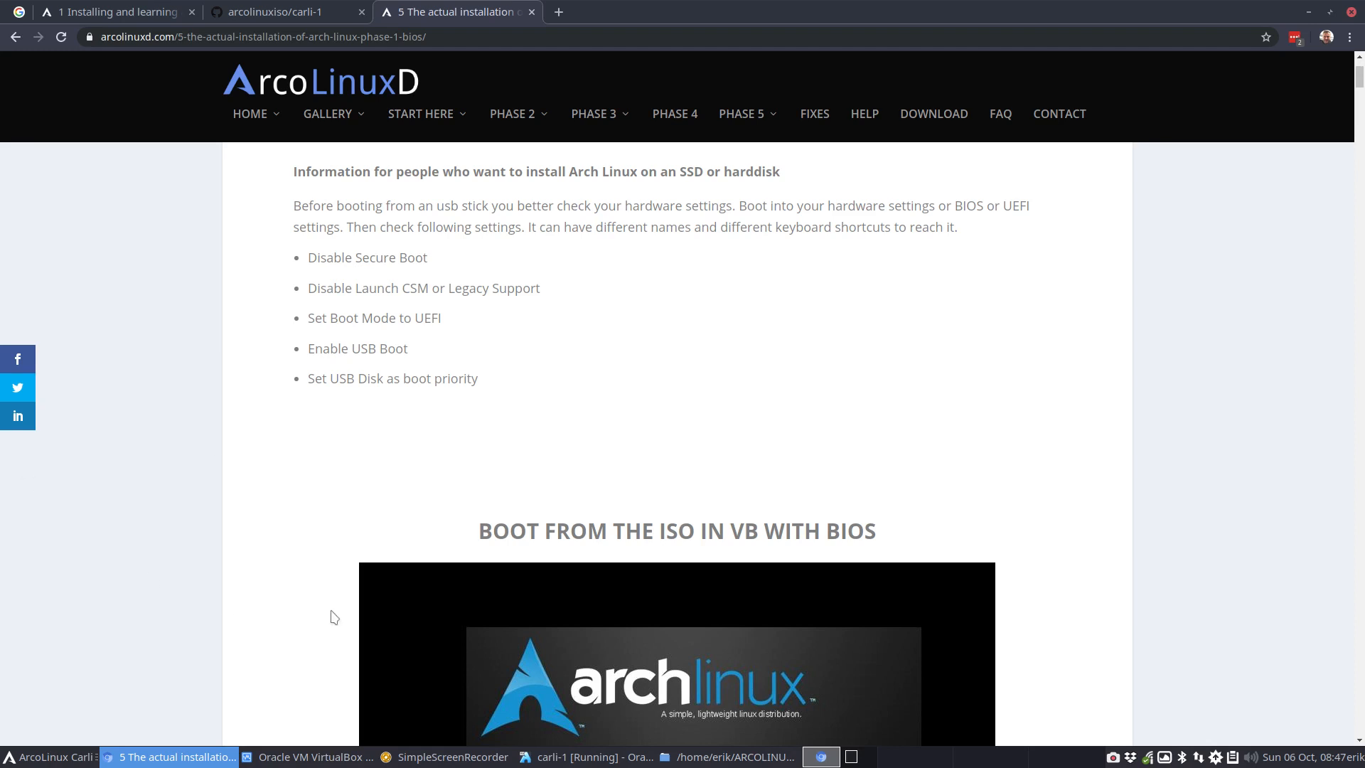
pyautogui.scroll(-3)
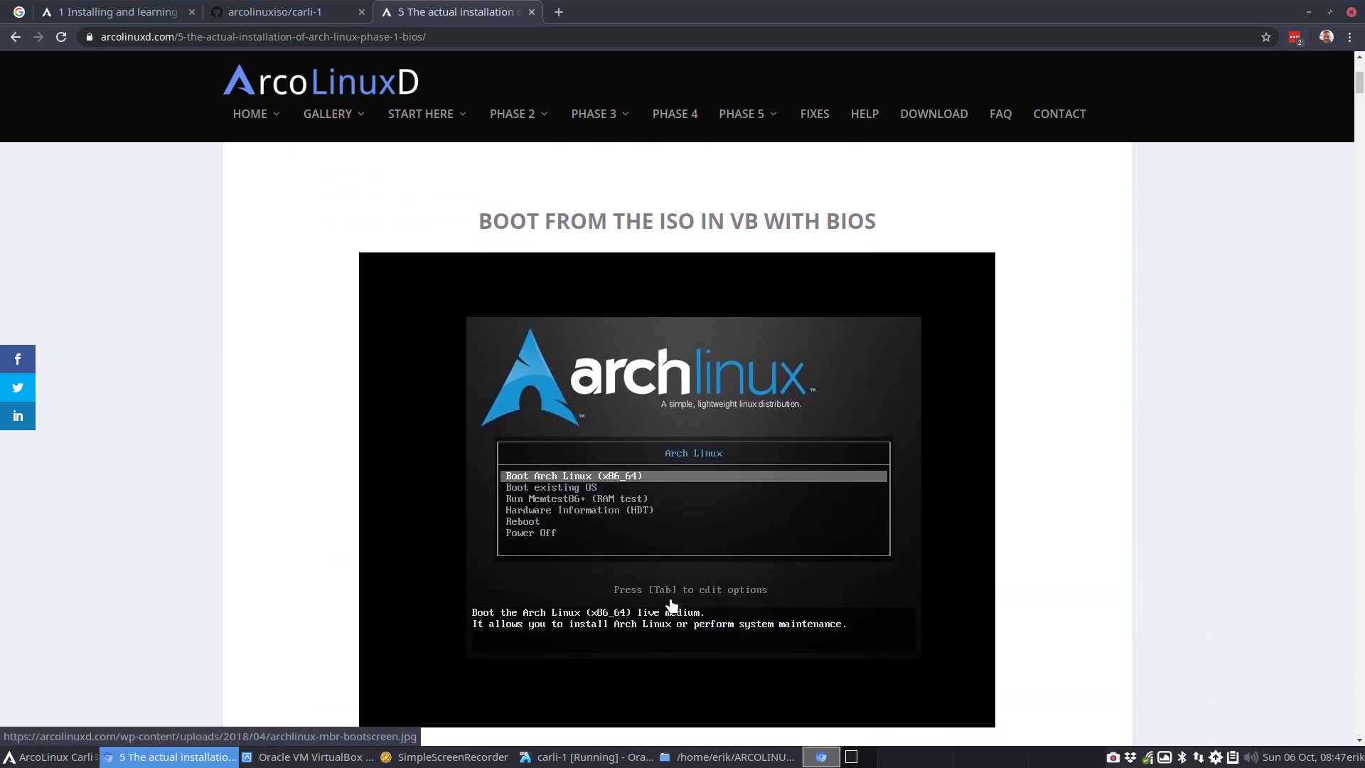
pyautogui.scroll(-3)
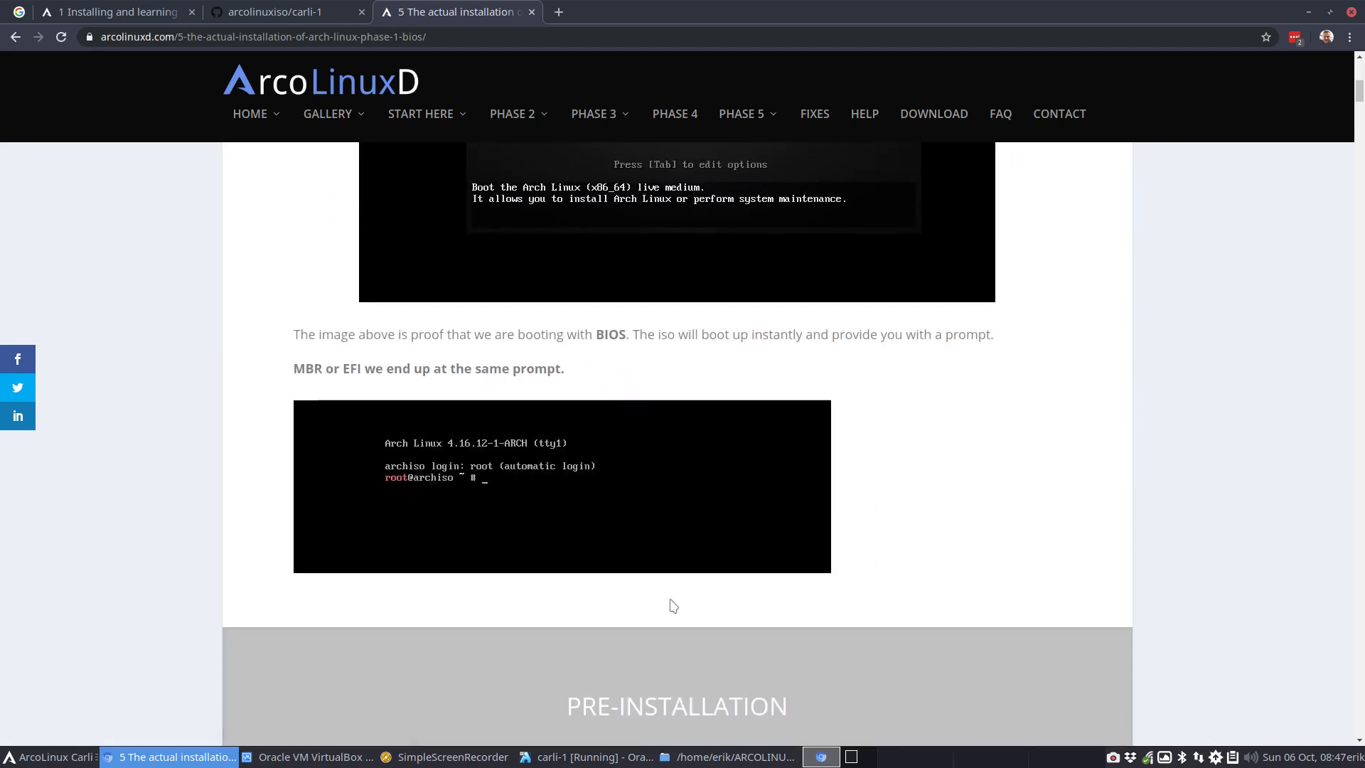
pyautogui.scroll(-3)
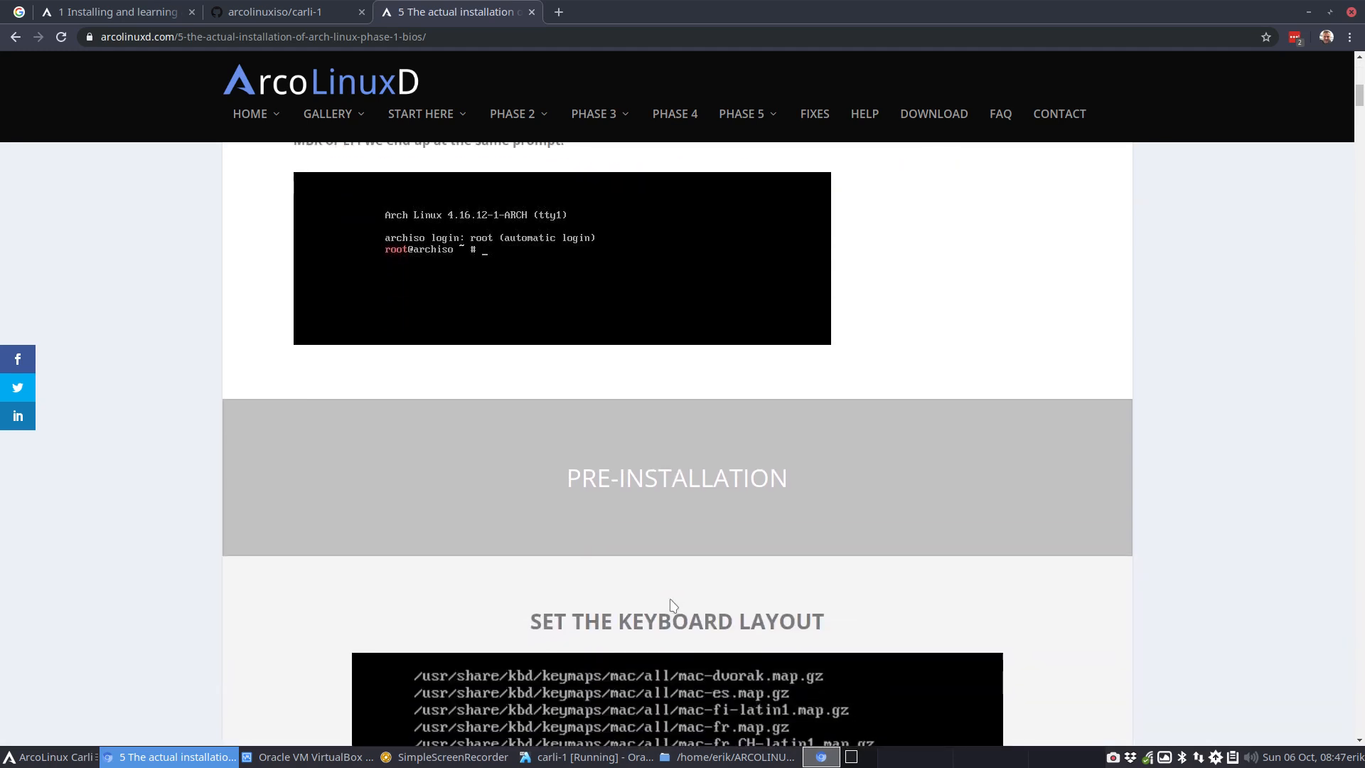
pyautogui.scroll(-3)
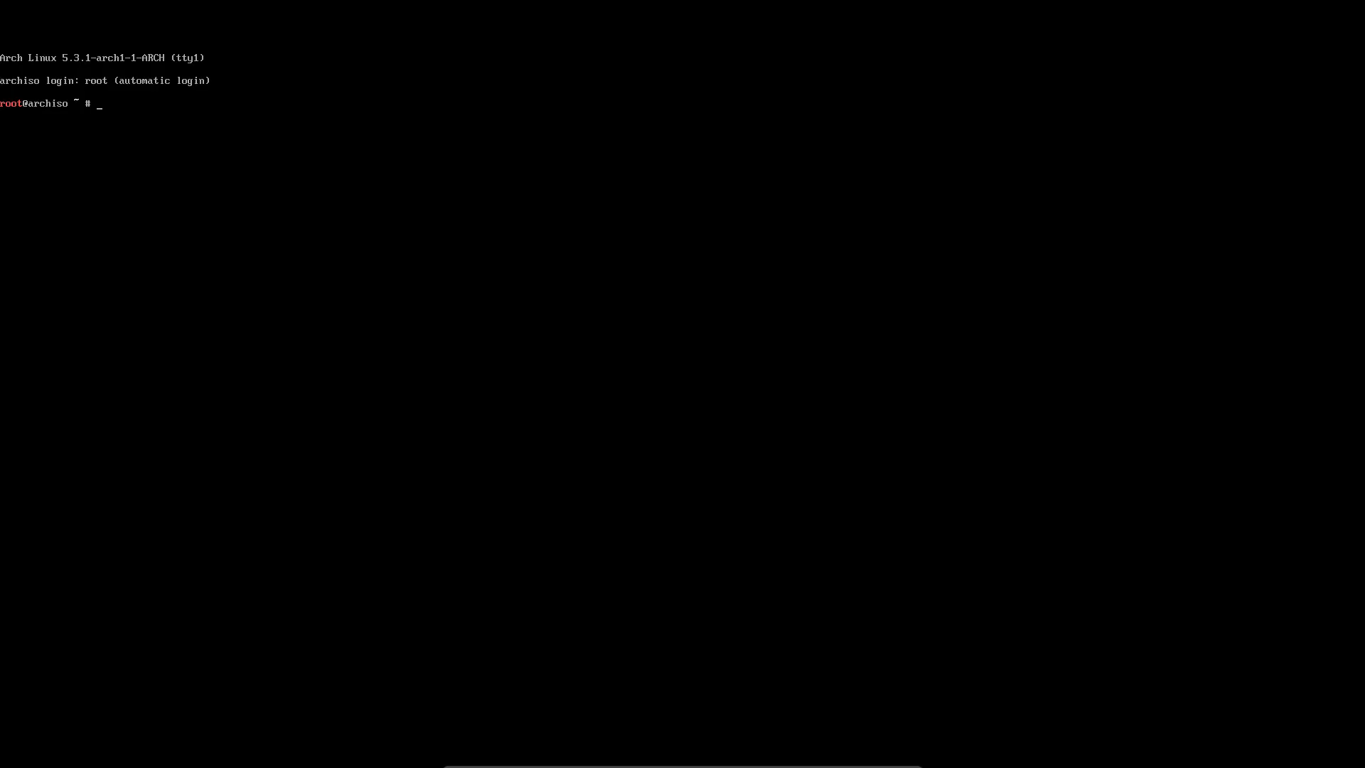
# Run loadkeys be-latin1 in the VM console
pyautogui.write('l')
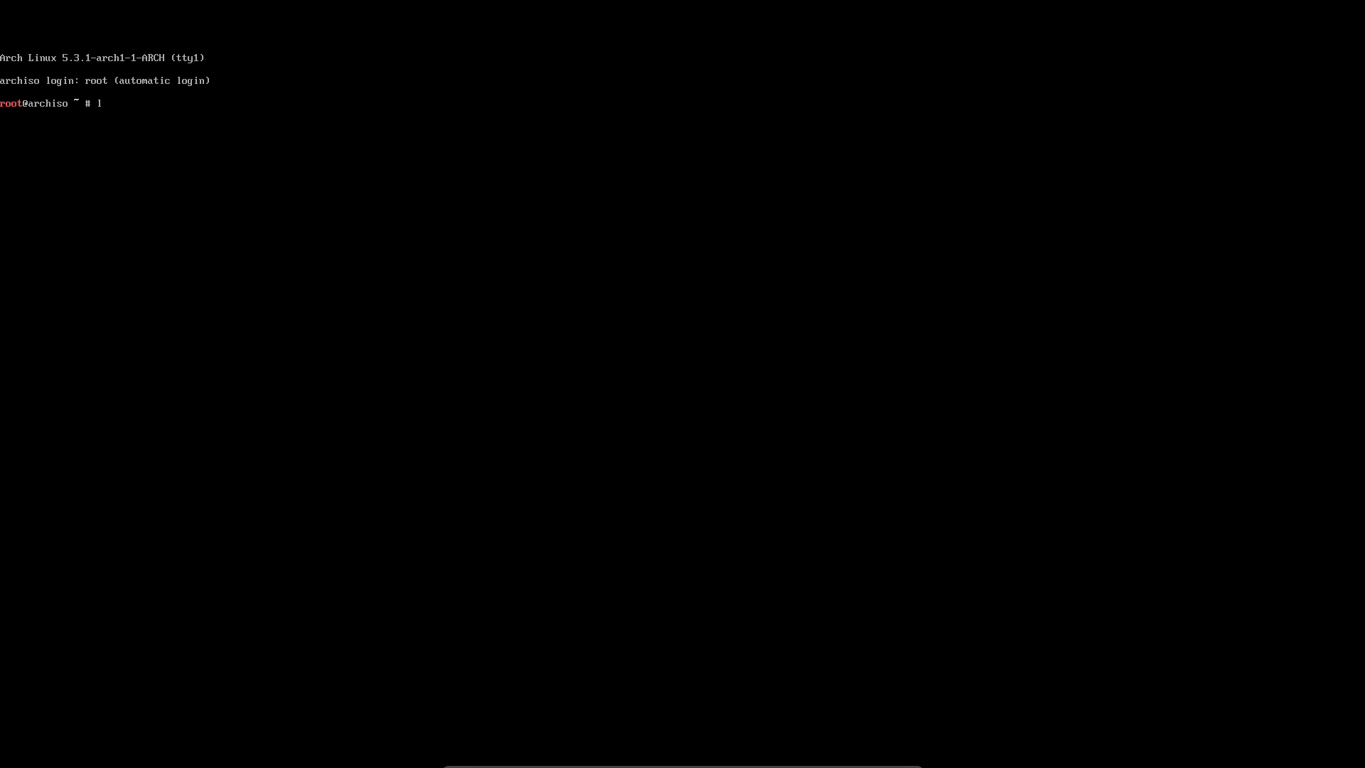
pyautogui.write('oadk')
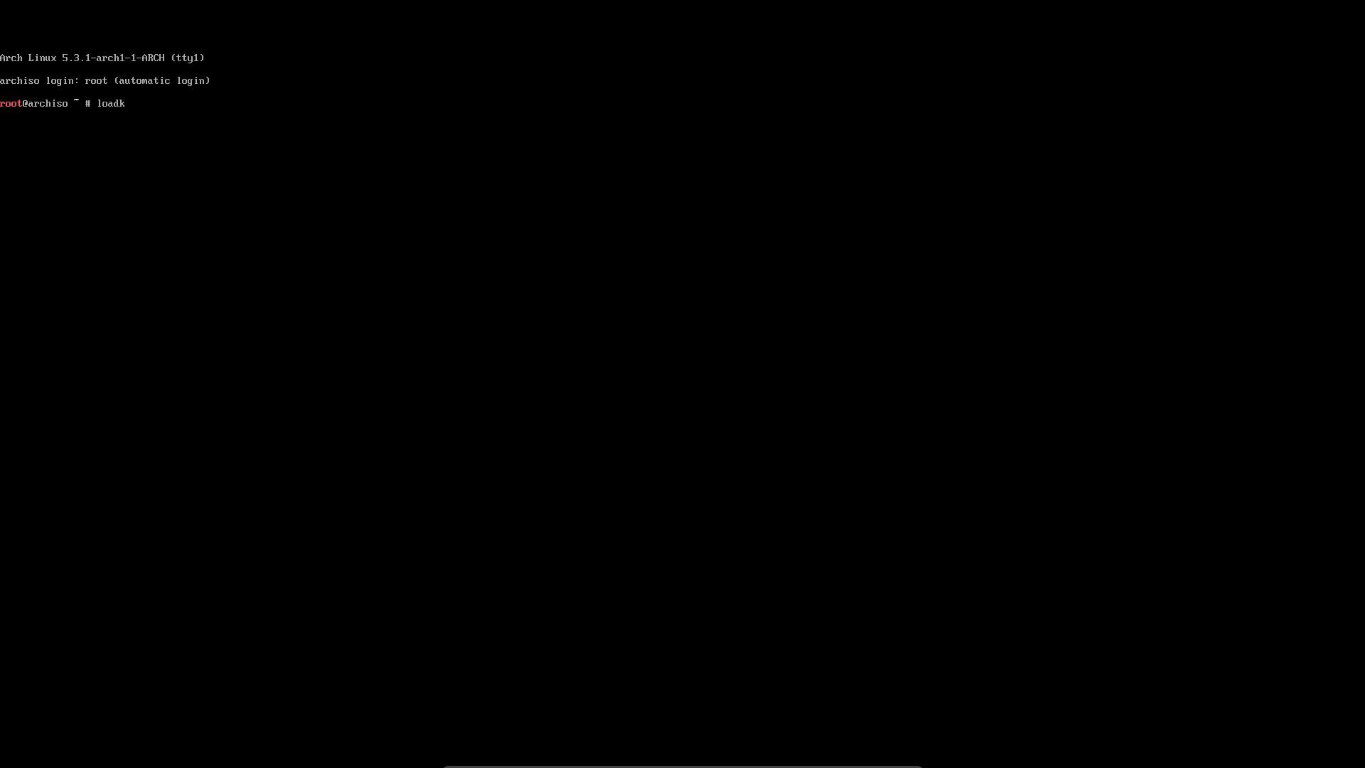
pyautogui.write('eys be-latin1')
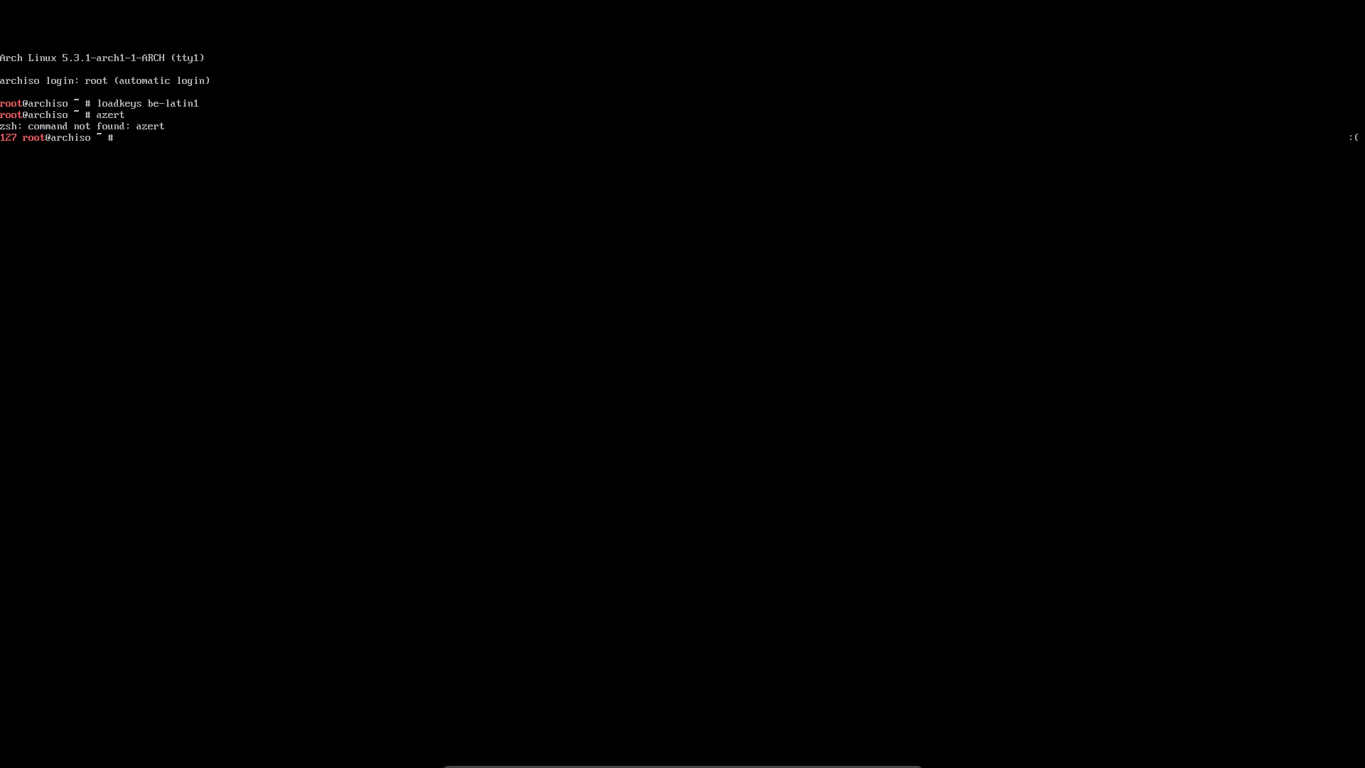
# Enable network time sync with timedatectl set-ntp true
pyautogui.write('timedatectl')
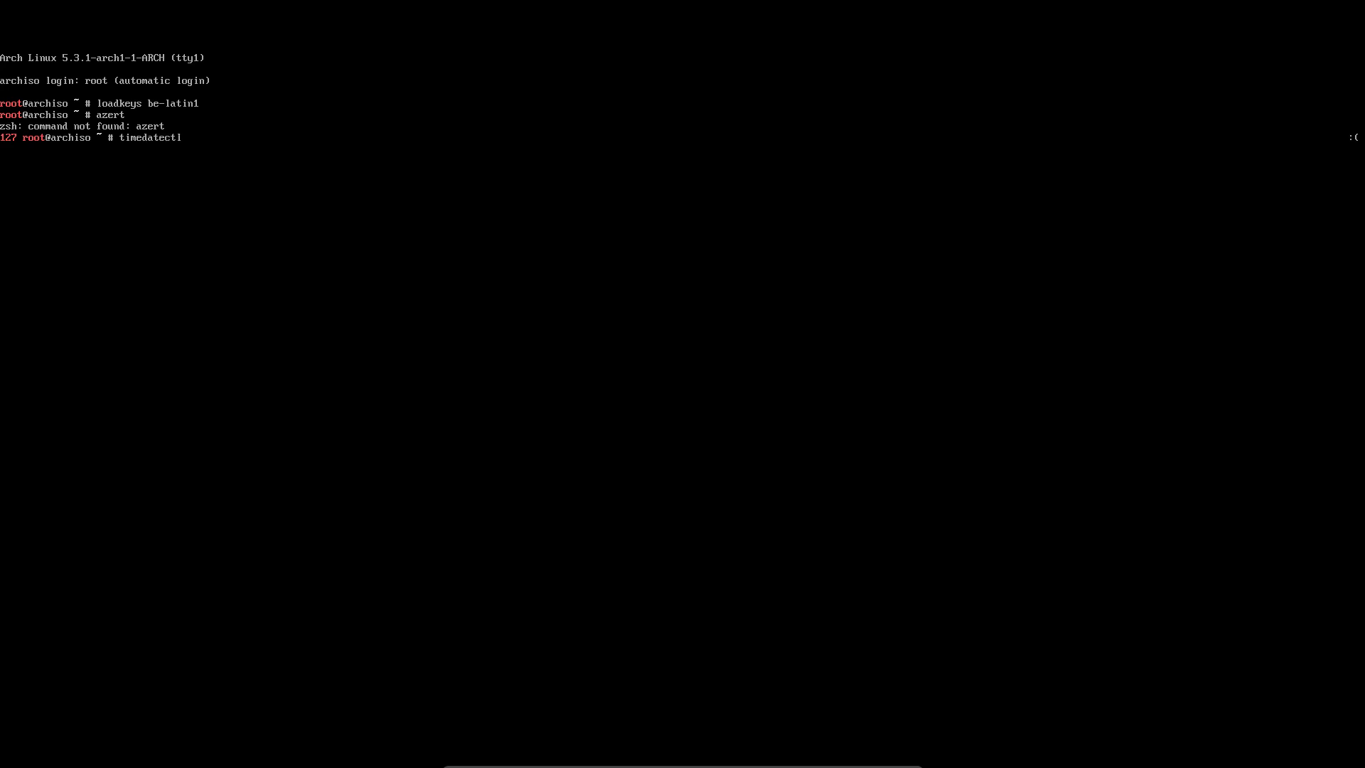
pyautogui.write('sen')
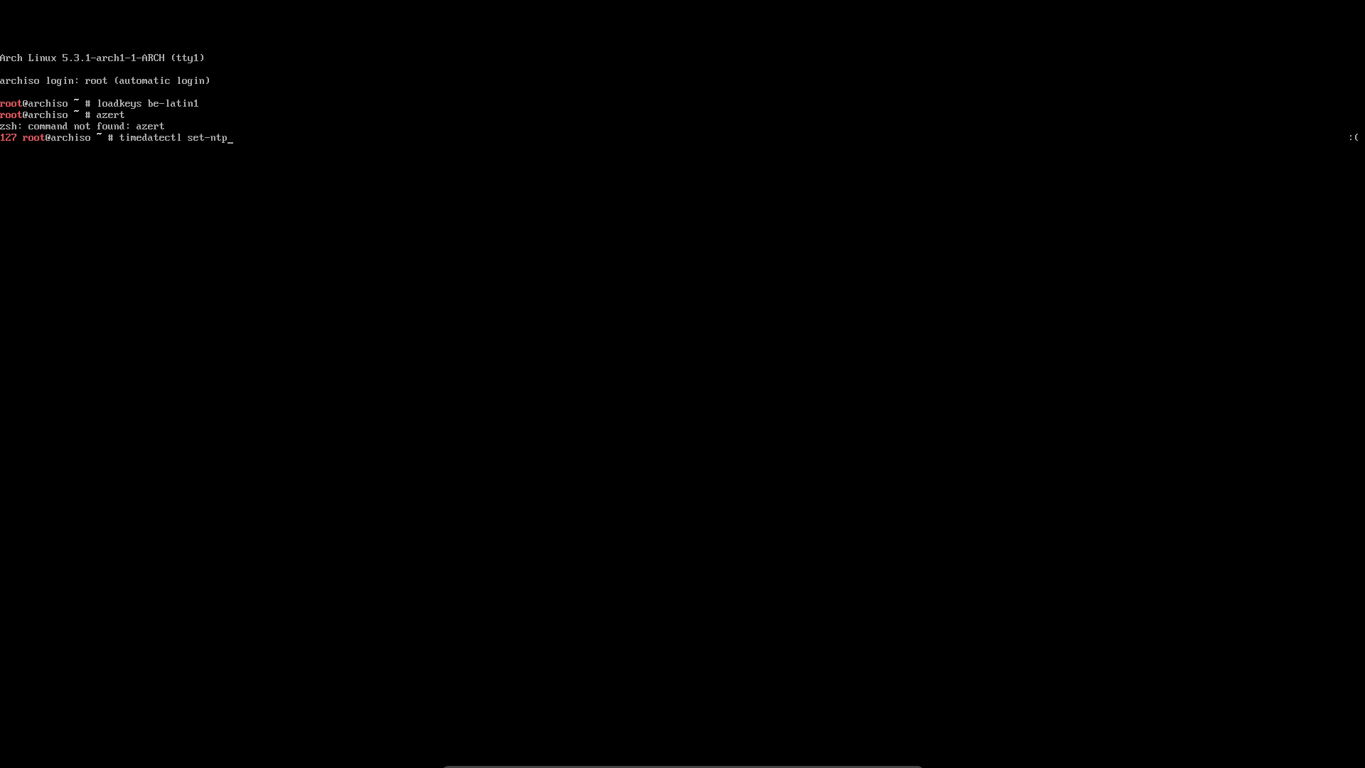
pyautogui.write('true')
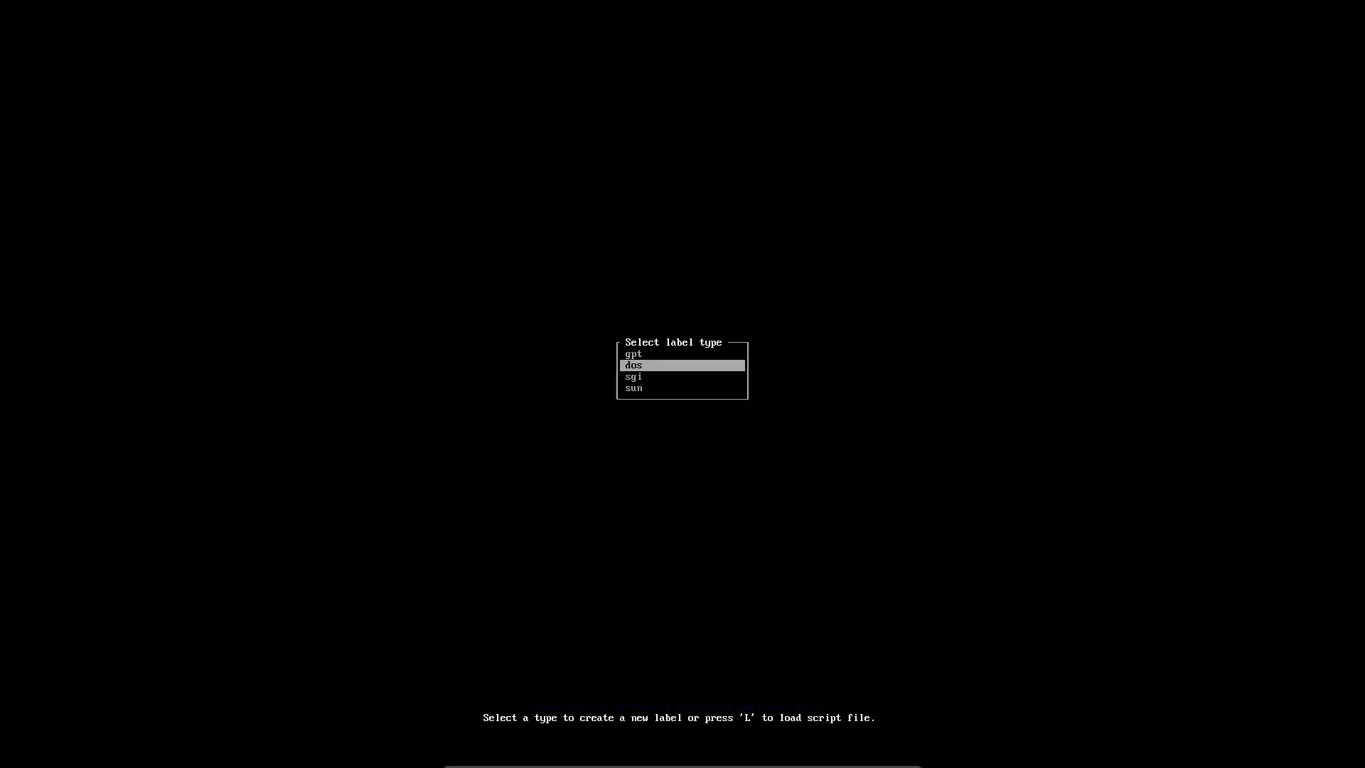
# In cfdisk, make a dos label, one bootable type 83 Linux sda1, then quit
pyautogui.press('Up')
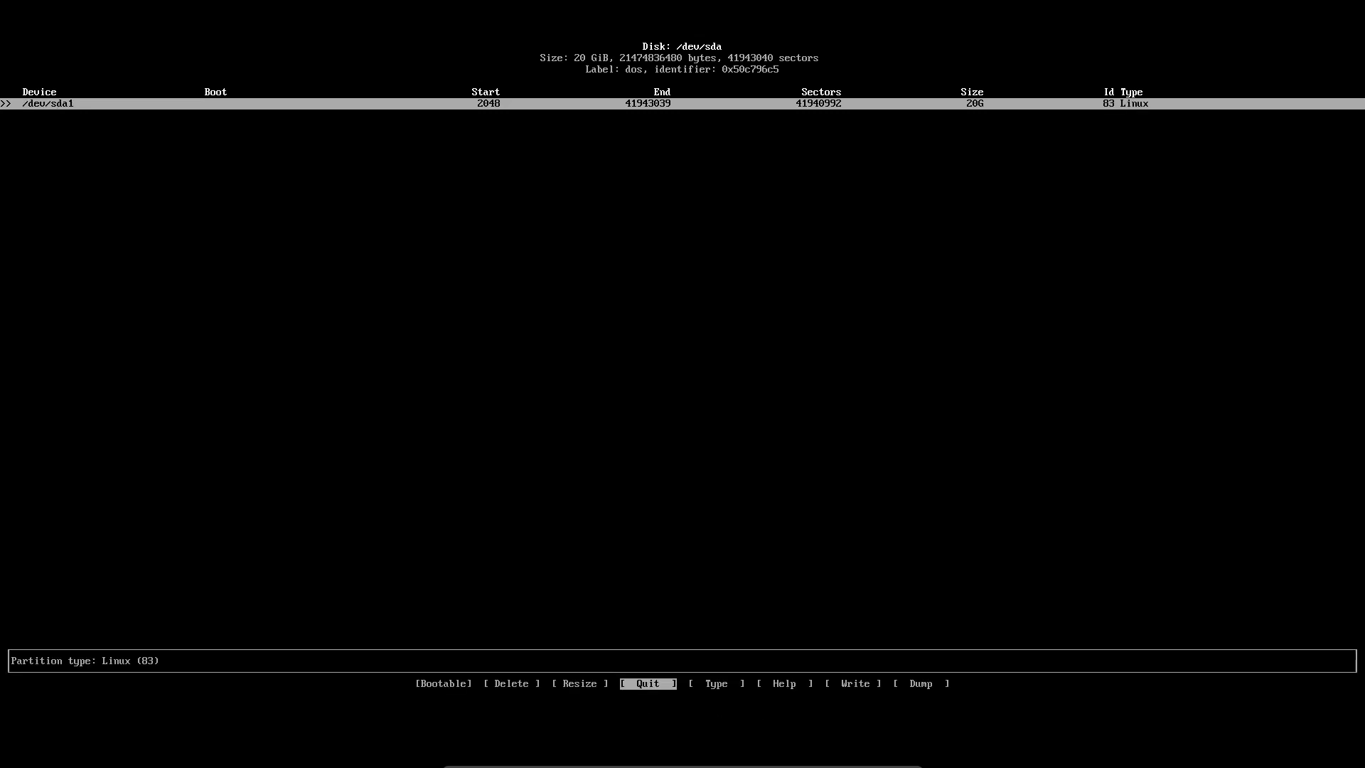
pyautogui.press('Right')
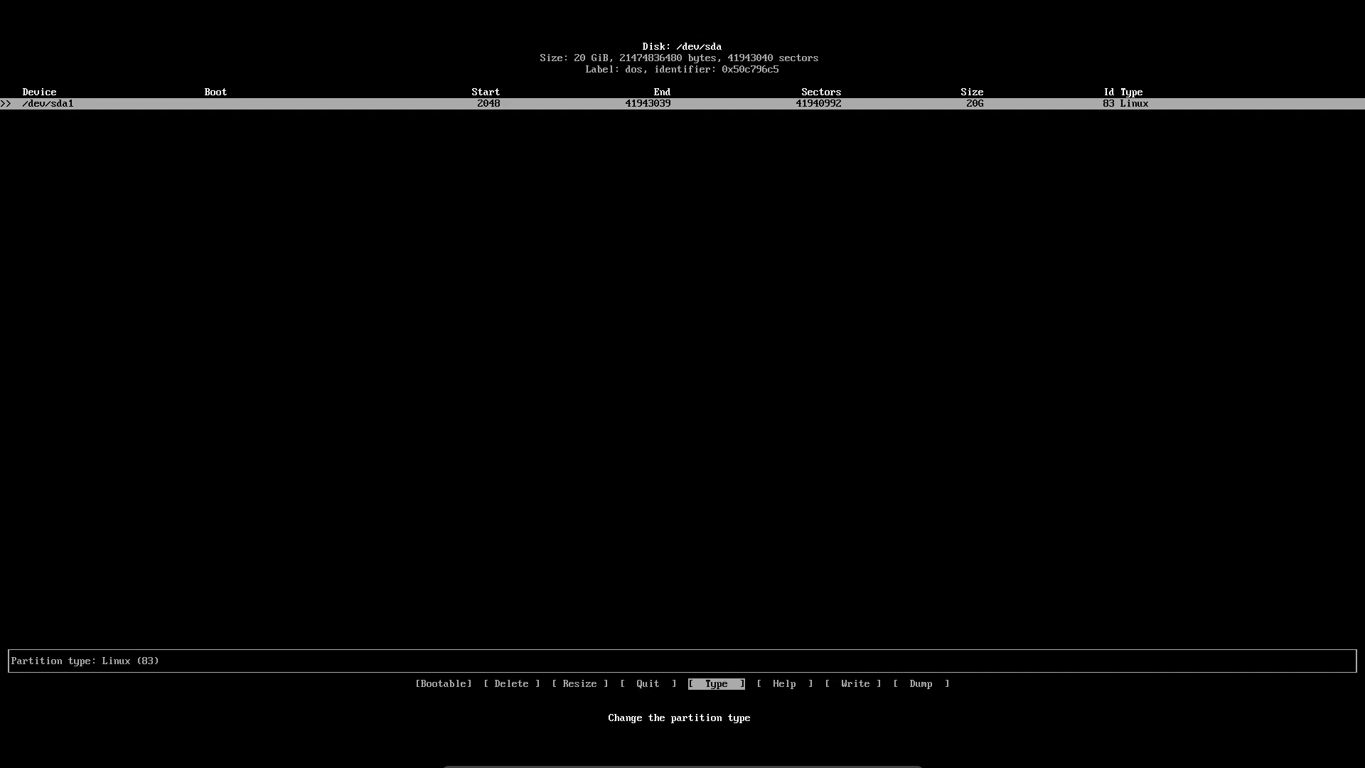
pyautogui.click(716, 683)
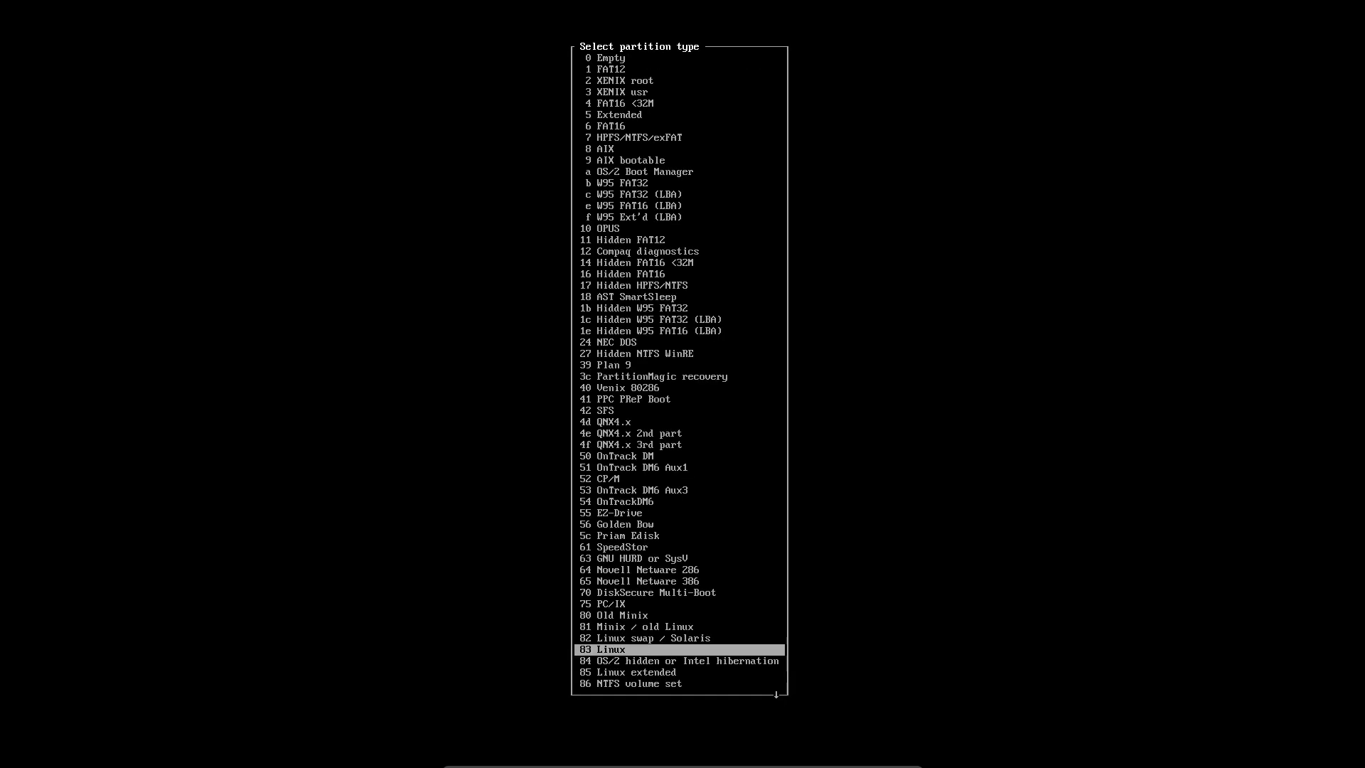
pyautogui.press('Up')
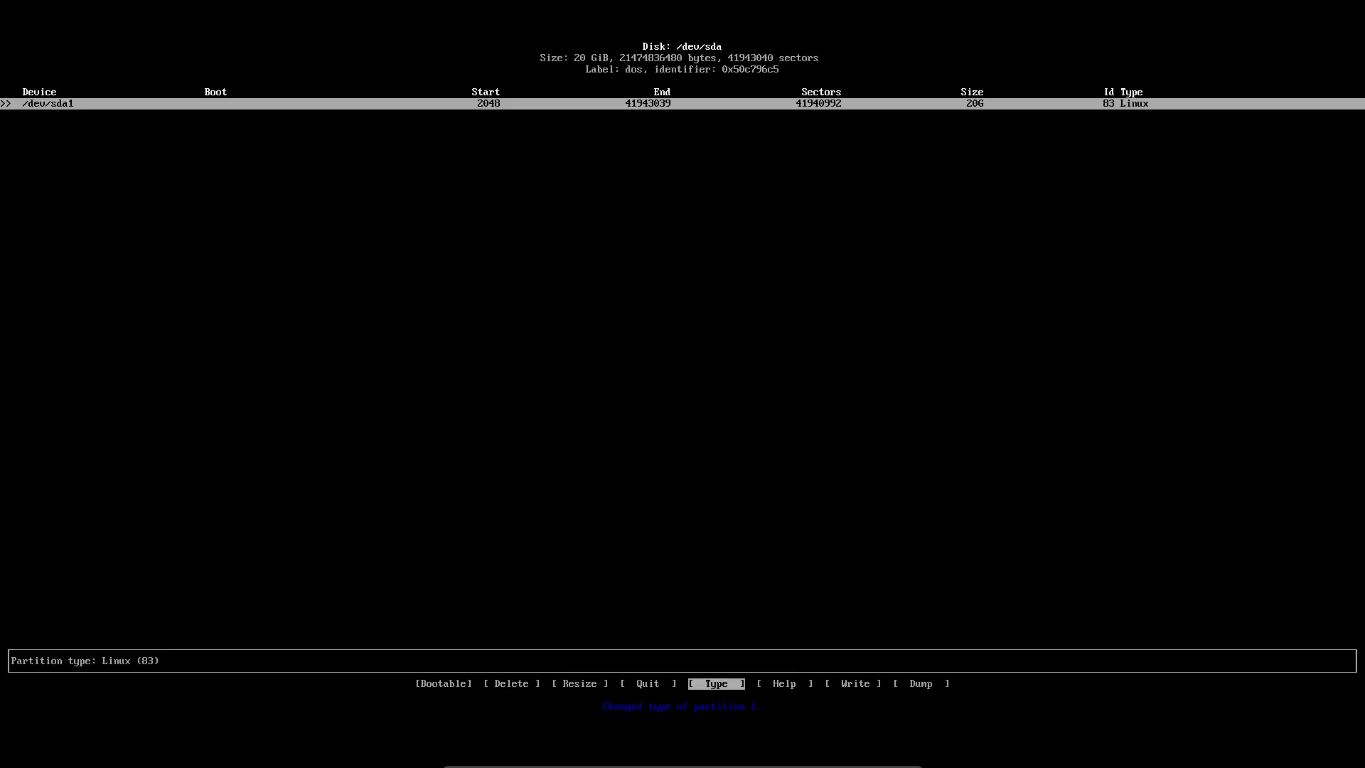
pyautogui.press('Left')
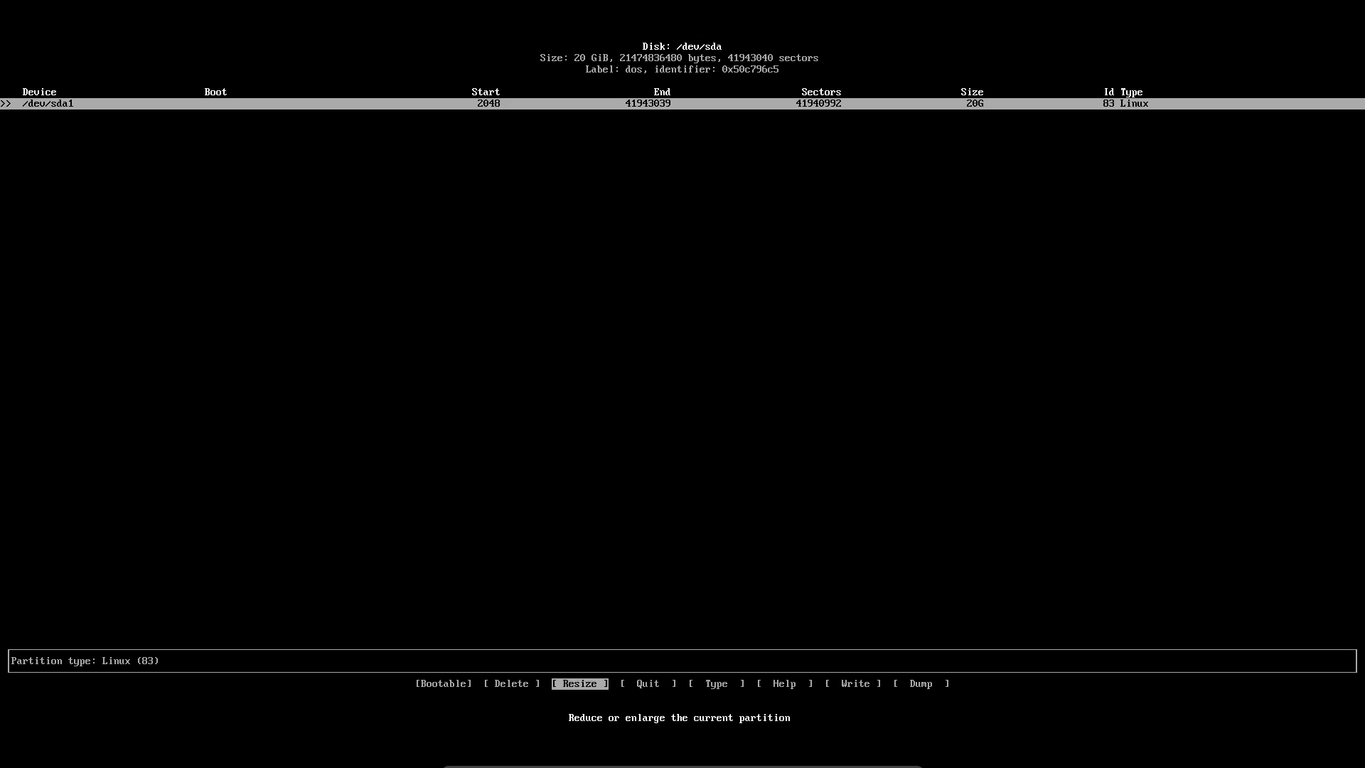
pyautogui.click(443, 683)
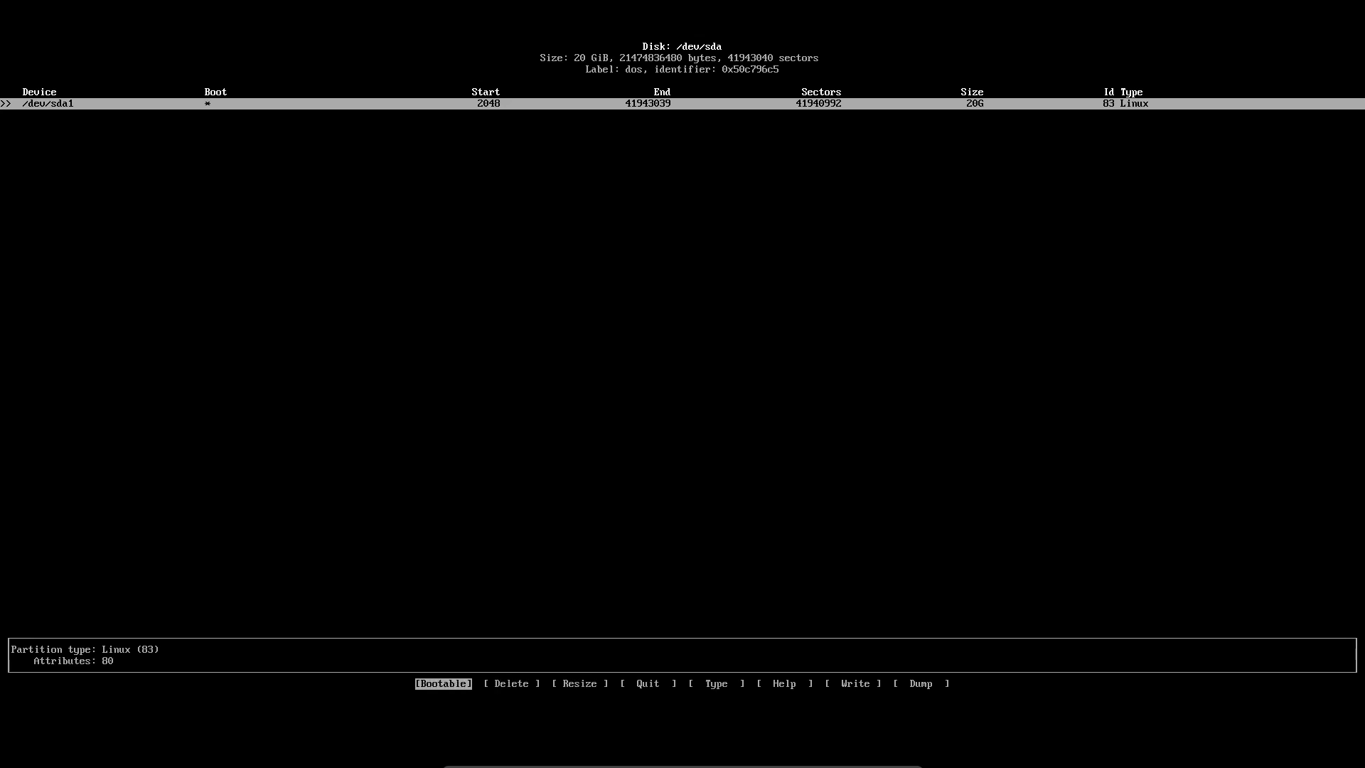
pyautogui.press('Right')
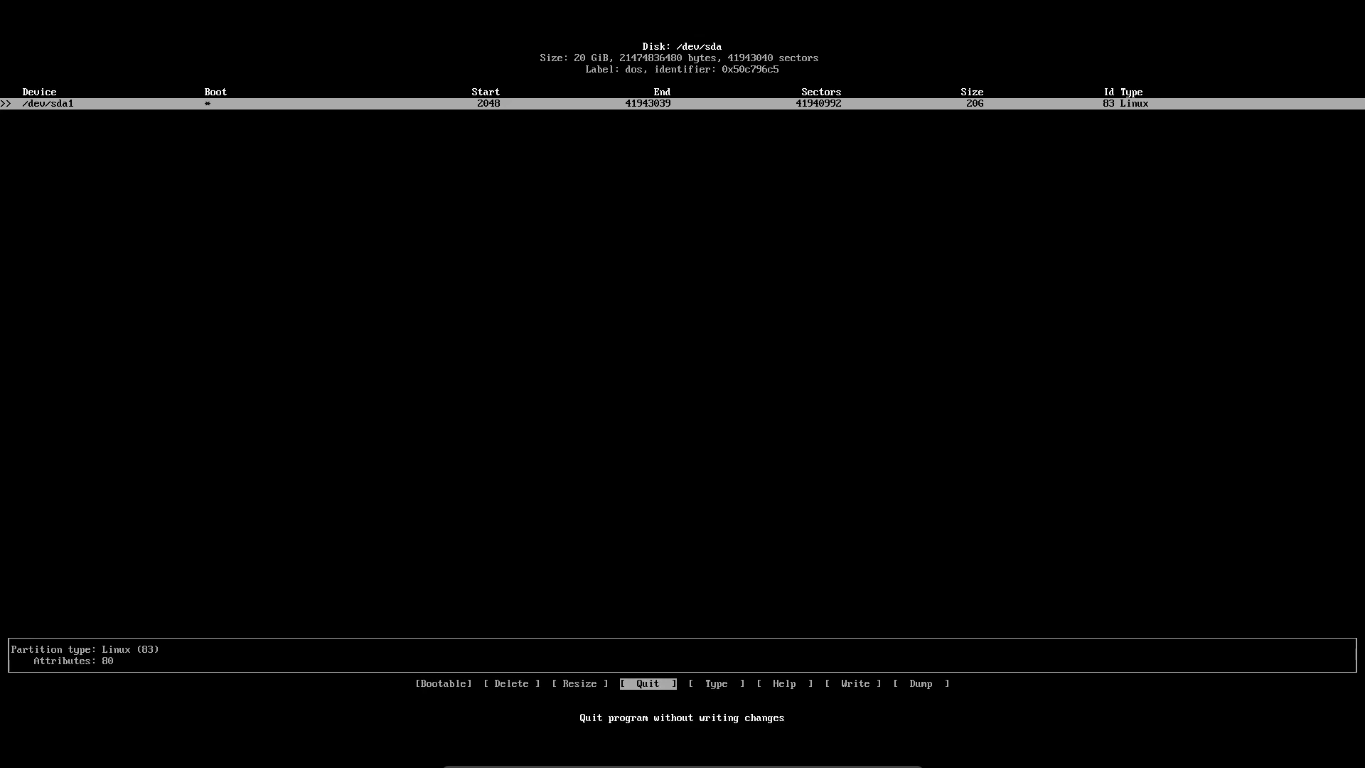
pyautogui.click(856, 682)
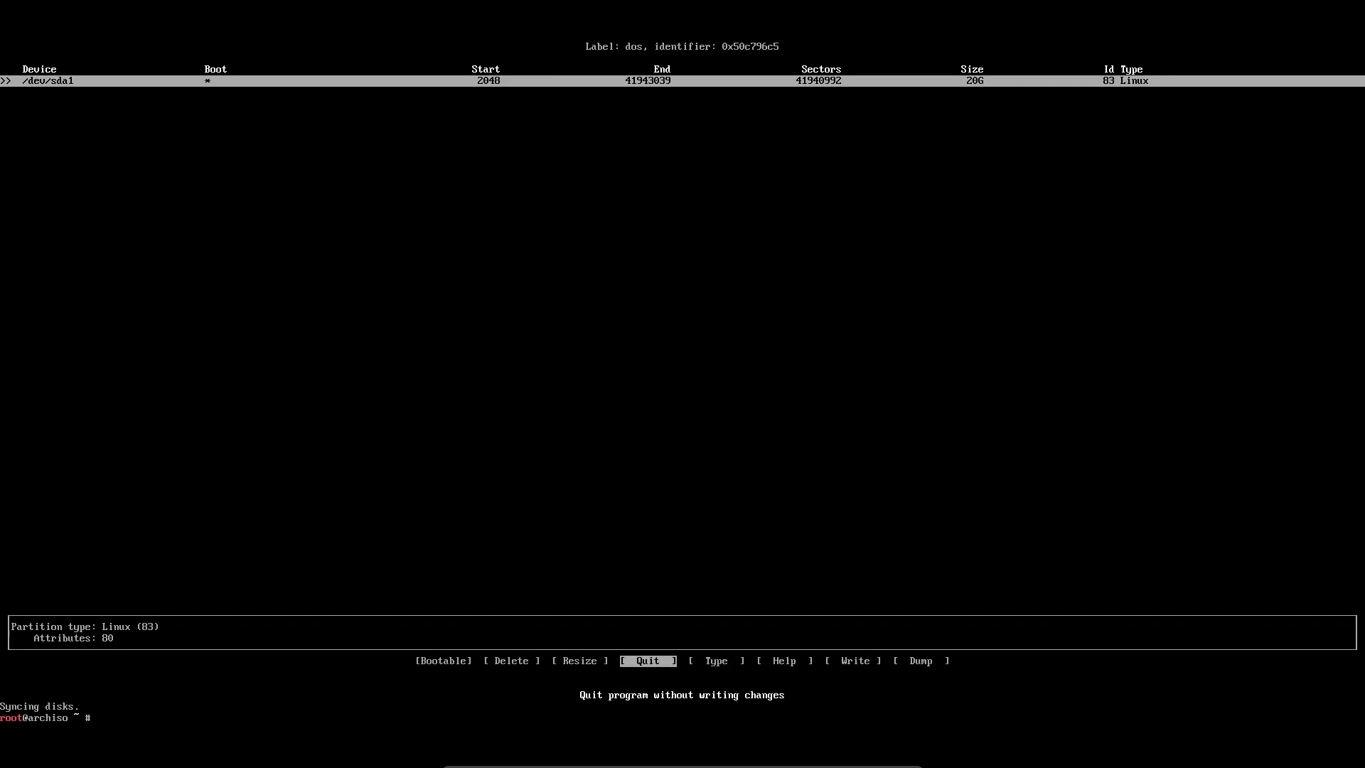
# Run lsblk, then mkfs.ext4 /dev/sda1
pyautogui.write('lsblk')
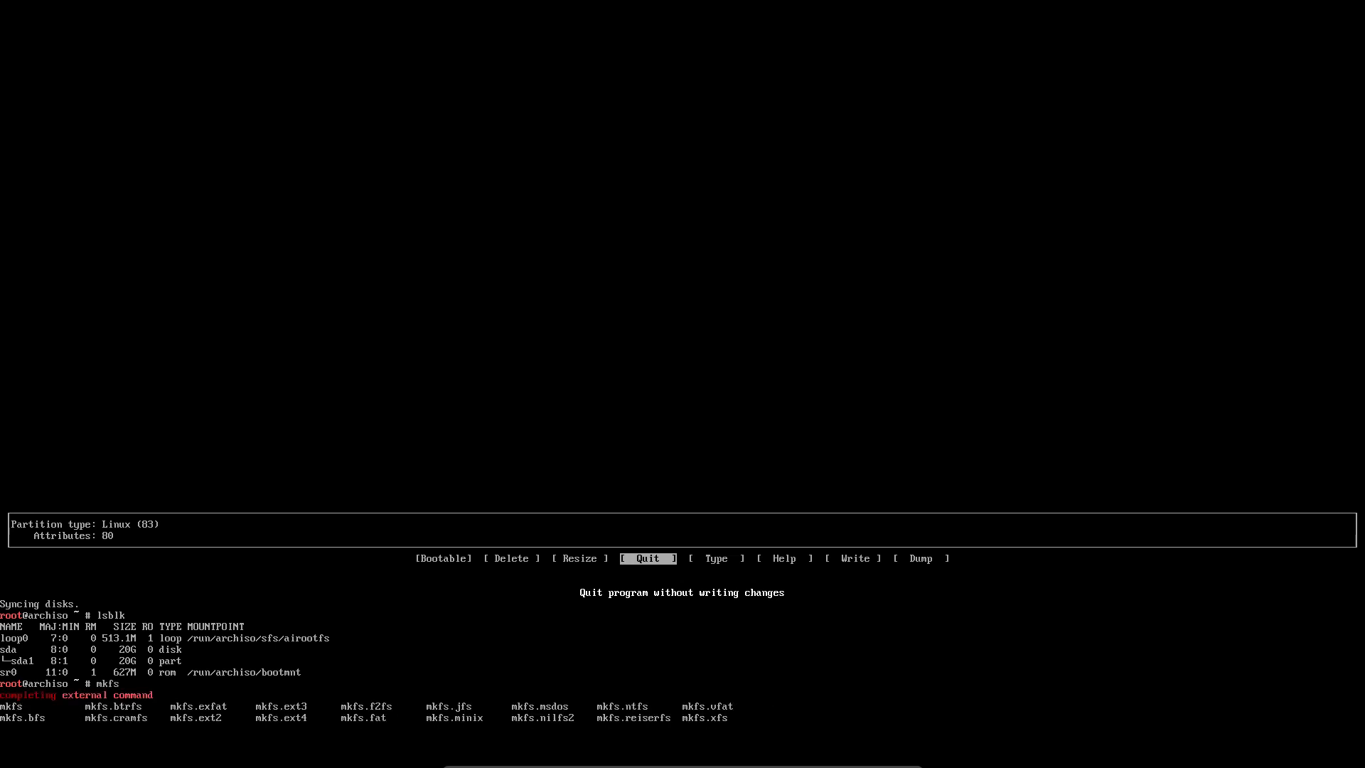
pyautogui.write('ex')
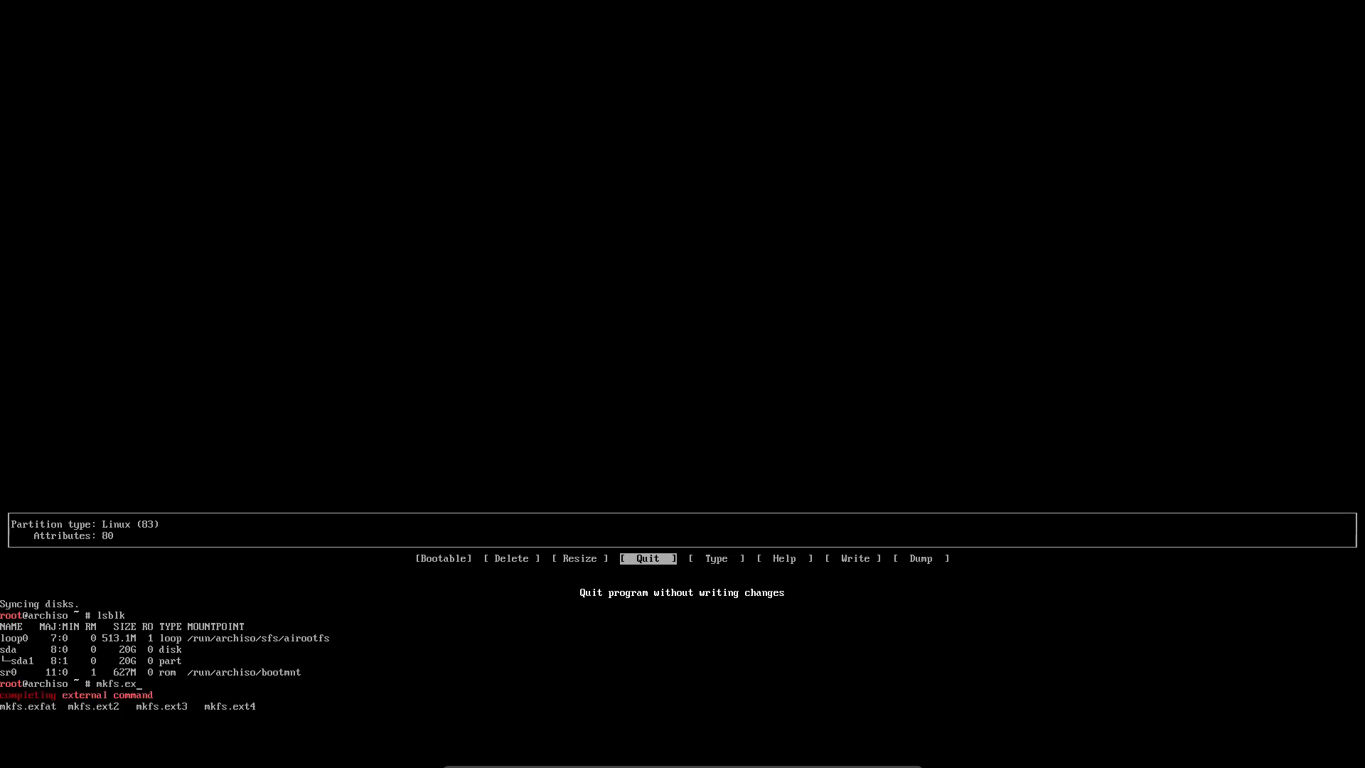
pyautogui.write('t4')
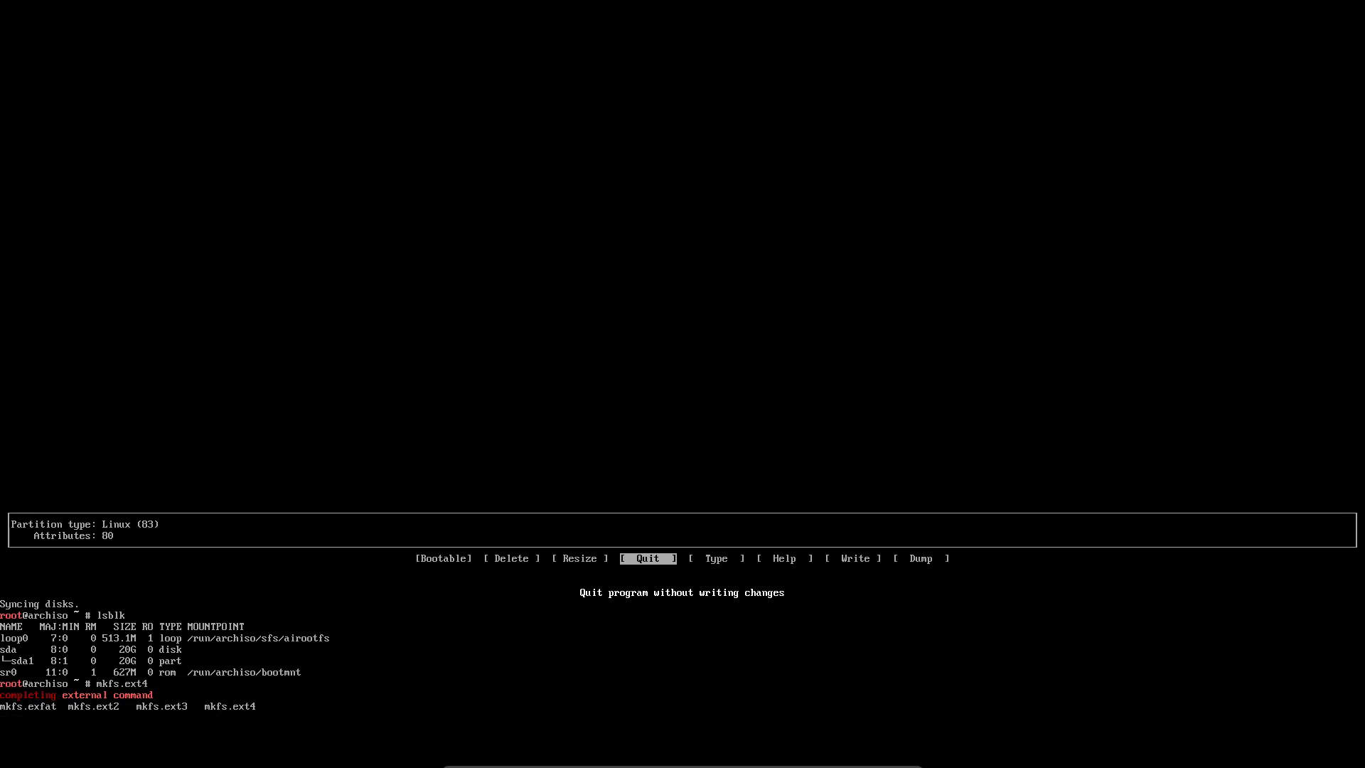
pyautogui.write('/dev/sda1')
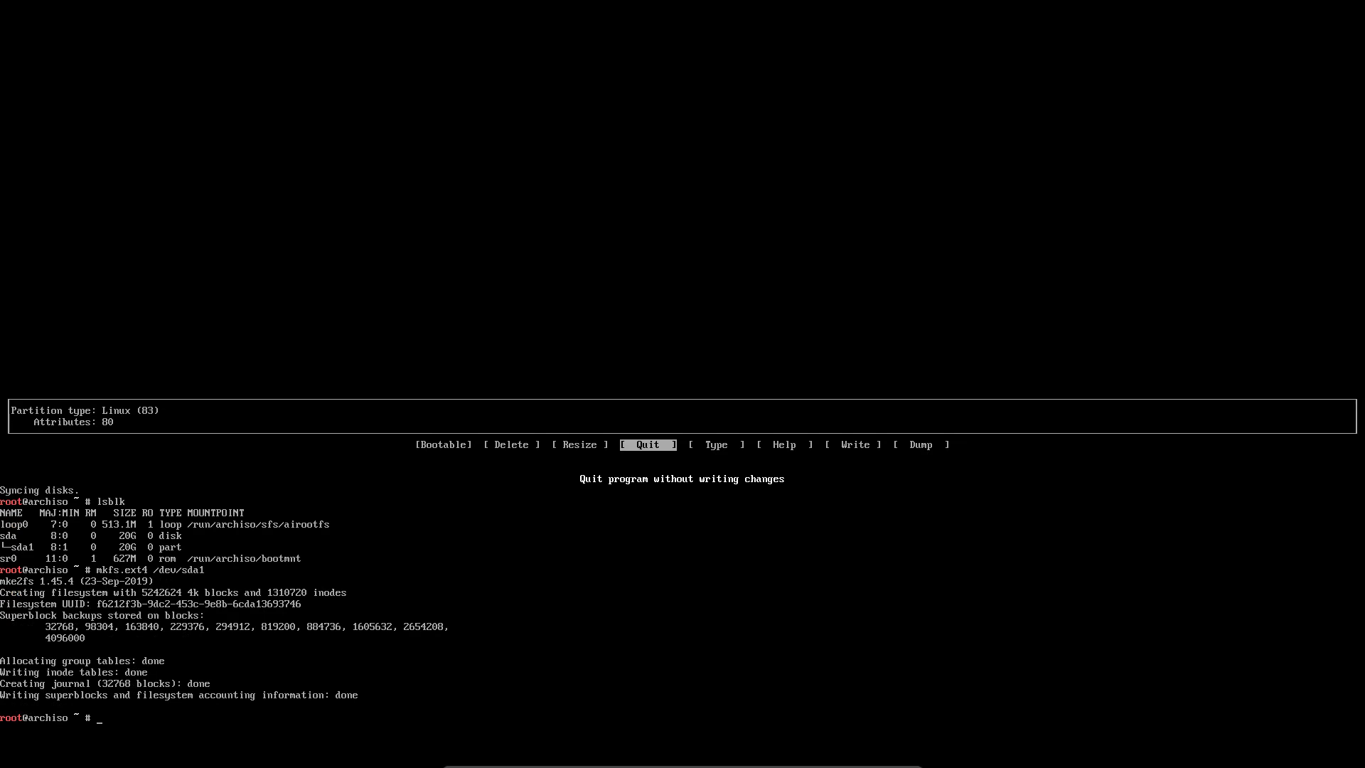
# Mount /dev/sda1 on /mnt, confirm only lost+found, and cd back to ~
pyautogui.write('mount')
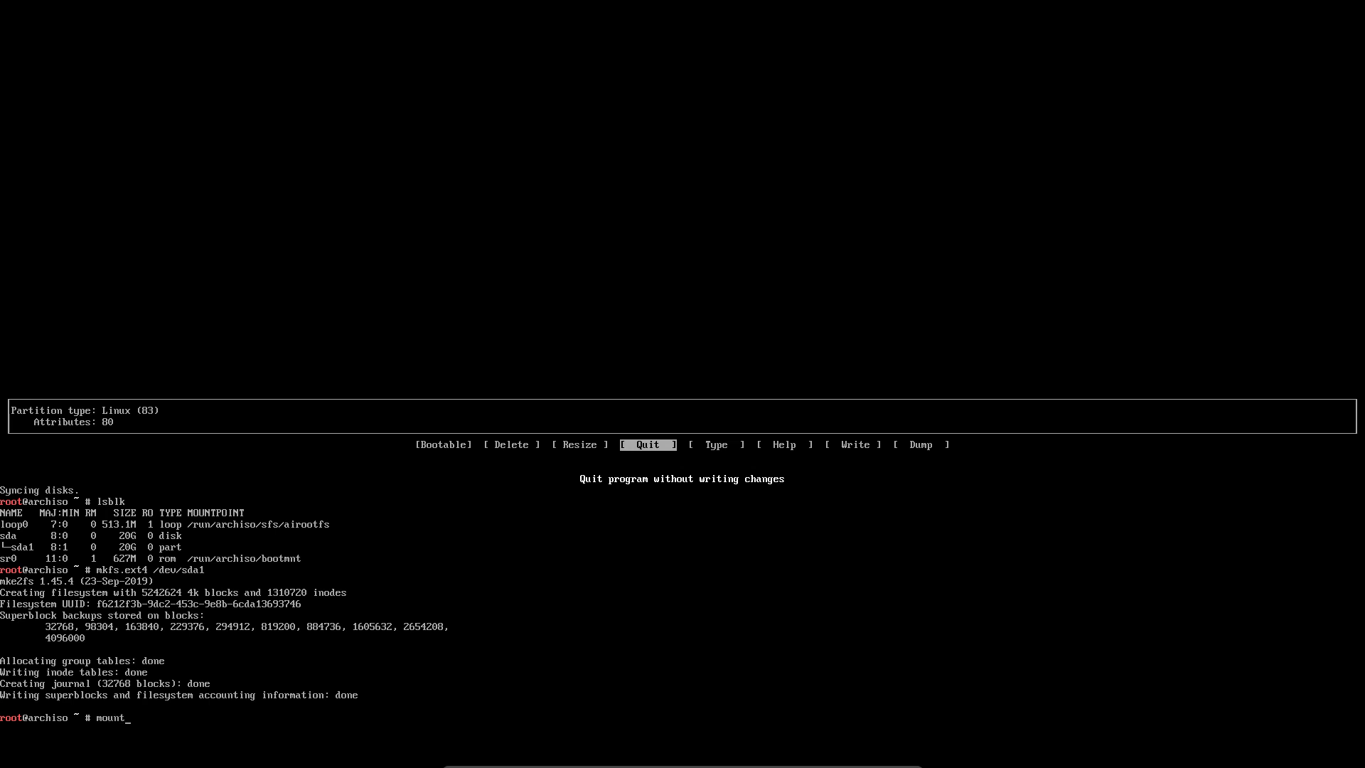
pyautogui.write('/dev/')
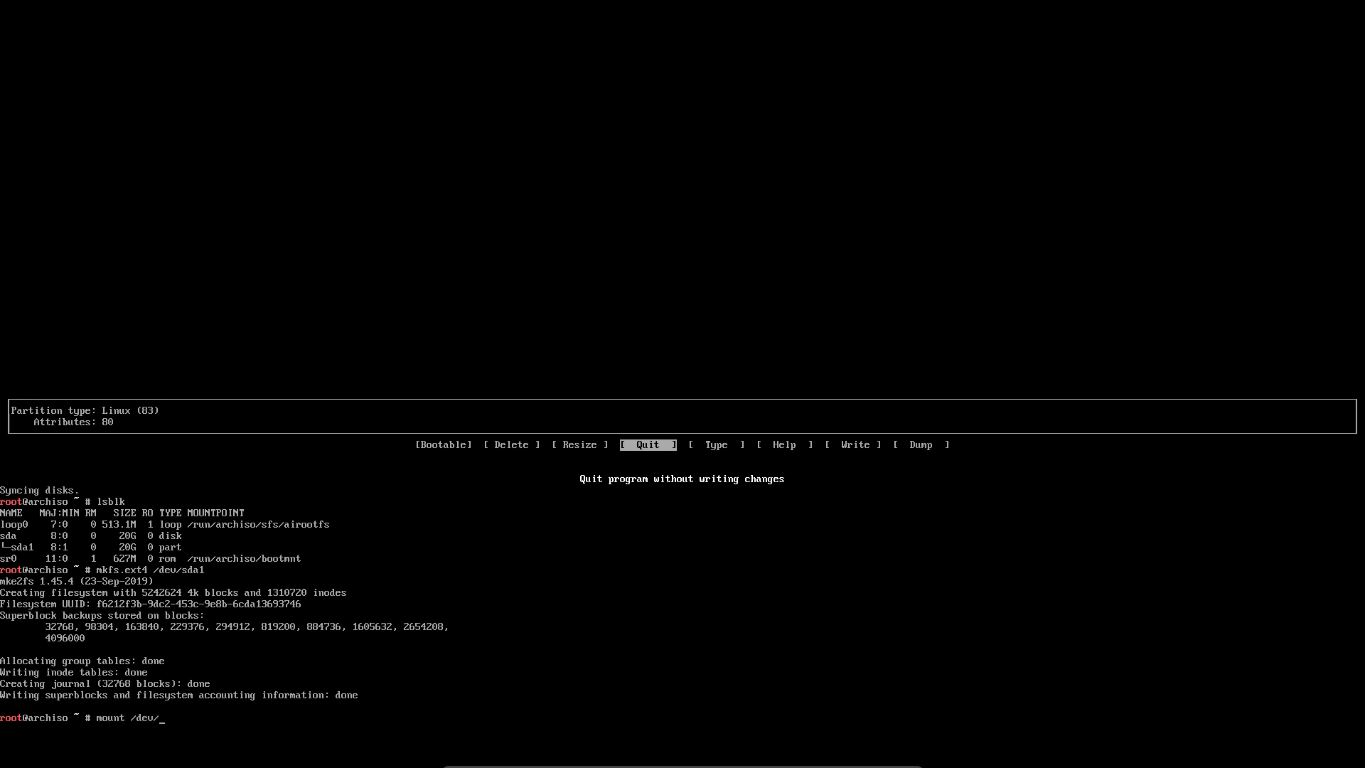
pyautogui.write('sda1')
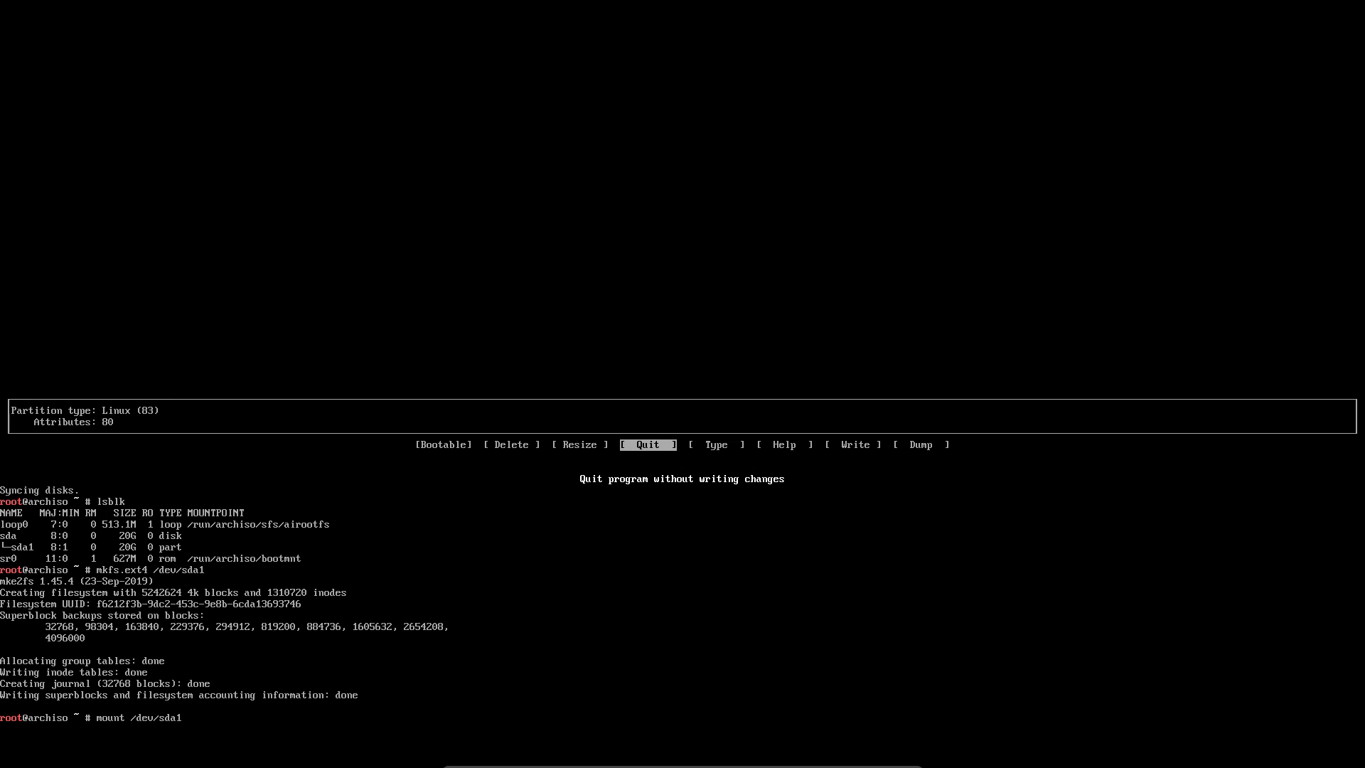
pyautogui.write('/mnt')
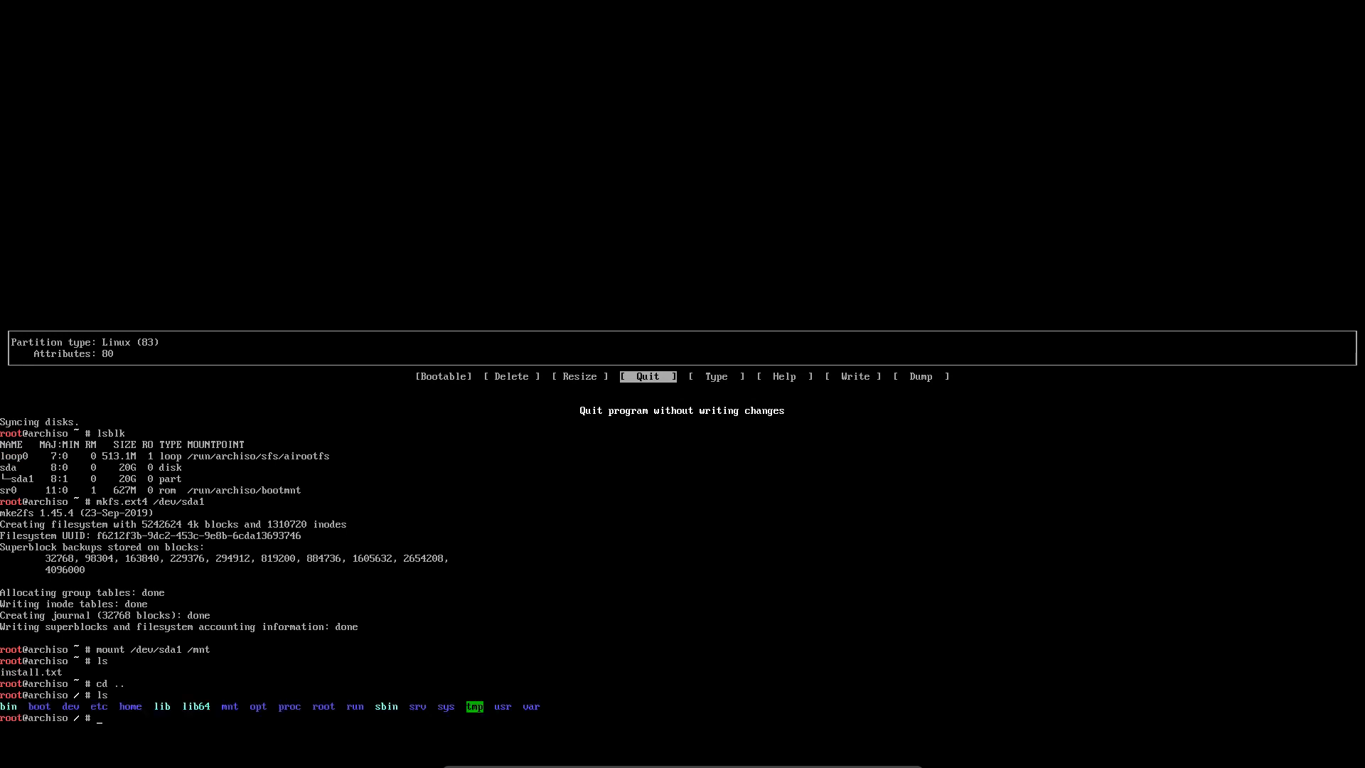
pyautogui.write('cd /mnt')
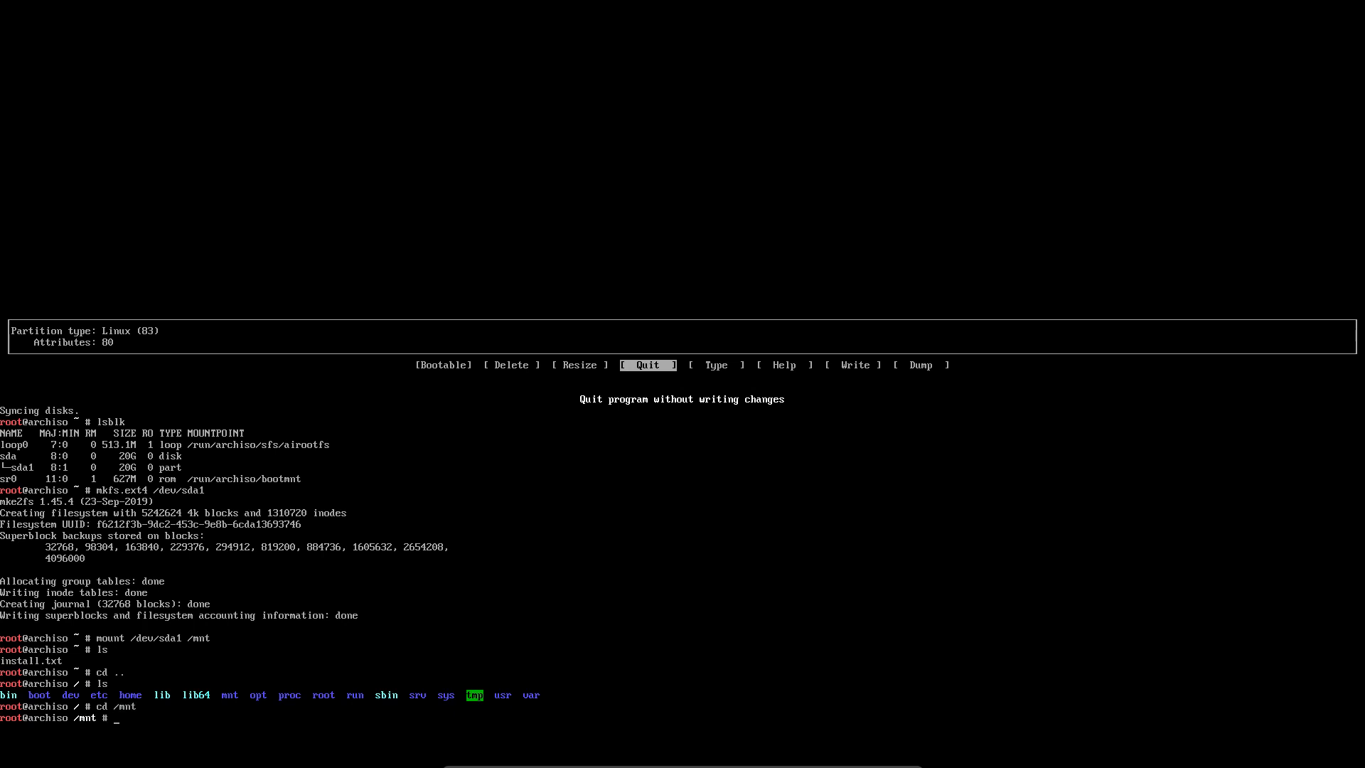
pyautogui.write('ls')
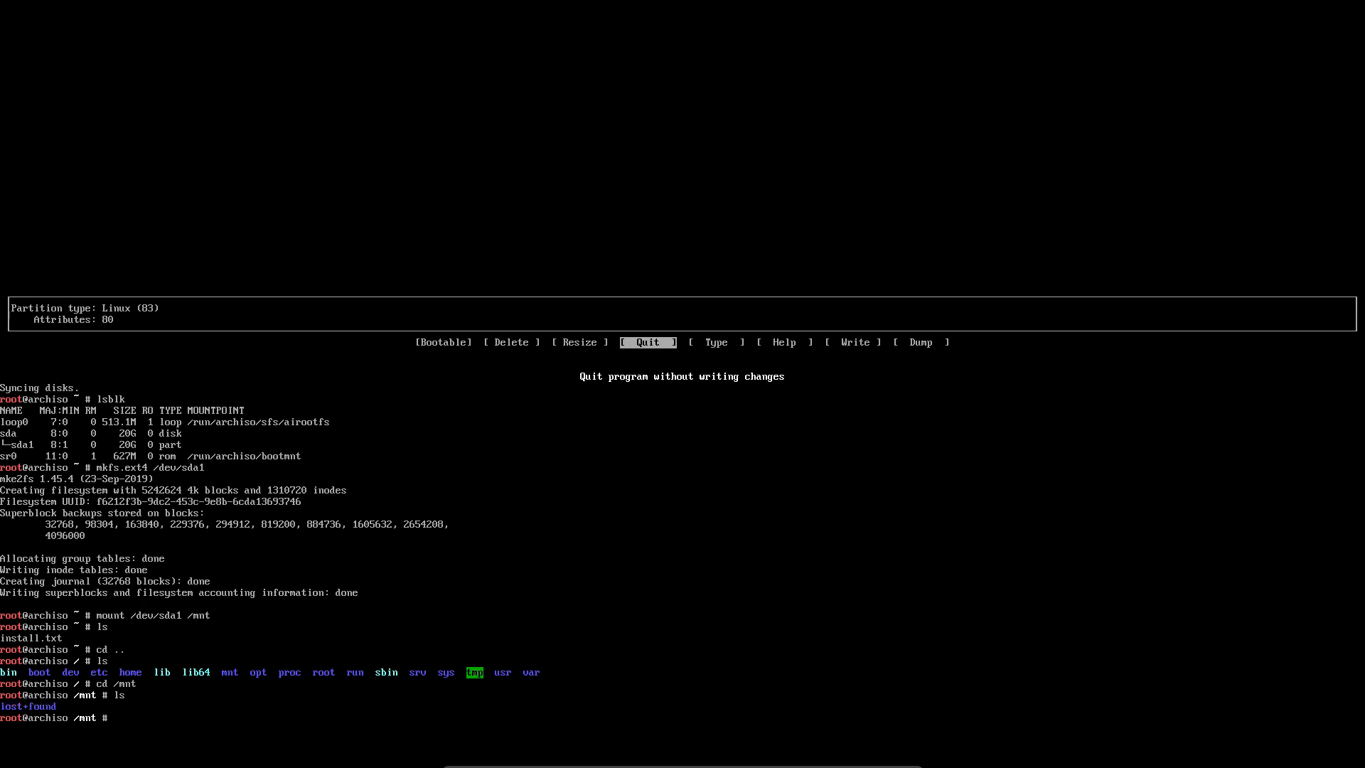
pyautogui.write('cd ~')
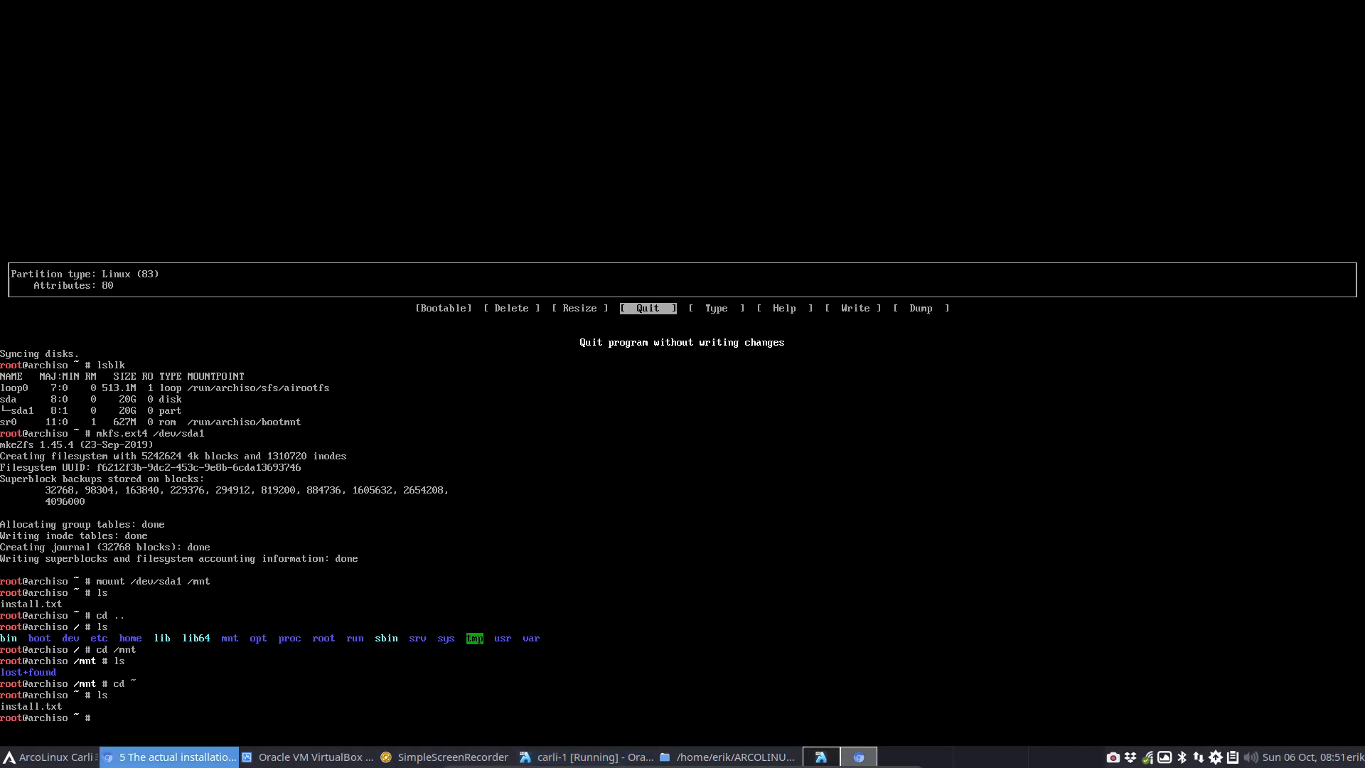
pyautogui.write('nano /etc/')
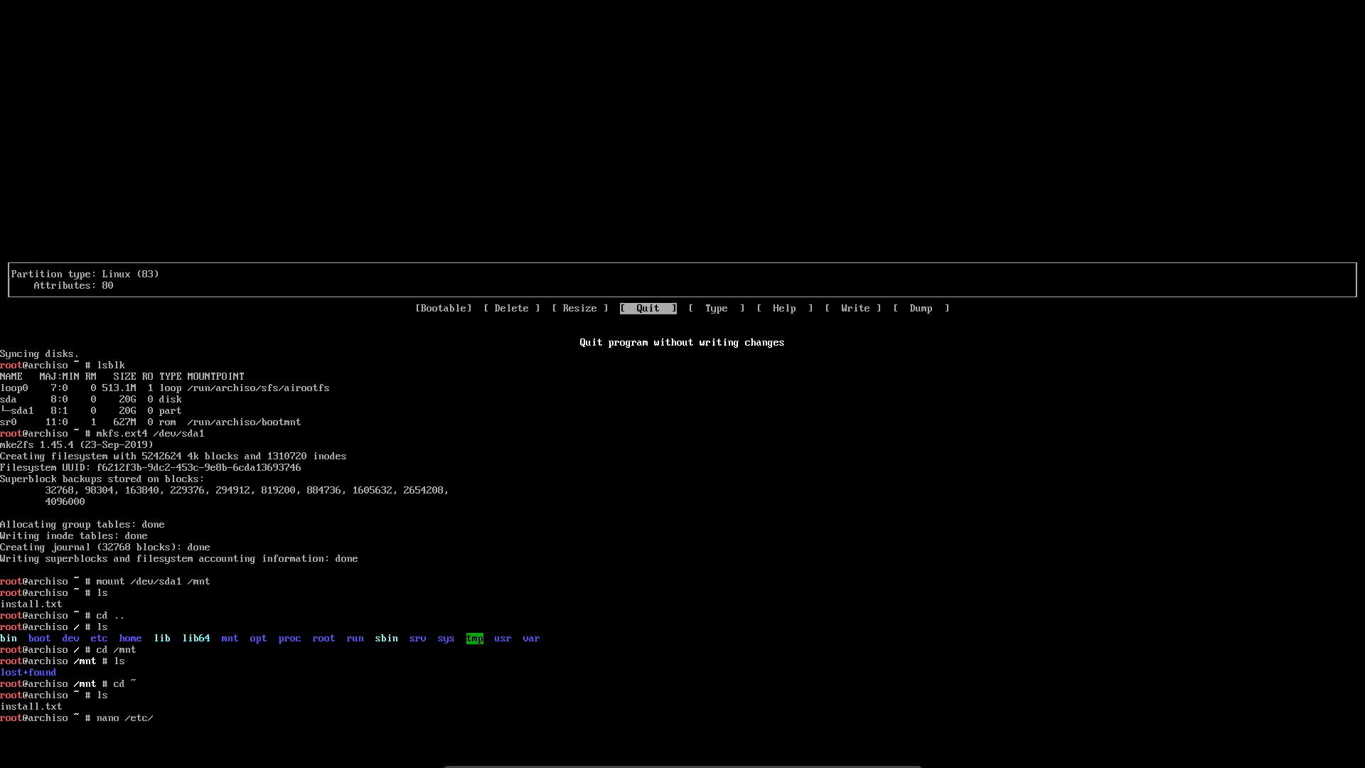
pyautogui.write('pacman.')
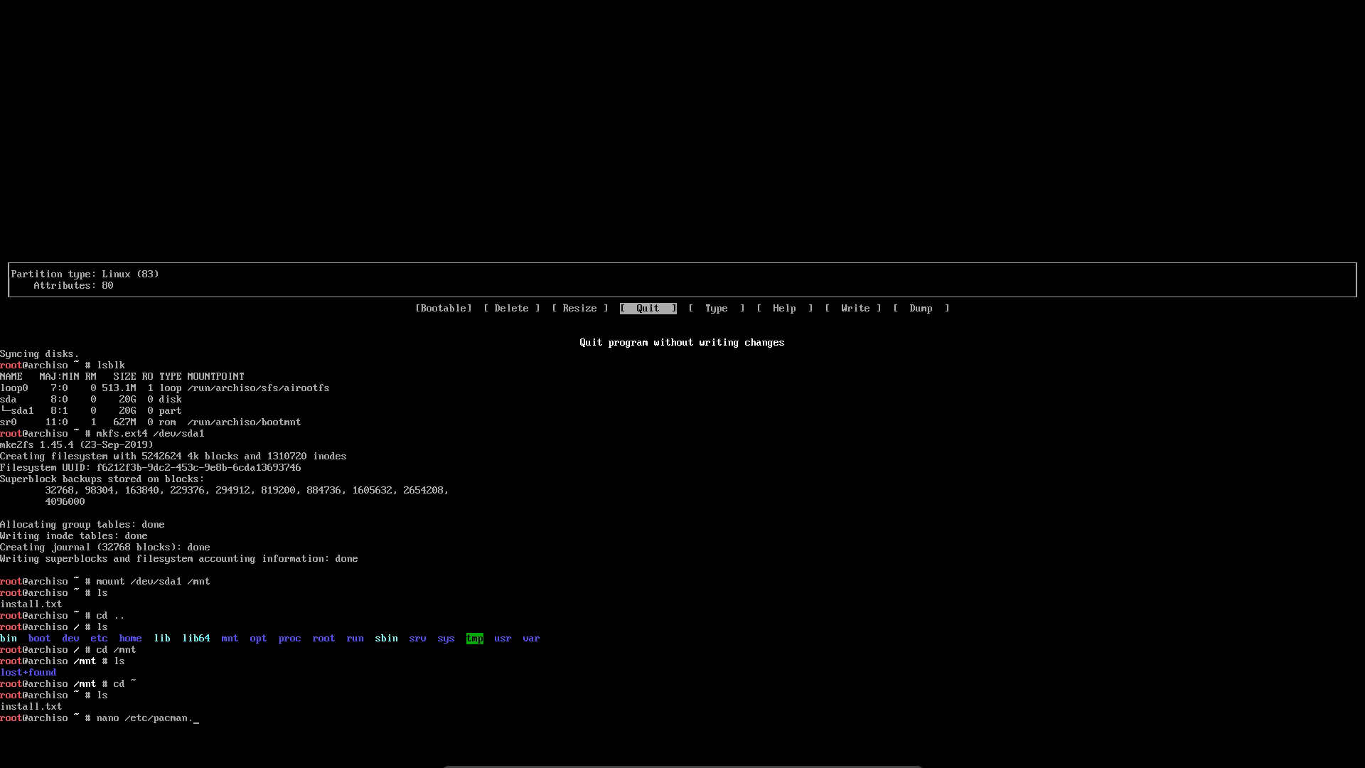
pyautogui.write('d/m')
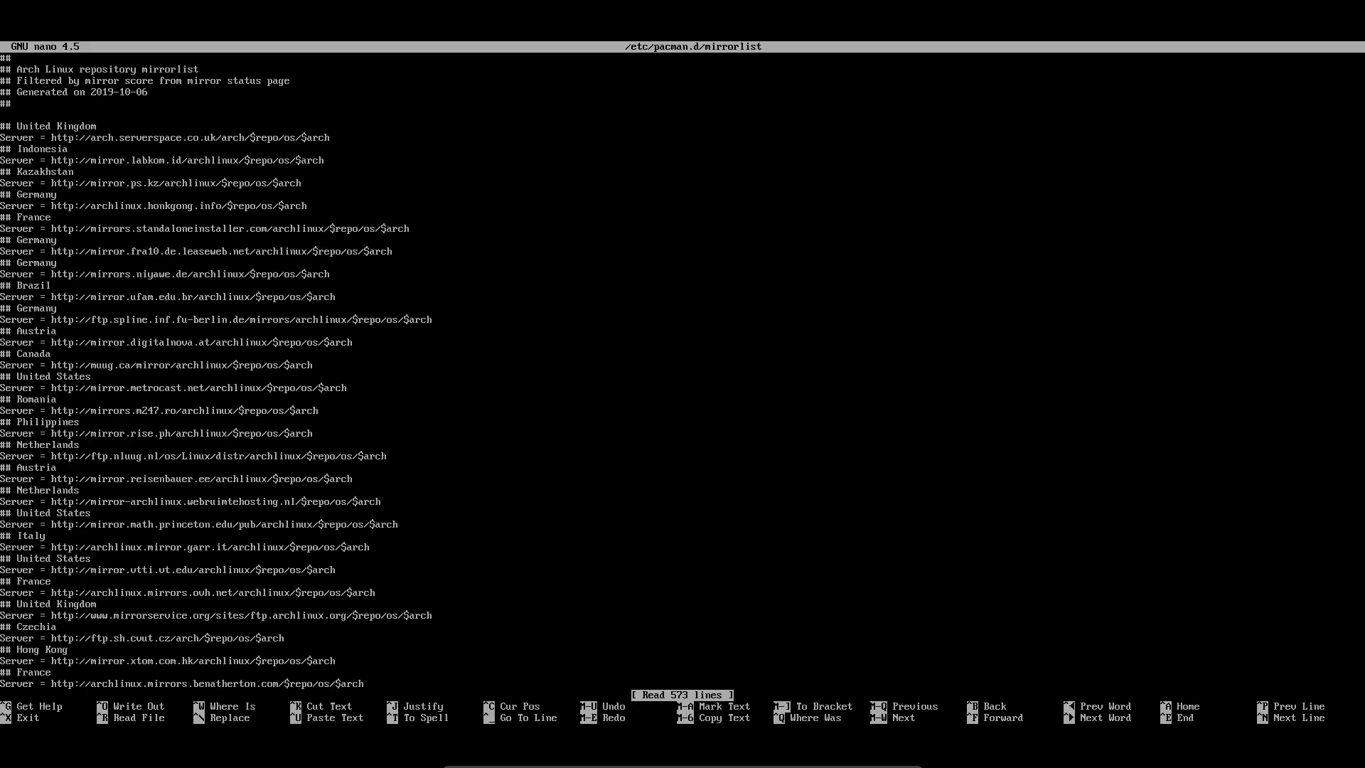
pyautogui.press('ctrl+x')
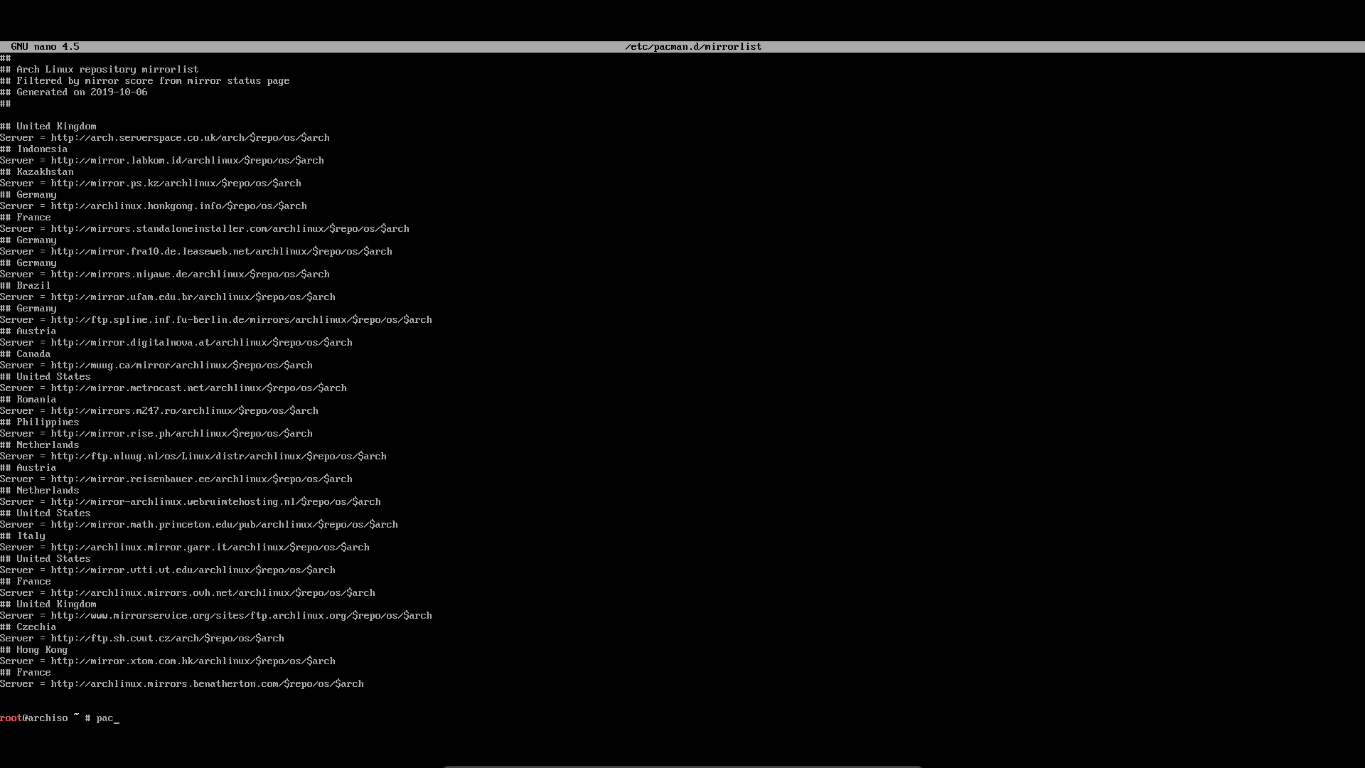
# Run pacstrap /mnt base base-devel and watch the packages download
pyautogui.write('strap')
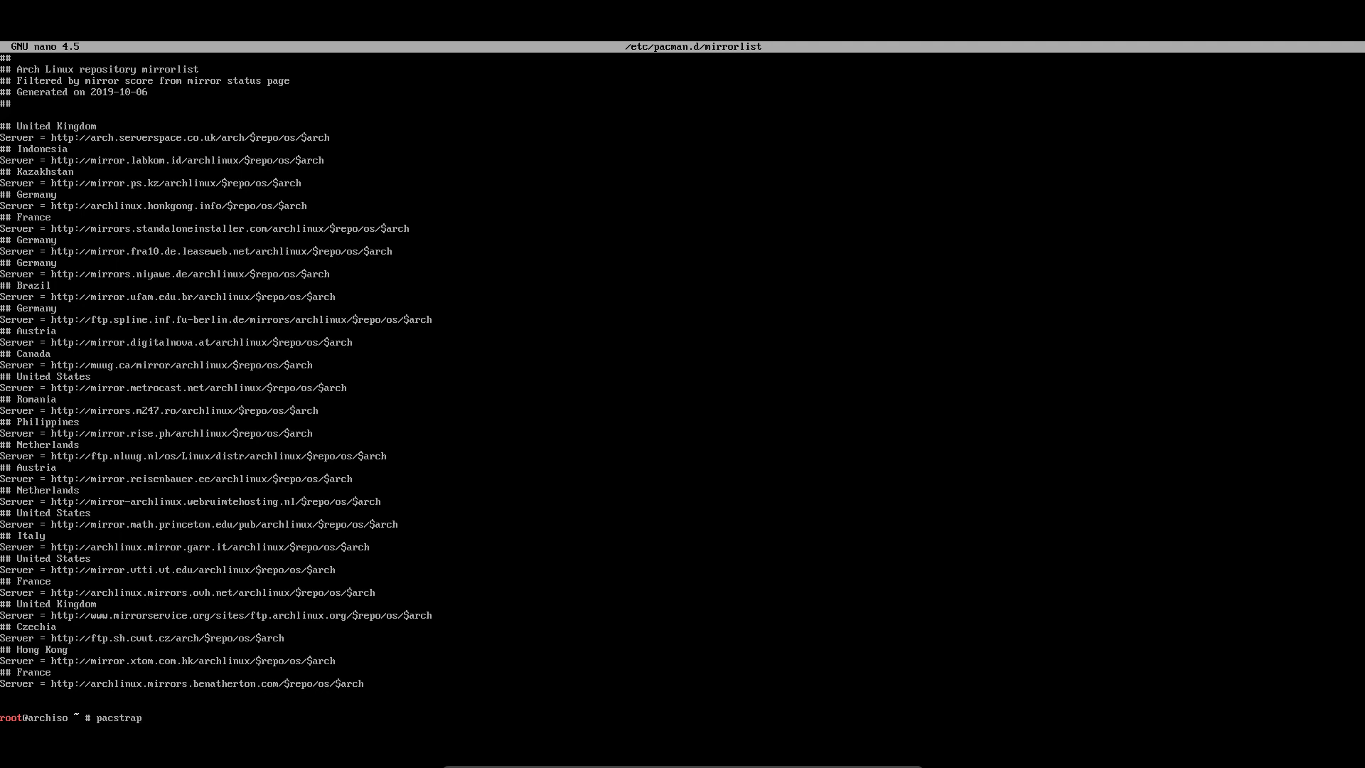
pyautogui.write('/mnt')
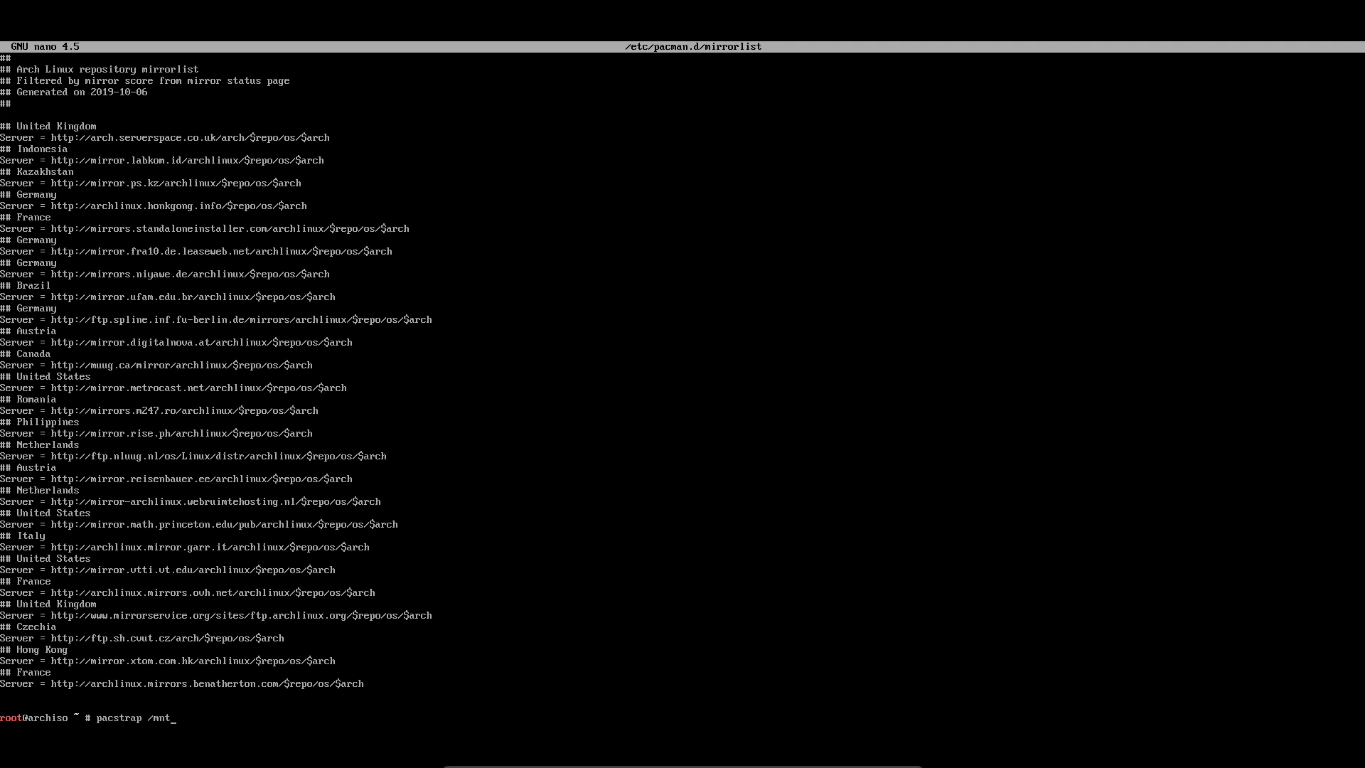
pyautogui.write('base')
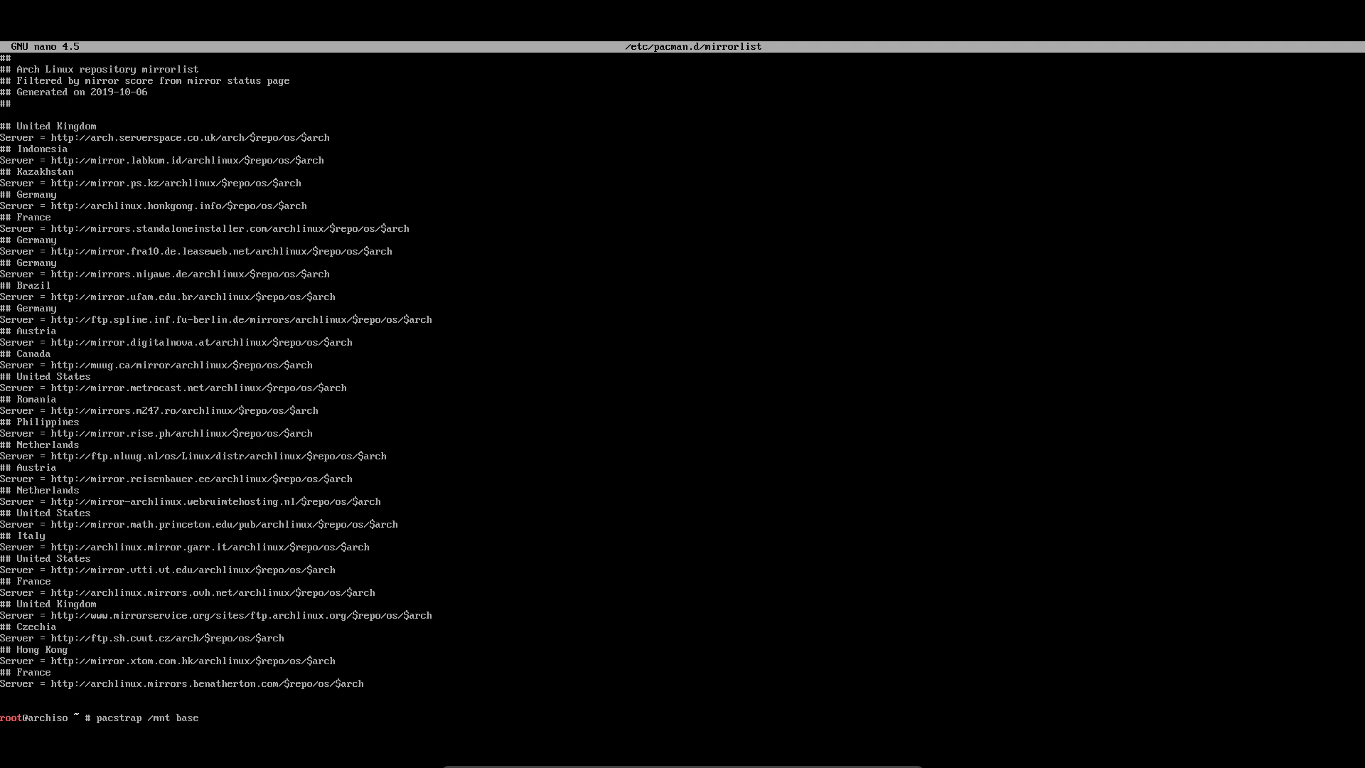
pyautogui.write('base-d')
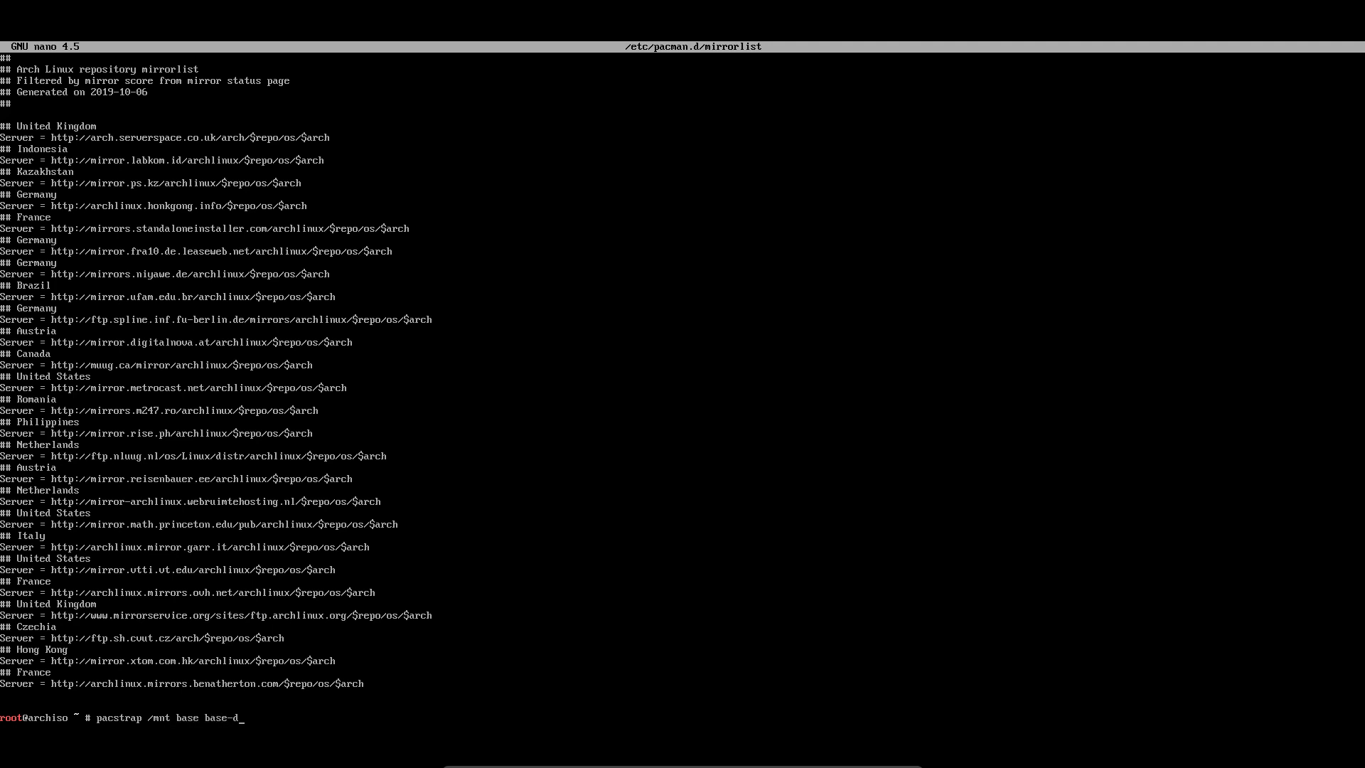
pyautogui.write('evel')
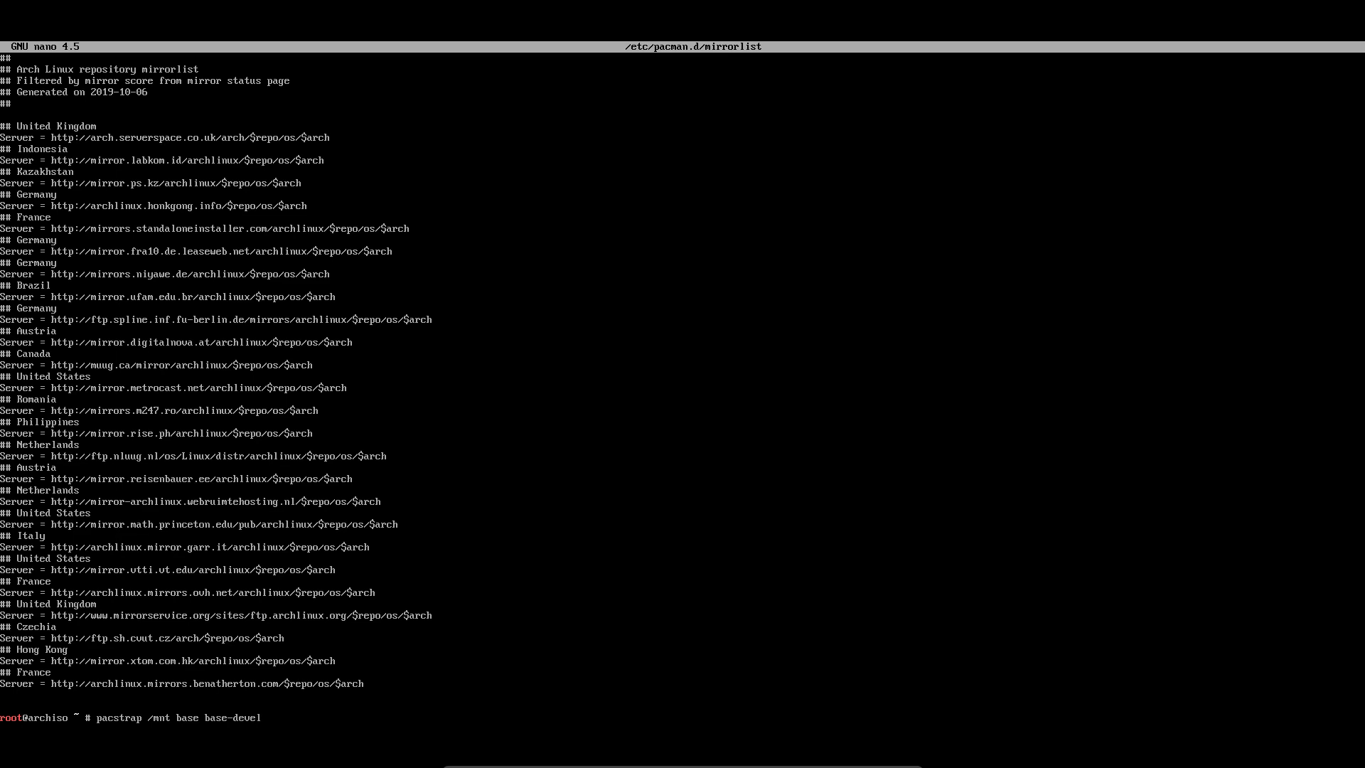
pyautogui.press('Return')
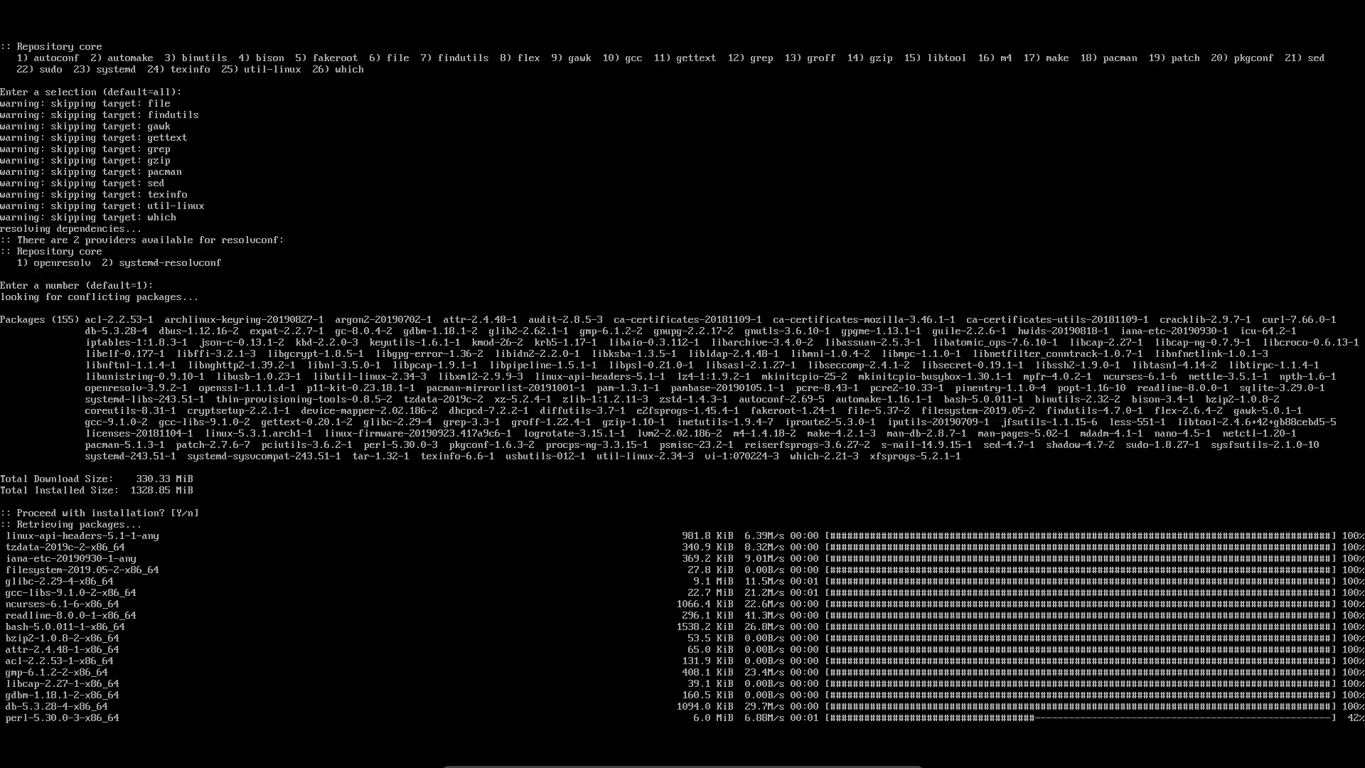
pyautogui.scroll(-3)
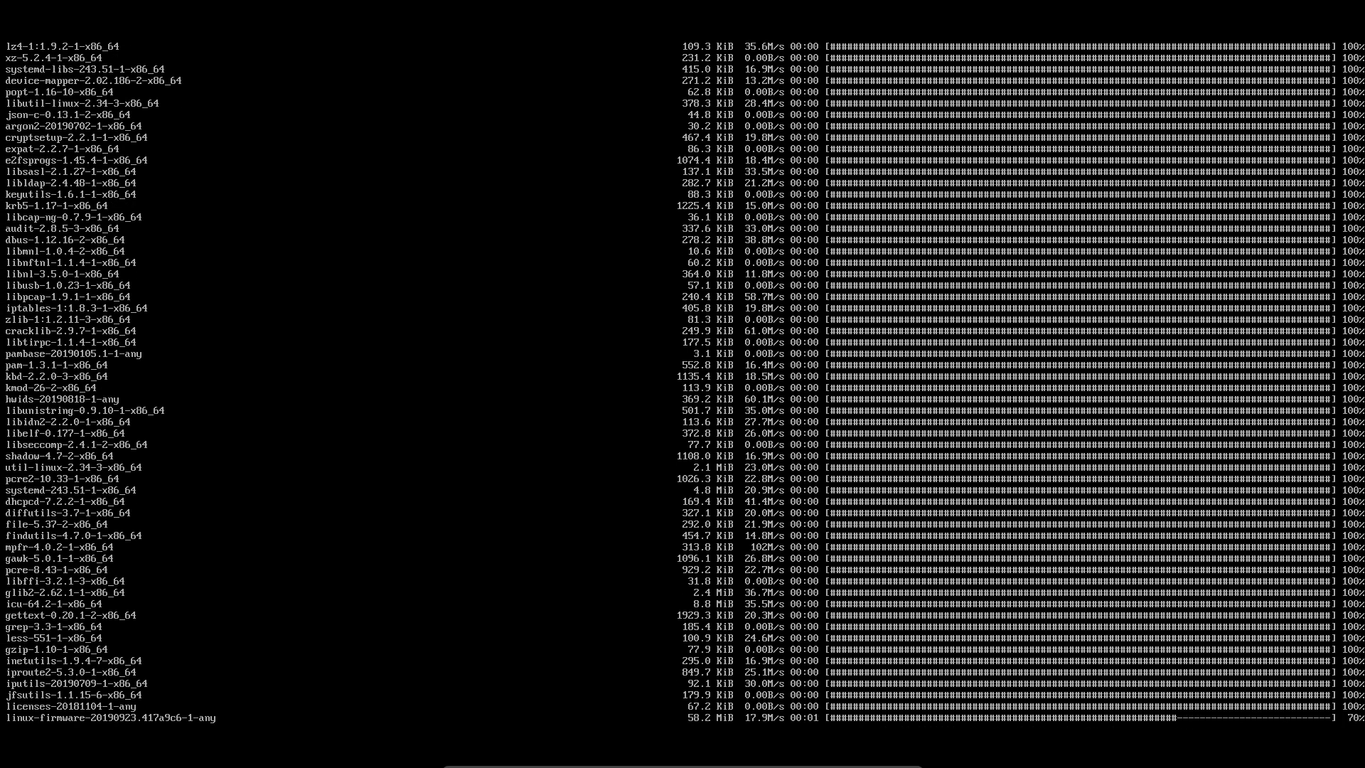
pyautogui.scroll(-3)
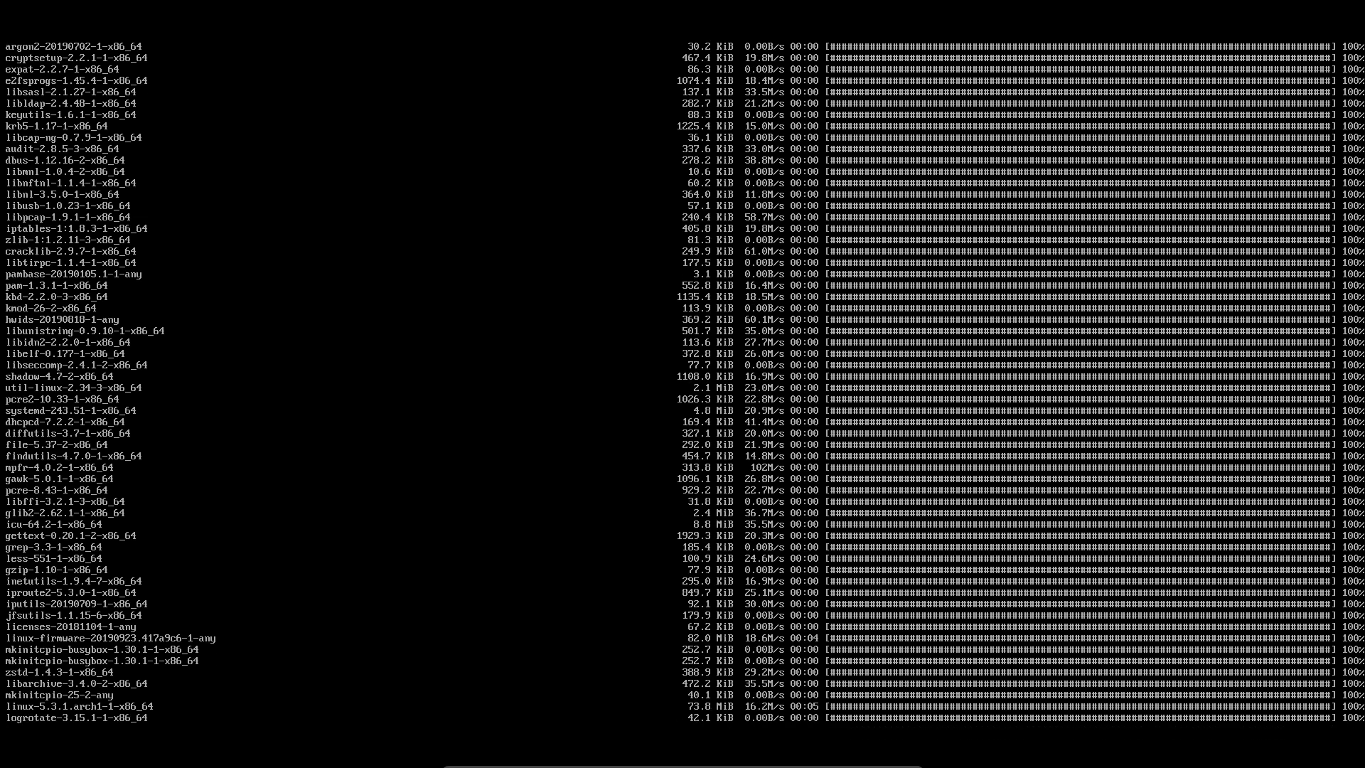
pyautogui.scroll(-3)
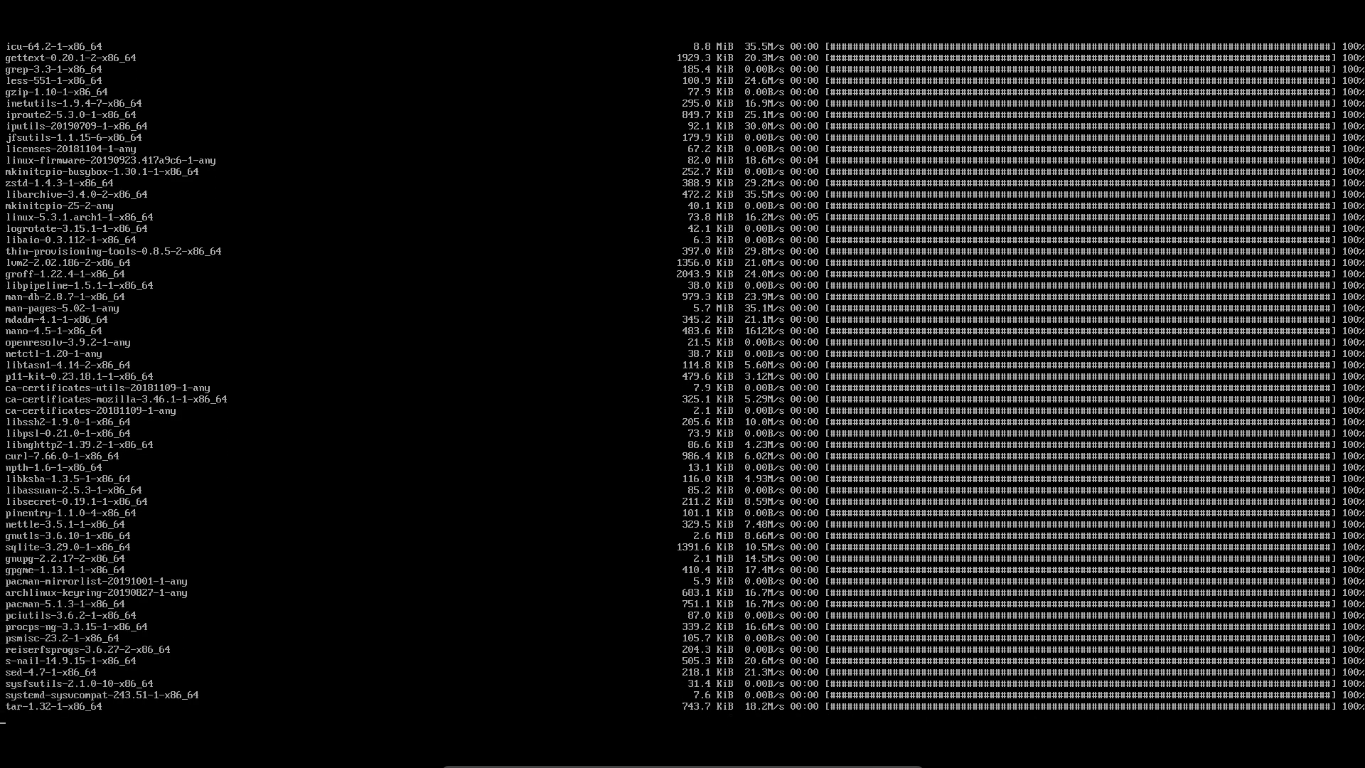
pyautogui.scroll(-3)
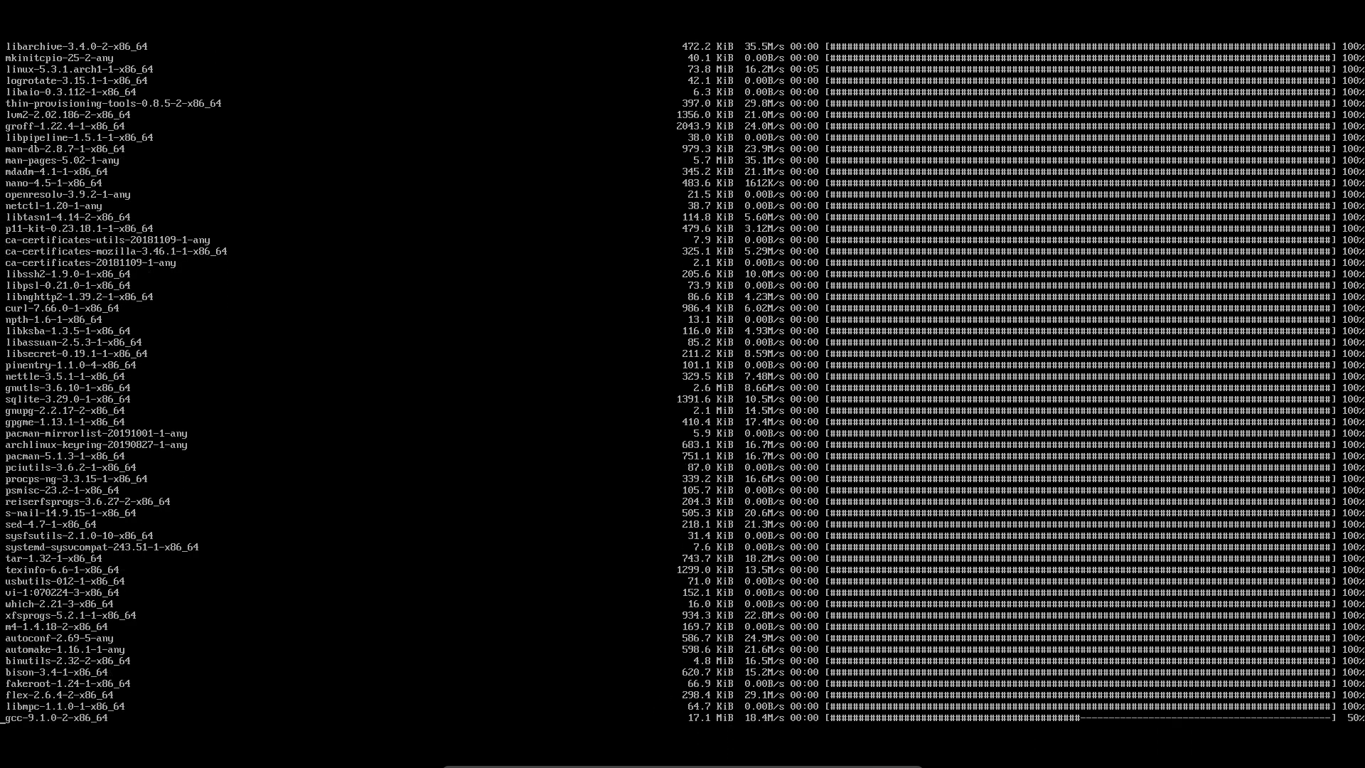
# Scroll through the pacstrap output while the 155 packages install and mkinitcpio builds the initramfs
pyautogui.scroll(-3)
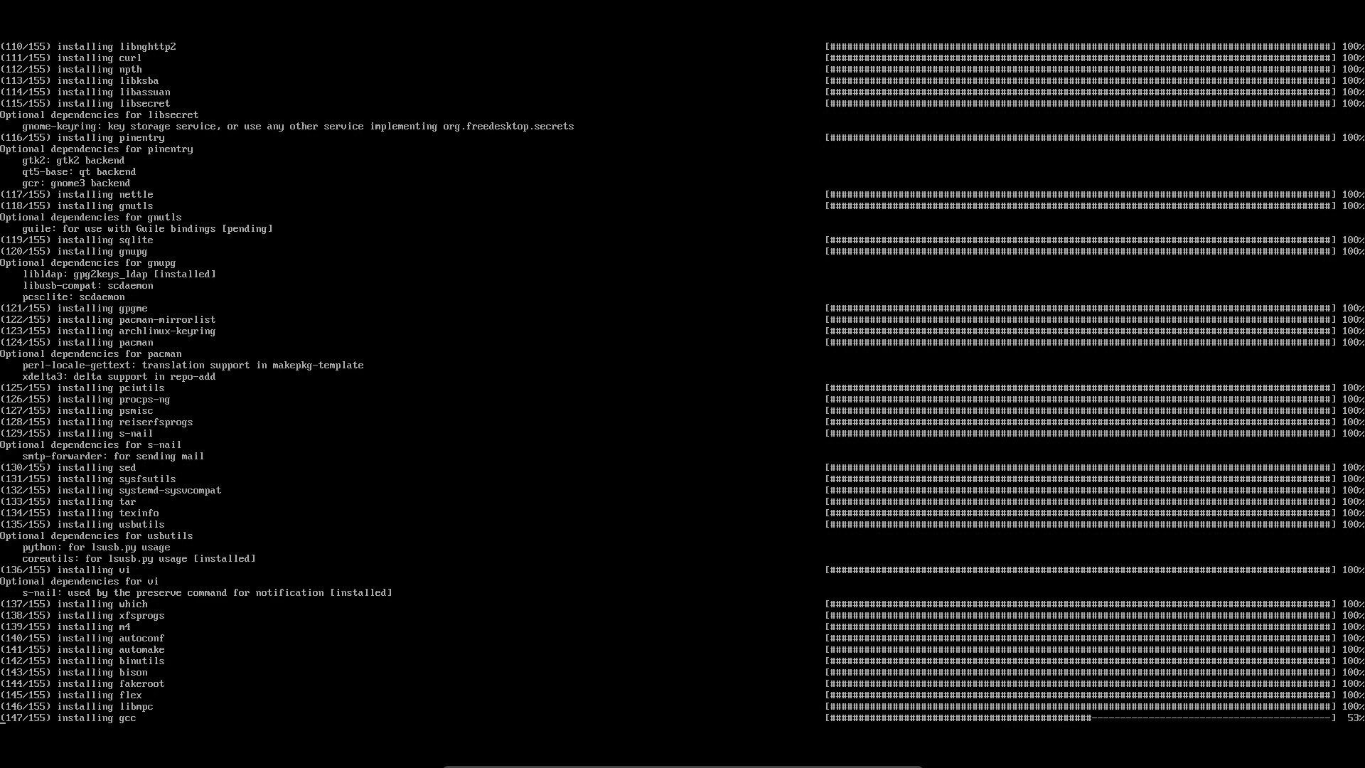
pyautogui.scroll(-3)
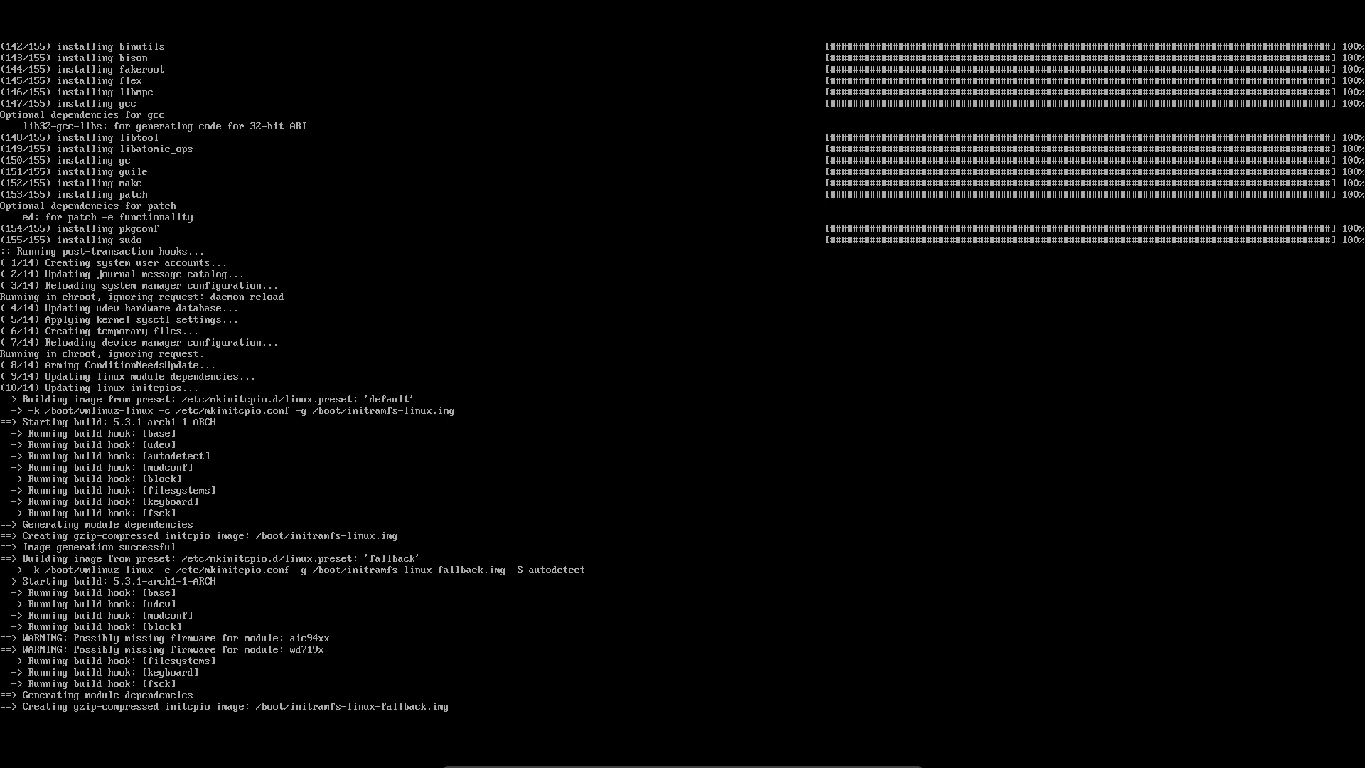
pyautogui.scroll(-3)
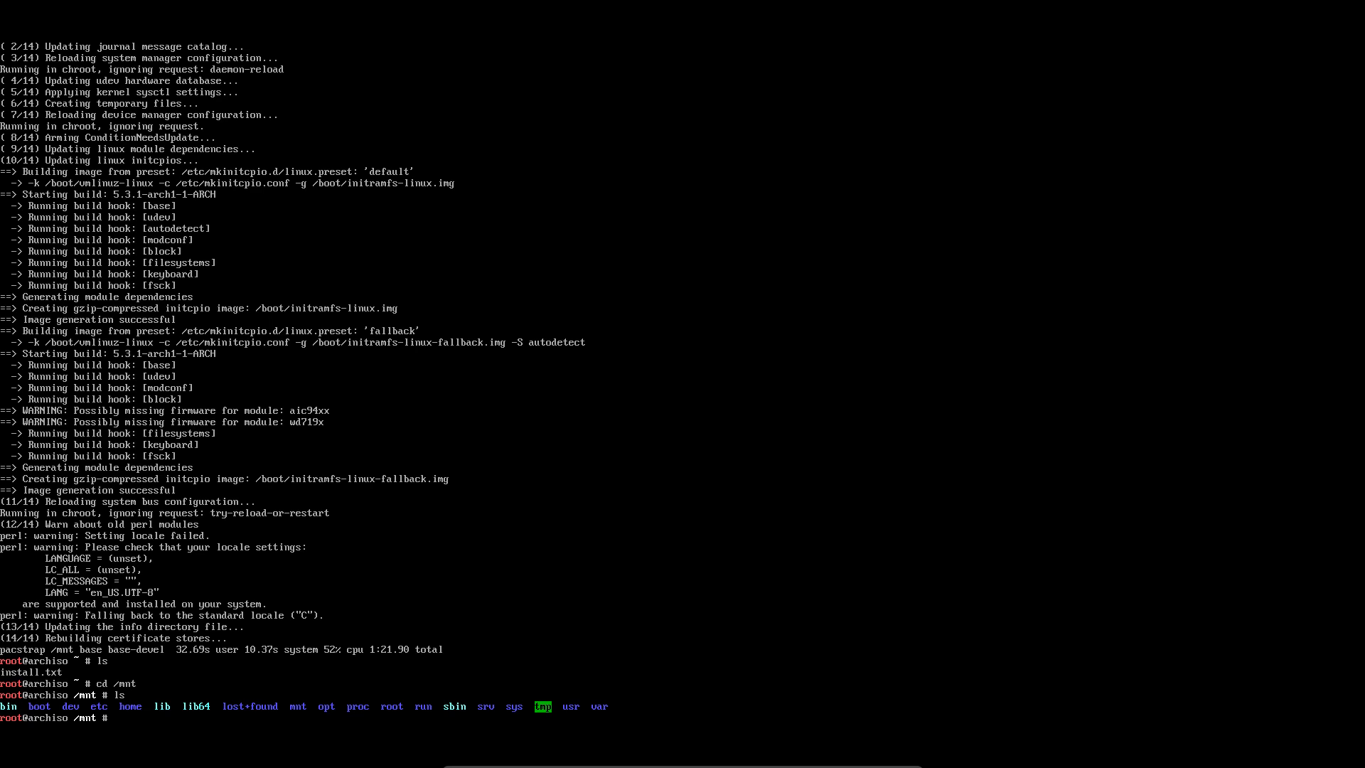
# Change into /mnt and list the freshly installed Linux directory tree
pyautogui.write('cd ~')
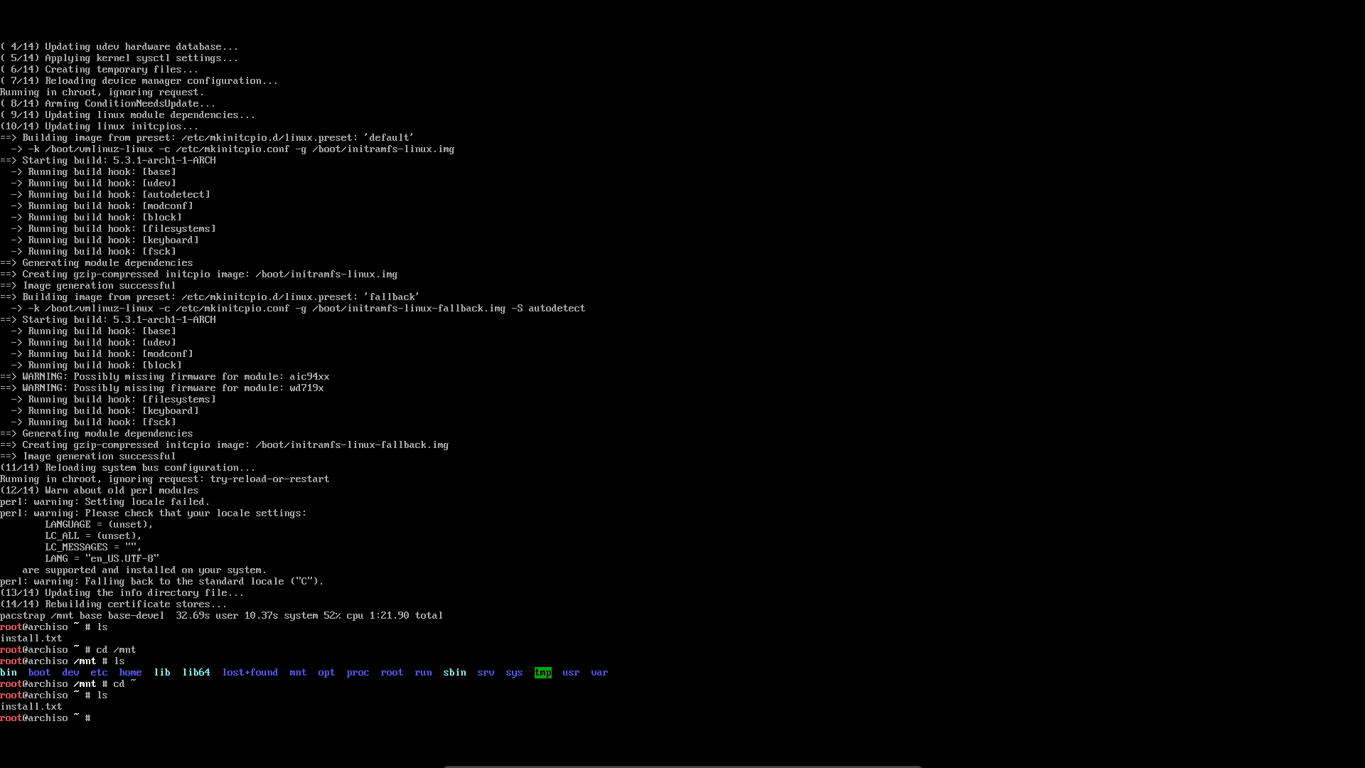
# Generate /mnt/etc/fstab with genfstab -U and check its sda1 ext4 root entry in nano
pyautogui.write('genfstab')
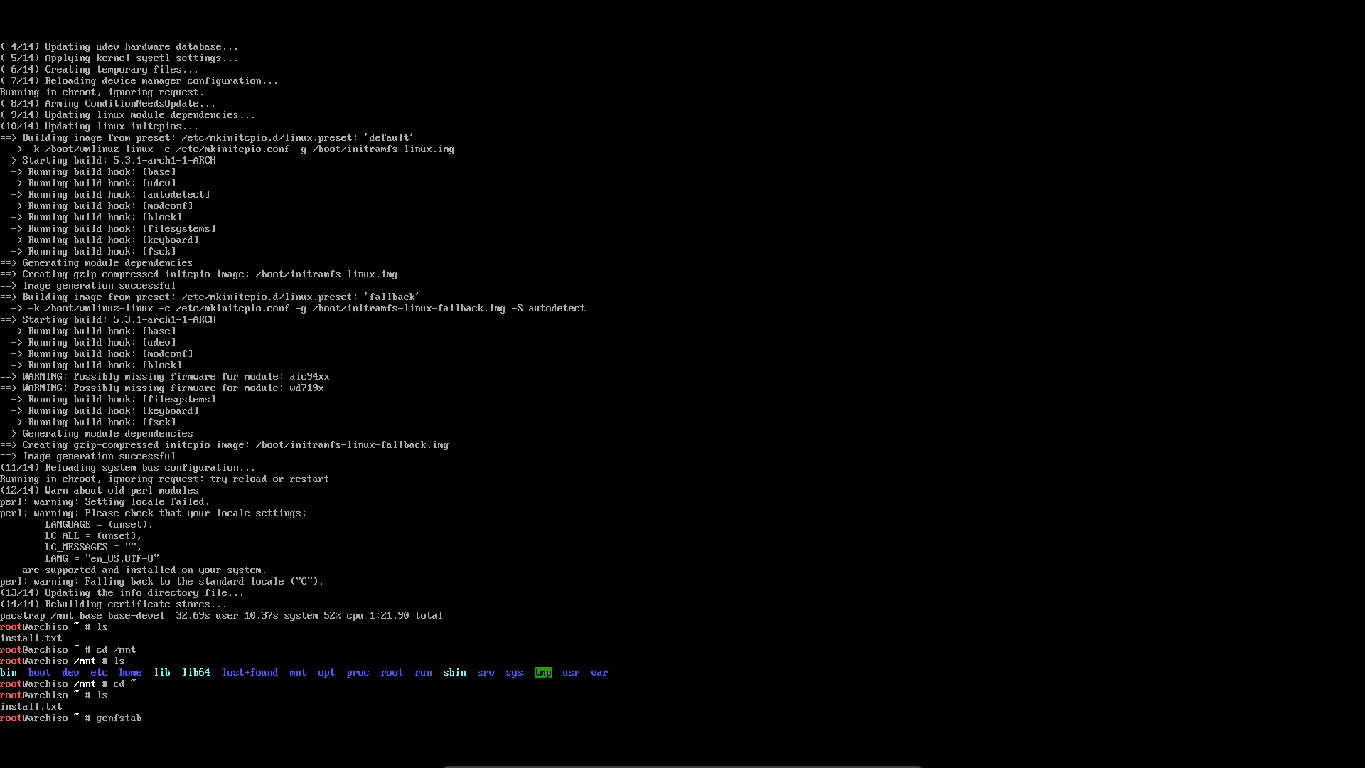
pyautogui.write('-')
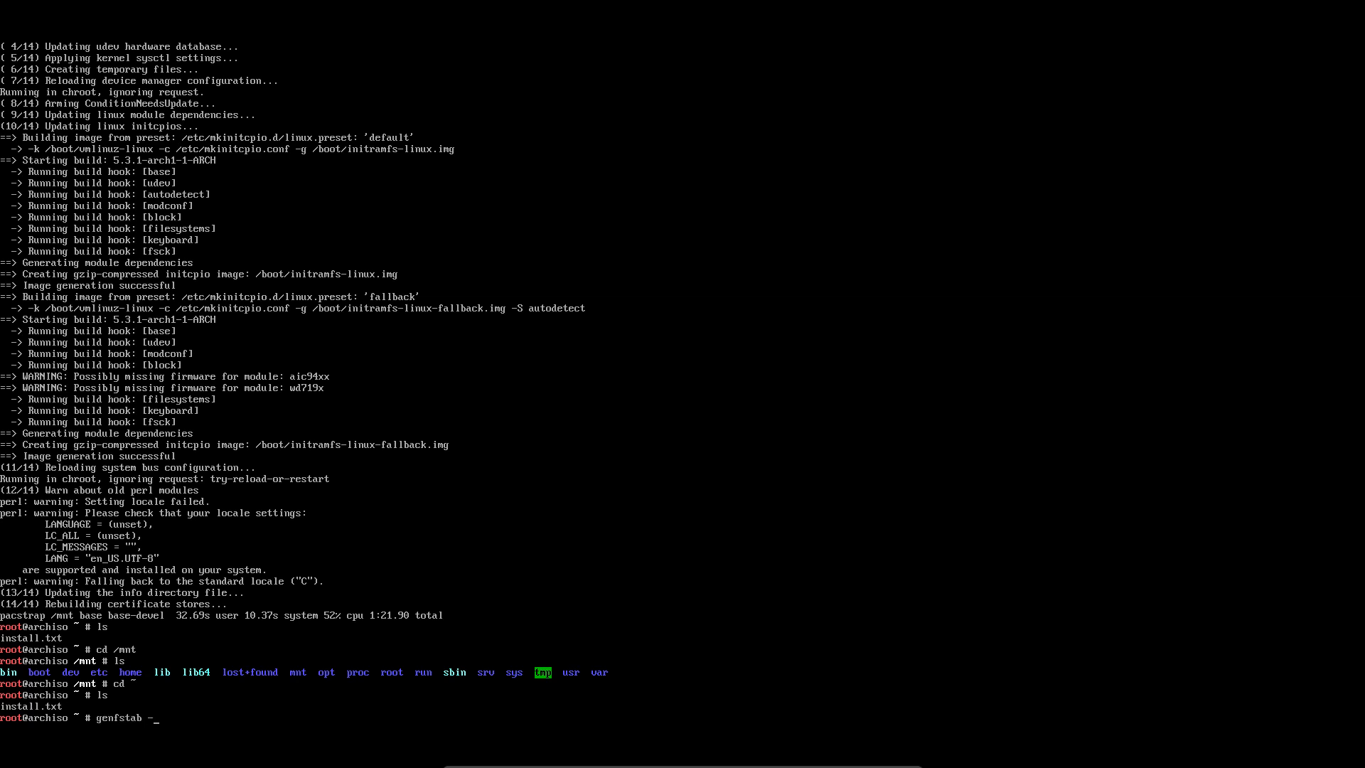
pyautogui.write('U')
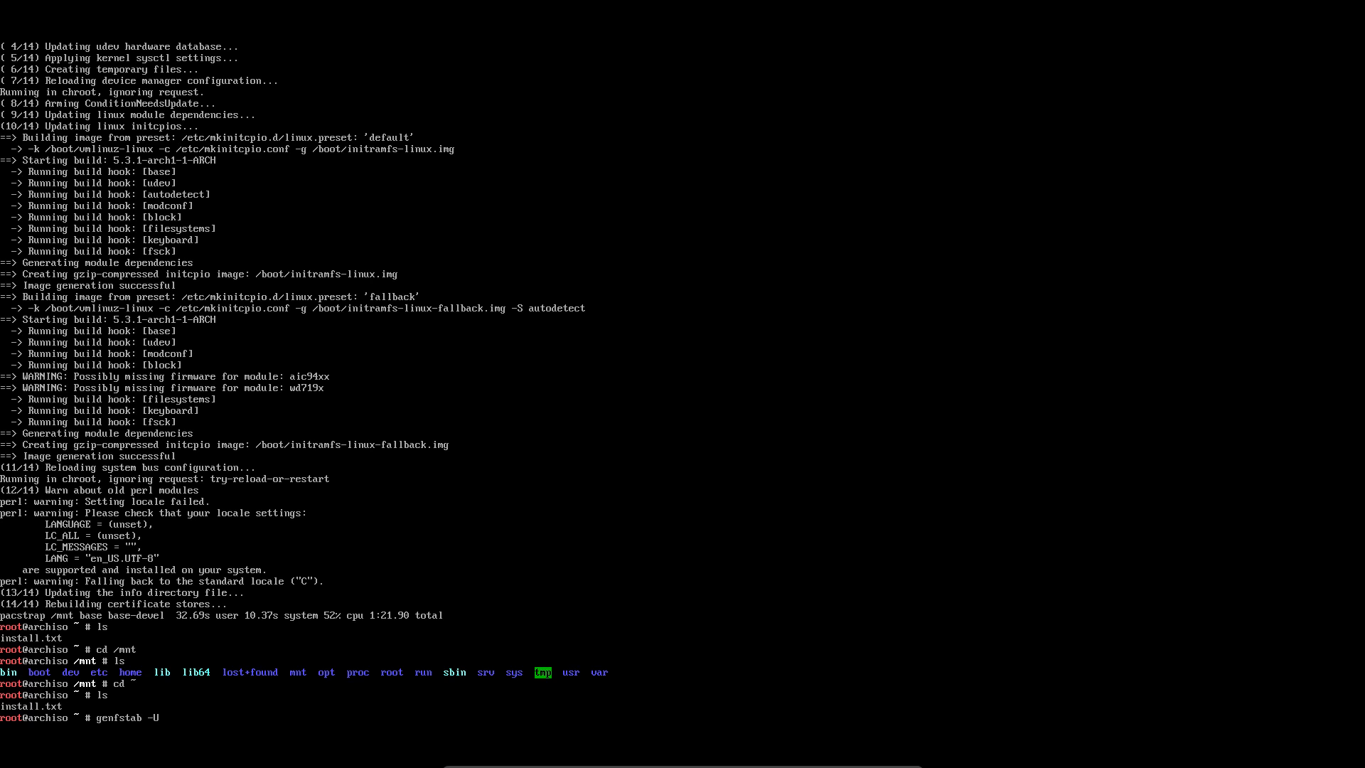
pyautogui.write('/mnt')
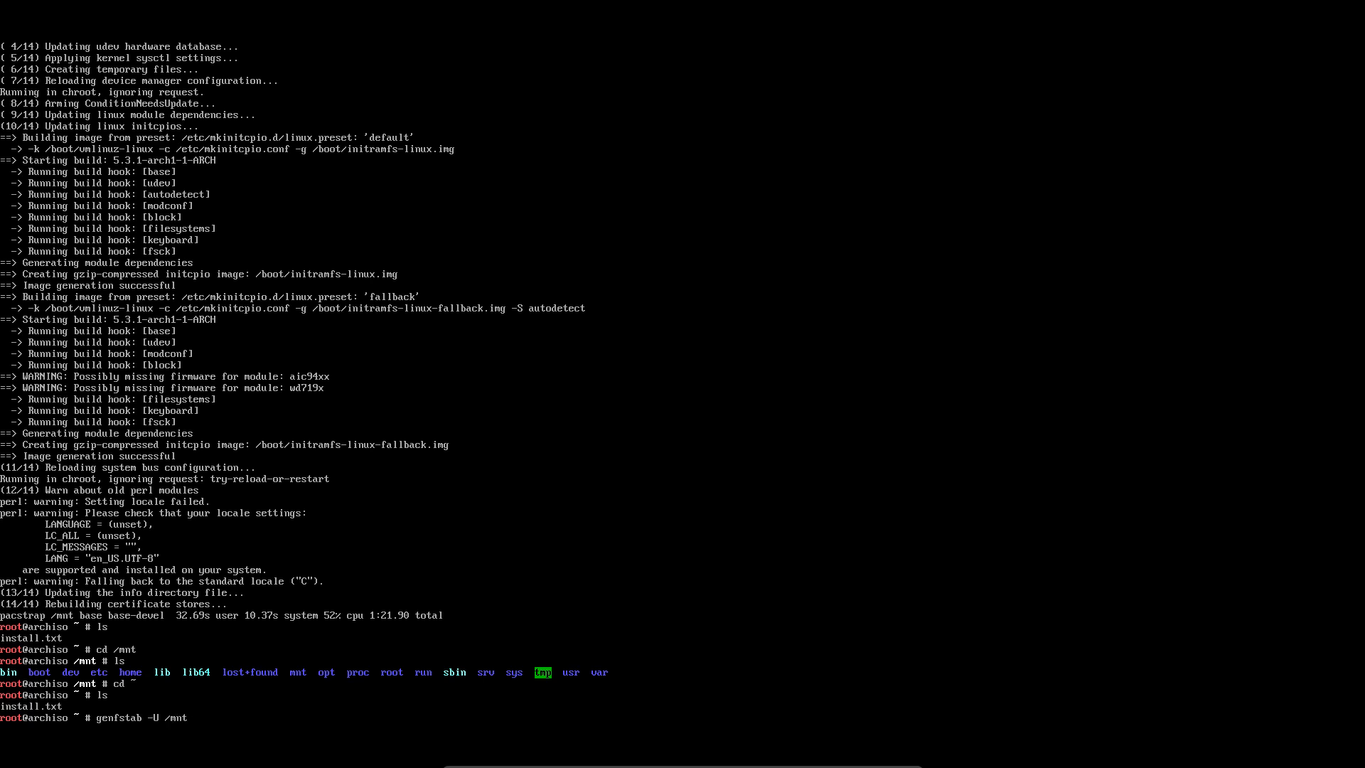
pyautogui.write('>>')
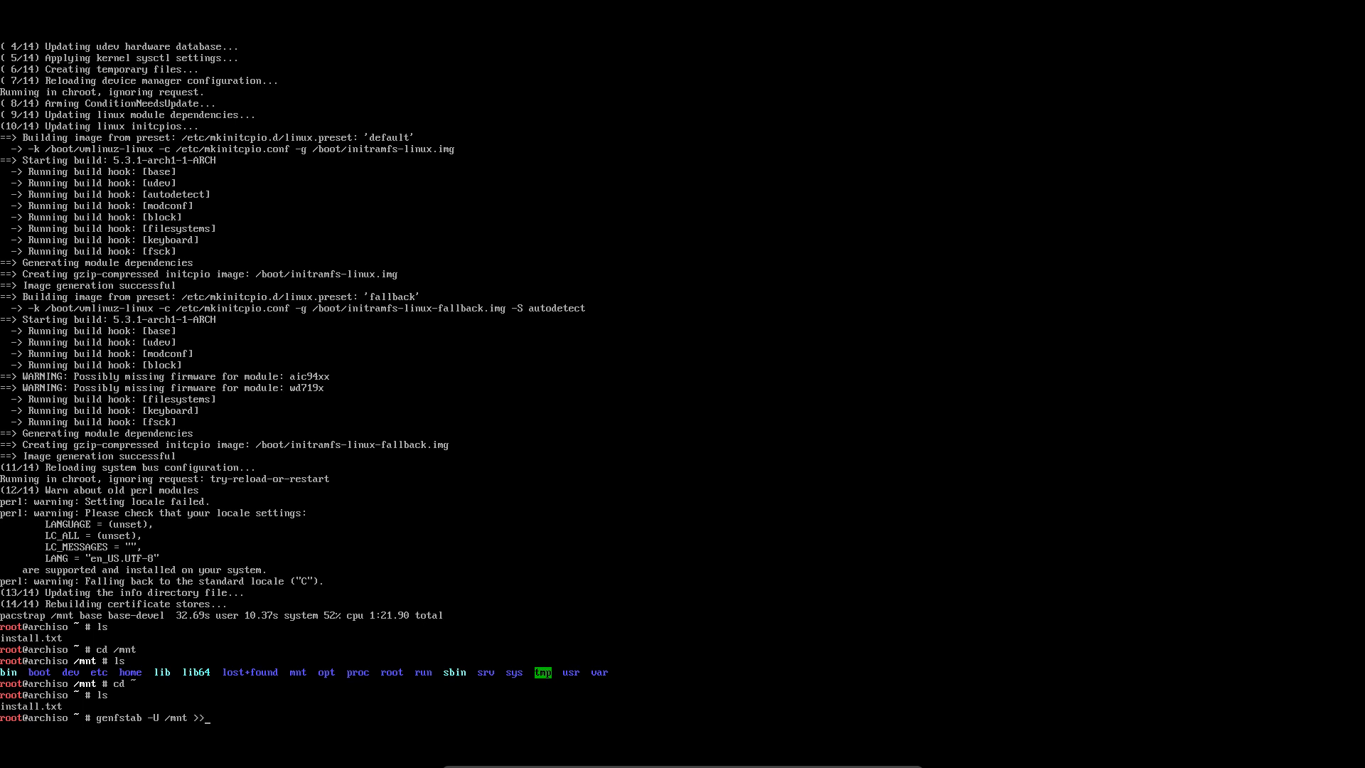
pyautogui.write('/mnt/')
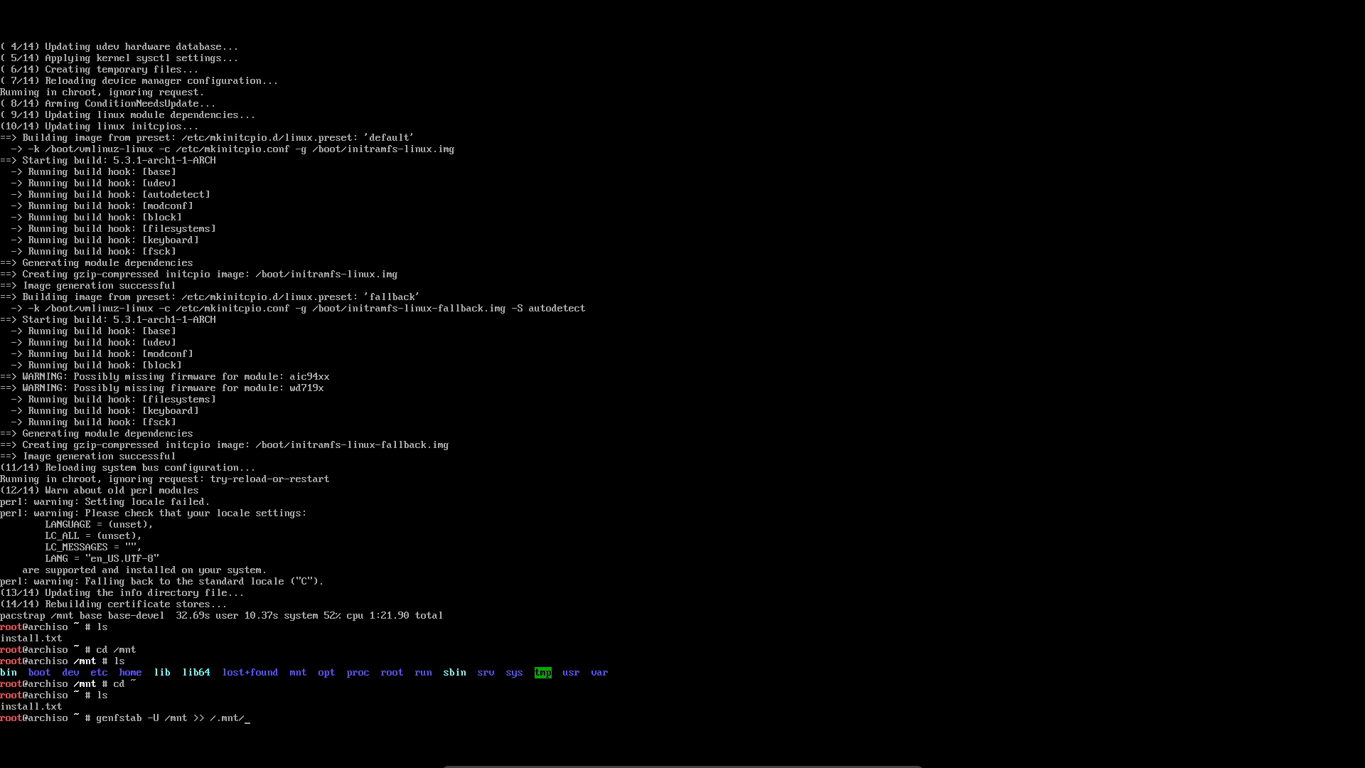
pyautogui.write('/mnt/')
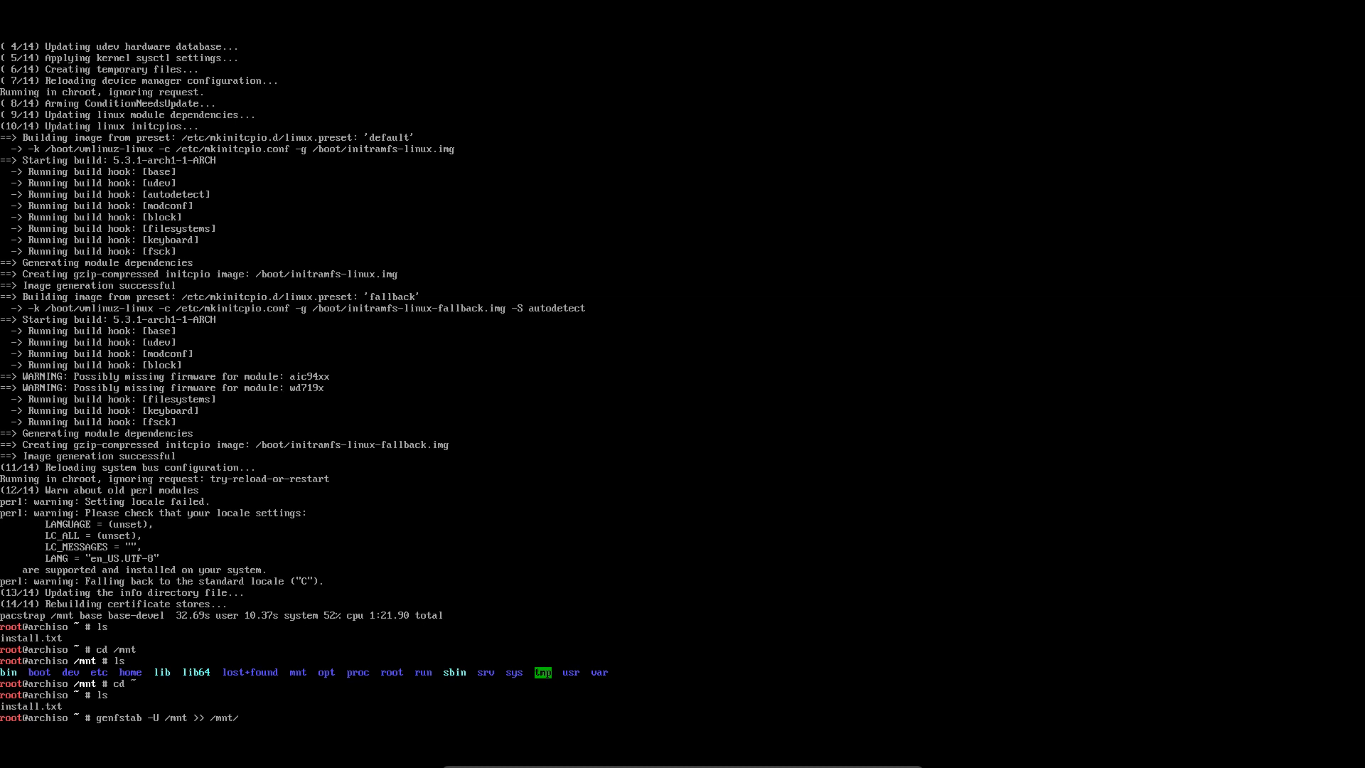
pyautogui.write('etc/')
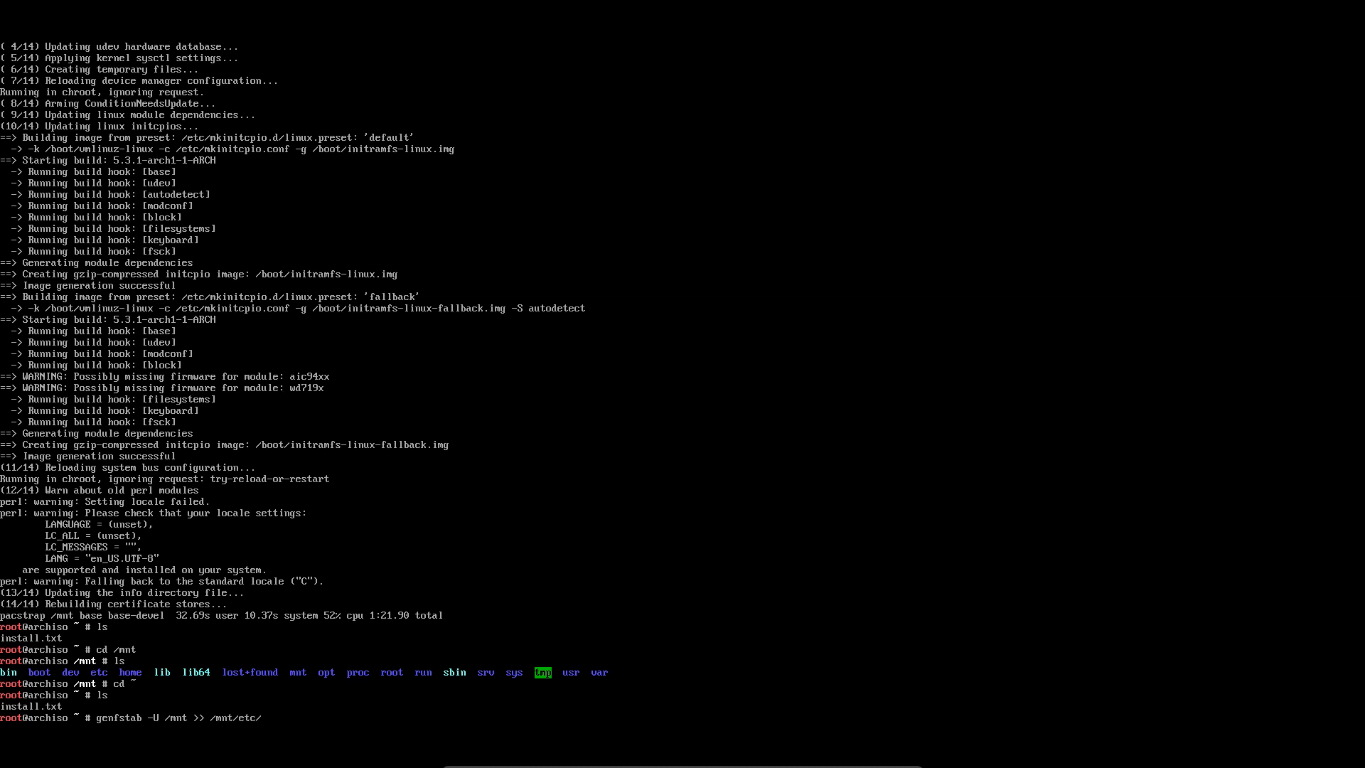
pyautogui.write('fstab')
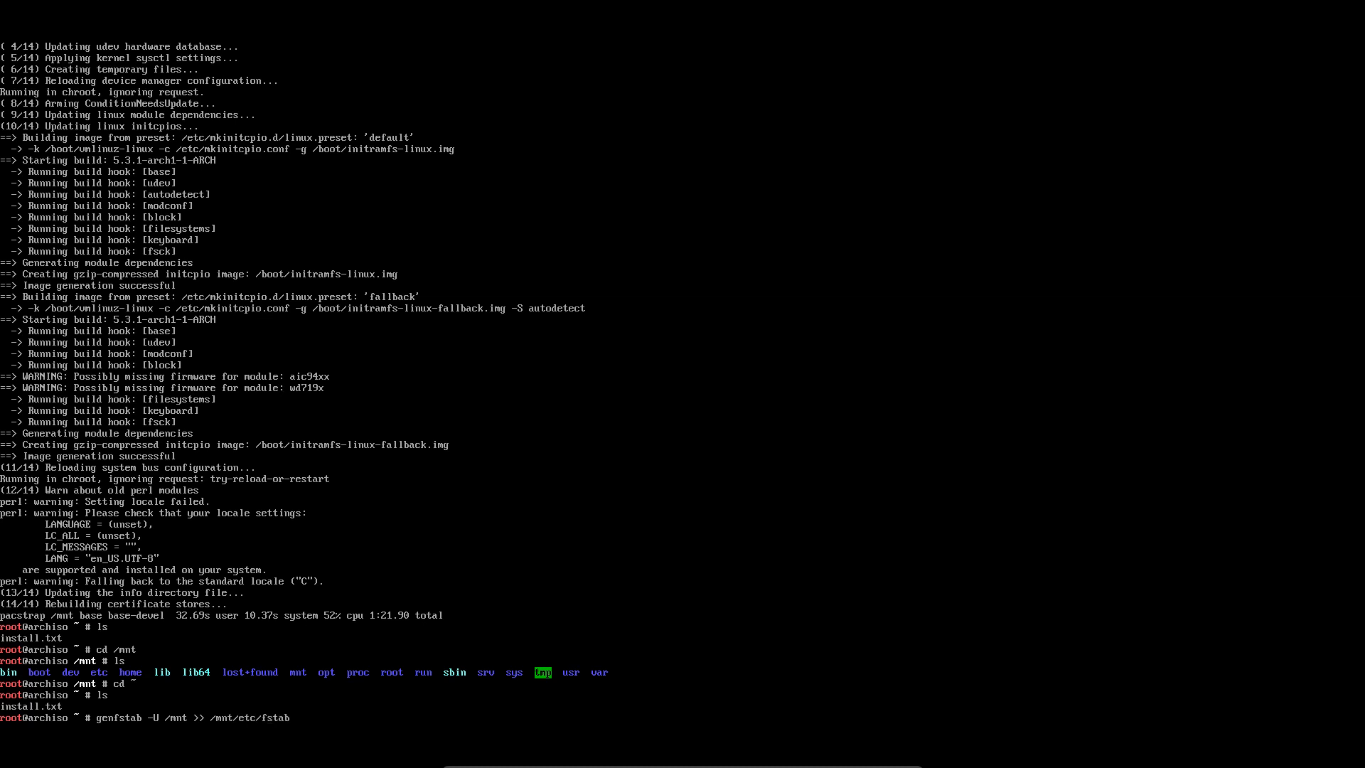
pyautogui.press('Return')
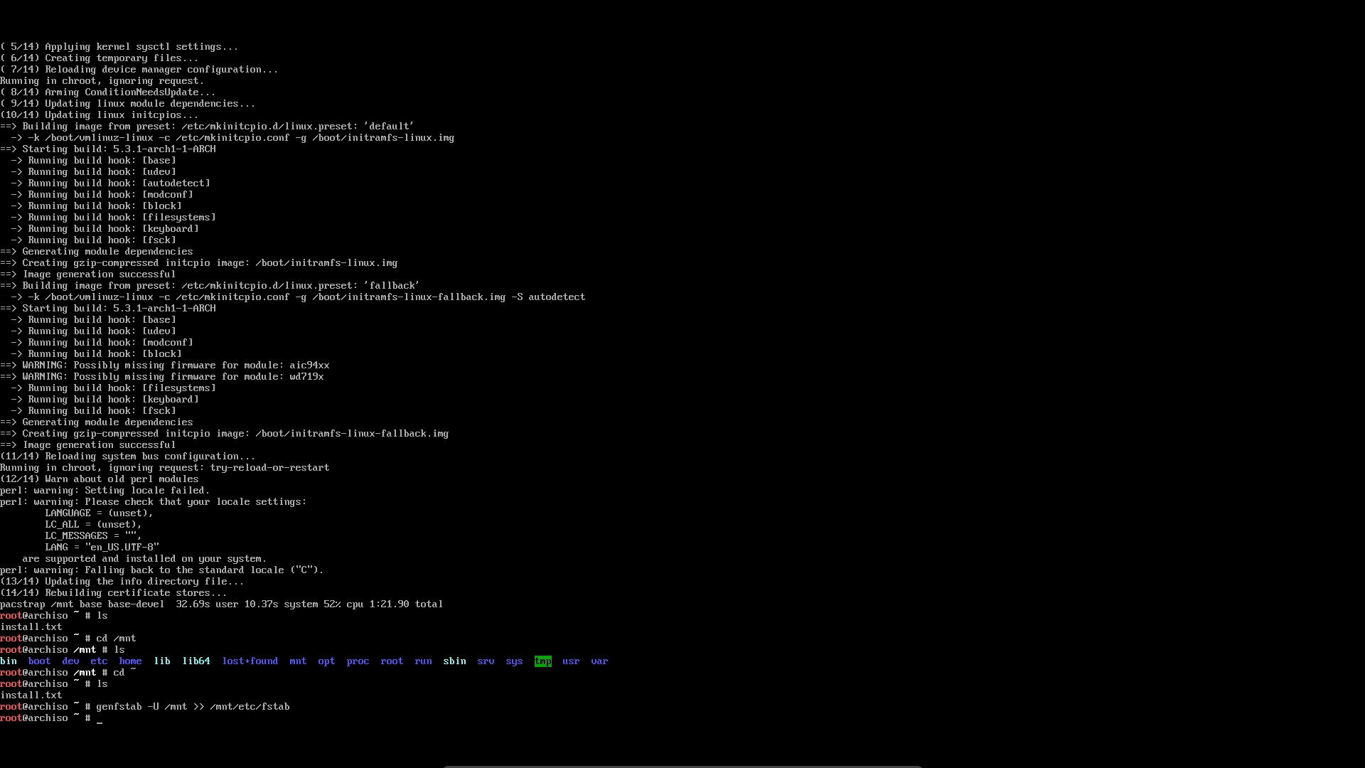
pyautogui.write('nano /mn')
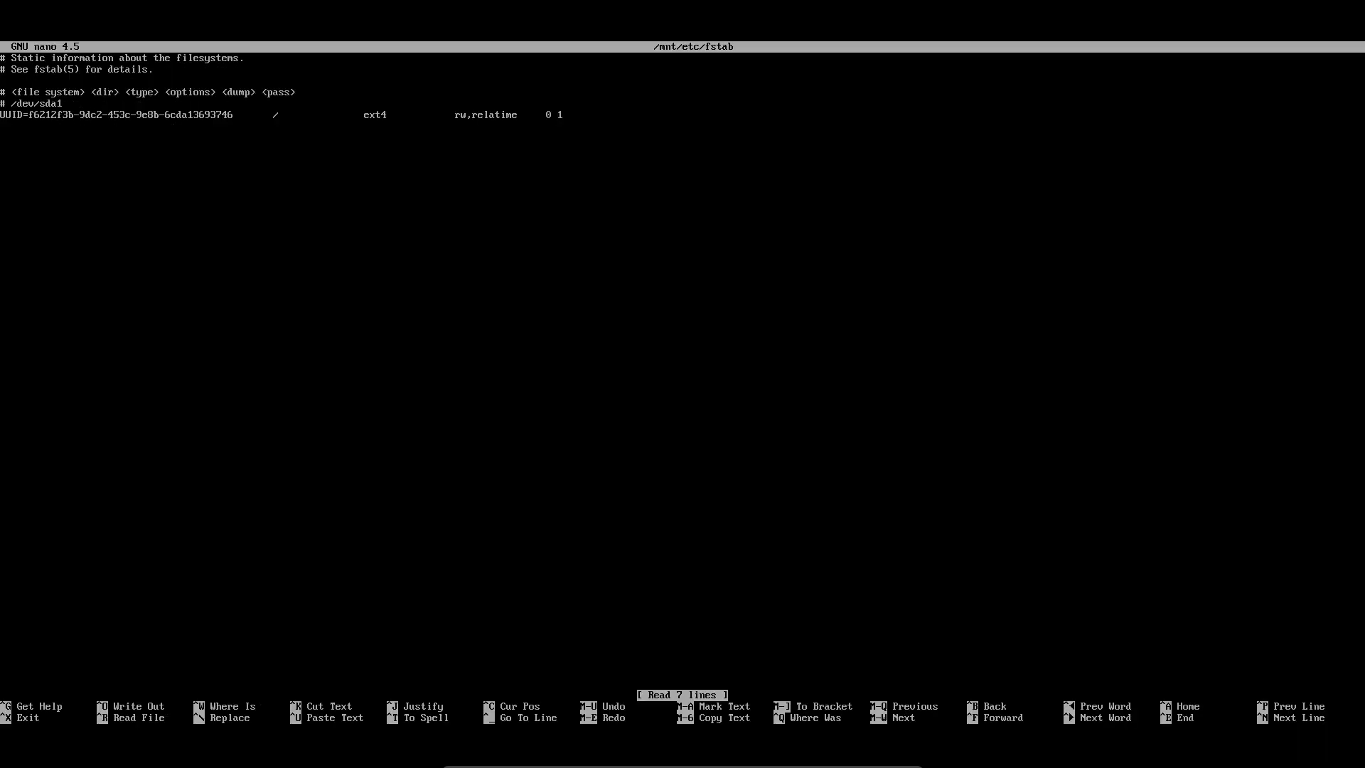
pyautogui.press('ctrl+x')
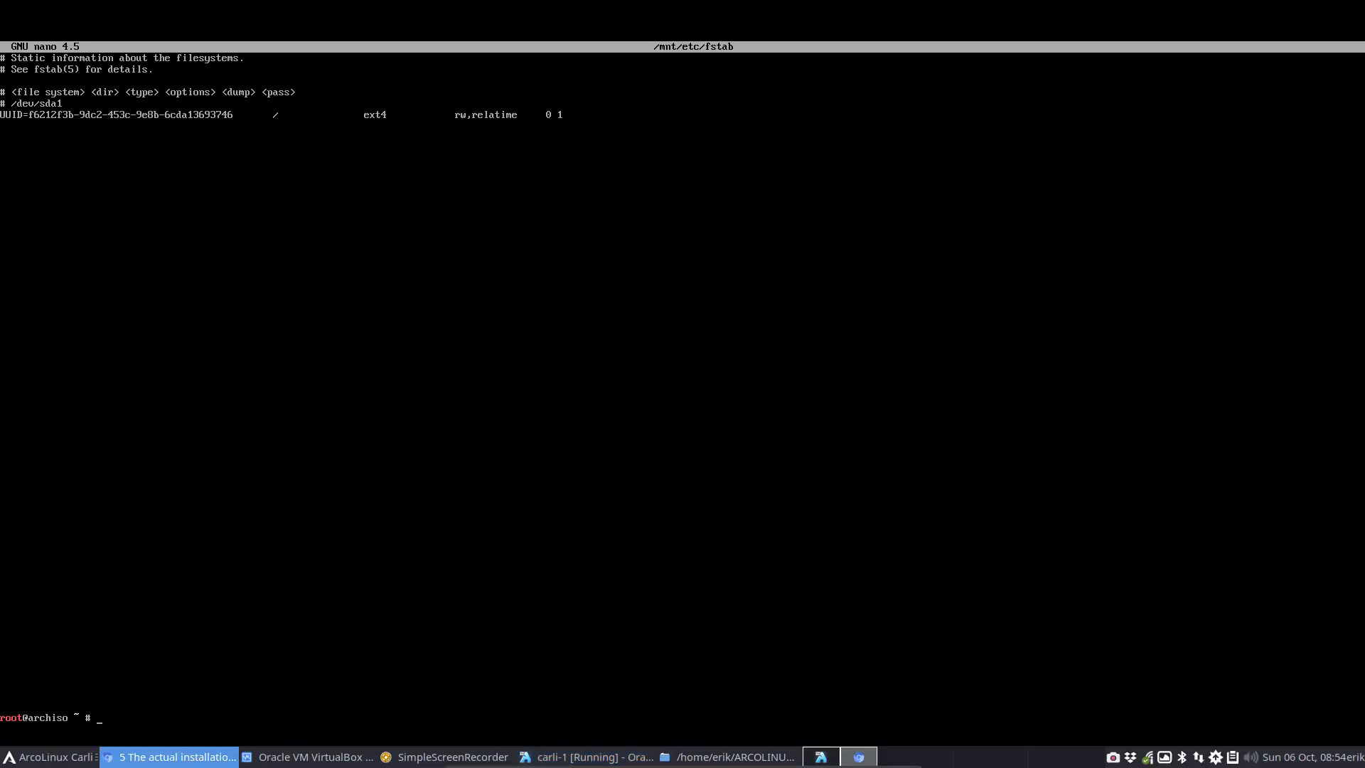
# Chroot into /mnt with arch-chroot and list the root directories
pyautogui.write('ar')
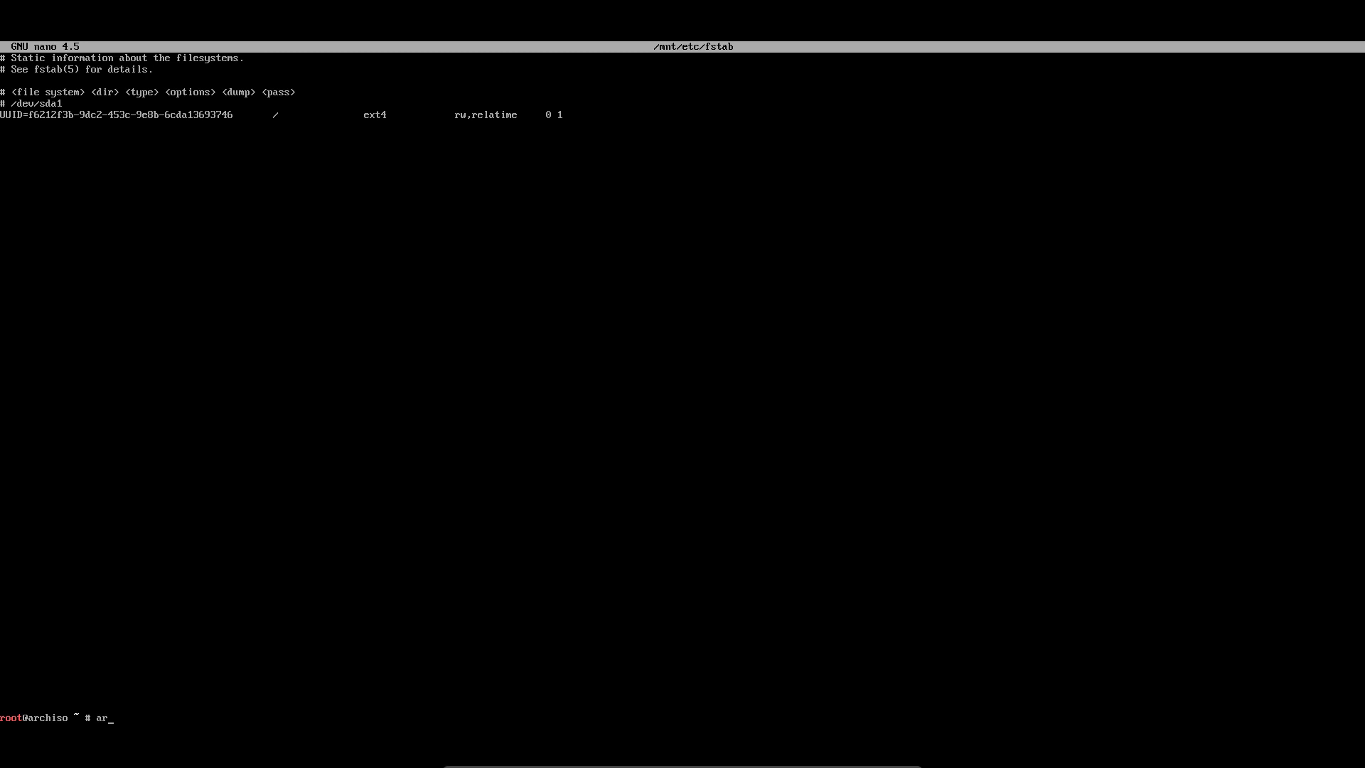
pyautogui.write('ch')
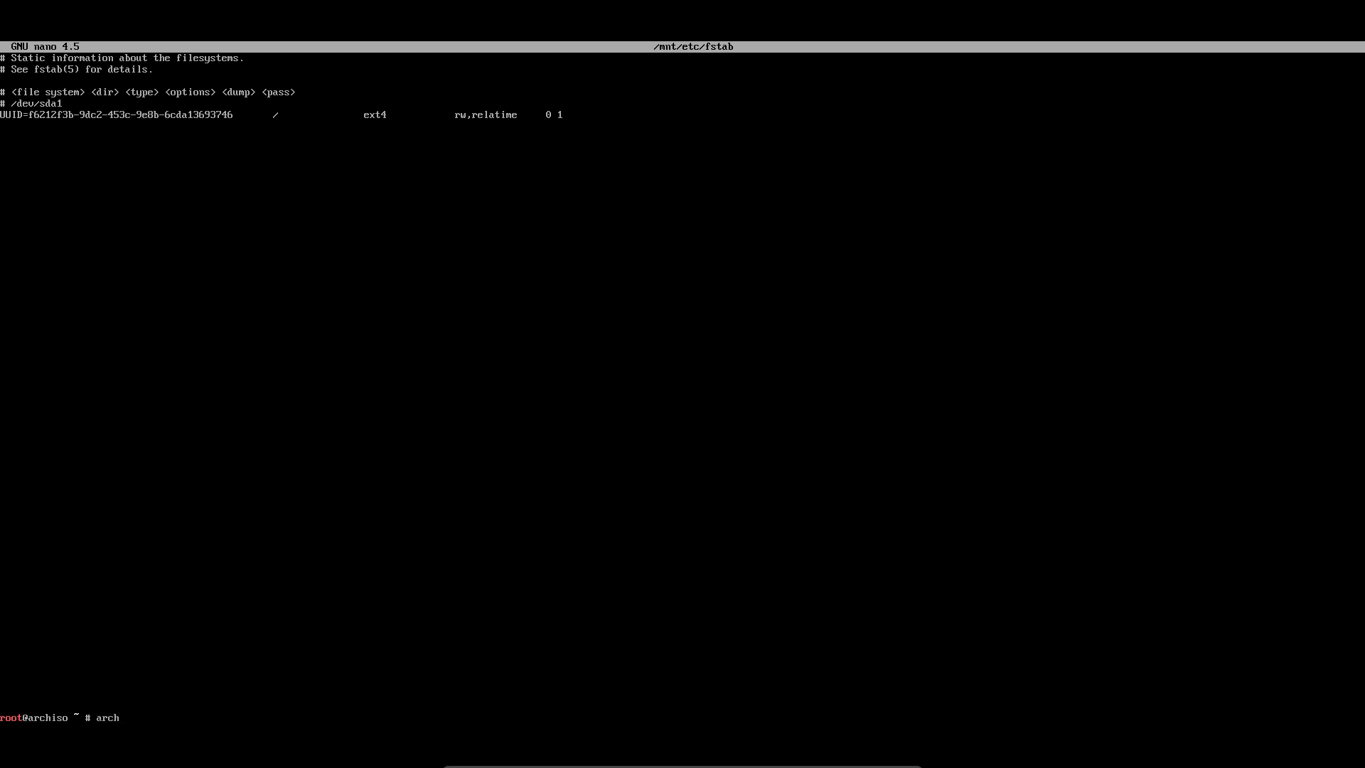
pyautogui.write('-chroot /mn')
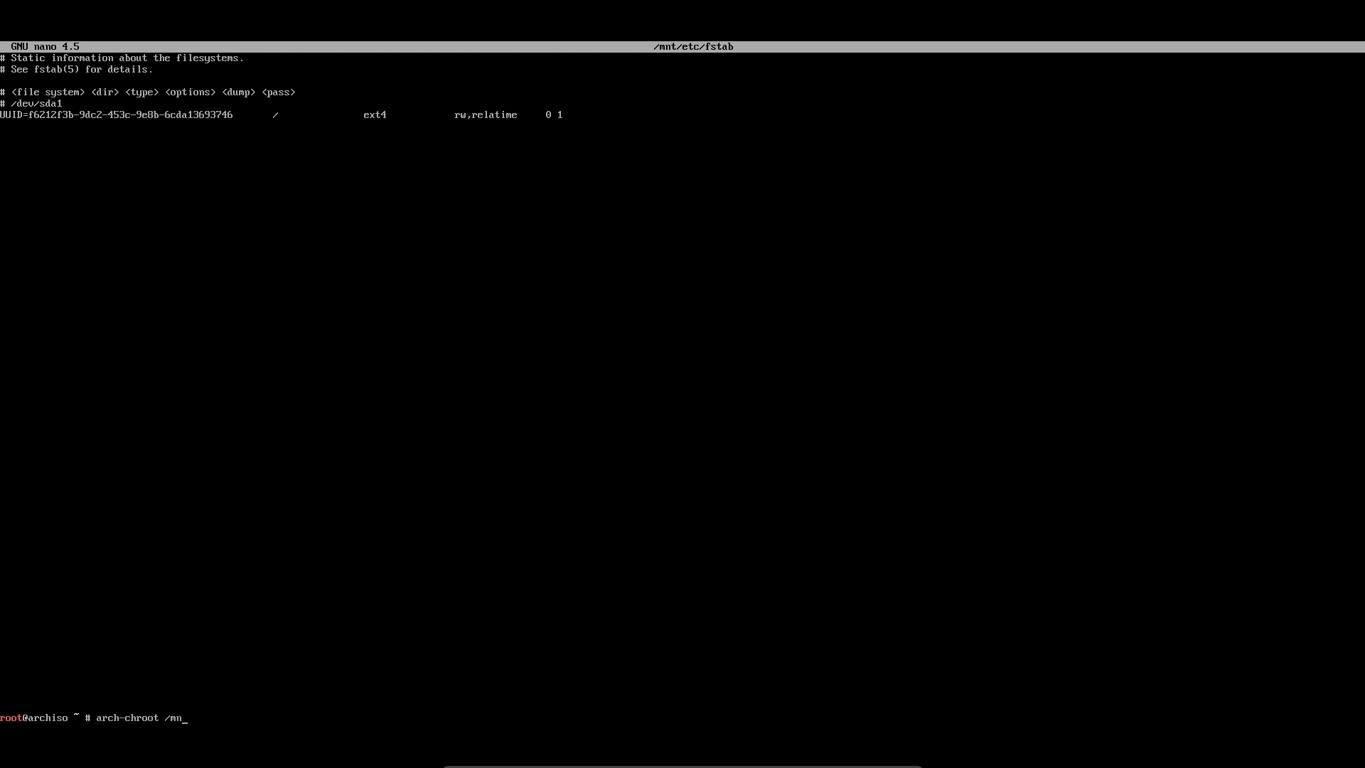
pyautogui.write('t/')
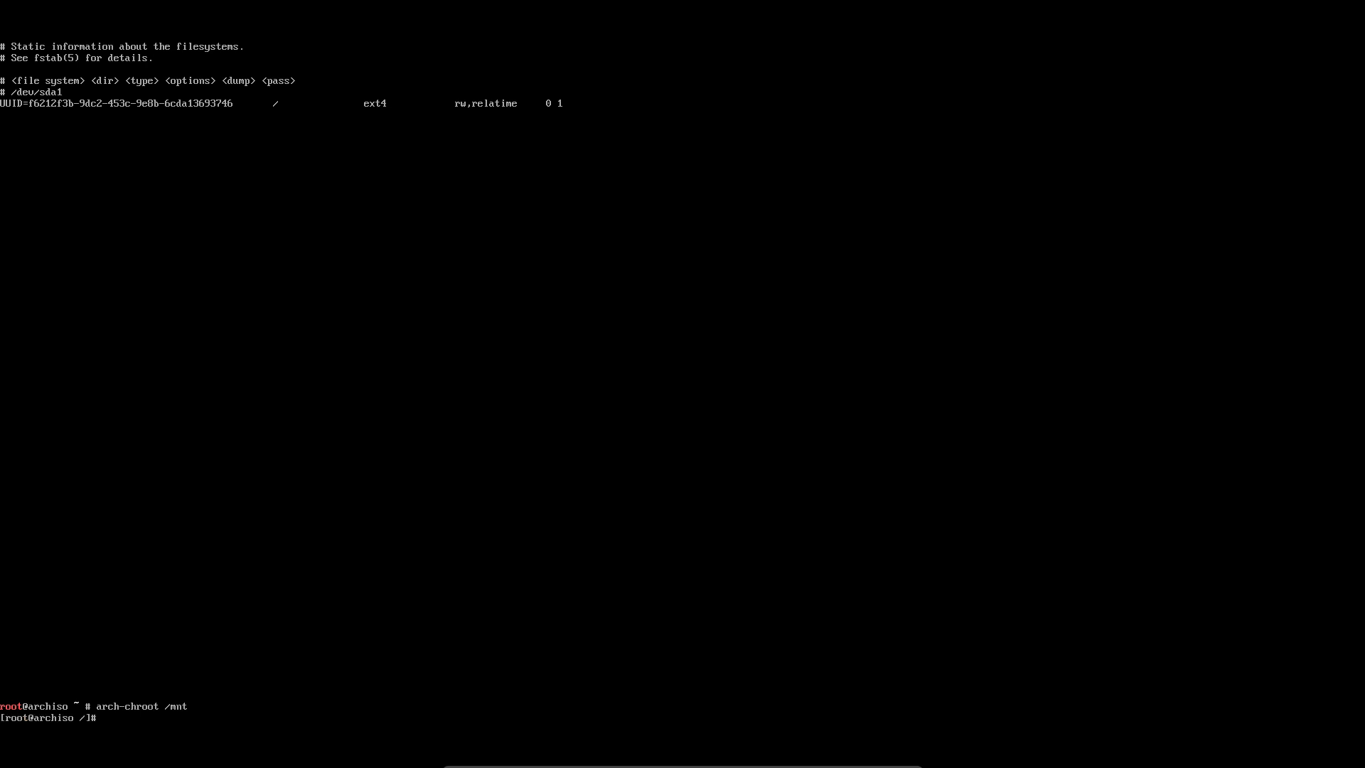
pyautogui.write('ls')
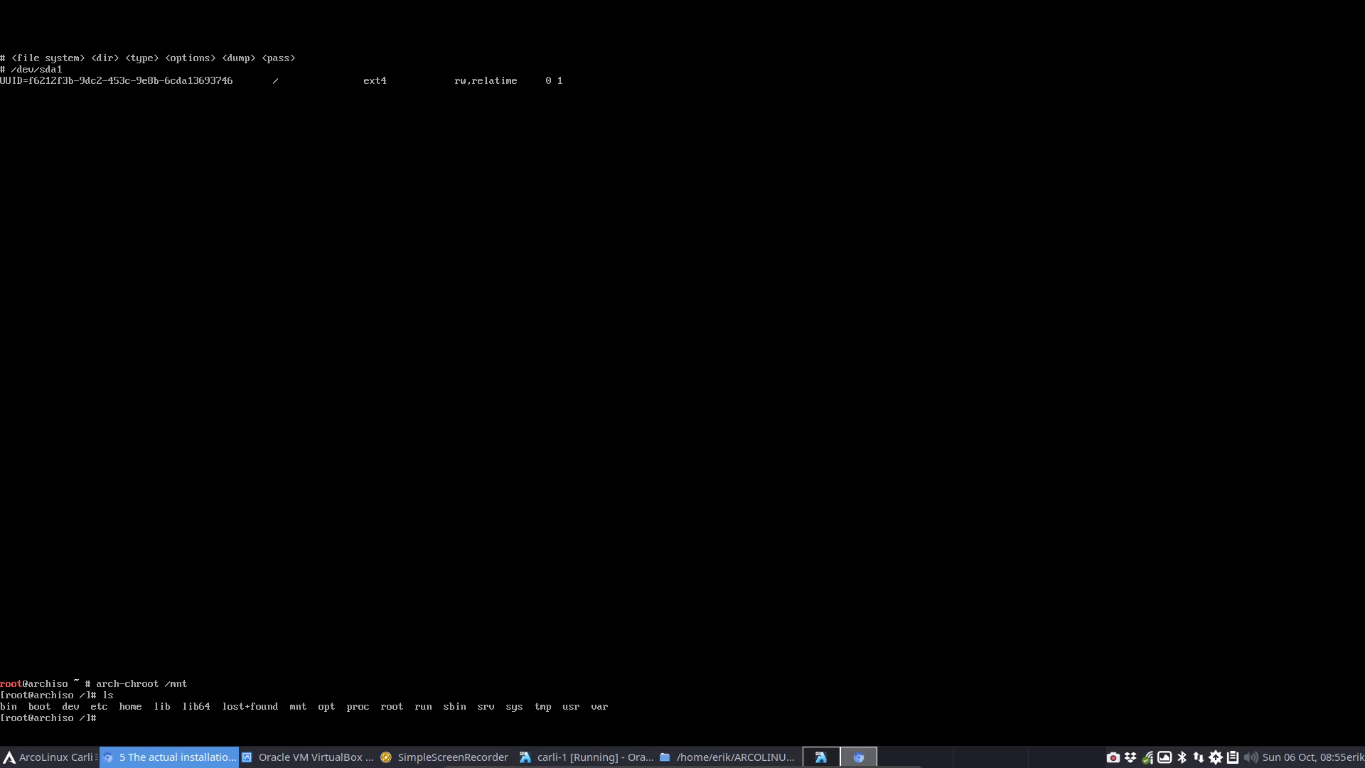
# Symlink /etc/localtime to /usr/share/zoneinfo/Europe/Brussels
pyautogui.write('ln')
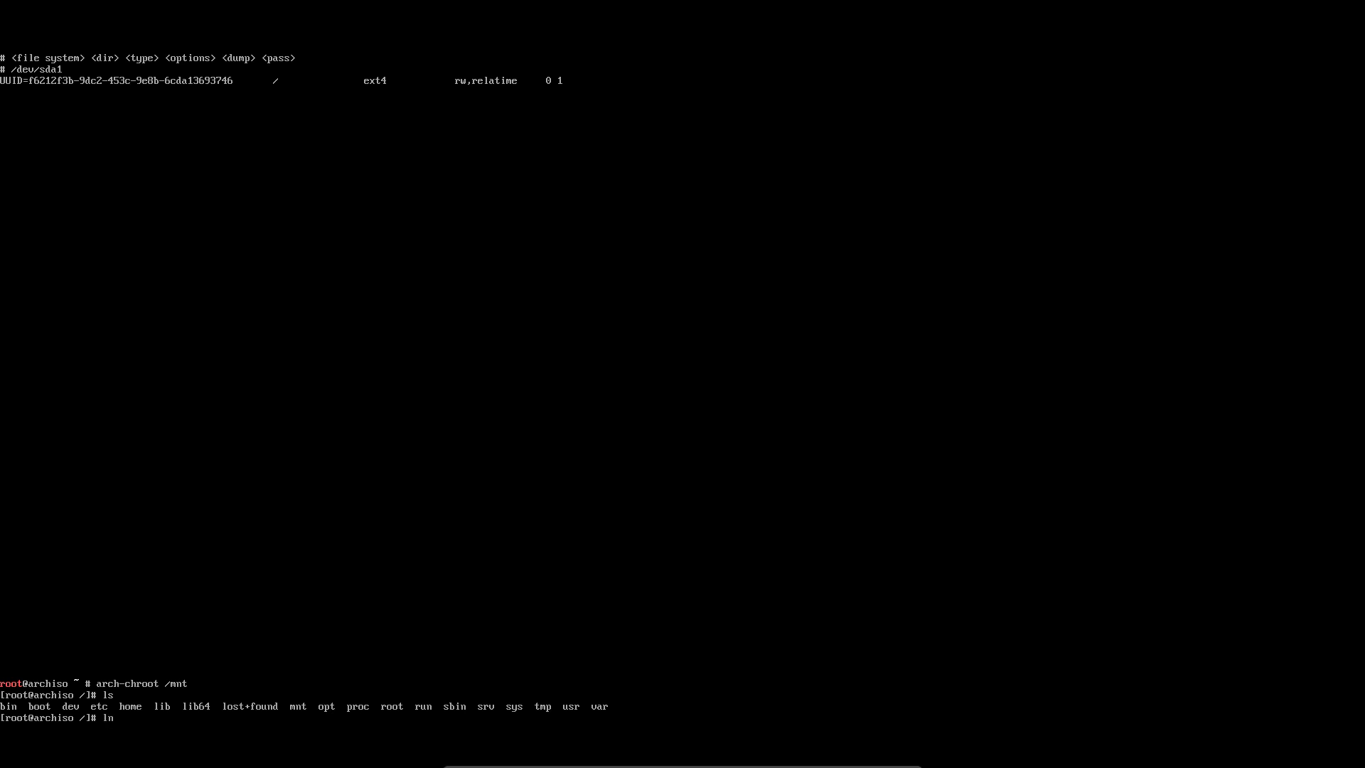
pyautogui.write('-s')
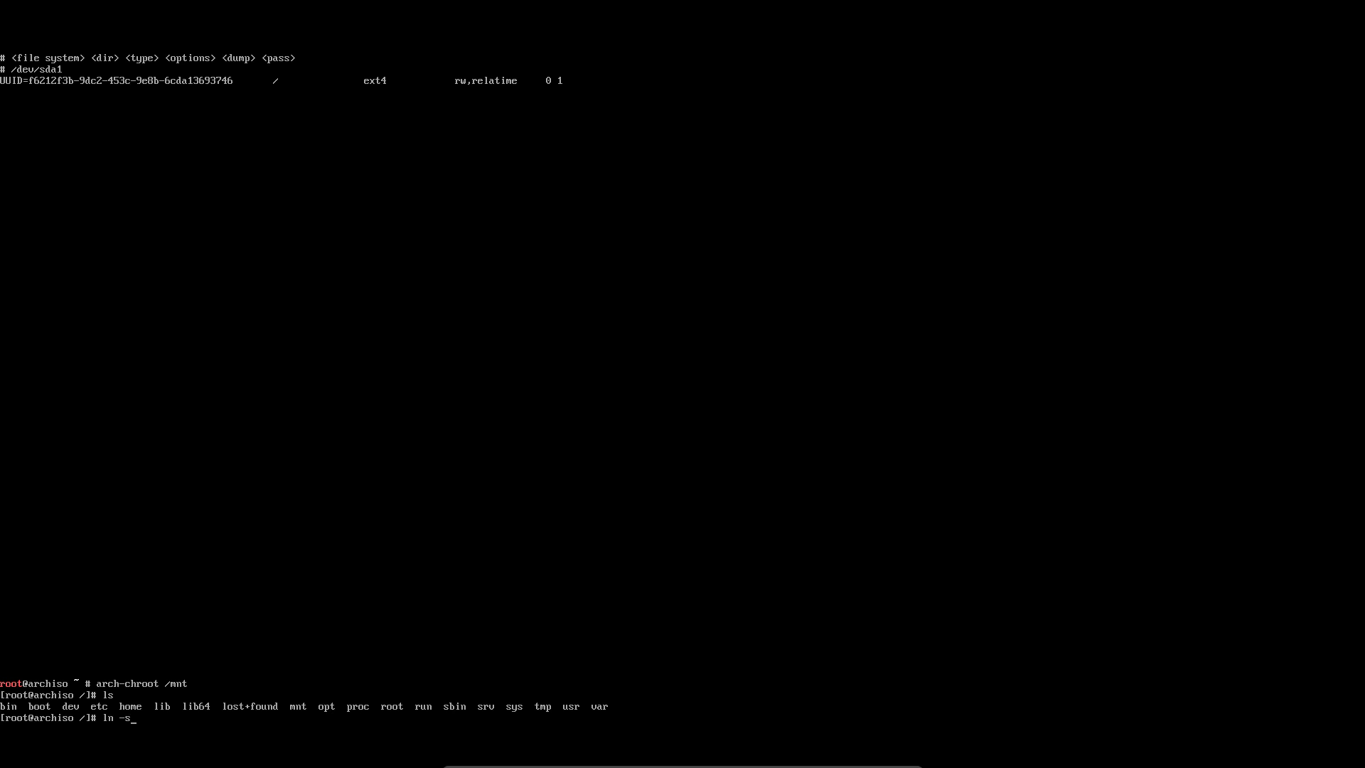
pyautogui.write('f /u')
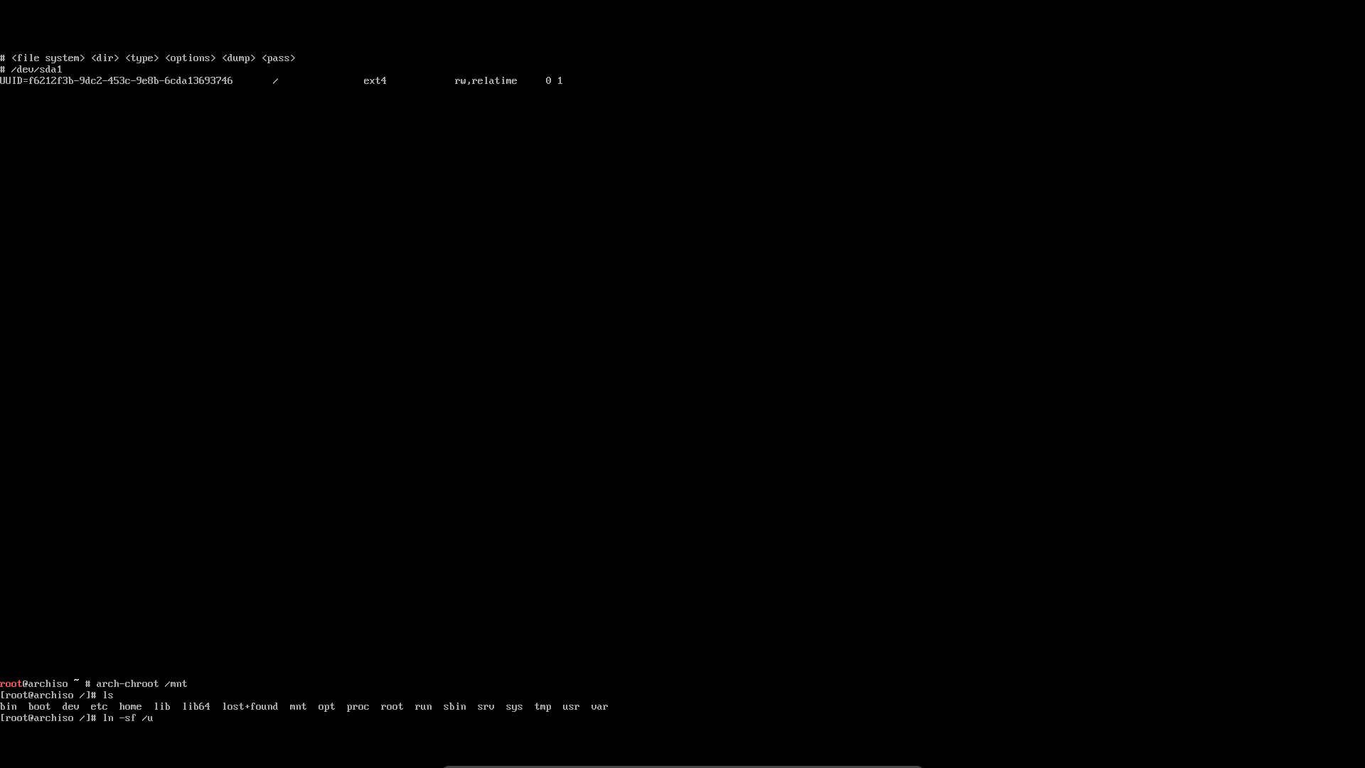
pyautogui.write('sr/share/zoneinfo/')
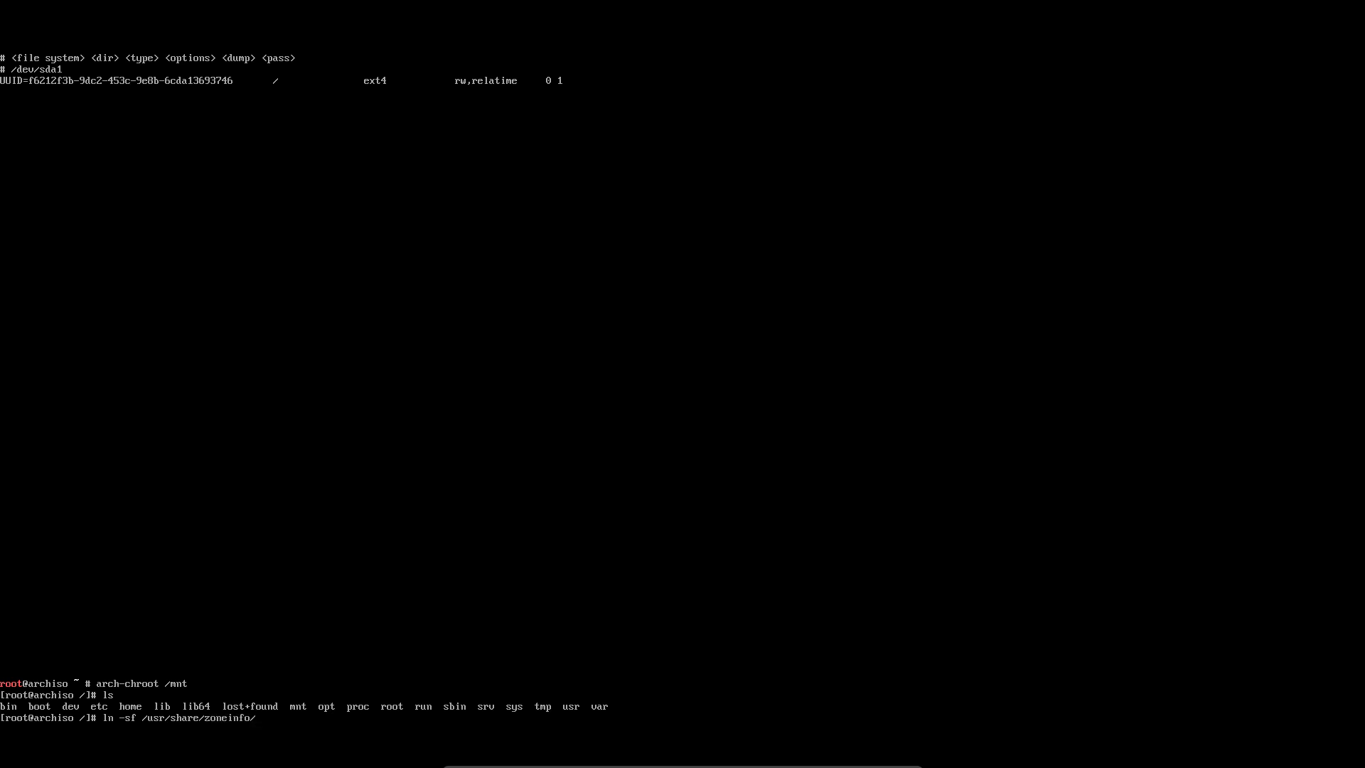
pyautogui.write('Europe/Brussels')
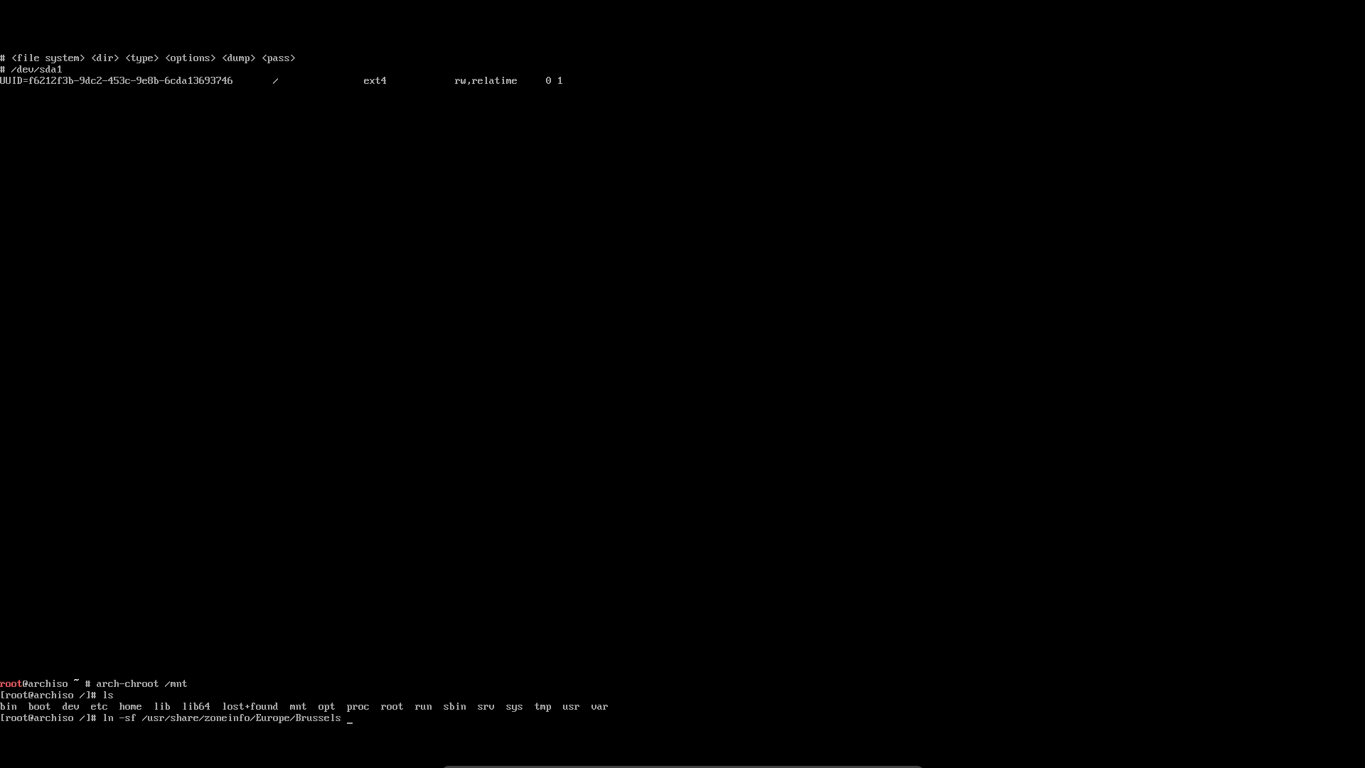
pyautogui.write('/et')
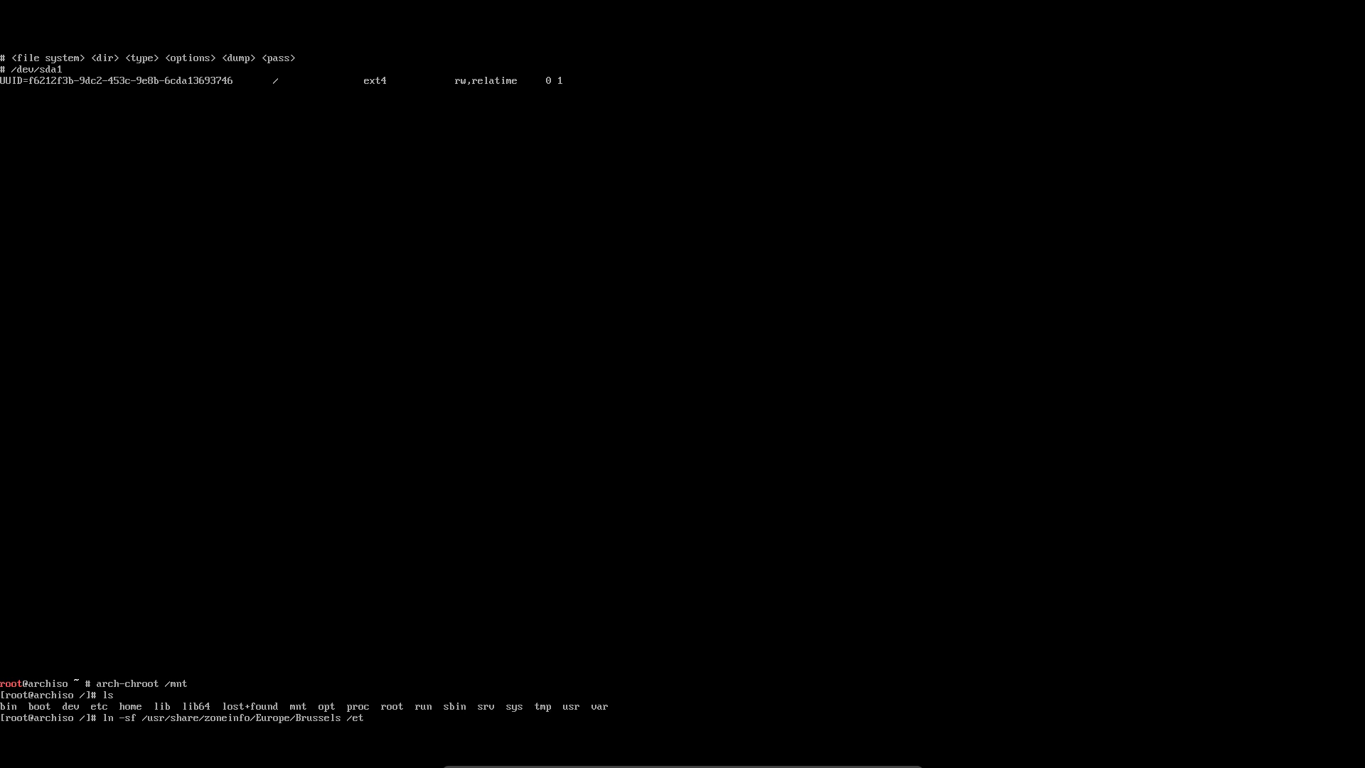
pyautogui.write('c/localtime')
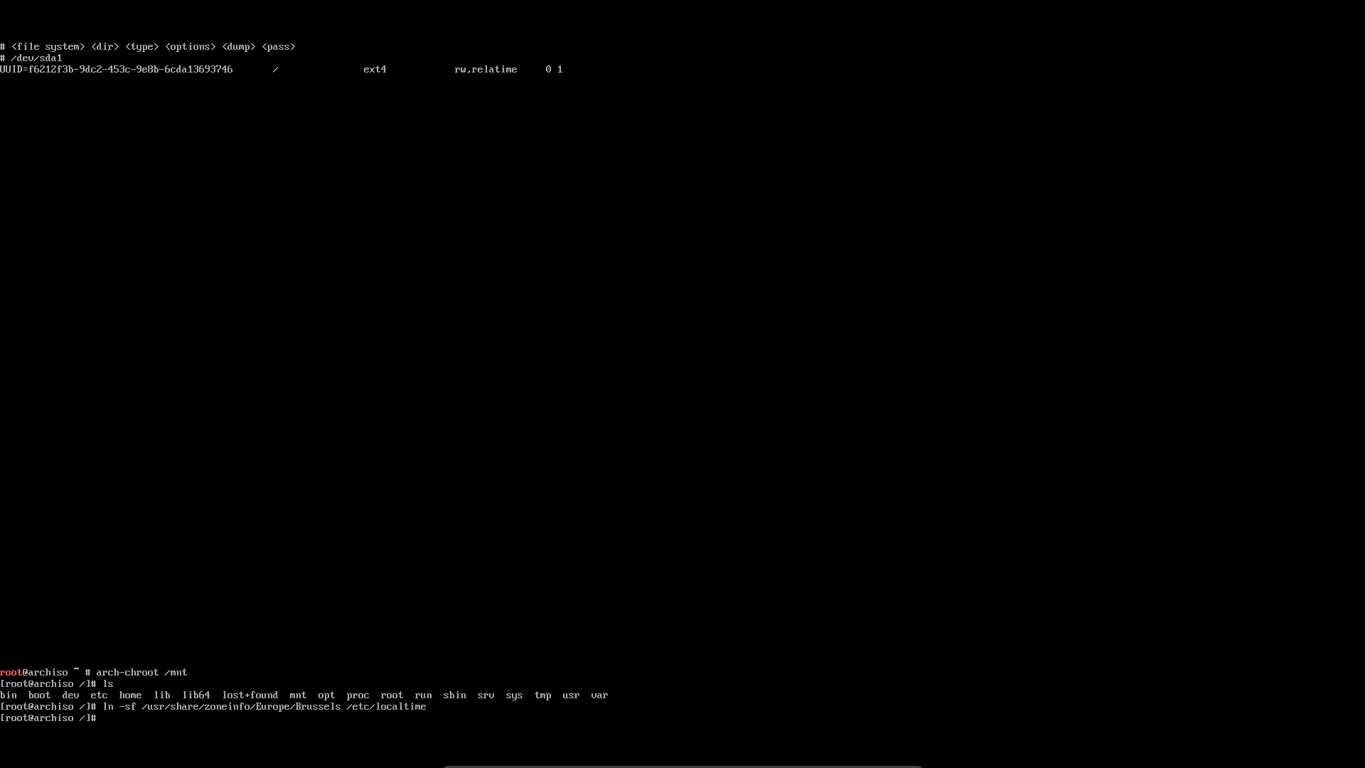
pyautogui.write('hwclock --')
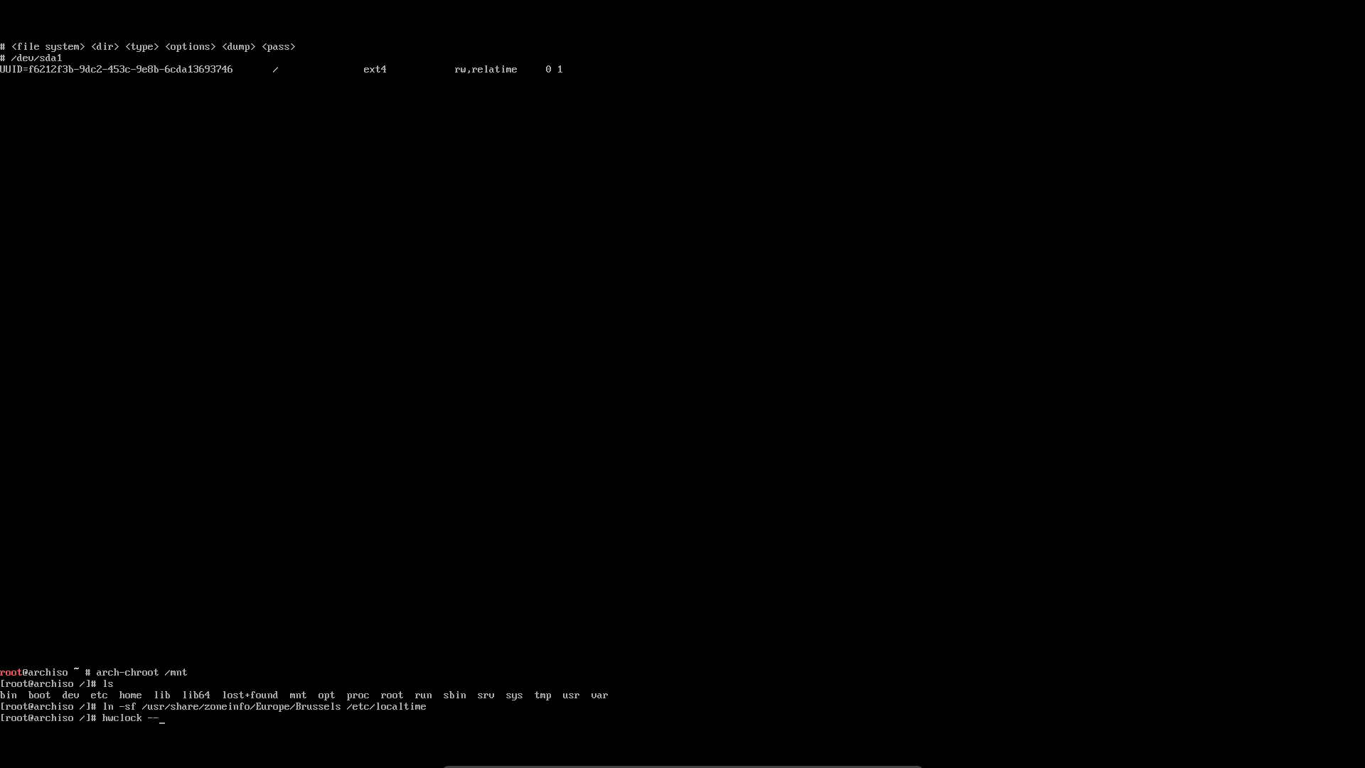
# Sync the hardware clock with hwclock --systohc and write LANG=en_US.UTF-8 to /etc/locale.conf
pyautogui.write('systohc')
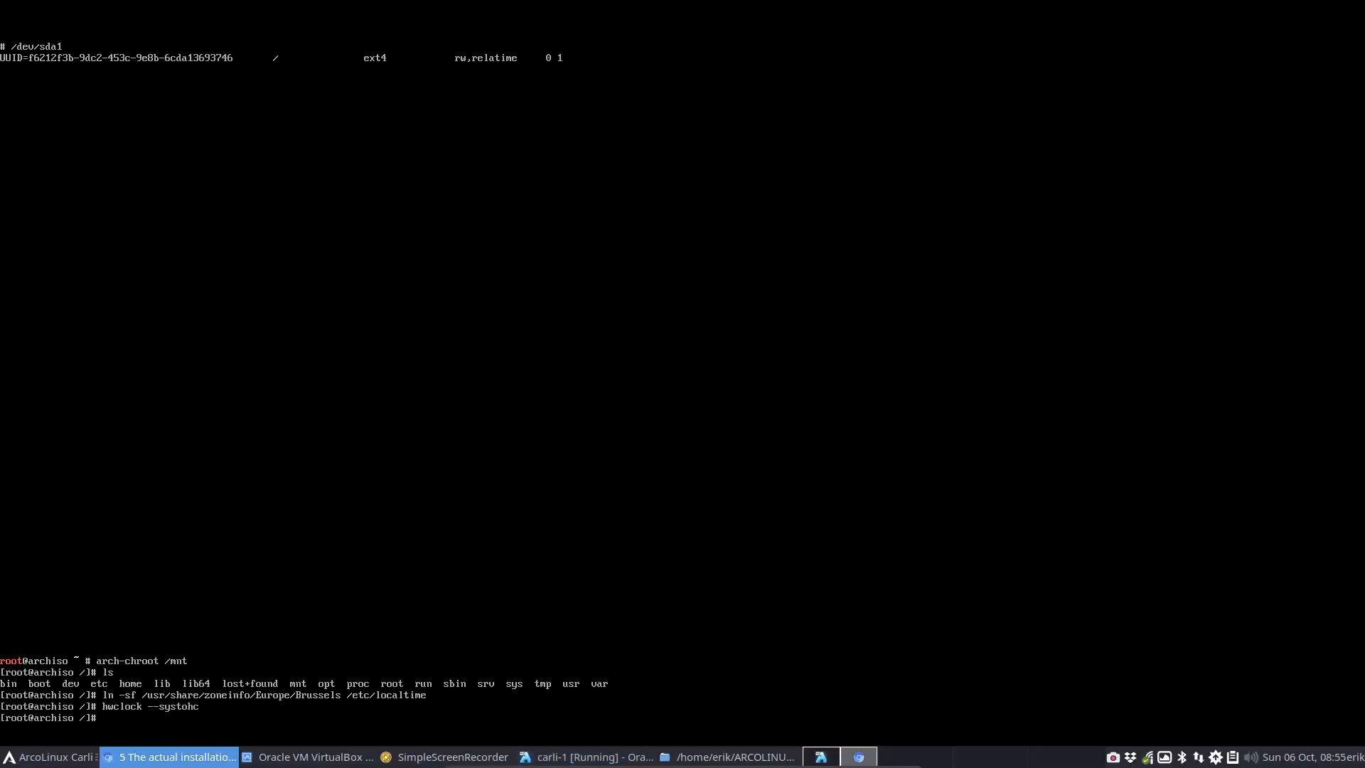
pyautogui.write('echo LN')
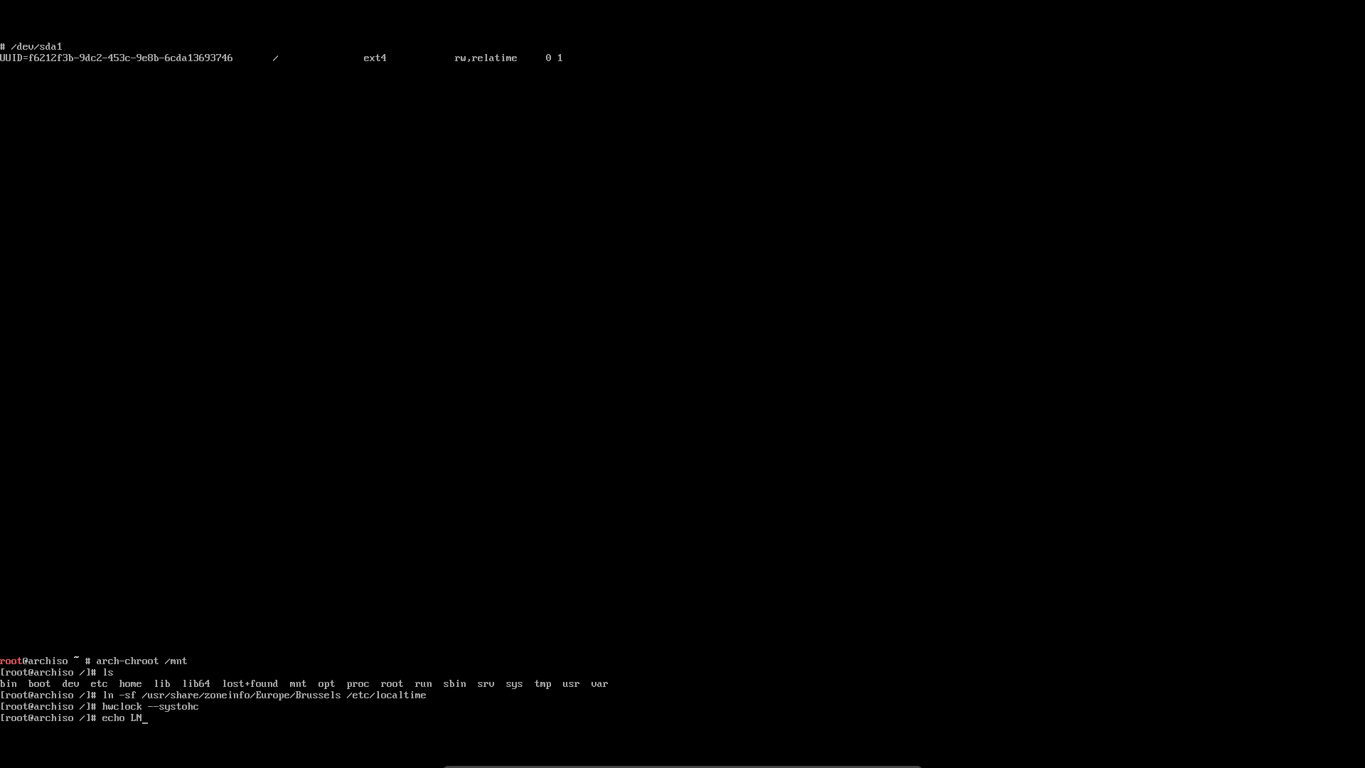
pyautogui.write('ANG')
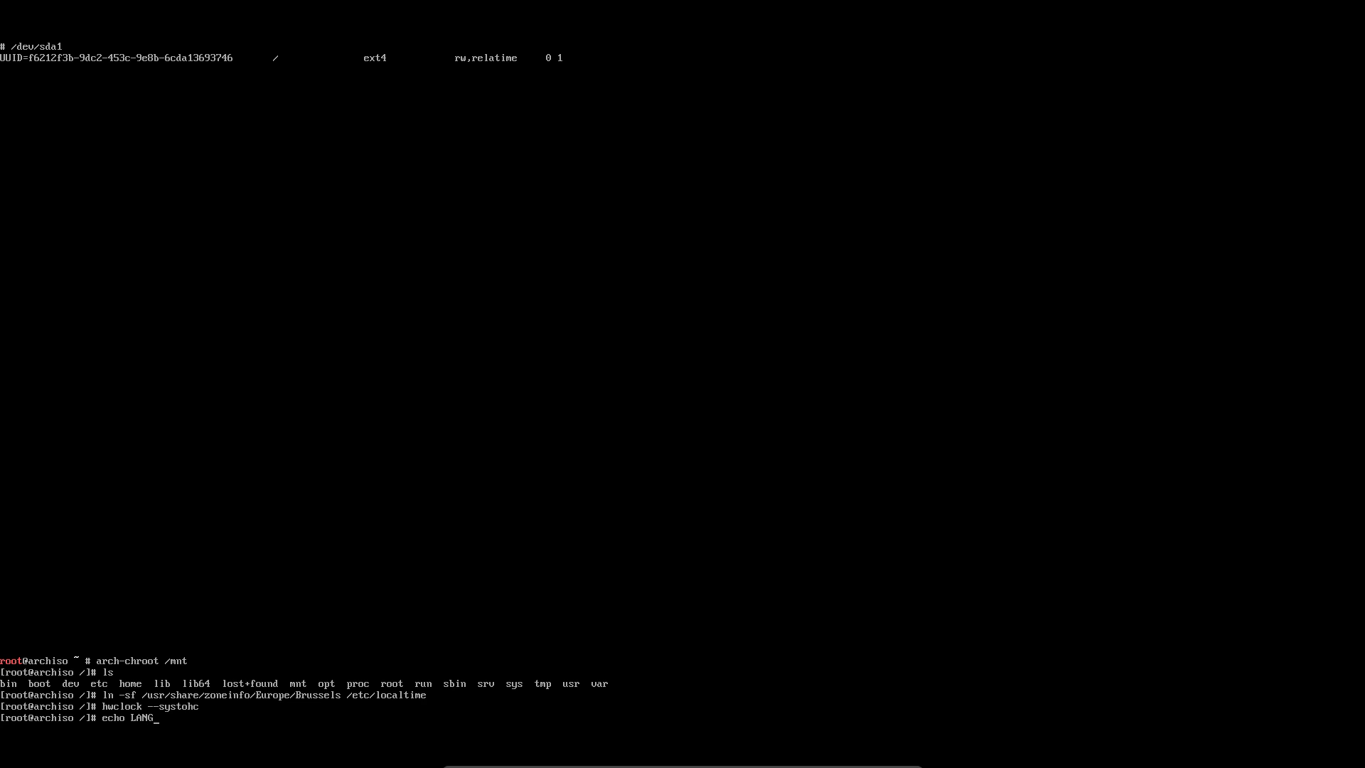
pyautogui.write('=en')
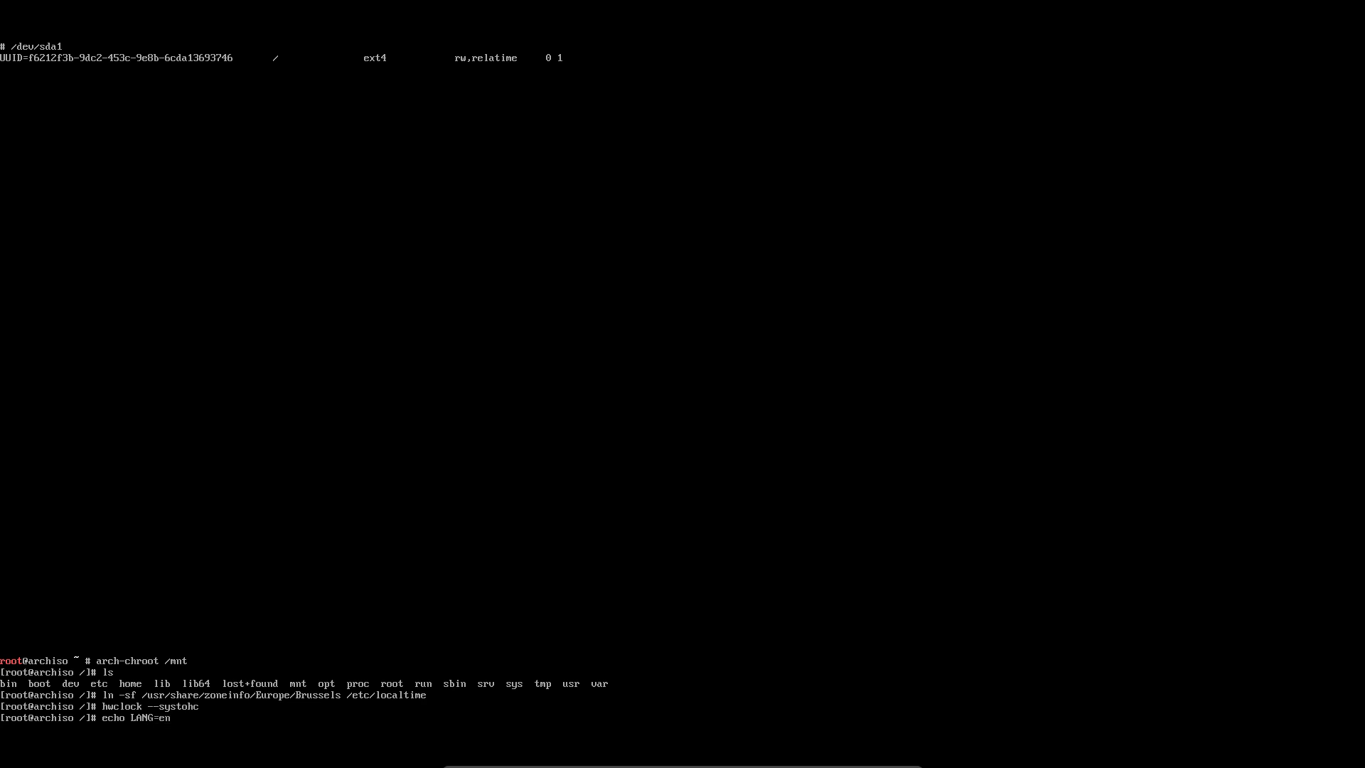
pyautogui.write('_US')
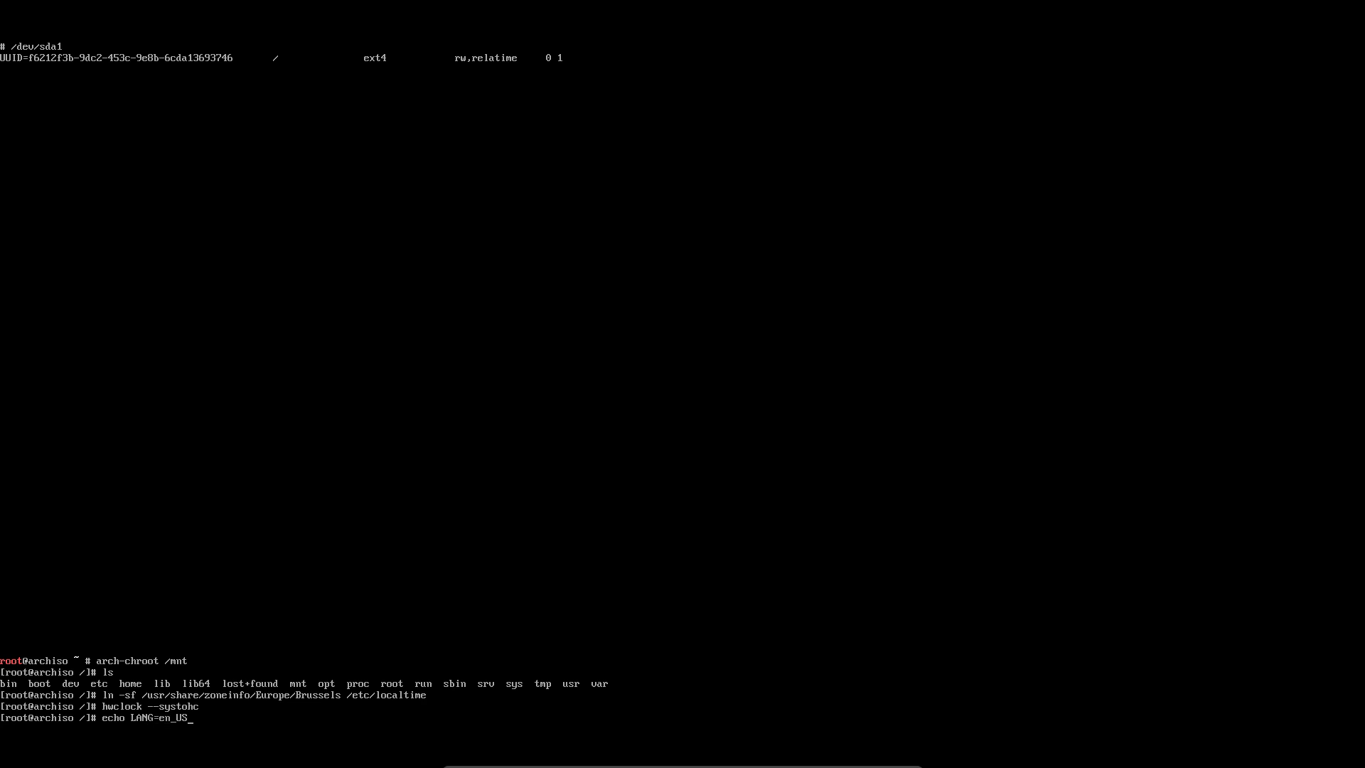
pyautogui.write('UT')
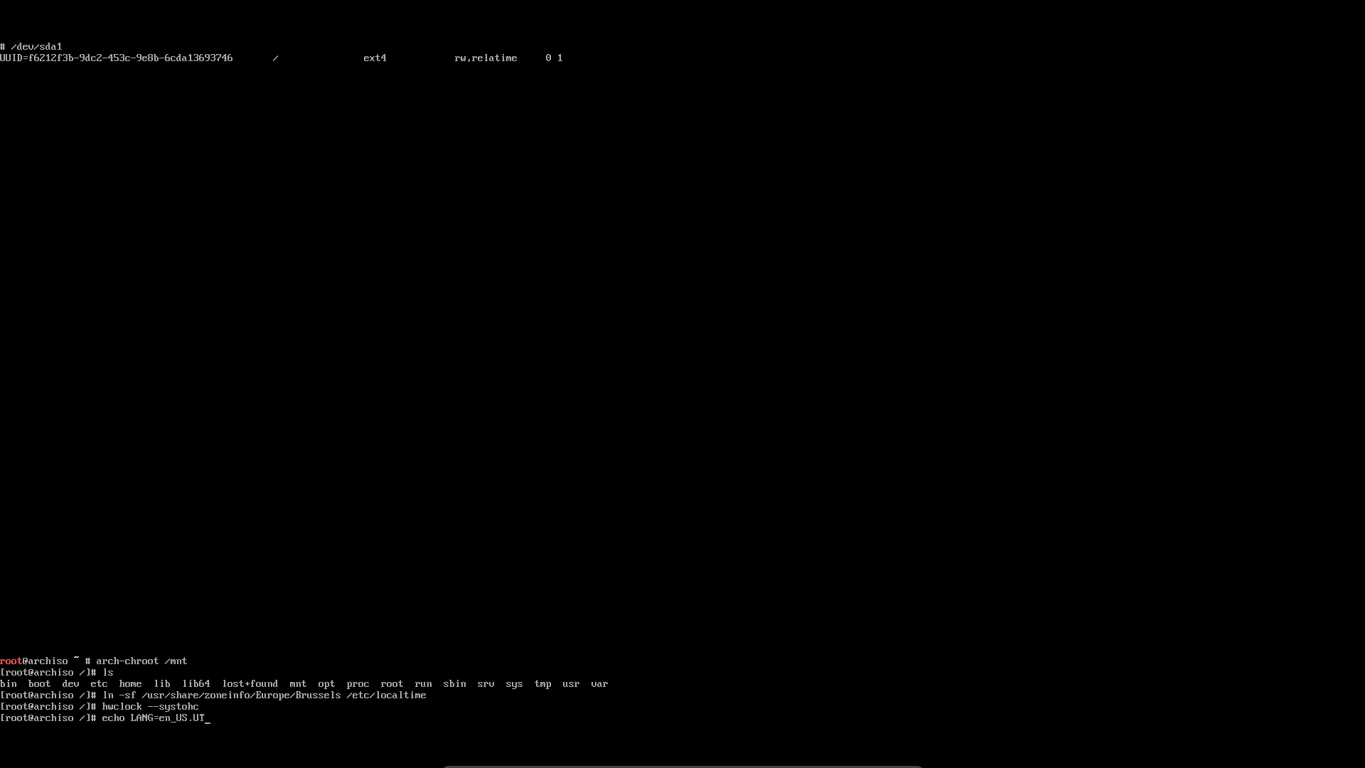
pyautogui.write('F8')
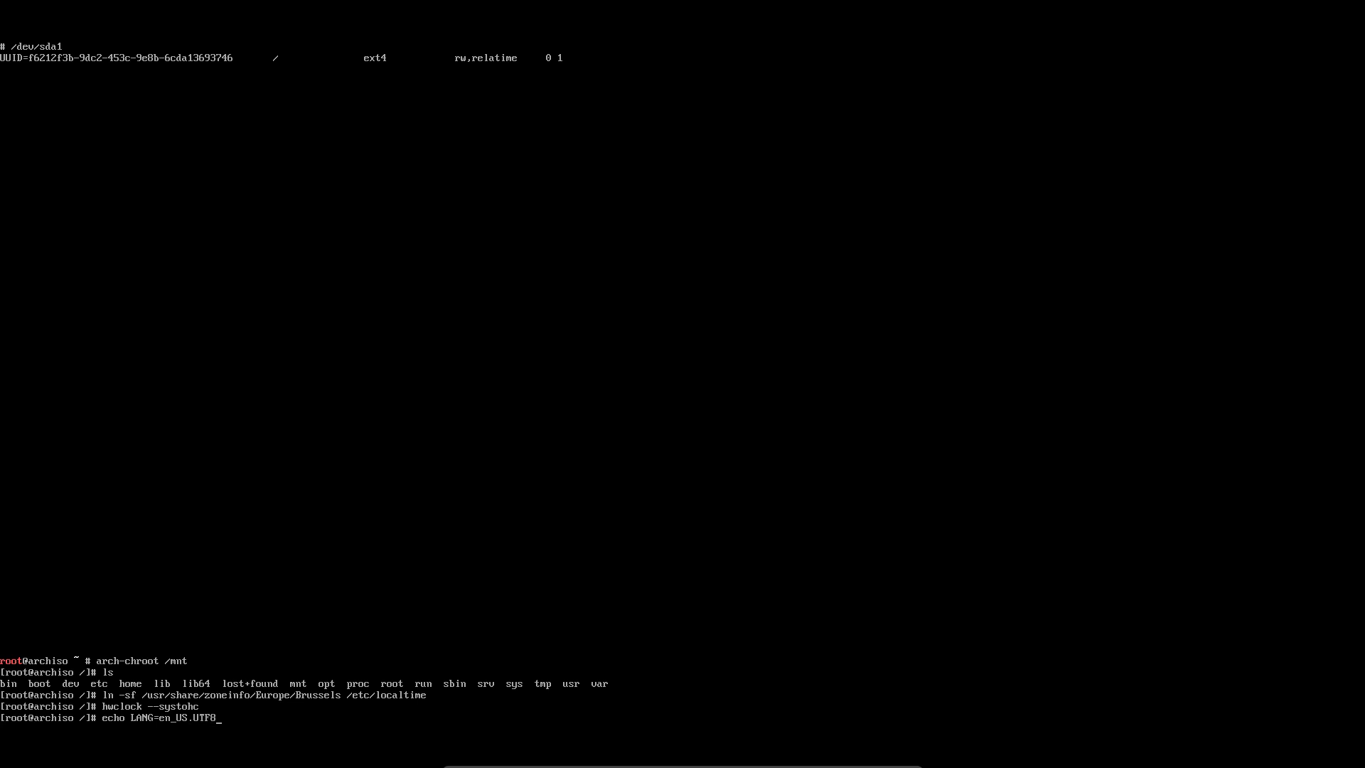
pyautogui.press('BackSpace')
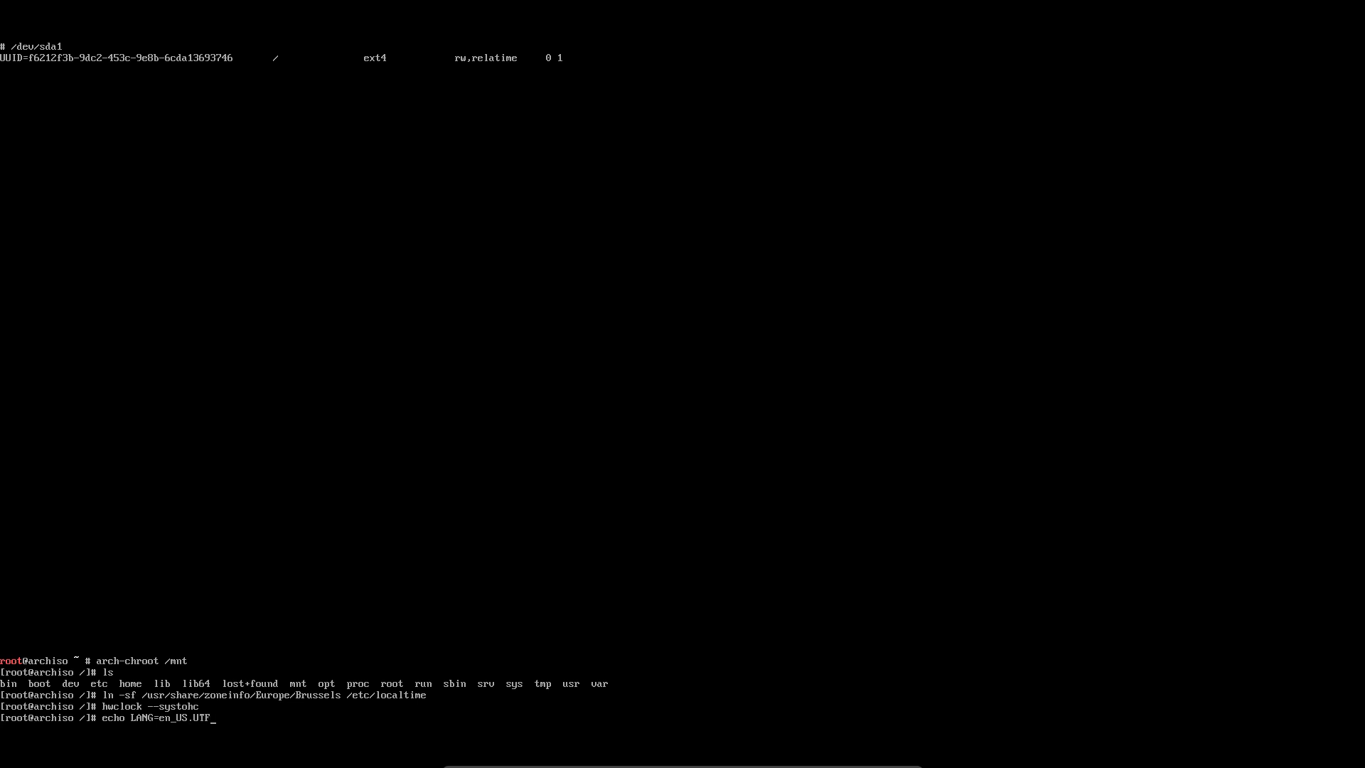
pyautogui.write('-8')
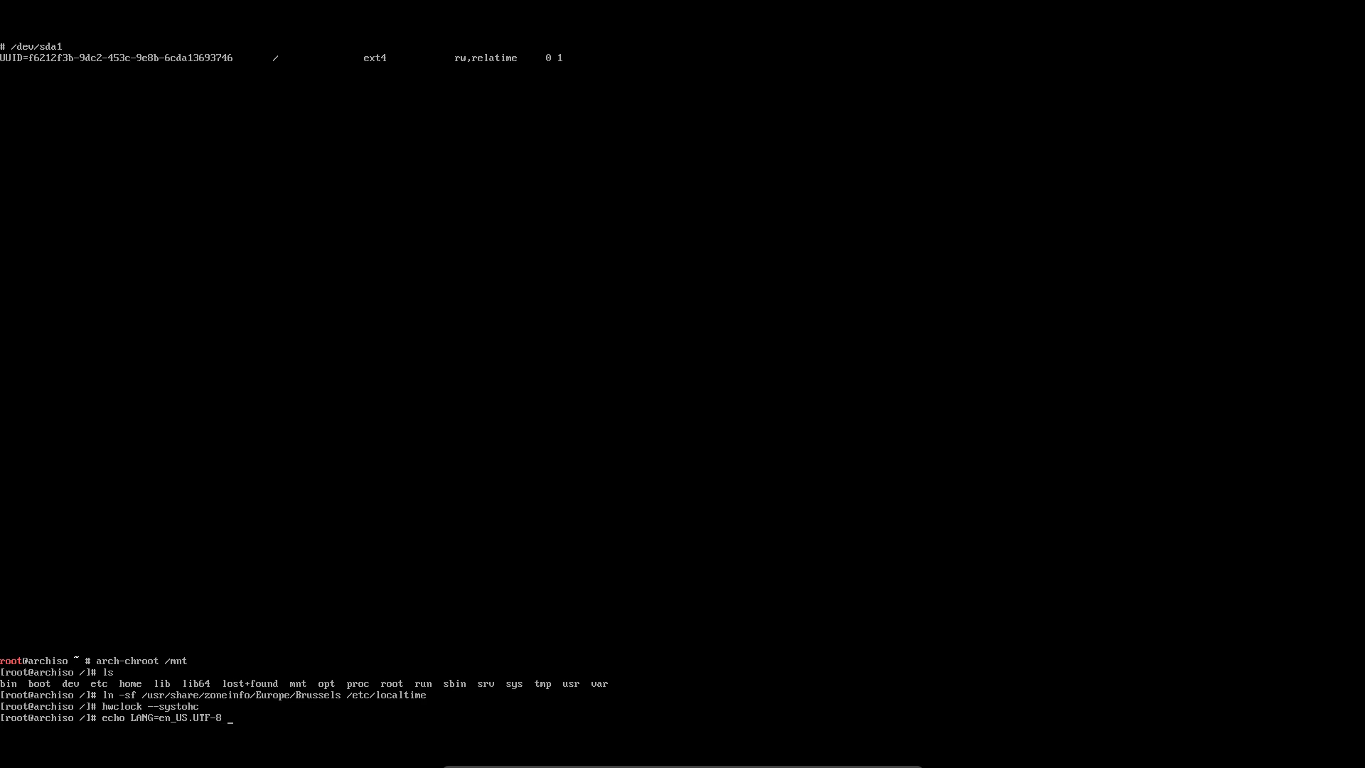
pyautogui.write('> /etc/locale.conf')
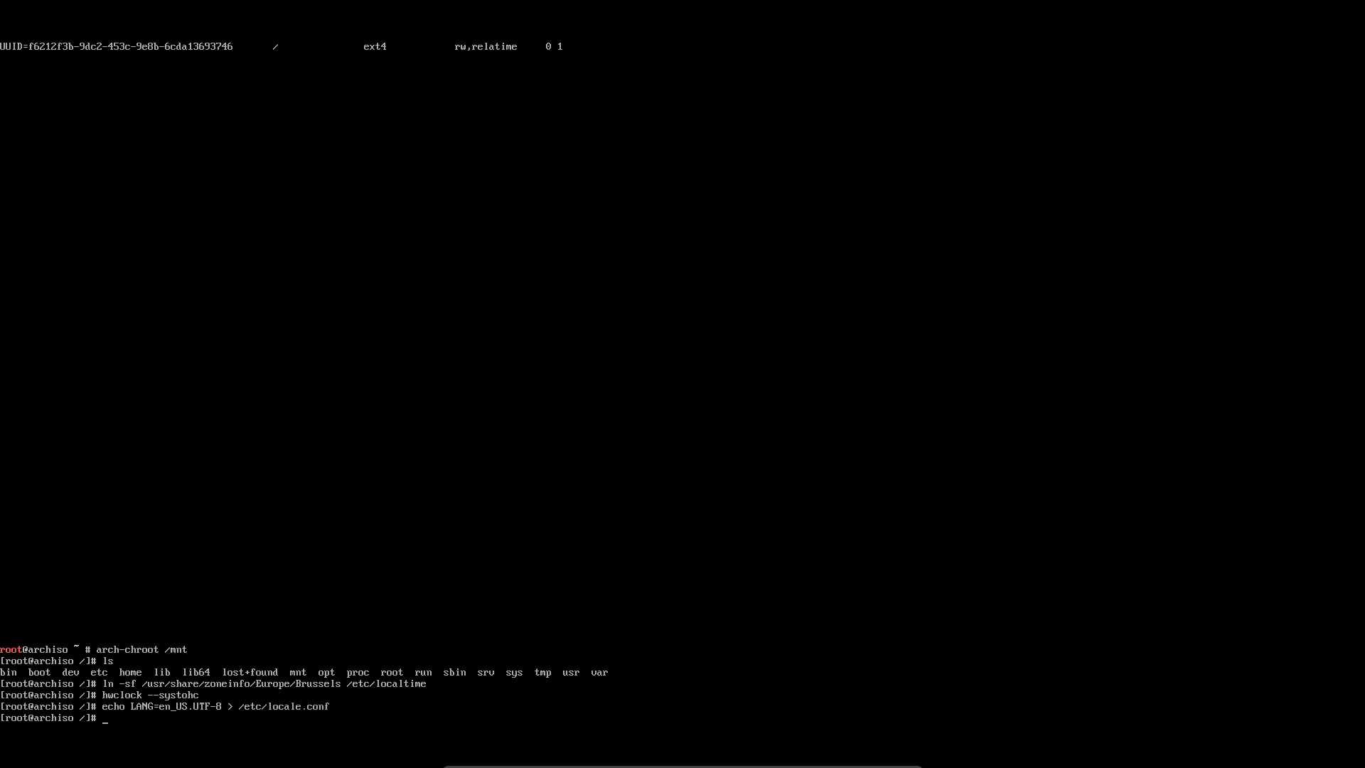
# Write KEYMAP=be-latin1 to /etc/vconsole.conf
pyautogui.write('echo KEYMAP')
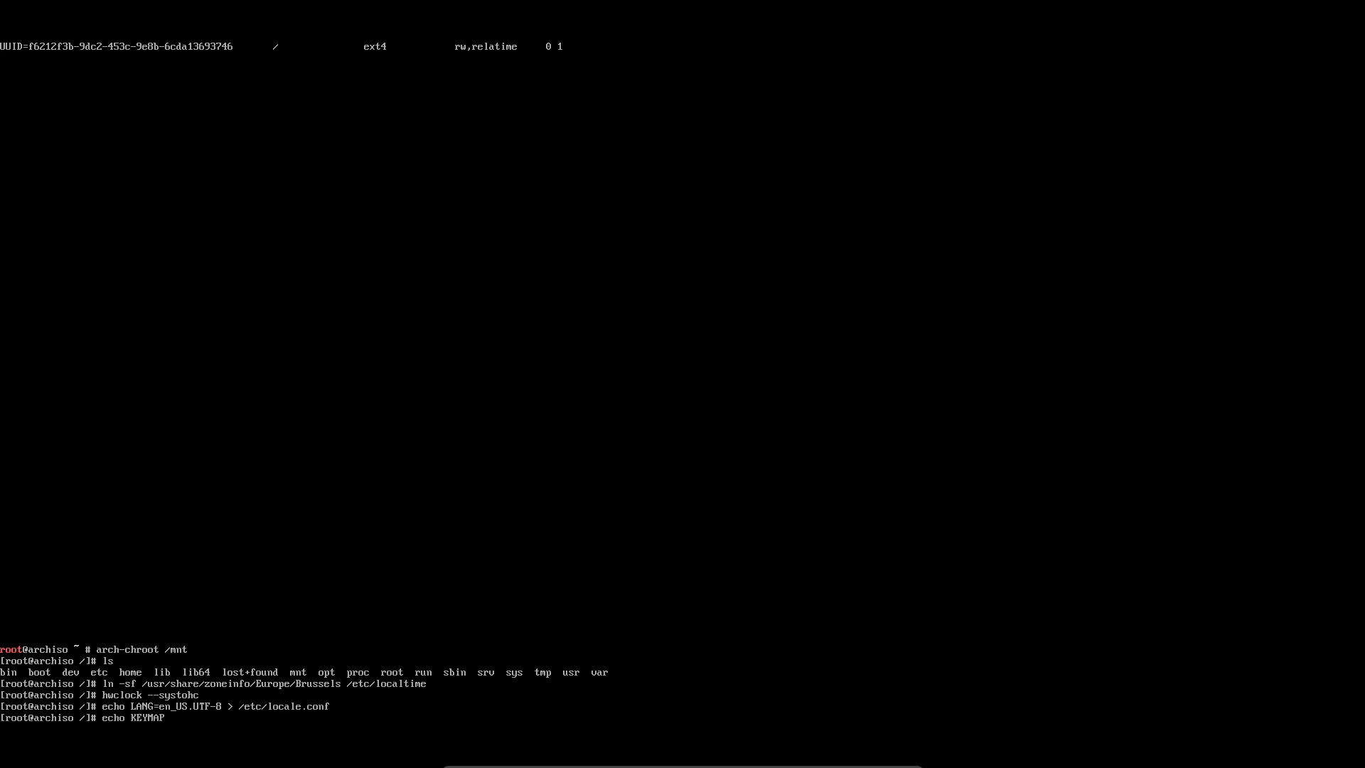
pyautogui.write('=be-l')
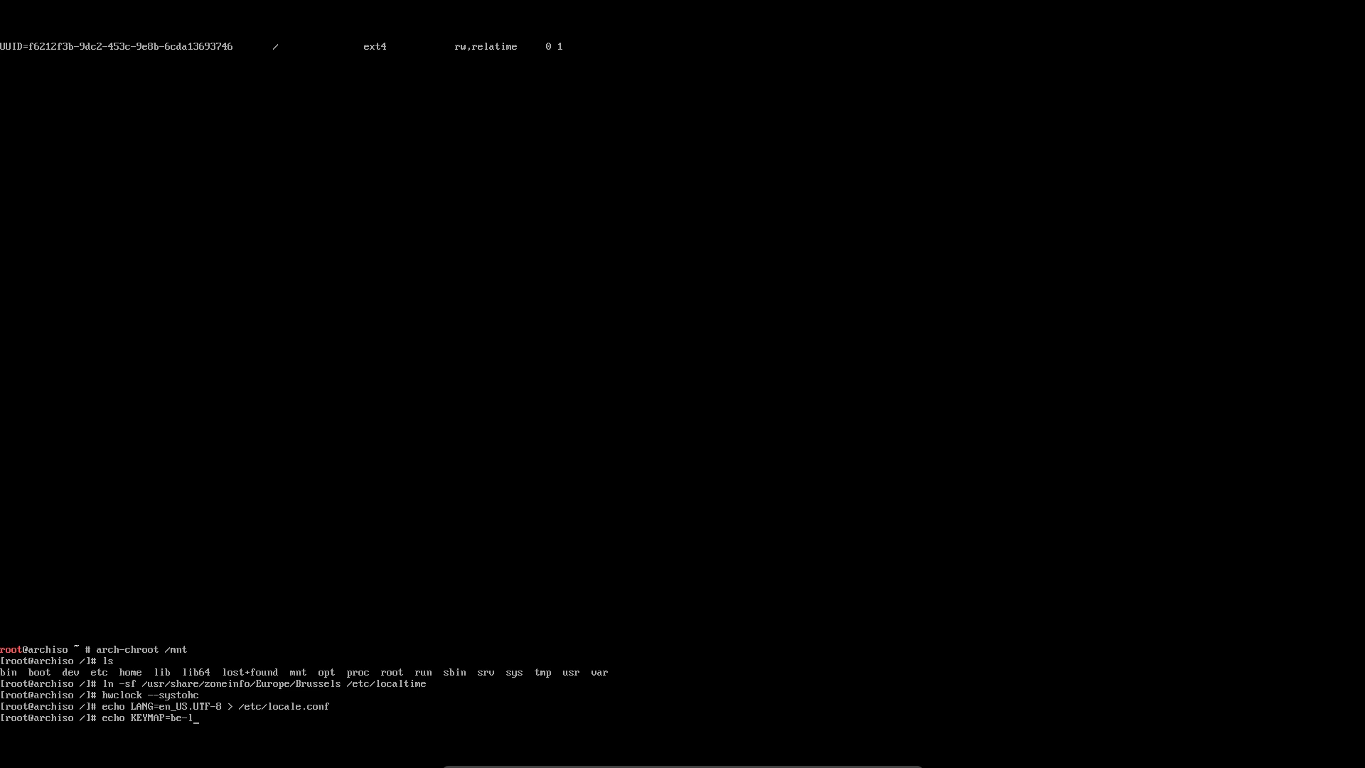
pyautogui.write('atiin1 >')
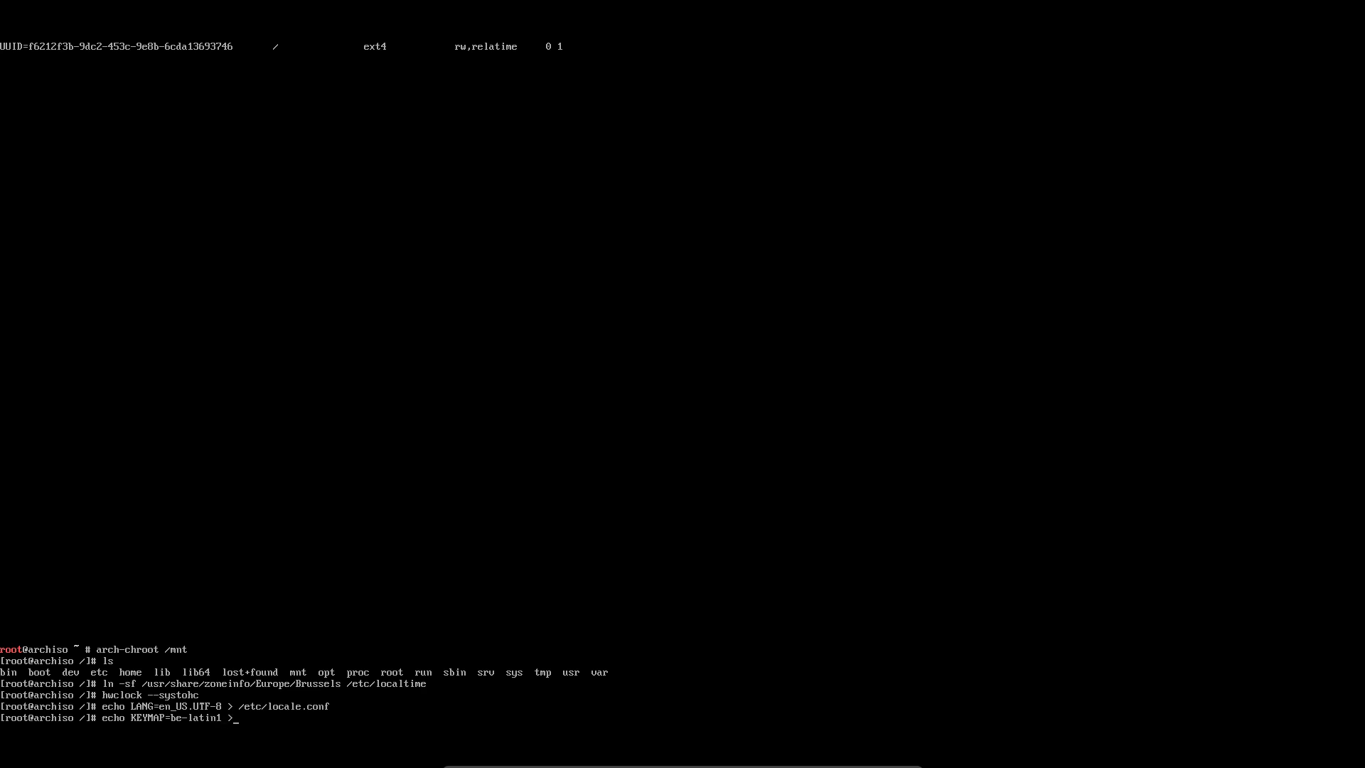
pyautogui.write('/etc/')
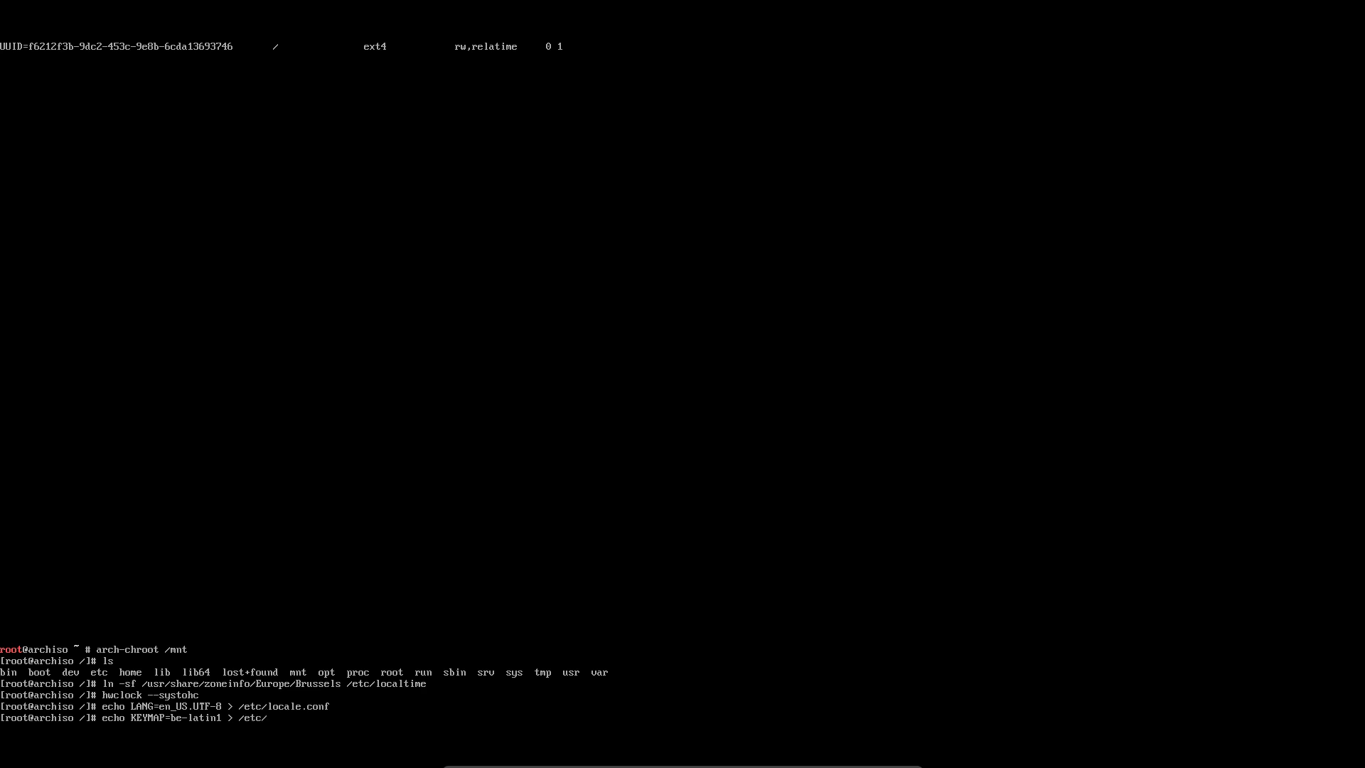
pyautogui.write('vconsole.conf')
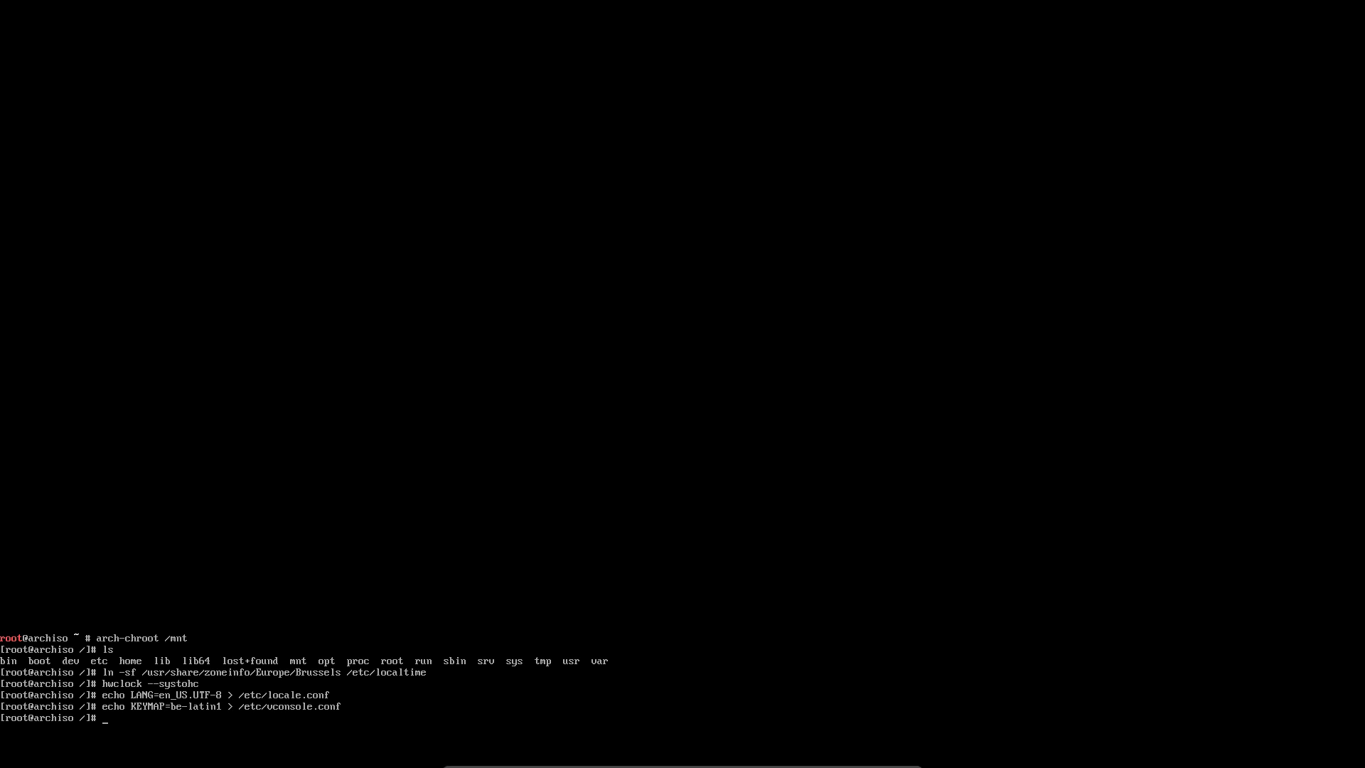
# Write Archlinux to /etc/hostname and open /etc/hosts in nano
pyautogui.write('echo')
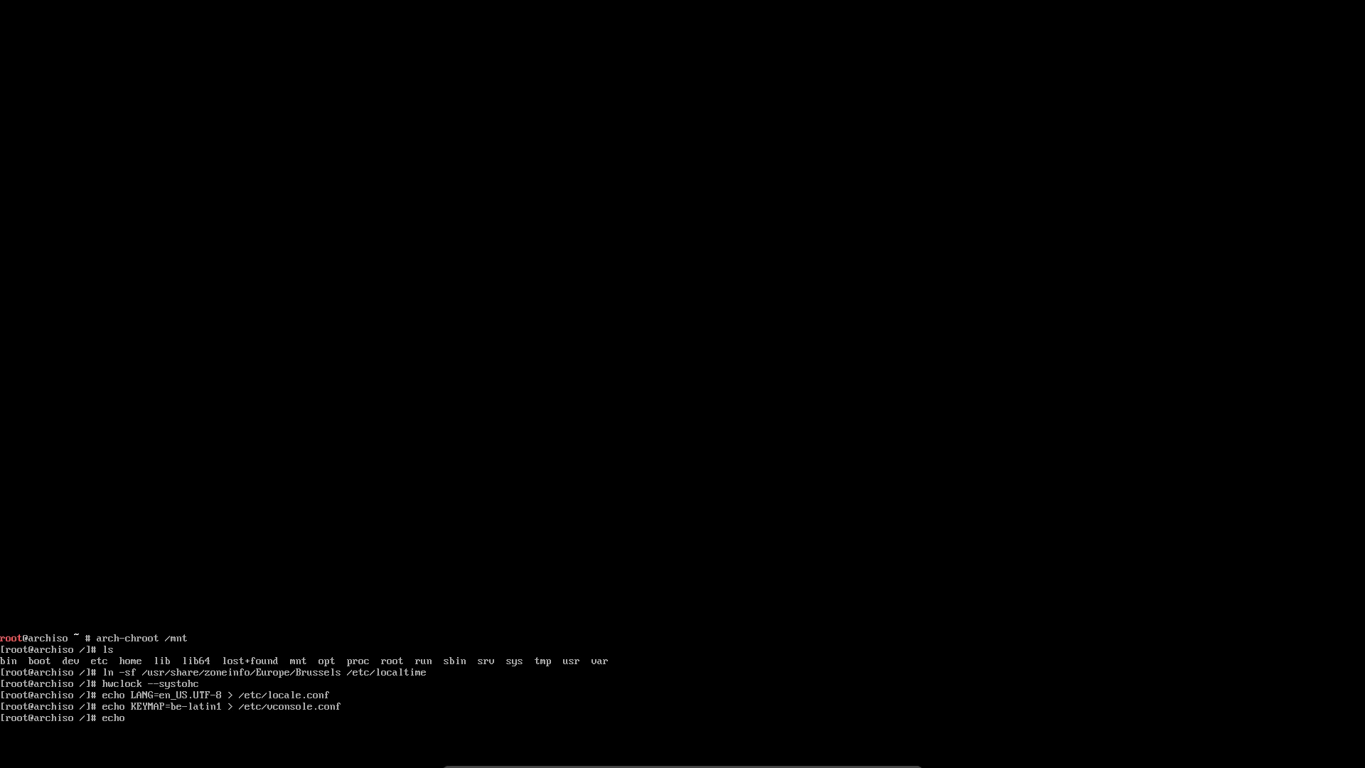
pyautogui.write('Archlinux > /etc/hostname')
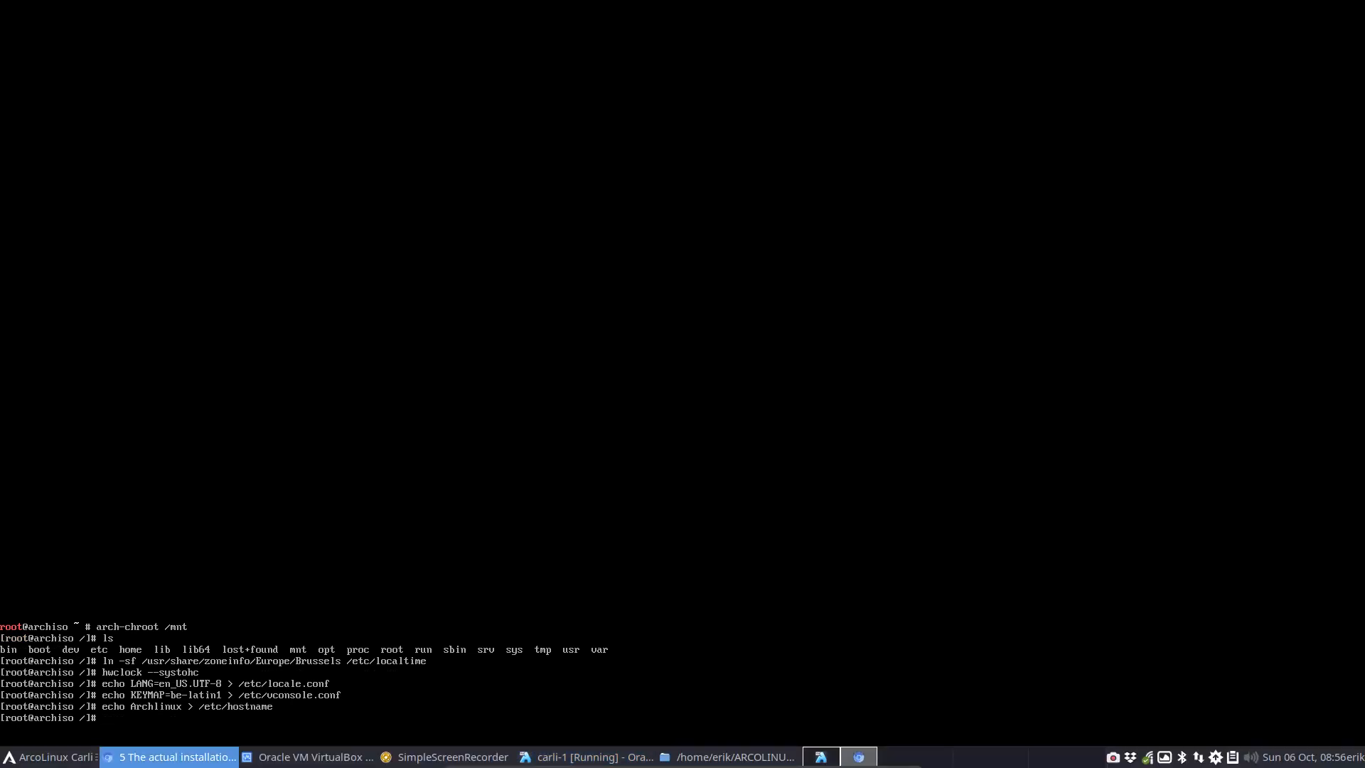
pyautogui.write('nano')
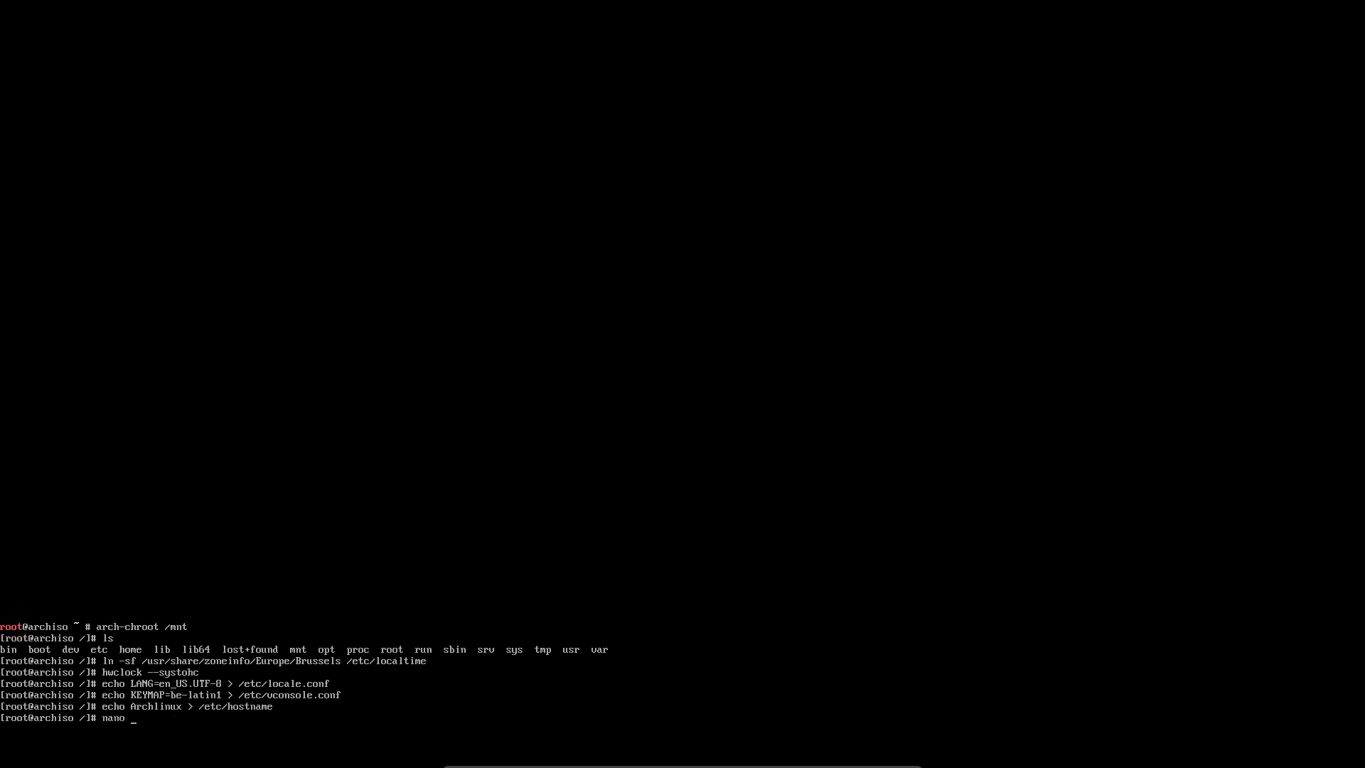
pyautogui.write('/etc/')
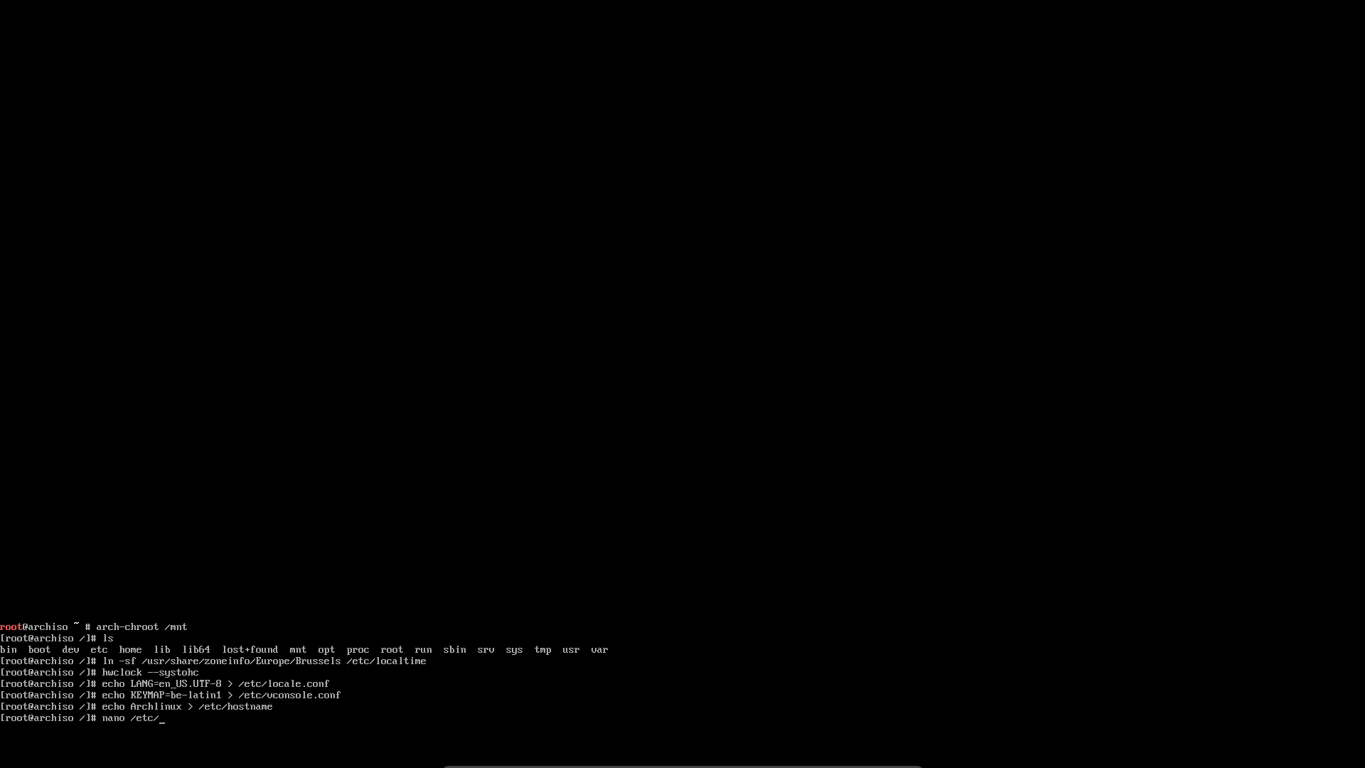
pyautogui.press('Return')
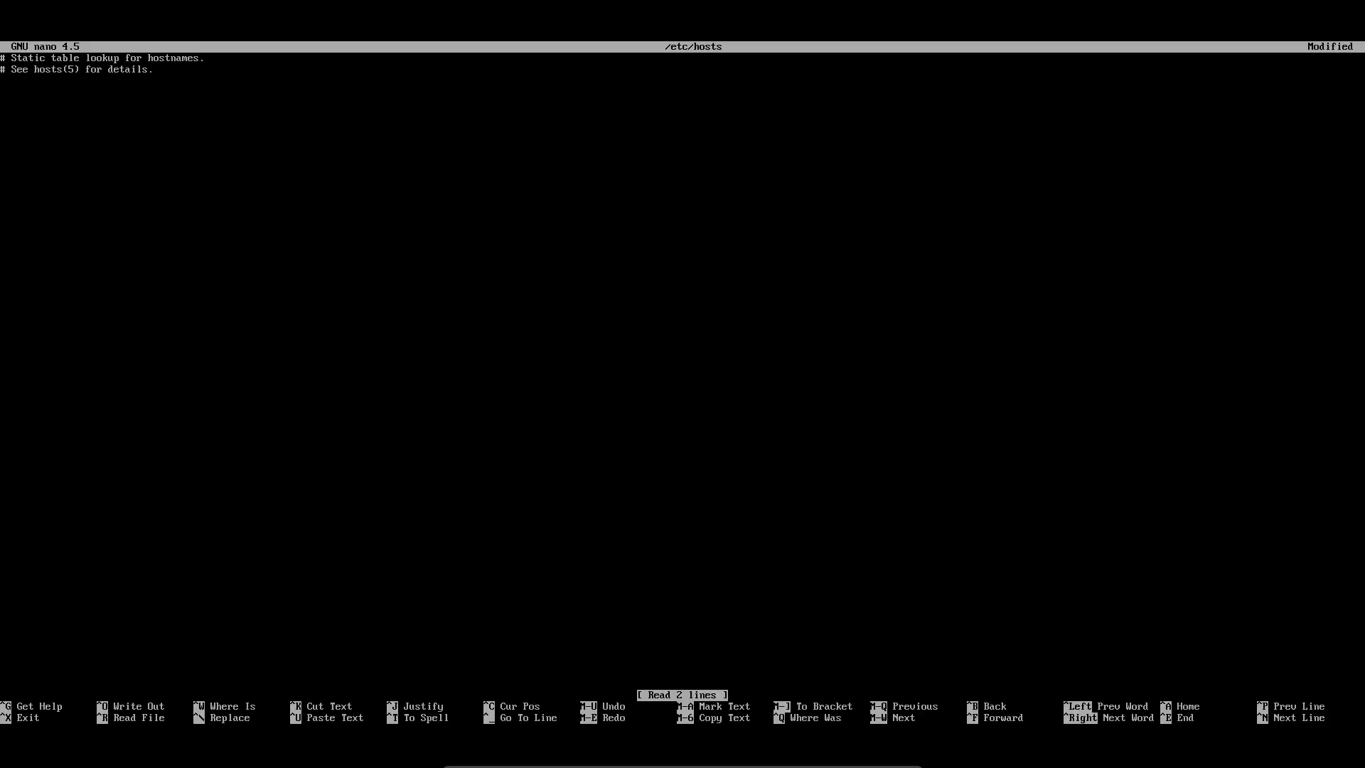
# Add the 127.0.0.1 localhost and ::1 localhost entries to /etc/hosts
pyautogui.write('127.0.0')
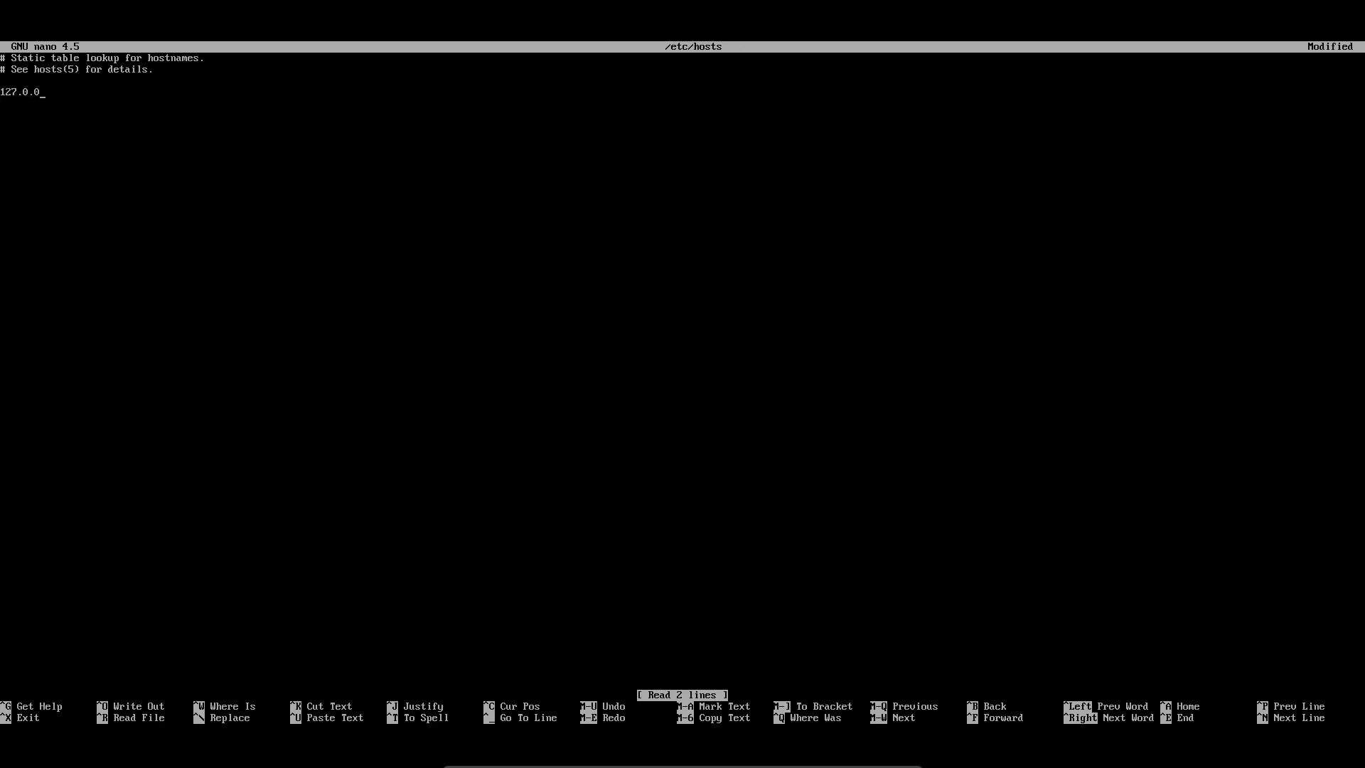
pyautogui.write('1')
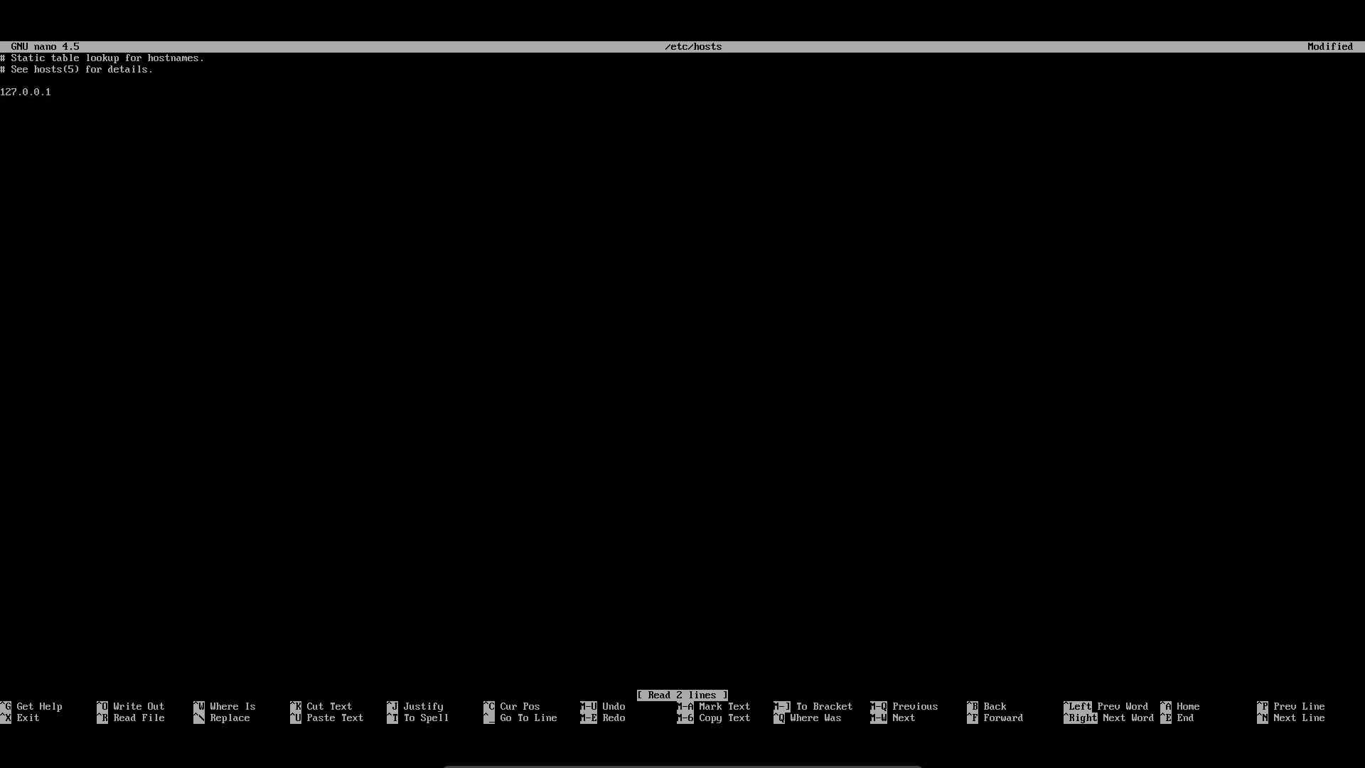
pyautogui.write('localhos')
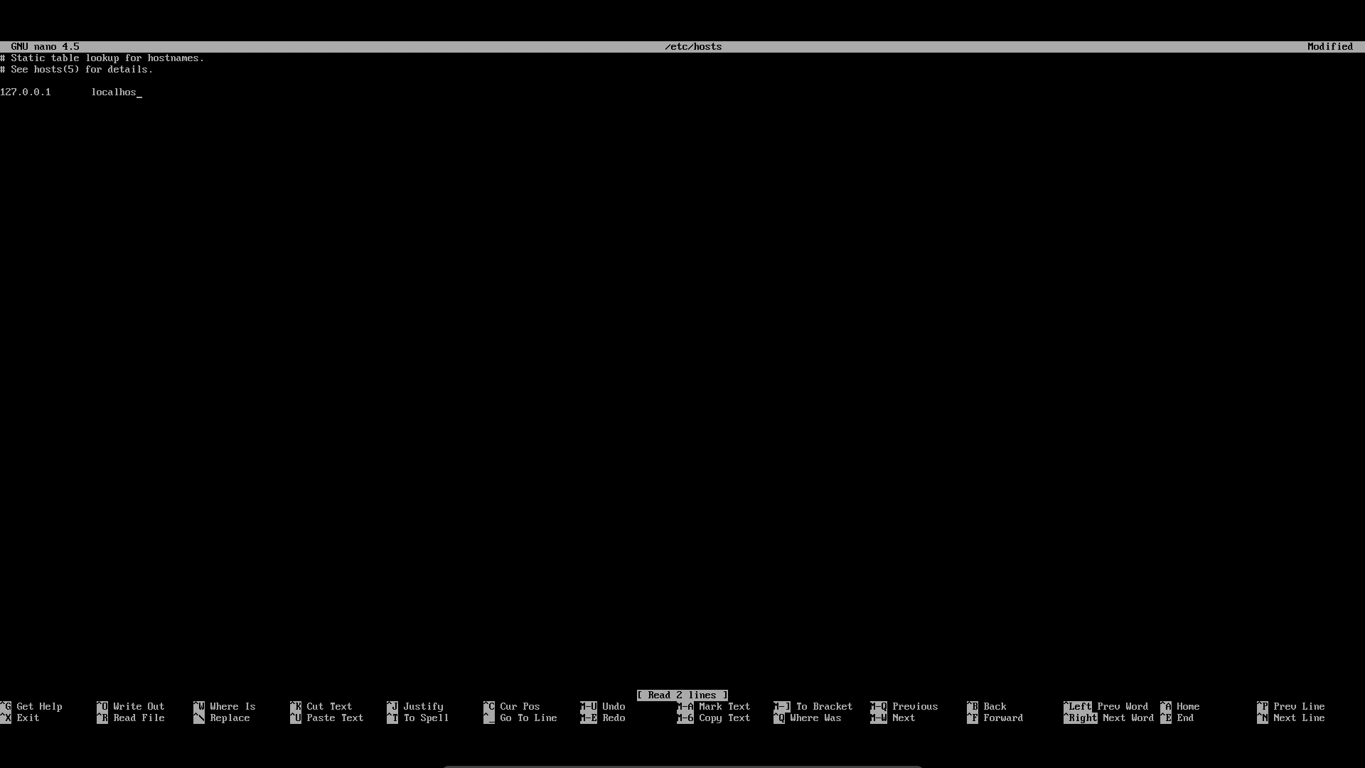
pyautogui.write('t')
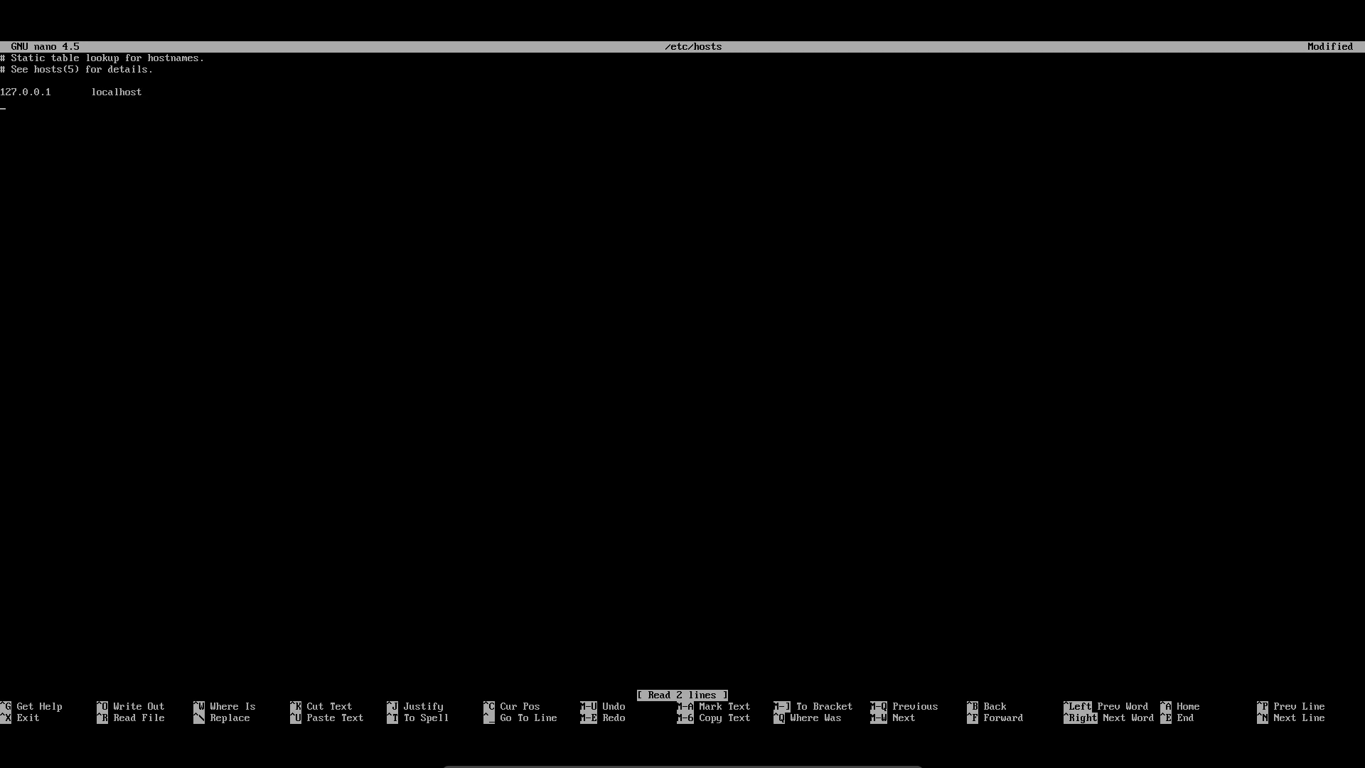
pyautogui.write('::1')
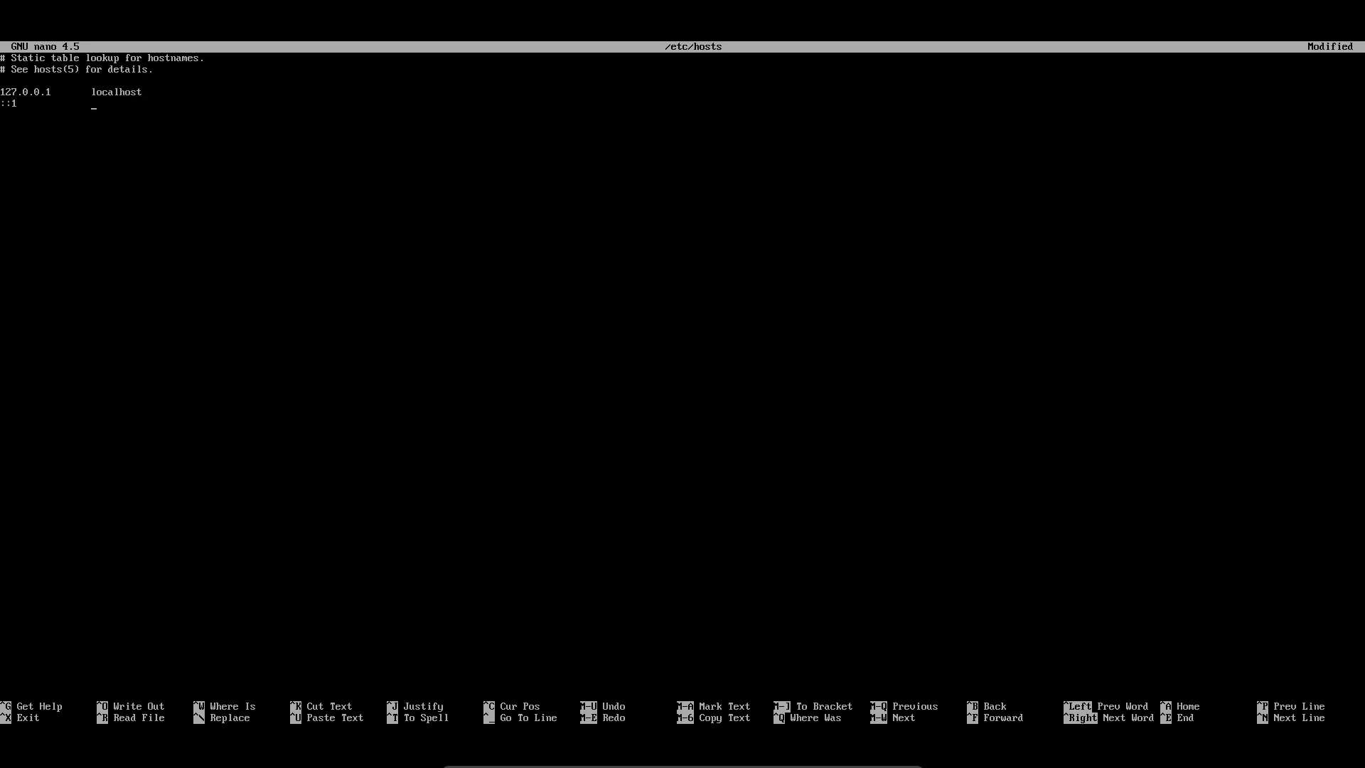
pyautogui.write('localhost')
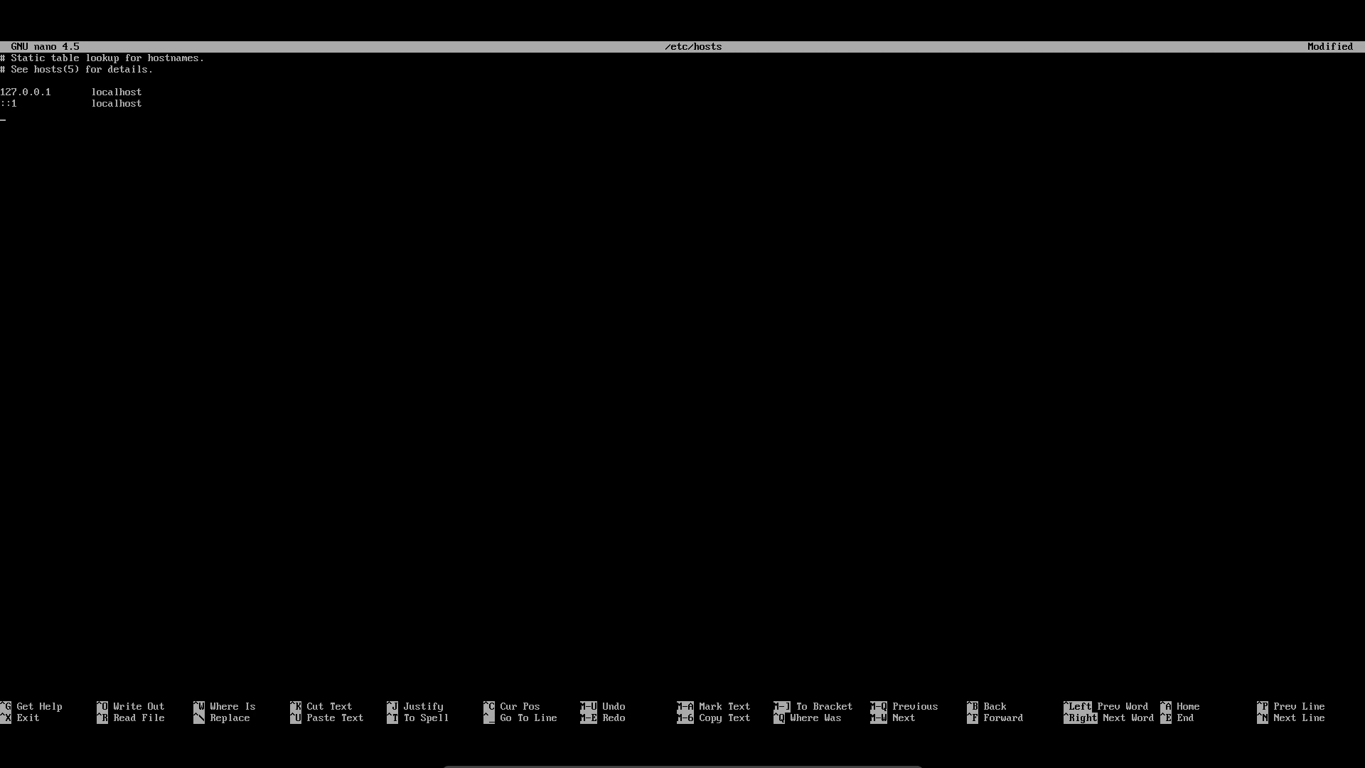
# Add the line '127.0.0.1 Archlinux.localdomain Archlinux' and save the hosts file
pyautogui.write('127')
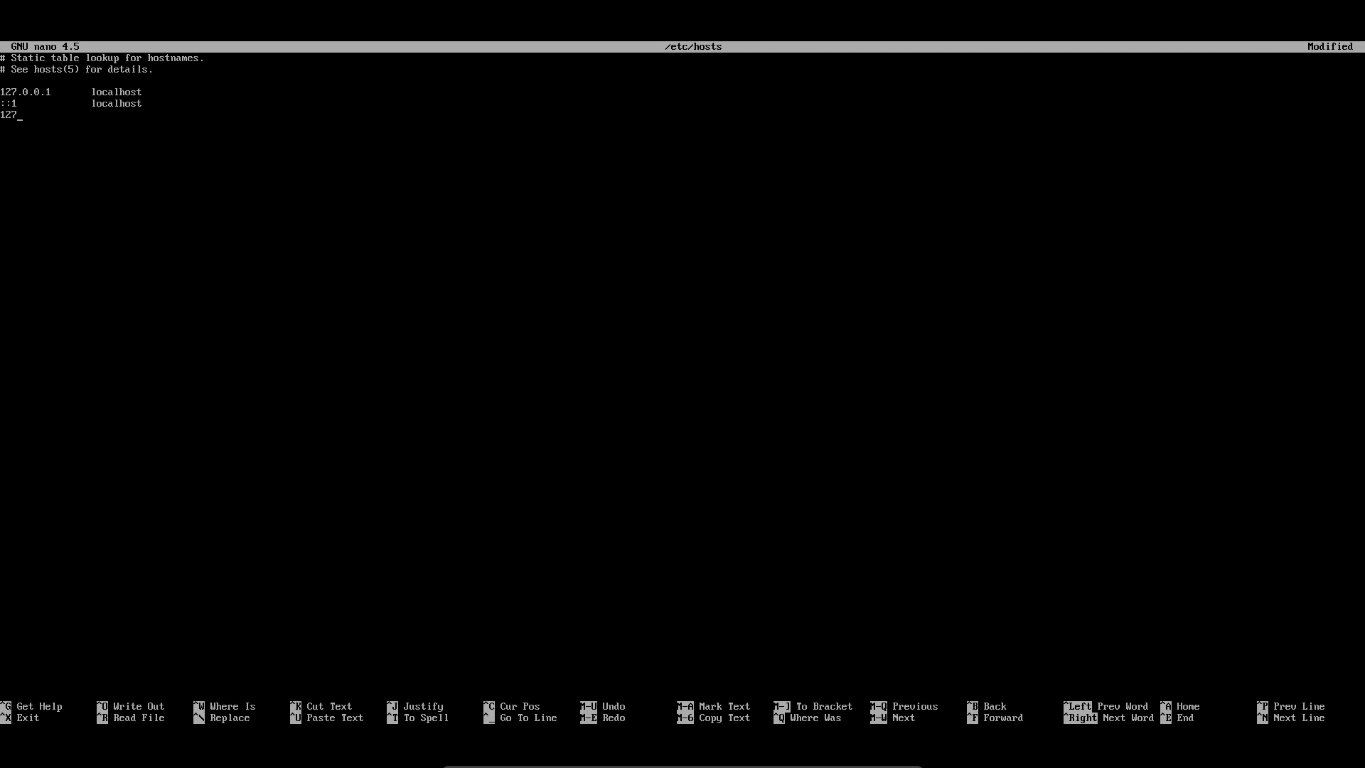
pyautogui.write('.0.0.1')
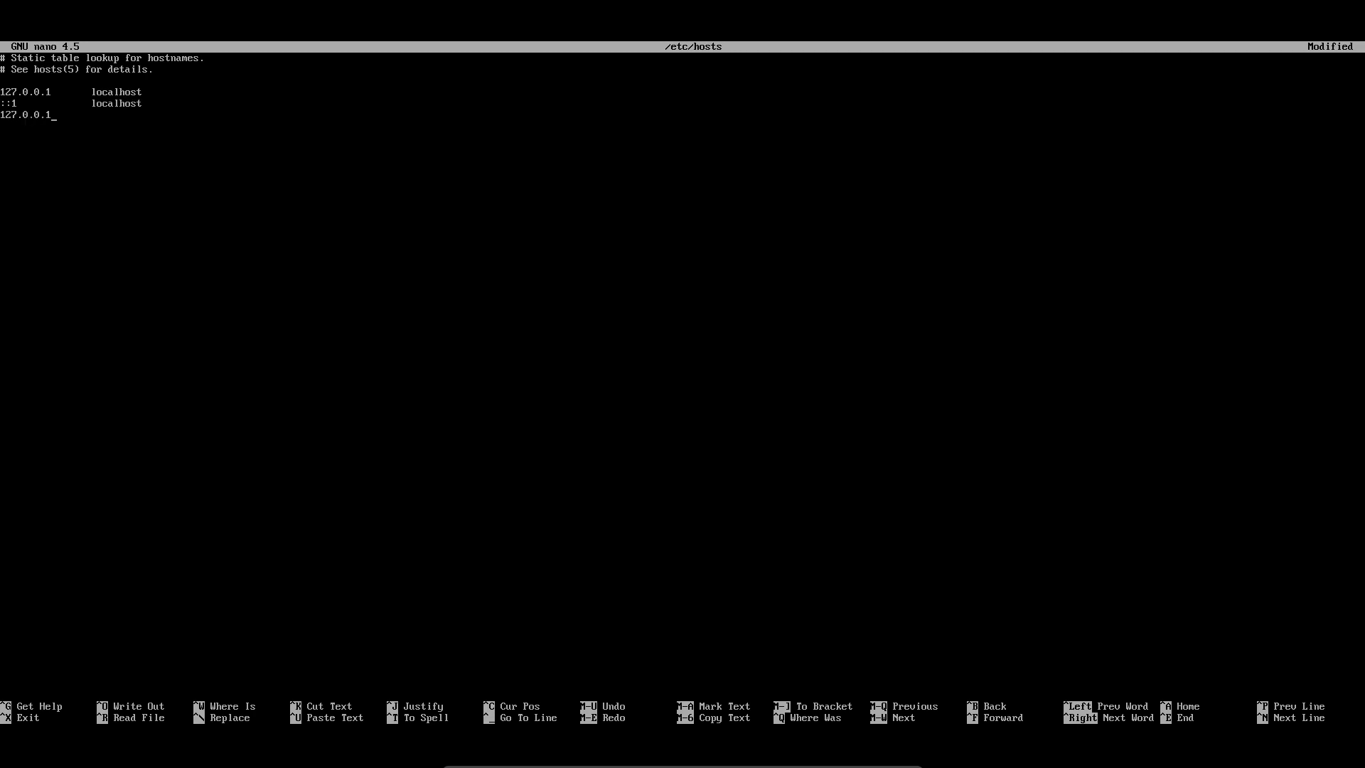
pyautogui.write('Archlin')
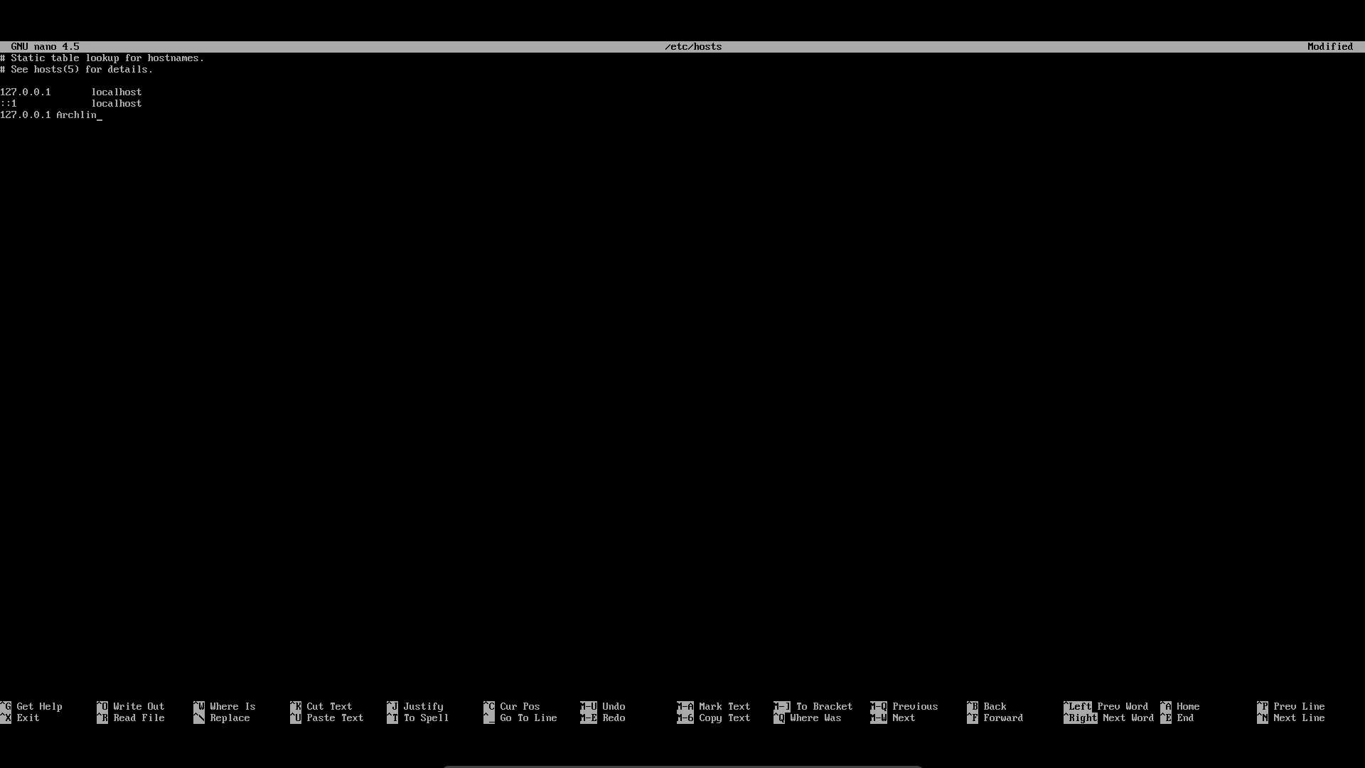
pyautogui.press('Backspace')
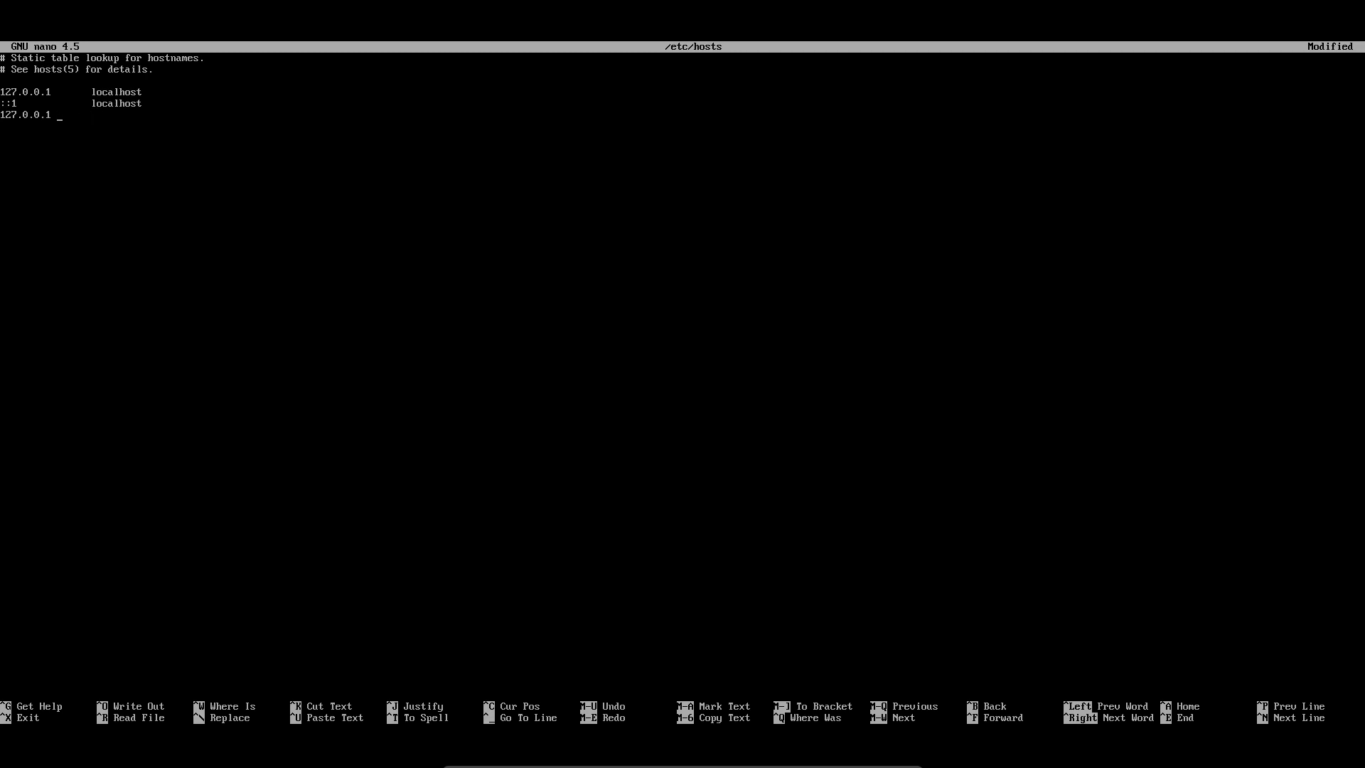
pyautogui.write('Arch')
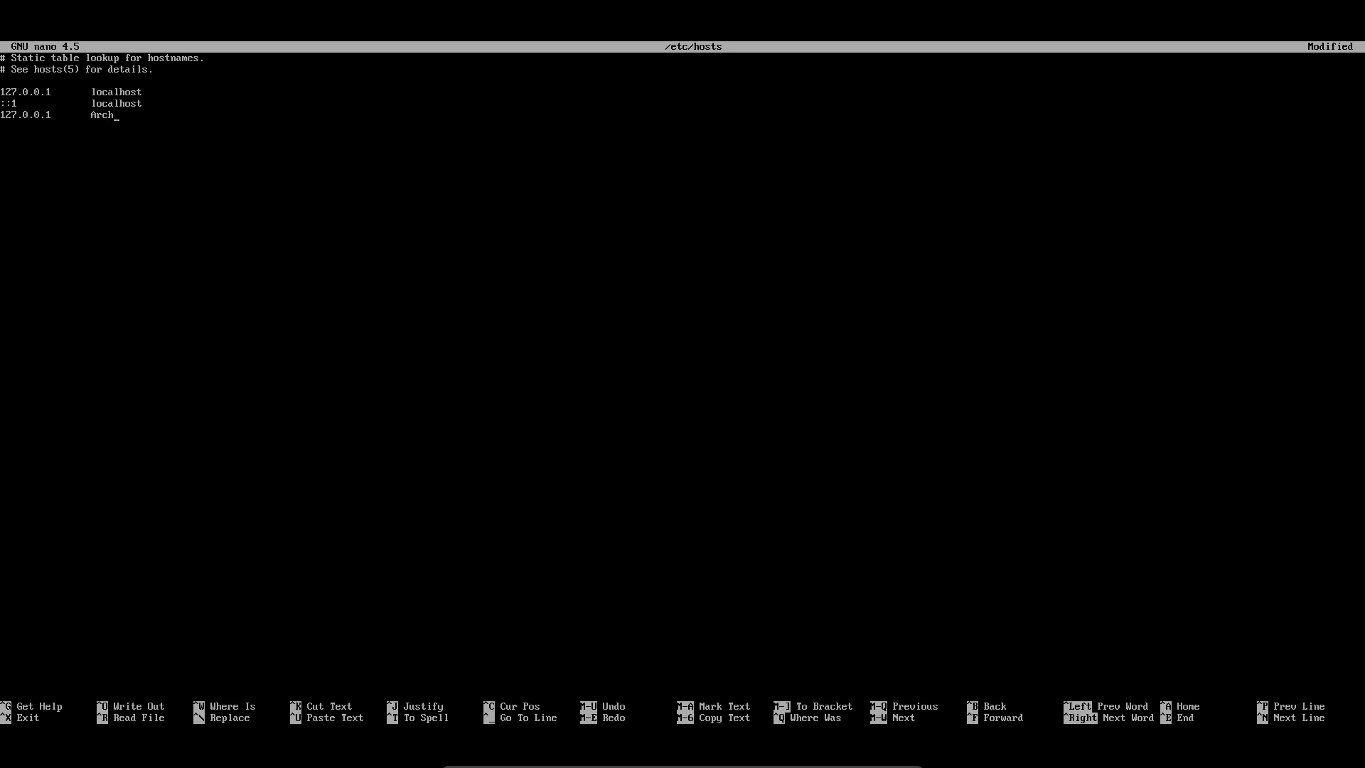
pyautogui.write('linux')
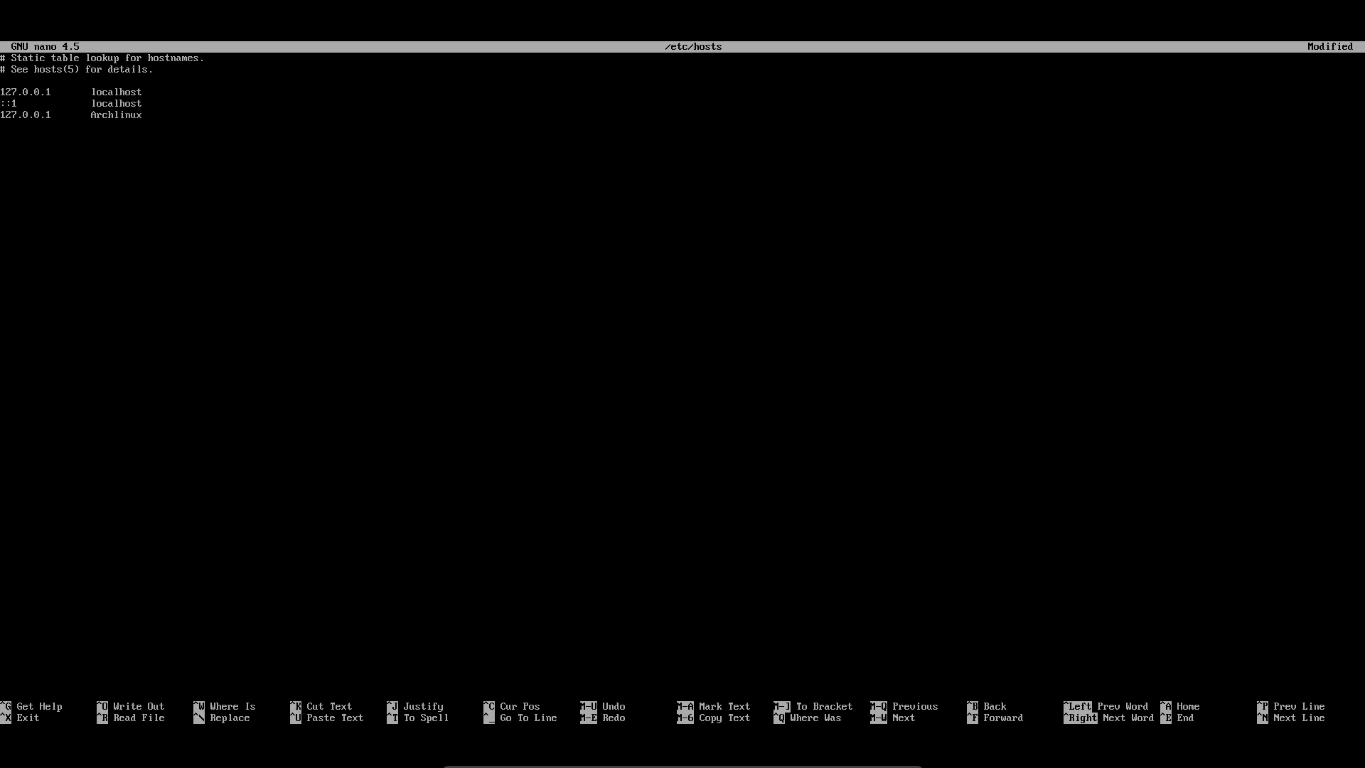
pyautogui.write('.loca')
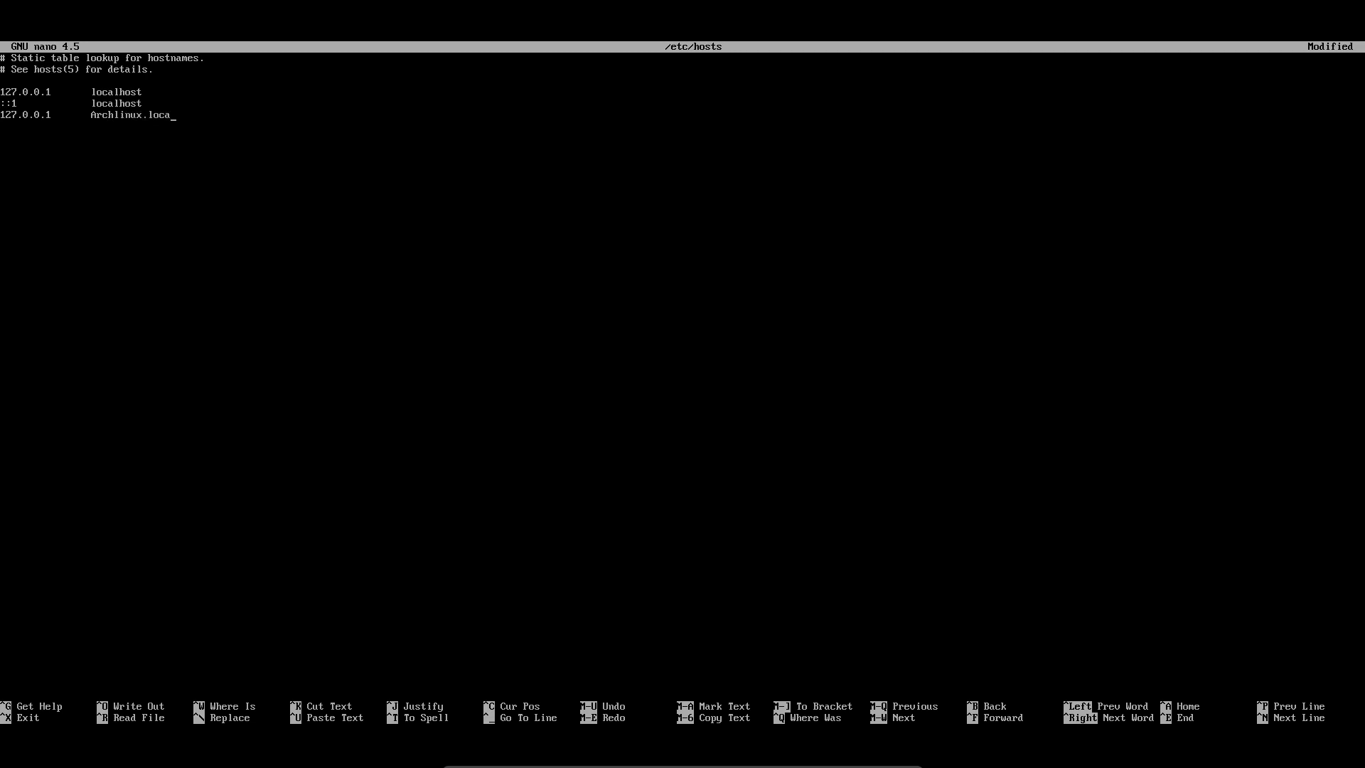
pyautogui.write('ldomain')
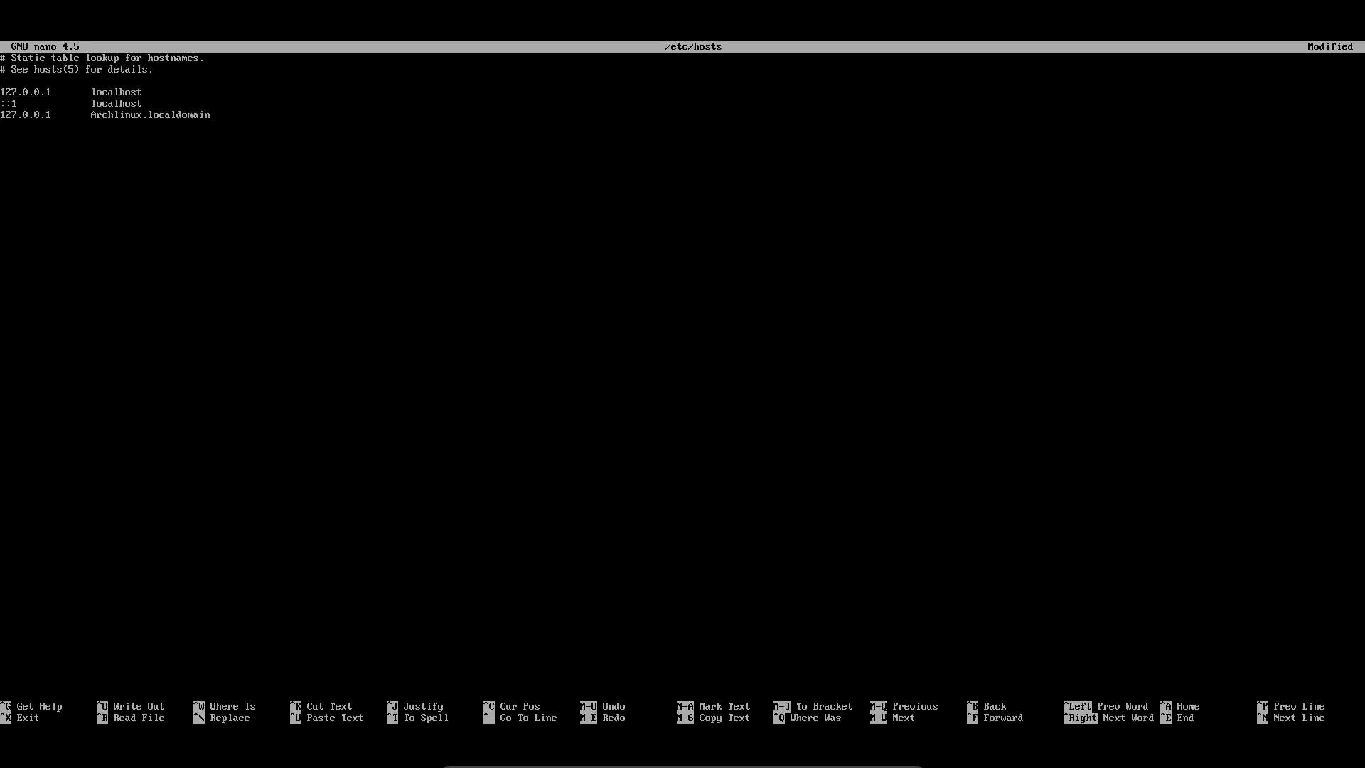
pyautogui.write('Archlinux')
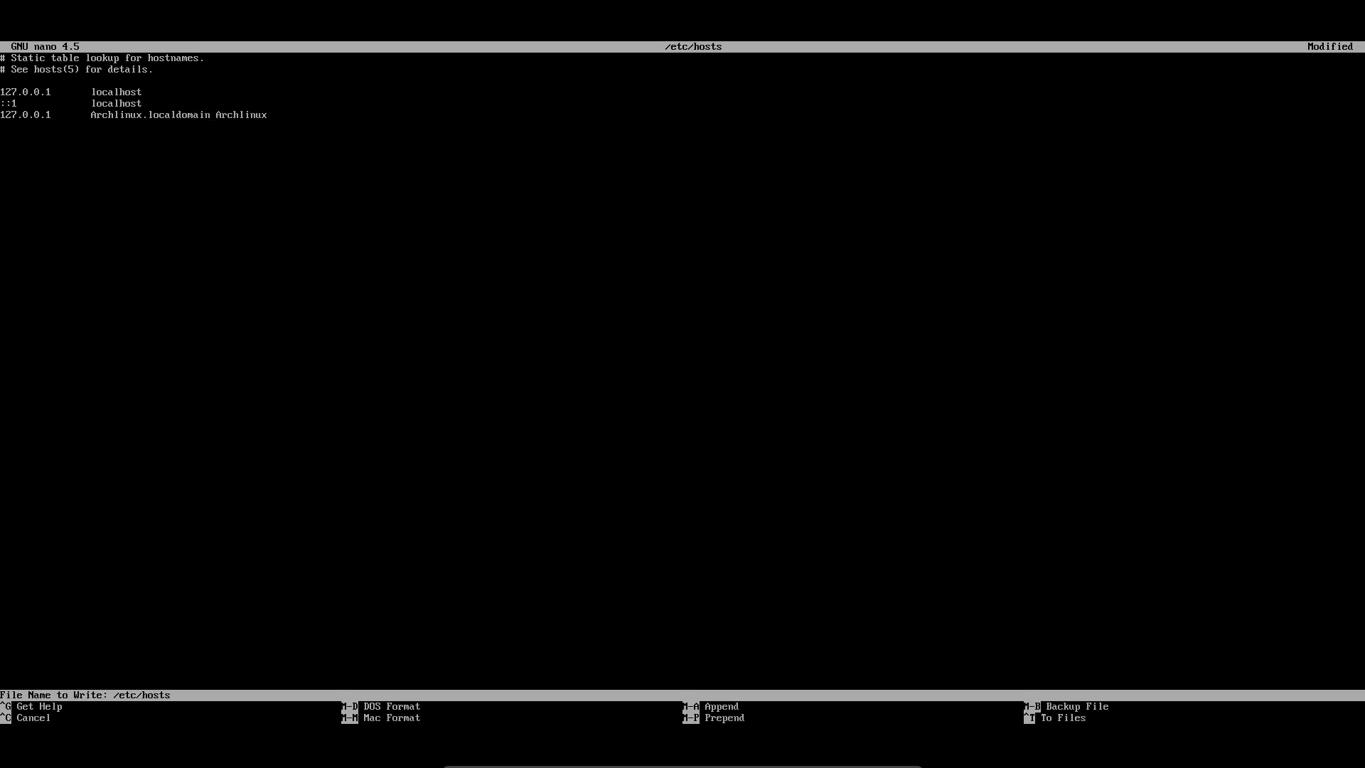
pyautogui.press('Enter')
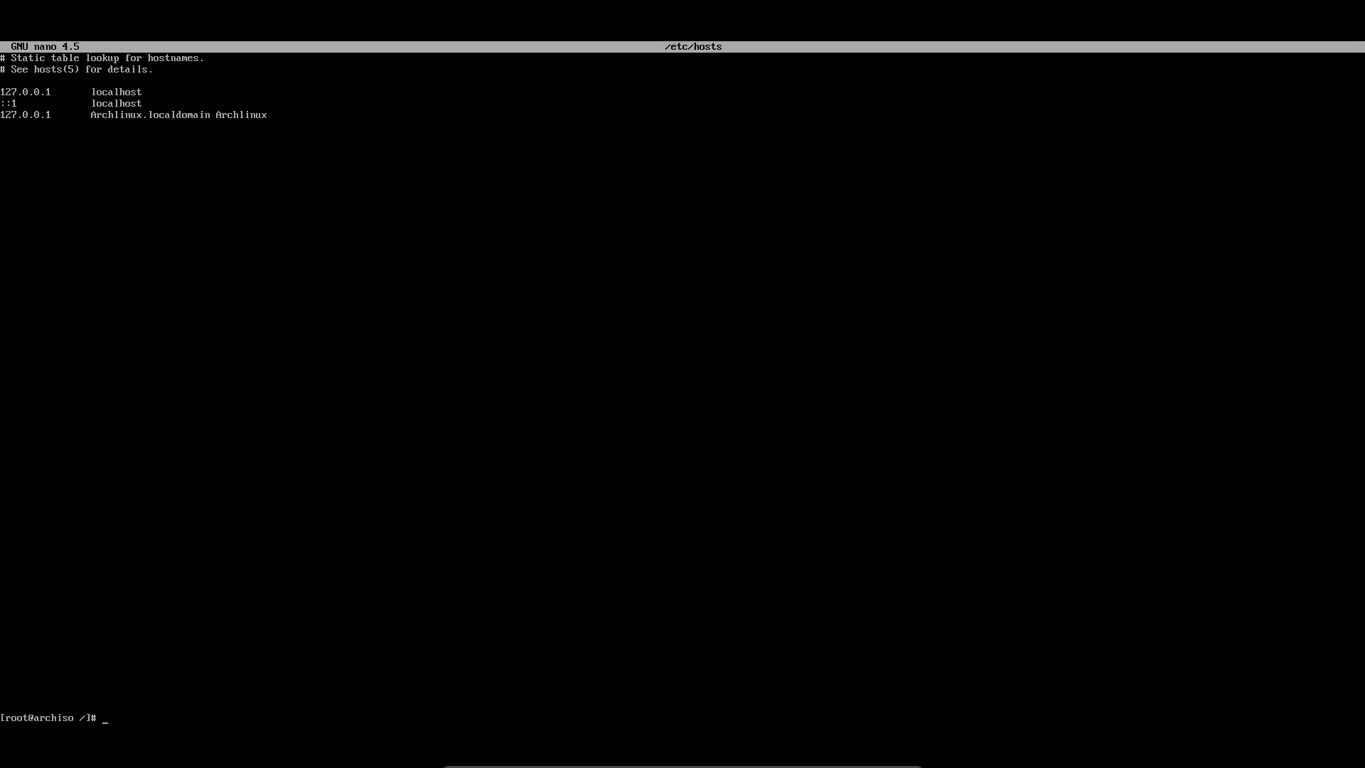
# Install the networkmanager package with pacman
pyautogui.write('pacman -S')
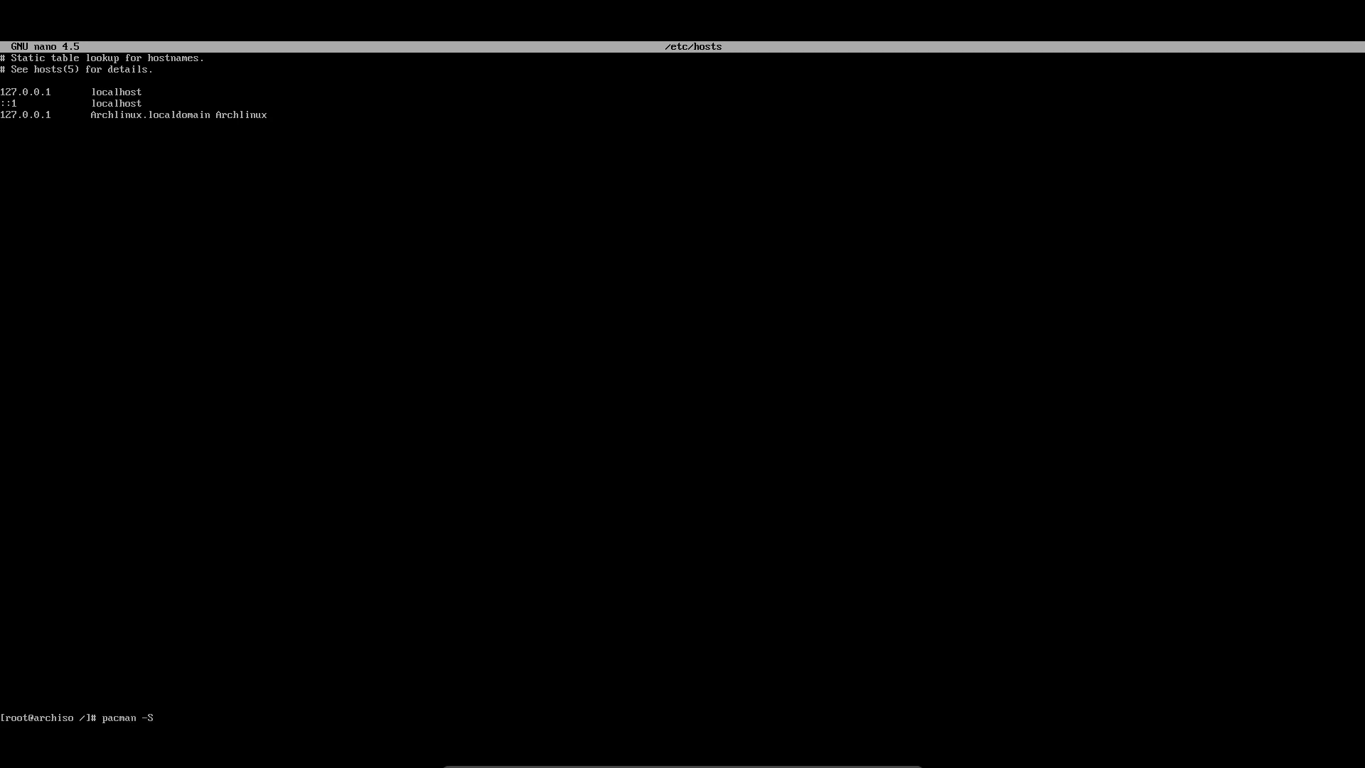
pyautogui.write('networ')
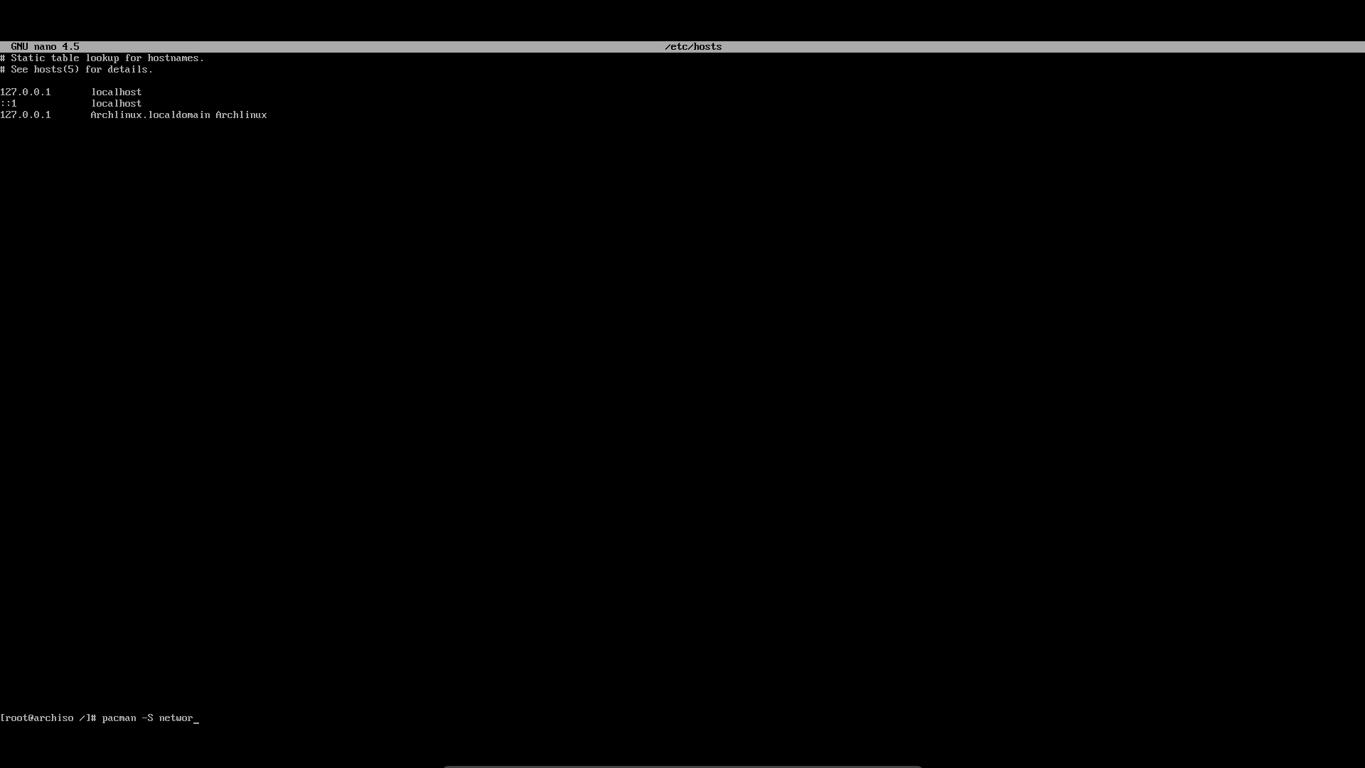
pyautogui.write('kmanager')
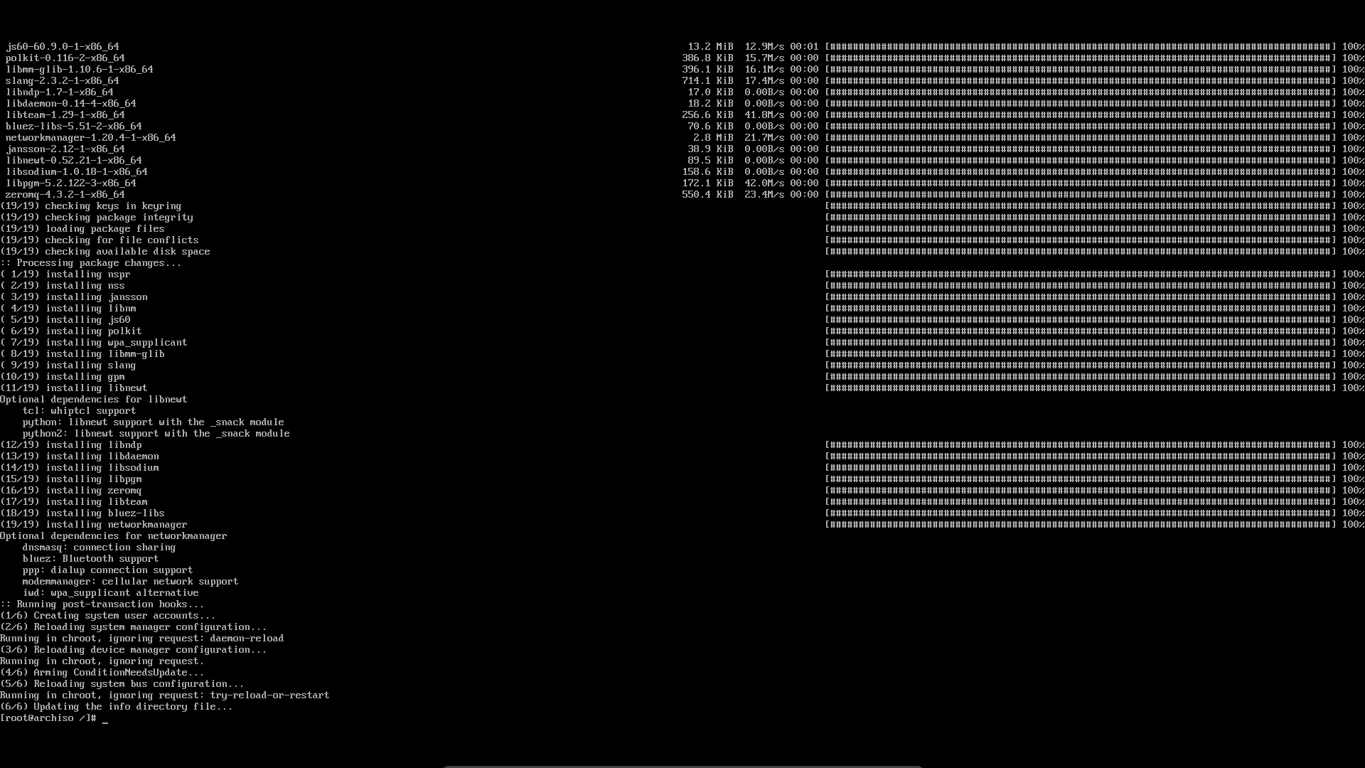
# Enable the NetworkManager service with systemctl, retyping the service name after a failed attempt
pyautogui.write('susd')
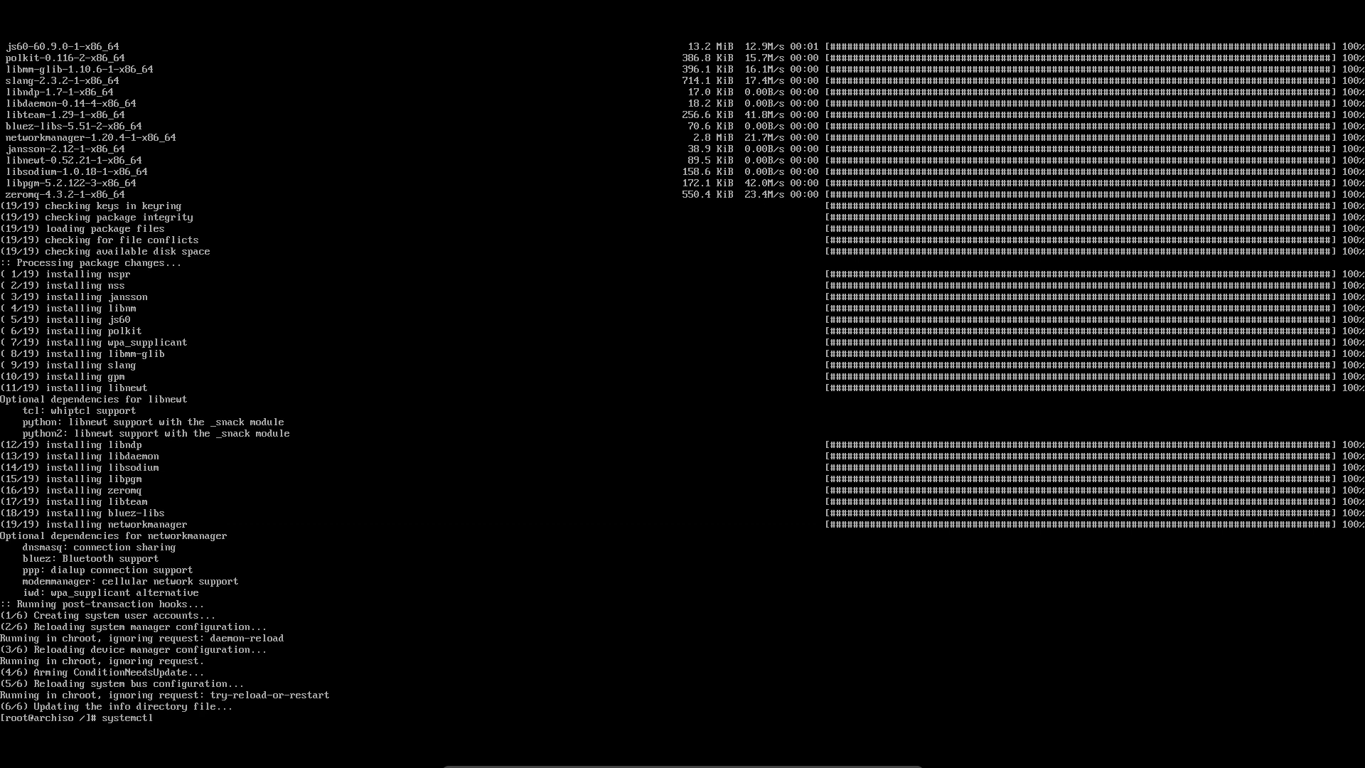
pyautogui.write('ebna')
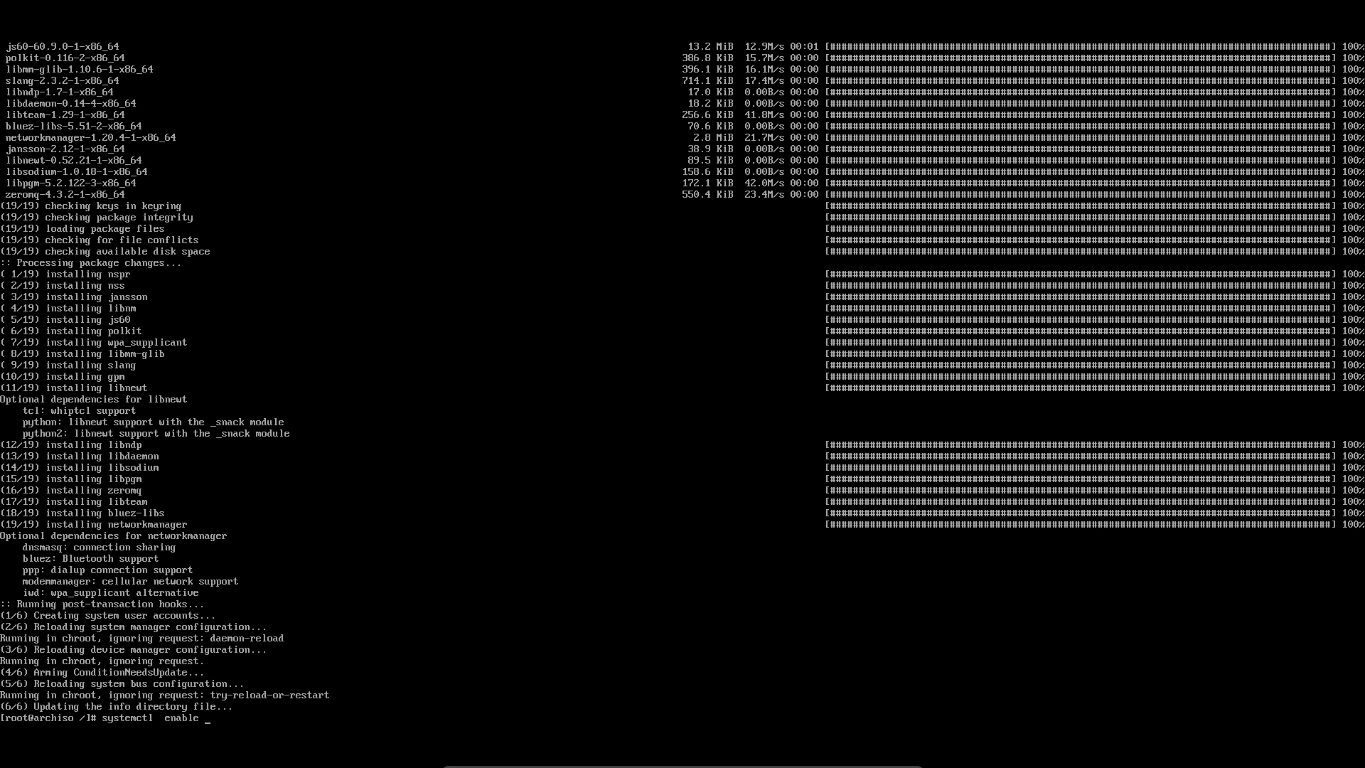
pyautogui.write('Network')
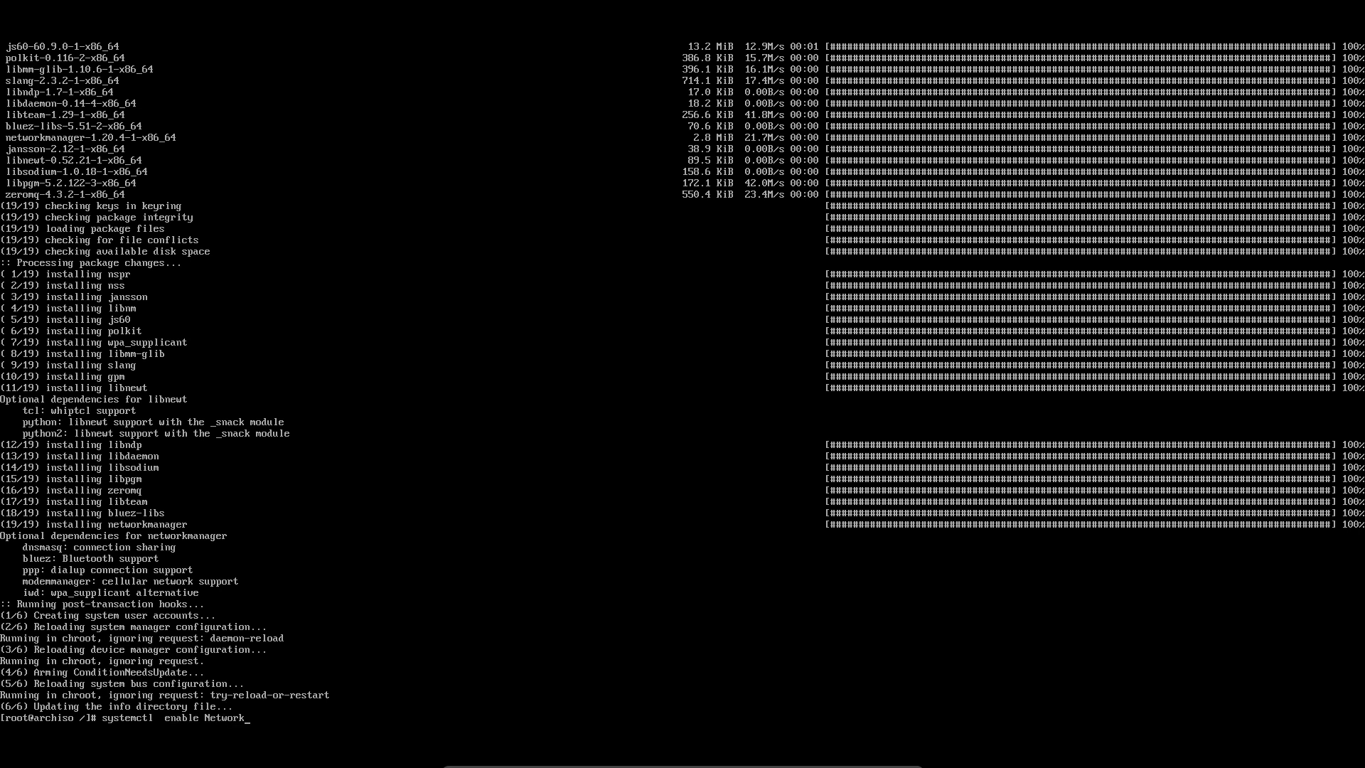
pyautogui.write('Manager')
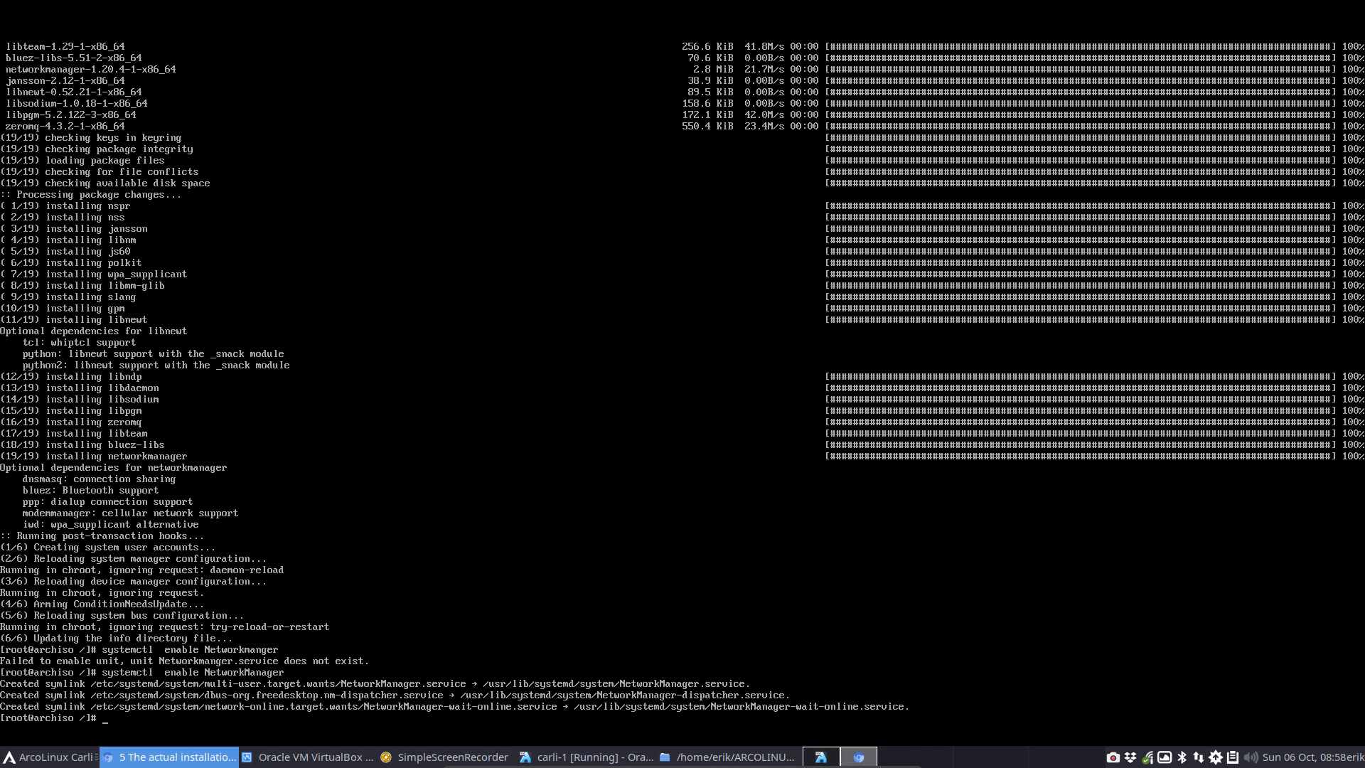
# Set a new root password with passwd, entering it twice until it updates
pyautogui.write('pas')
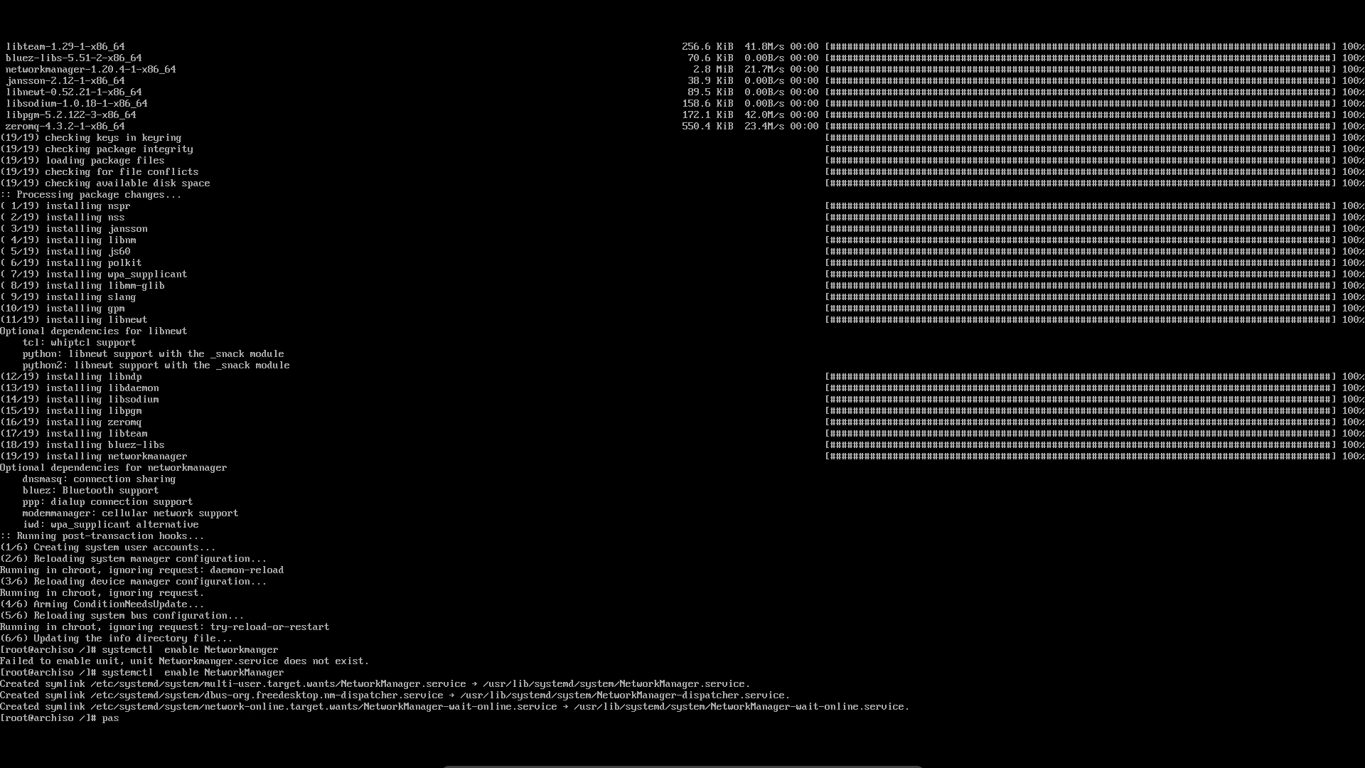
pyautogui.write('swd')
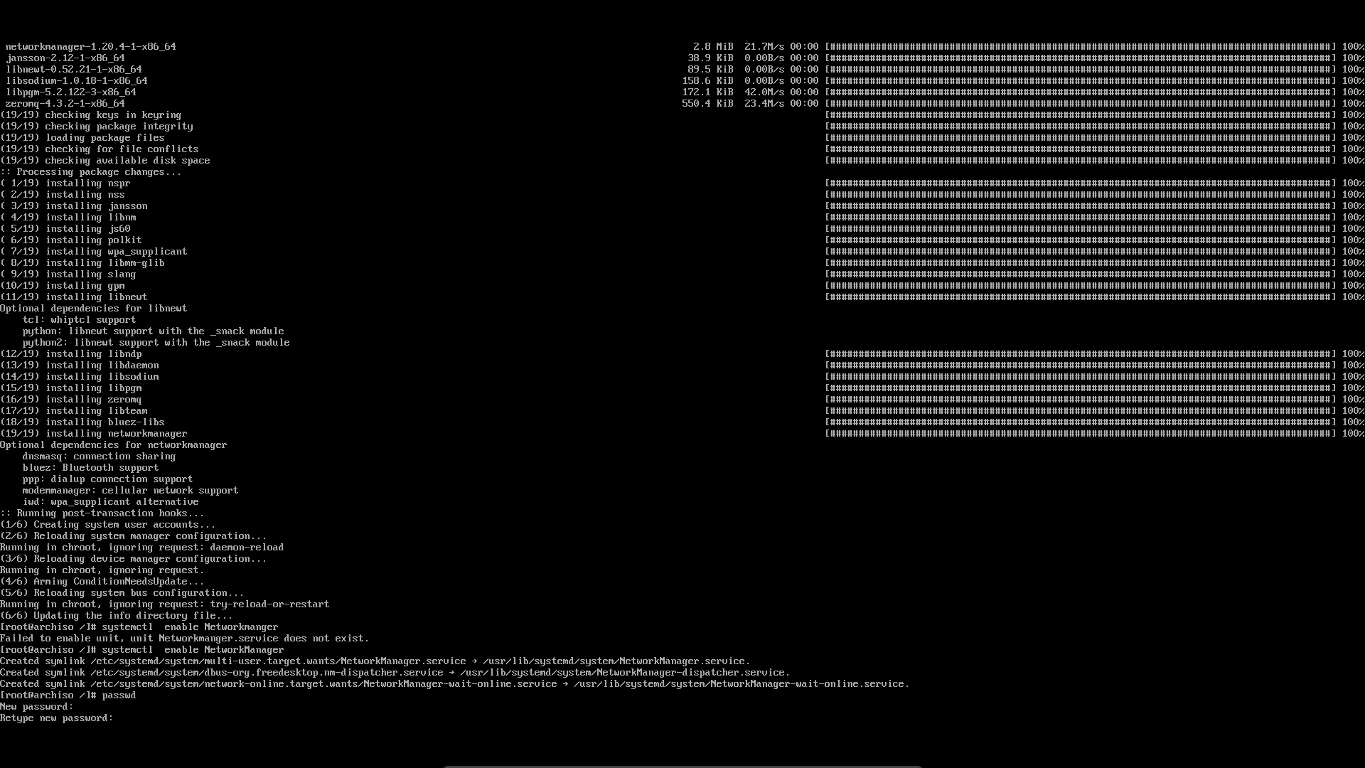
pyautogui.press('Return')
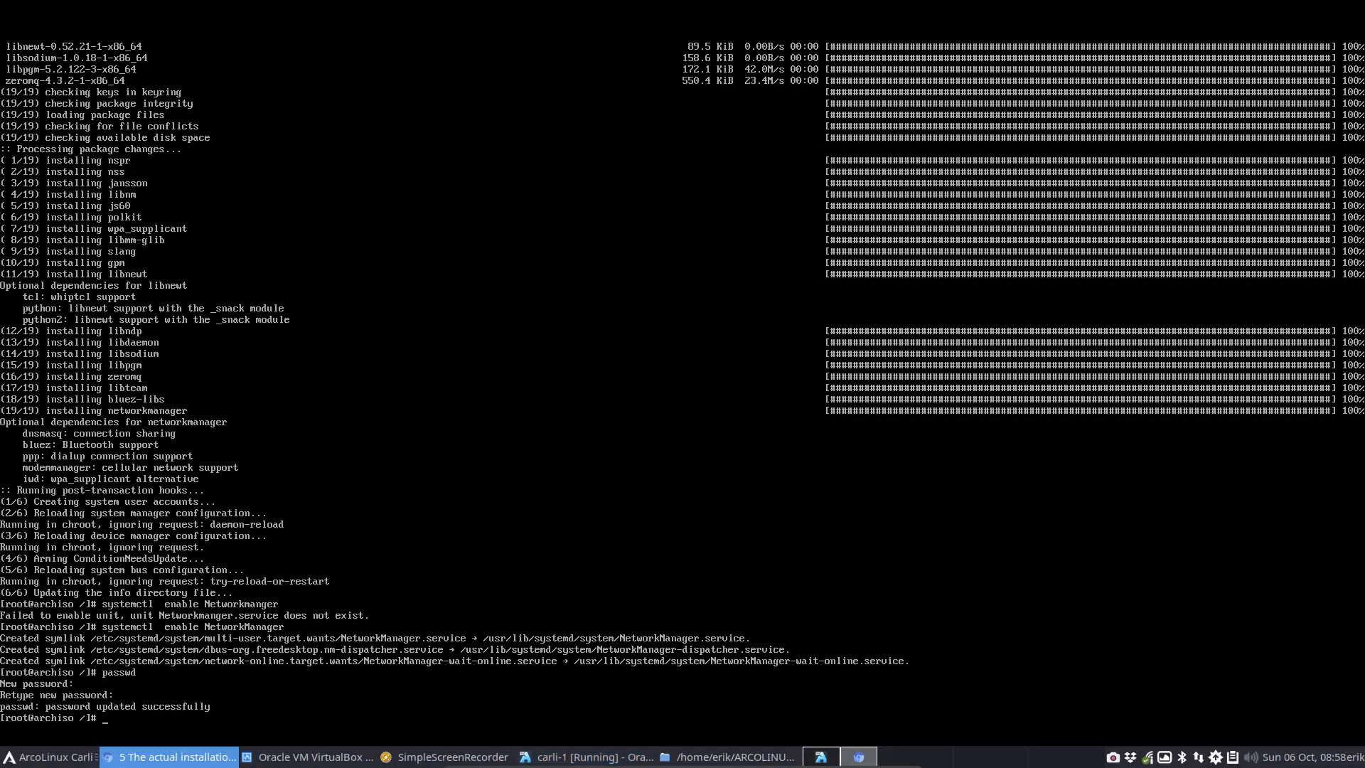
pyautogui.write('pacman')
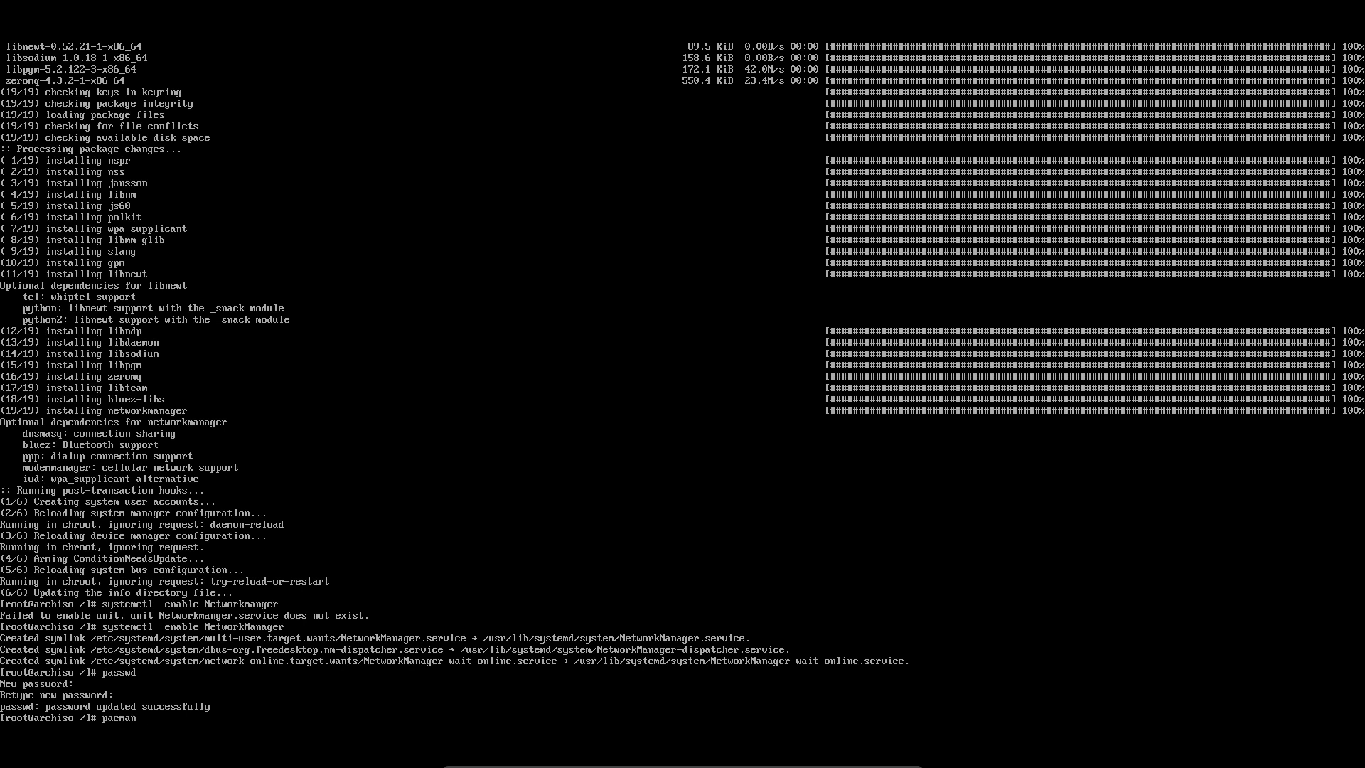
# Install the grub package and write GRUB to /dev/sda
pyautogui.write('-S griu')
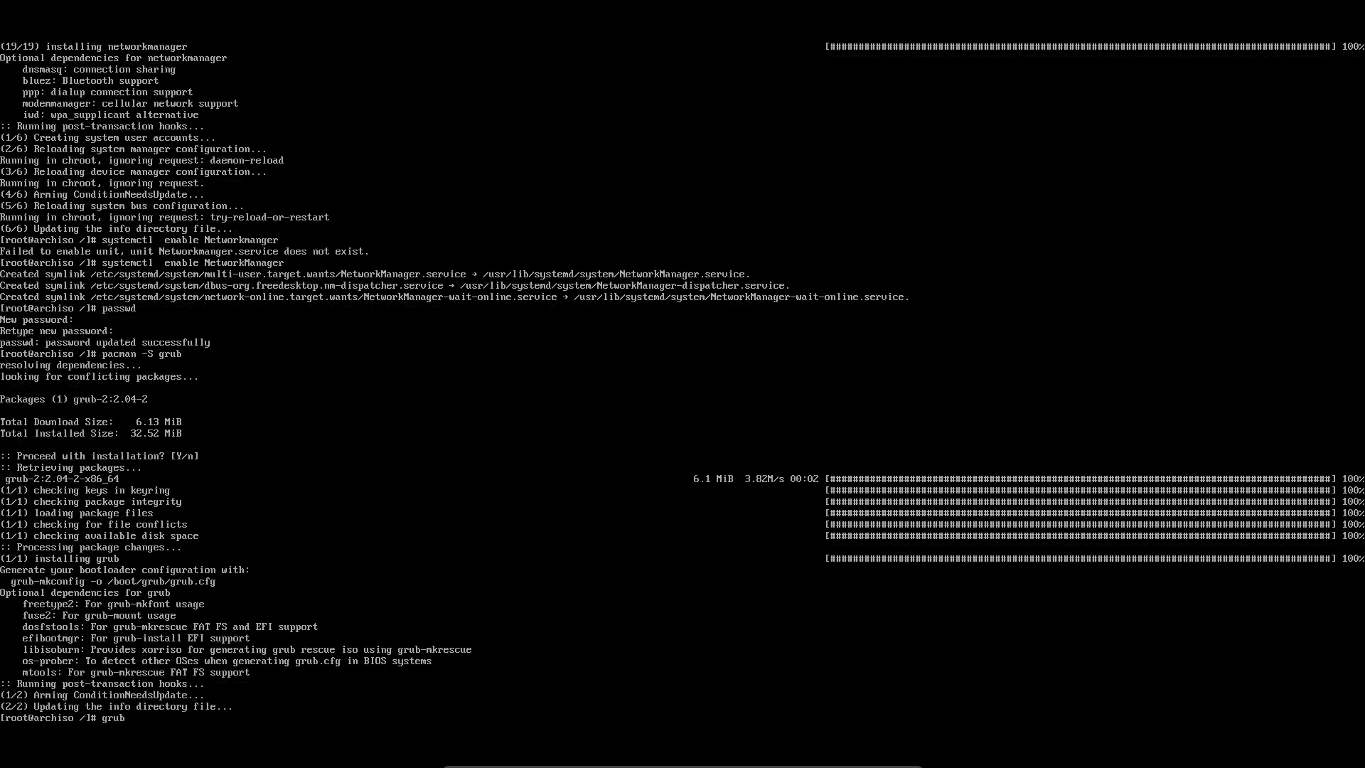
pyautogui.write('-install')
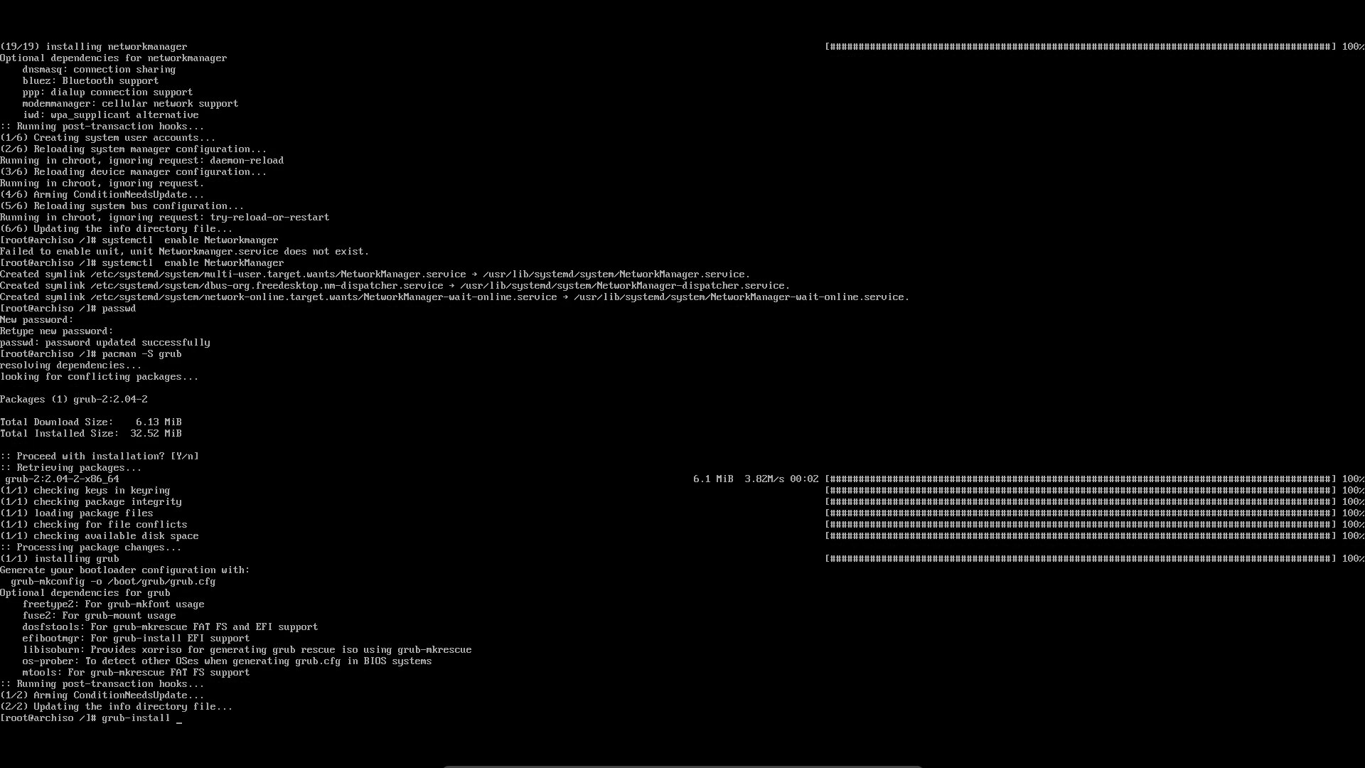
pyautogui.write('/dev/sda')
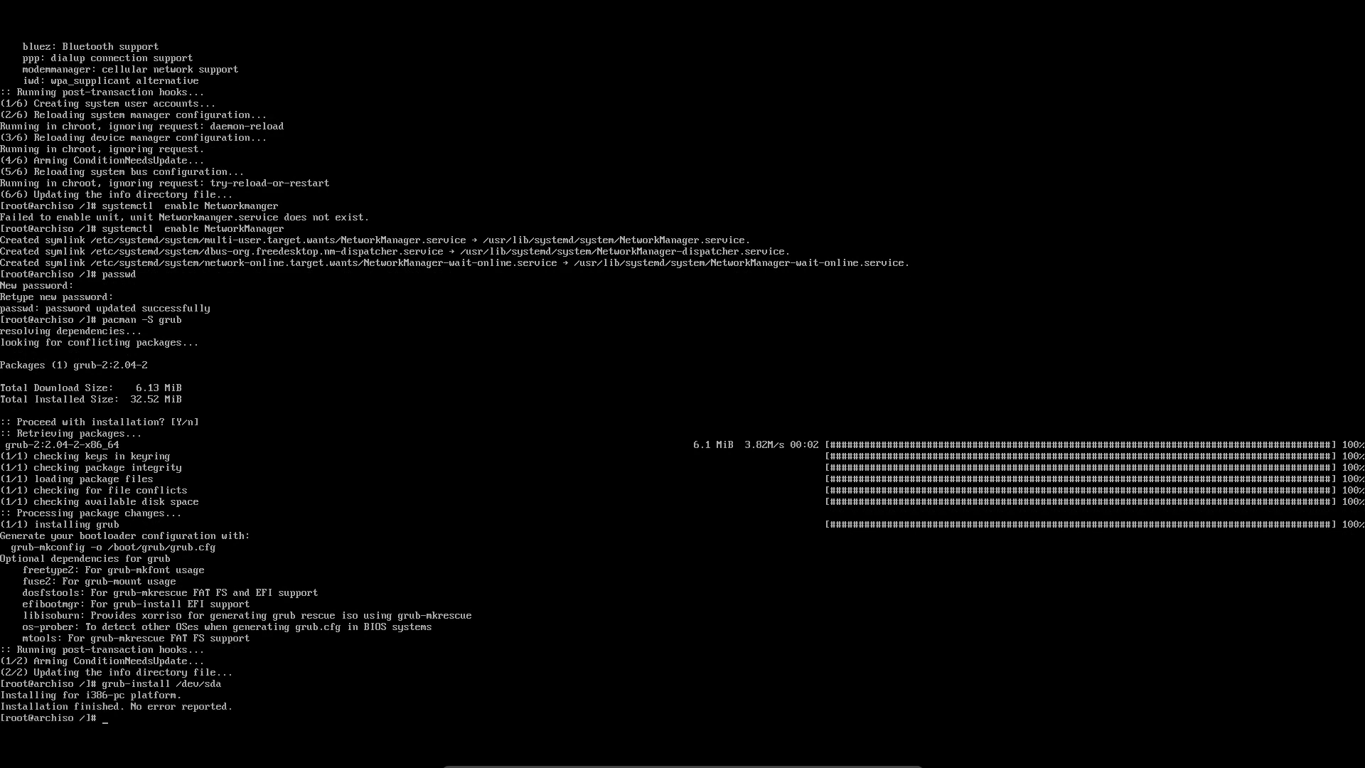
# Generate /boot/grub/grub.cfg with grub-mkconfig
pyautogui.write('gru')
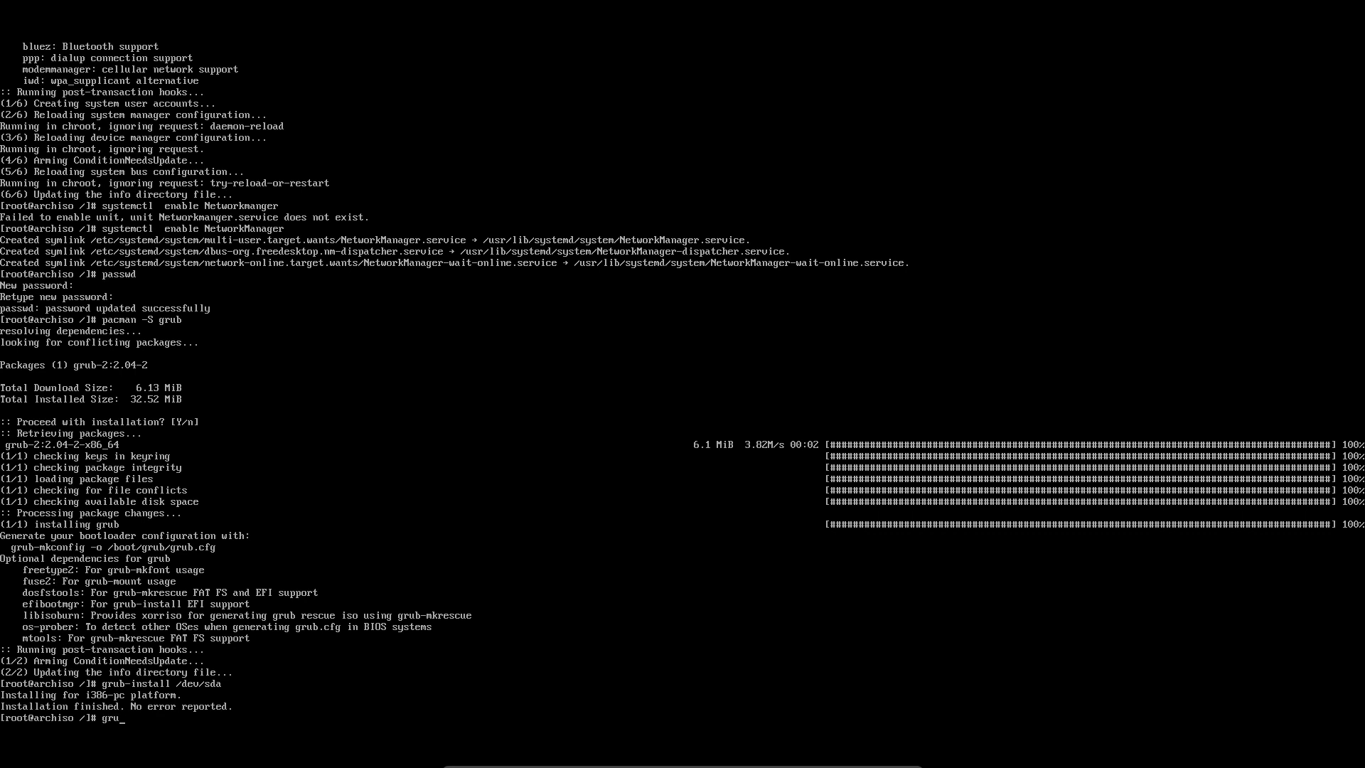
pyautogui.write('b-mkconfig -')
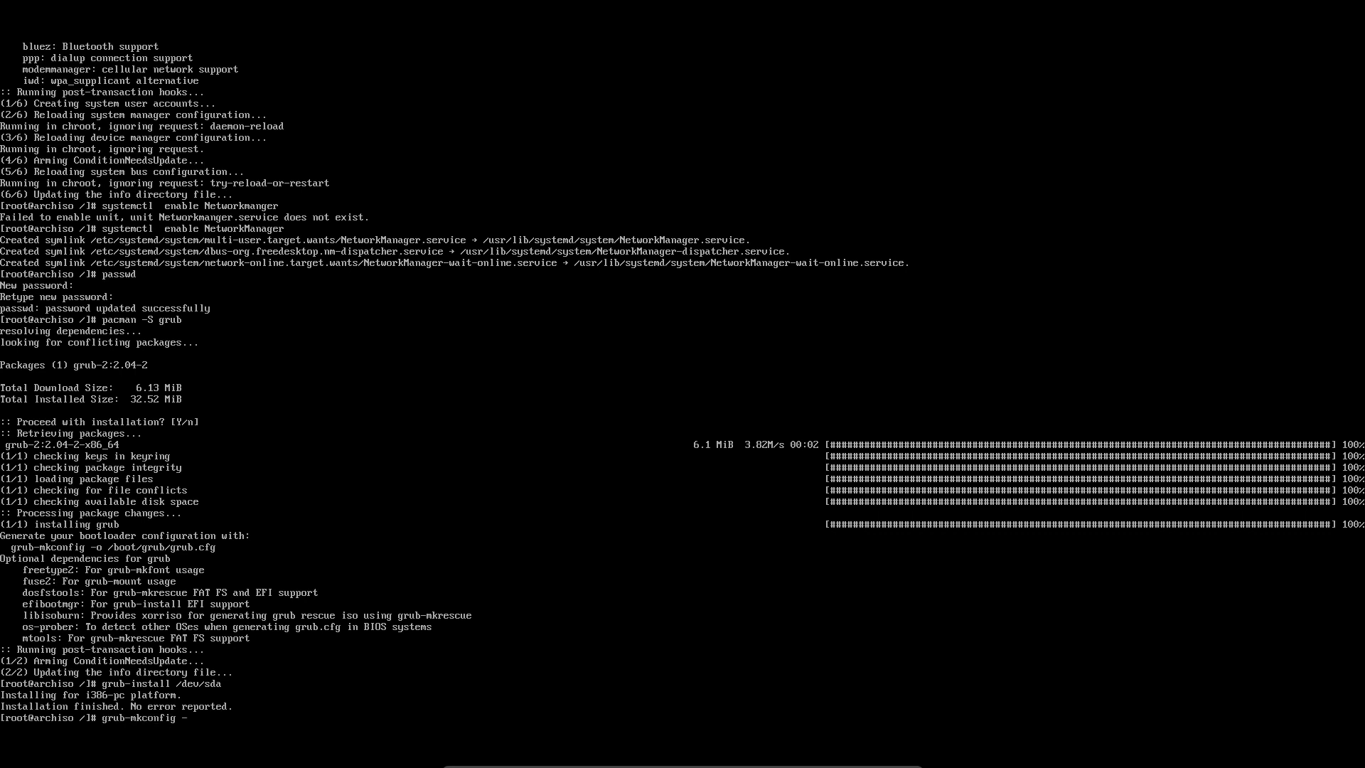
pyautogui.write('o')
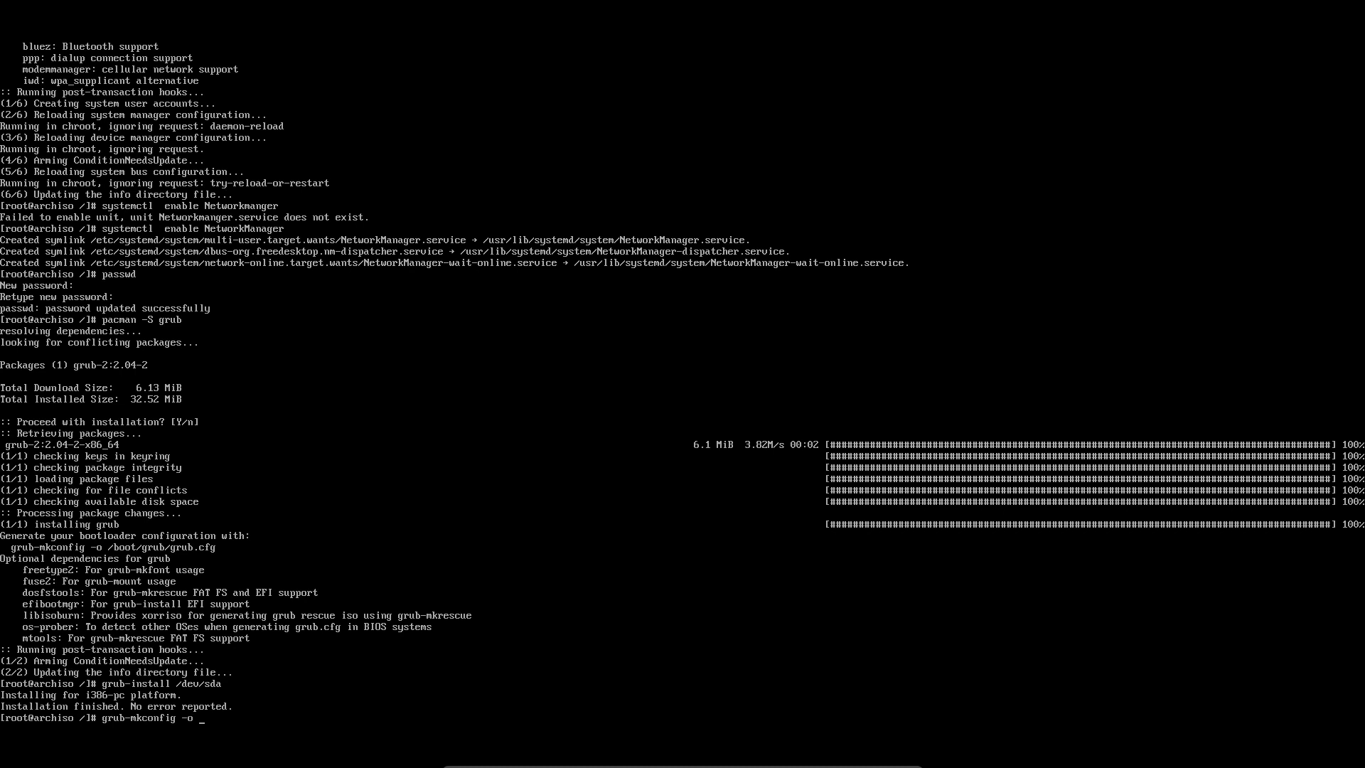
pyautogui.write('/boot/grub/grub.cfg')
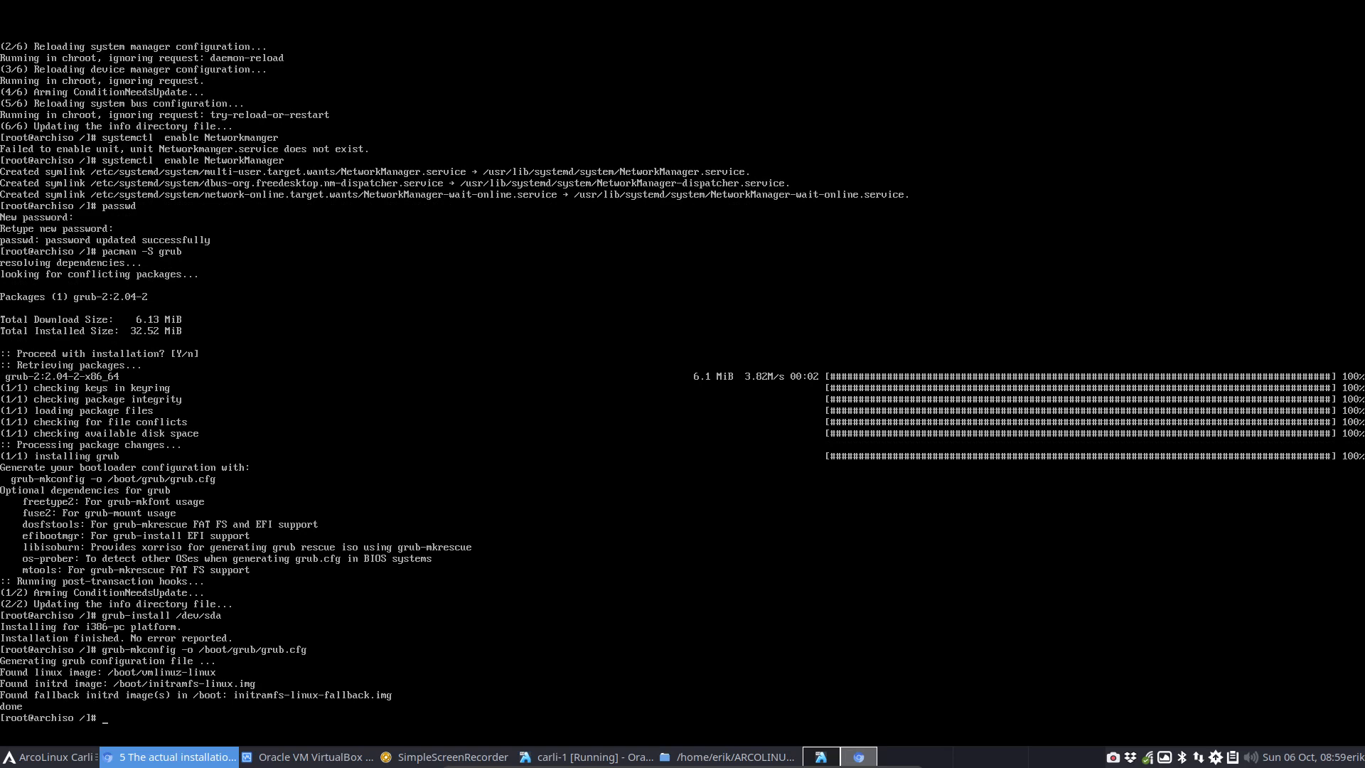
# Exit the chroot, run umount -R /mnt, and reboot the VM
pyautogui.write('exit')
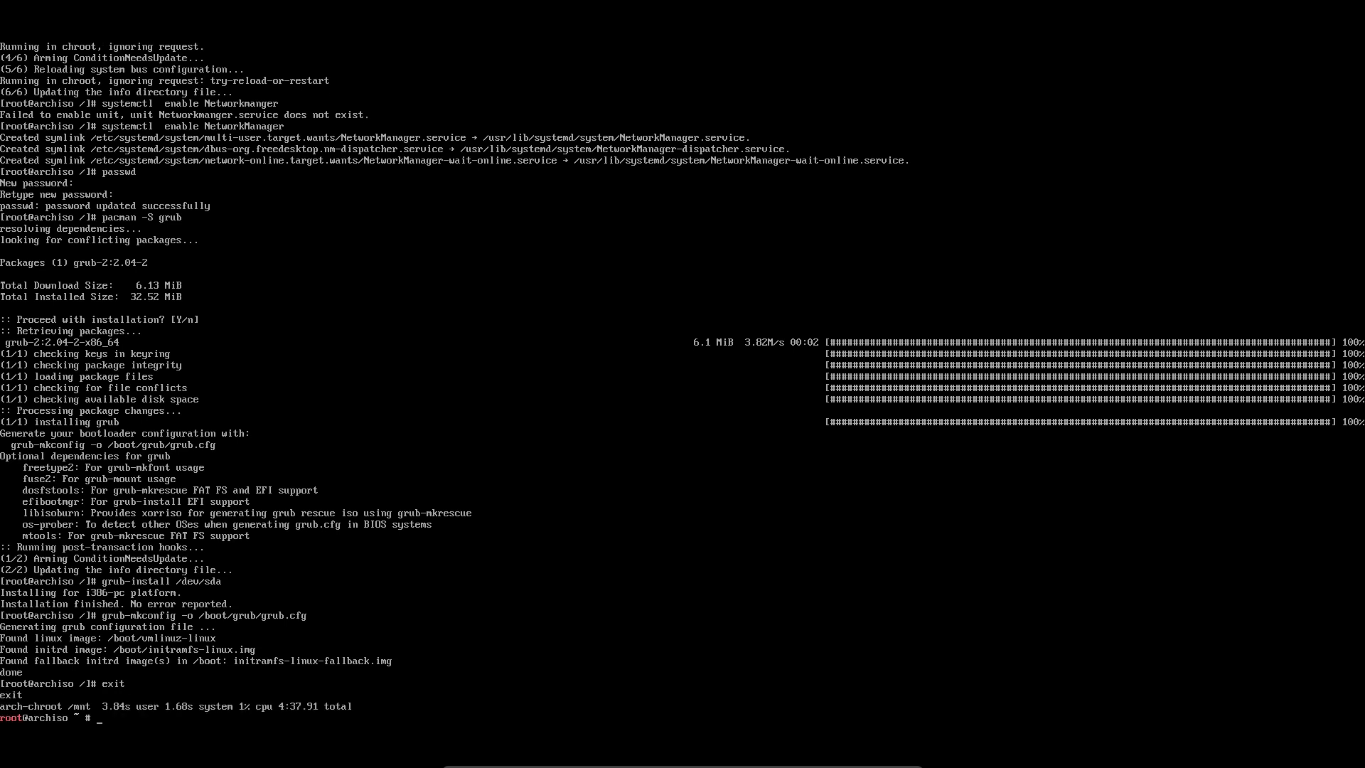
pyautogui.write('umount -R /mnt')
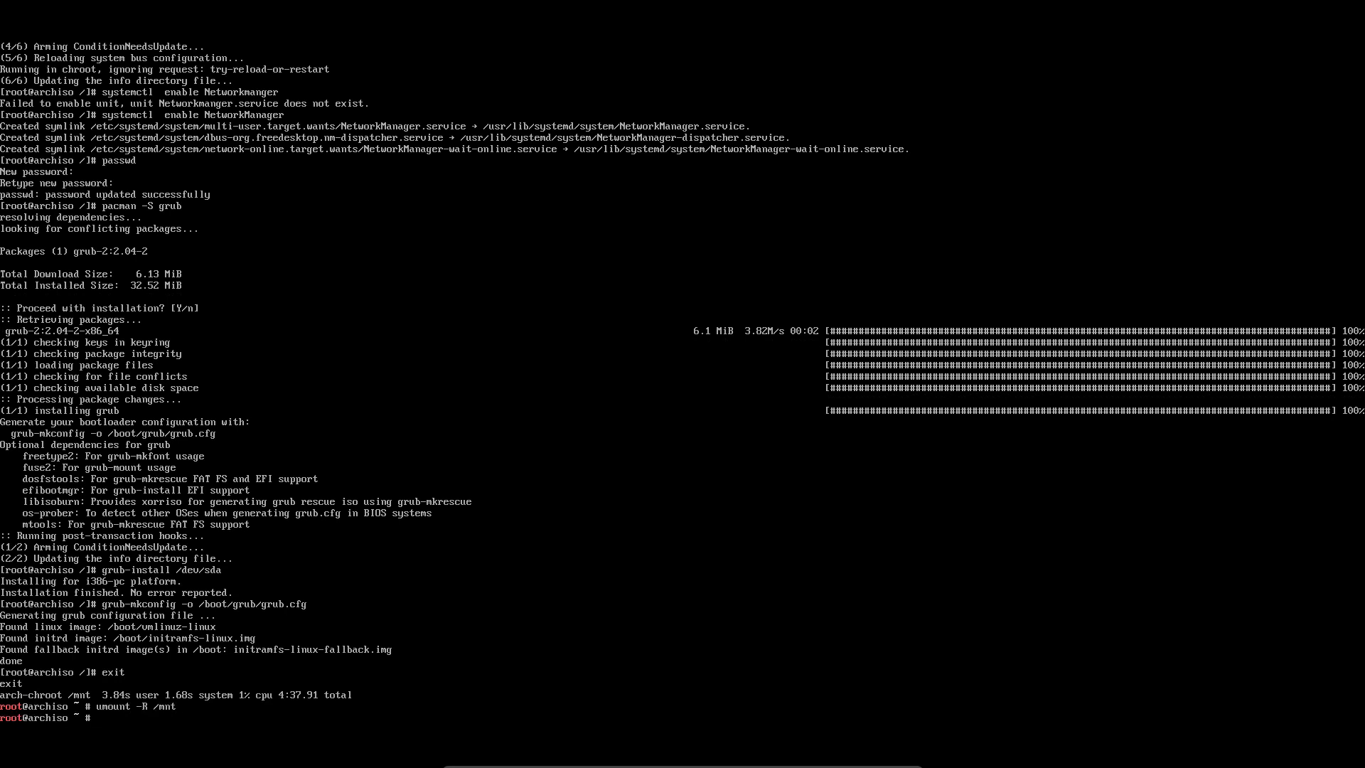
pyautogui.write('reboot')
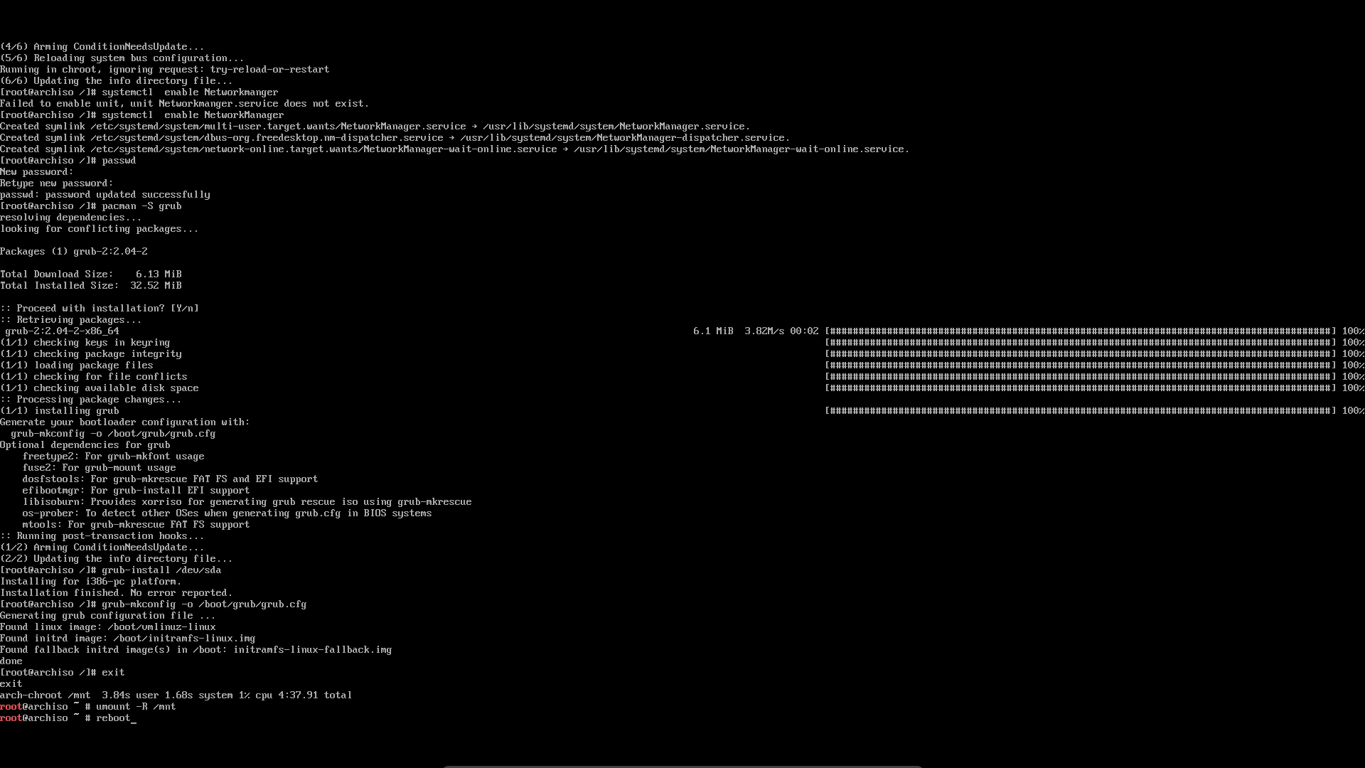
pyautogui.press('Return')
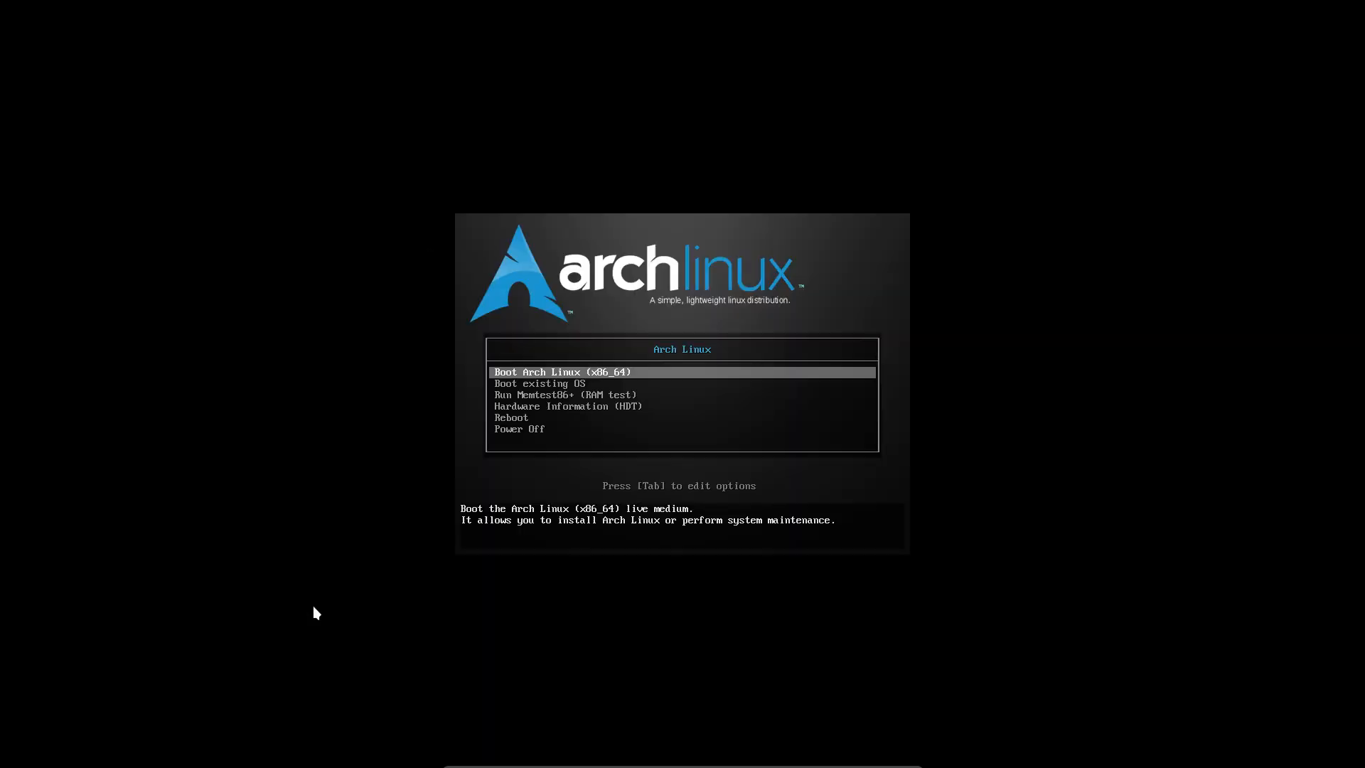
# Boot the installed Arch Linux from the boot menu and log in as root
pyautogui.press('Return')
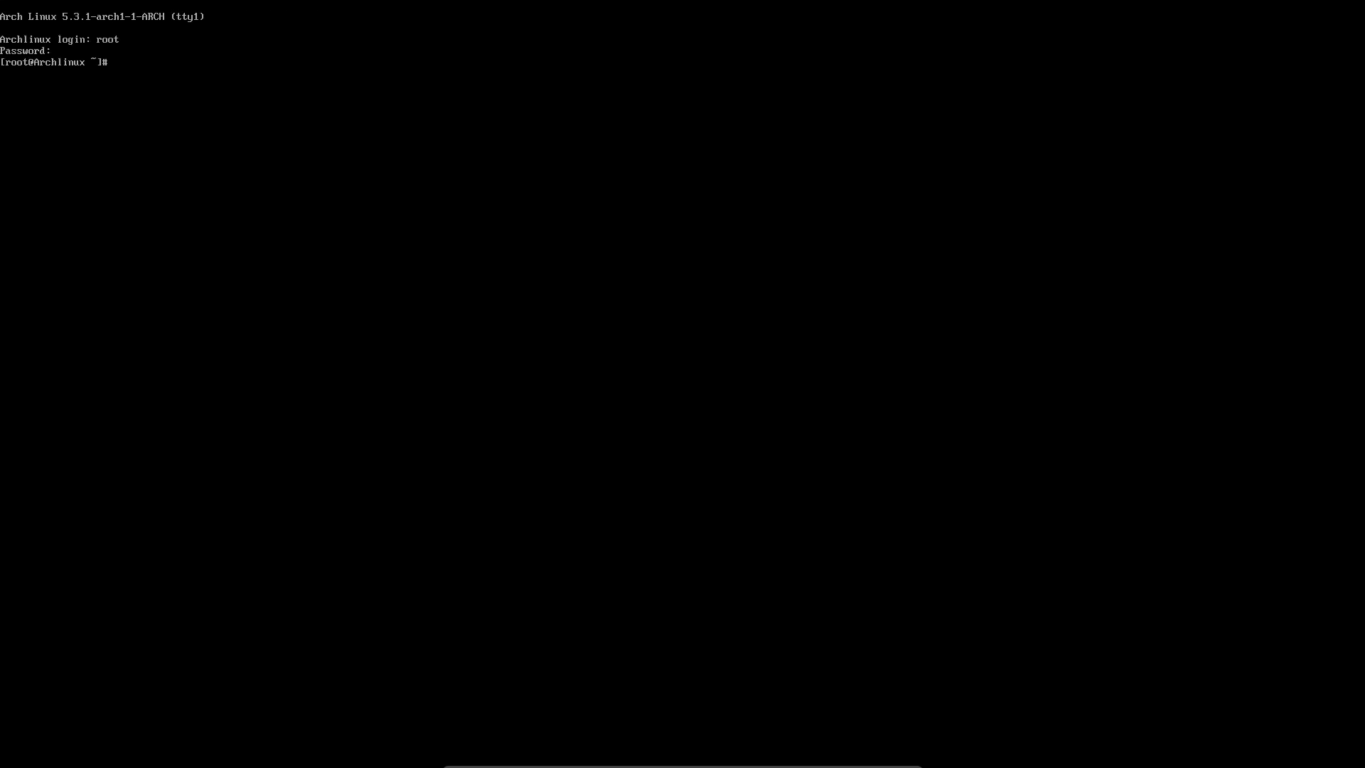
pyautogui.write('sudo p')
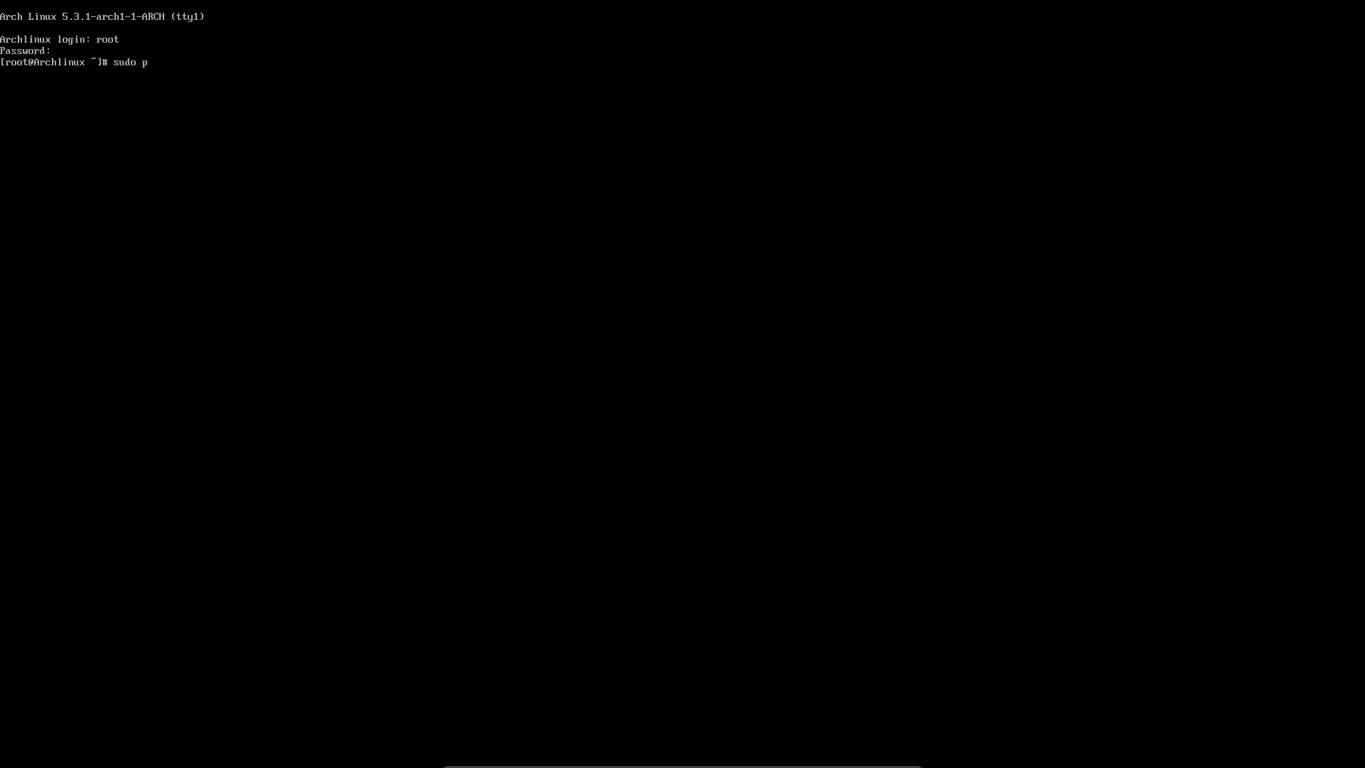
# Enter sudo pacman at the root prompt, then bring Chromium to the front
pyautogui.write('pacman')
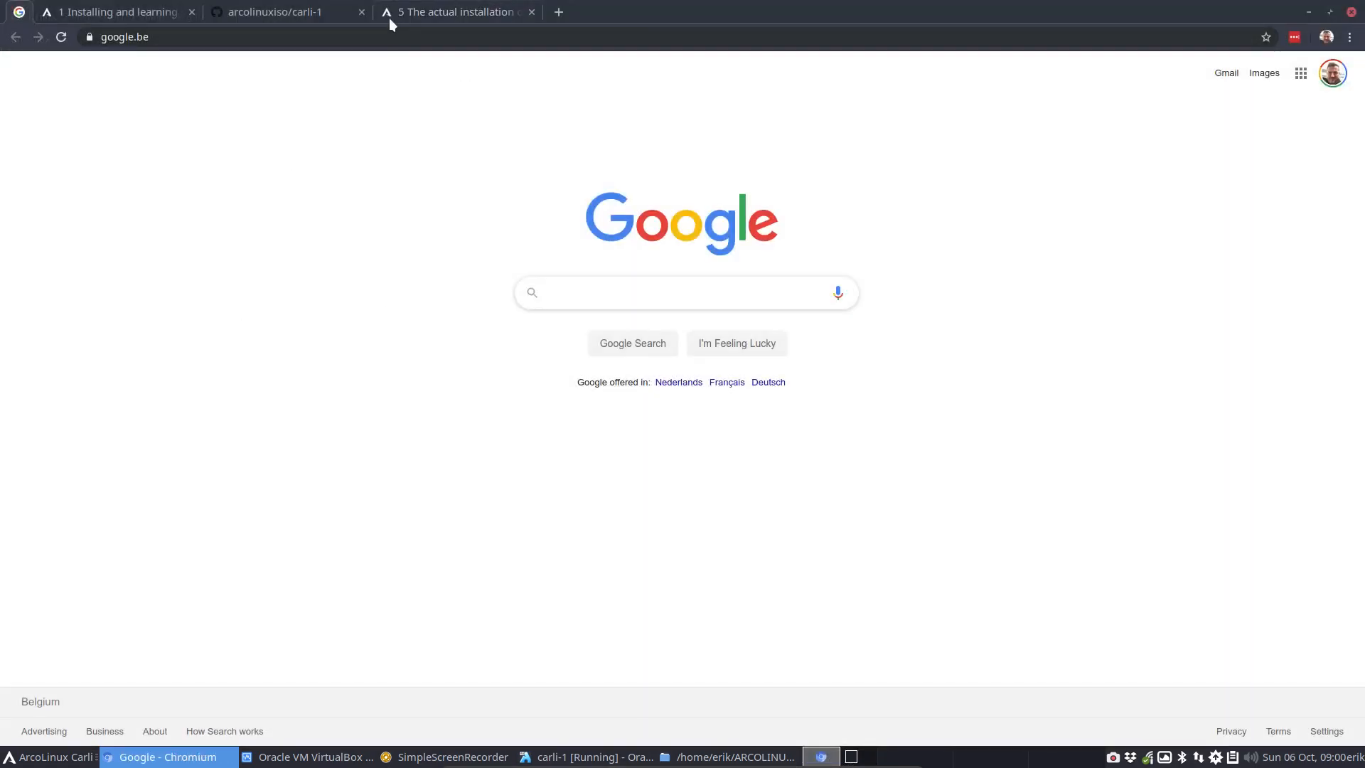
# Read to the end of the Phase 1 guide and follow NEXT STEP to the Phase 2 page
pyautogui.click(452, 11)
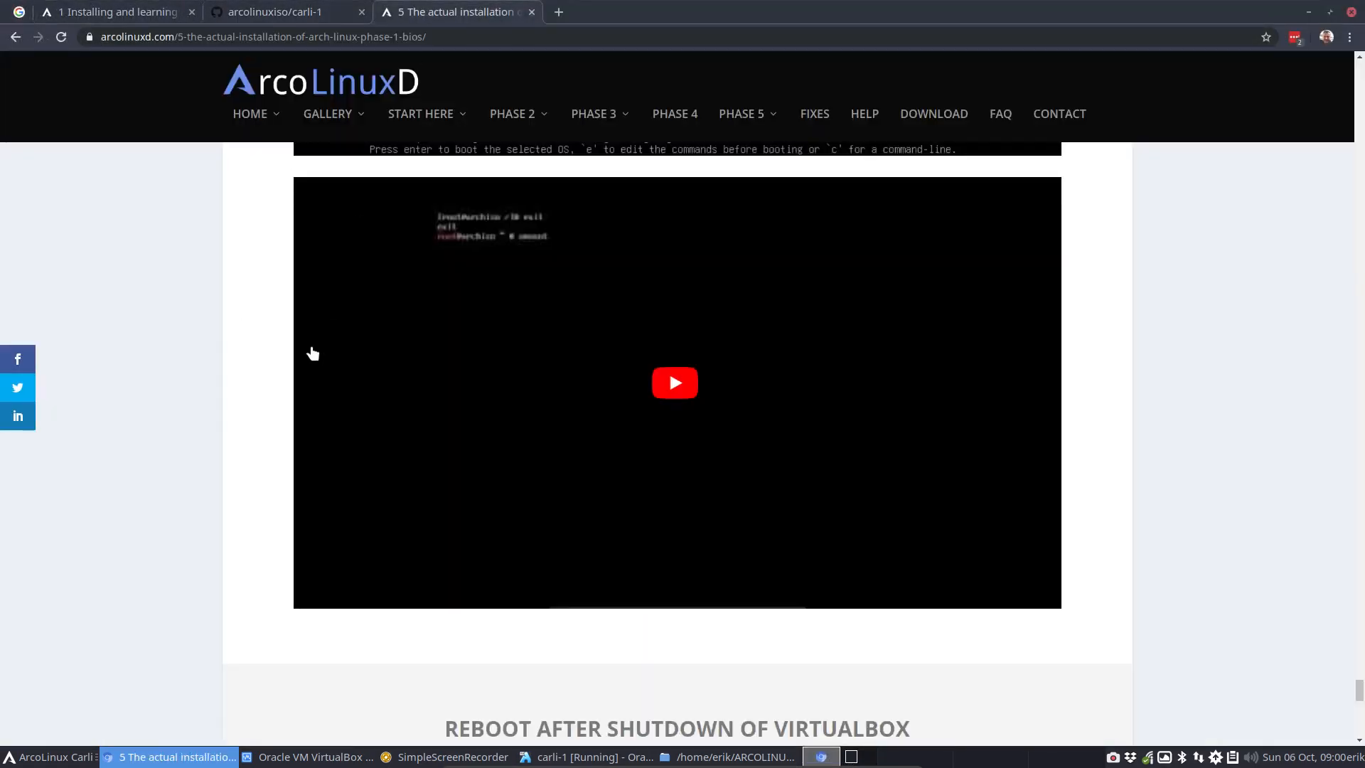
pyautogui.scroll(-3)
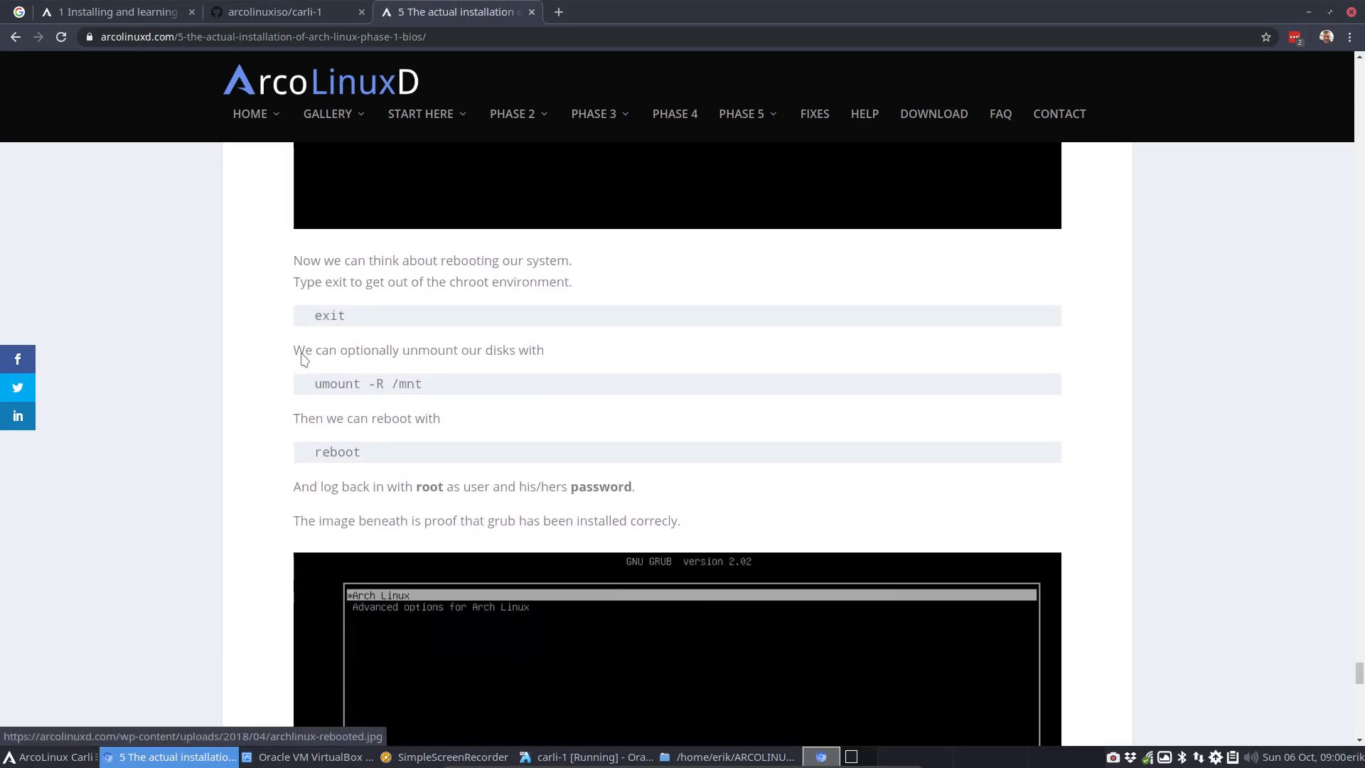
pyautogui.scroll(-3)
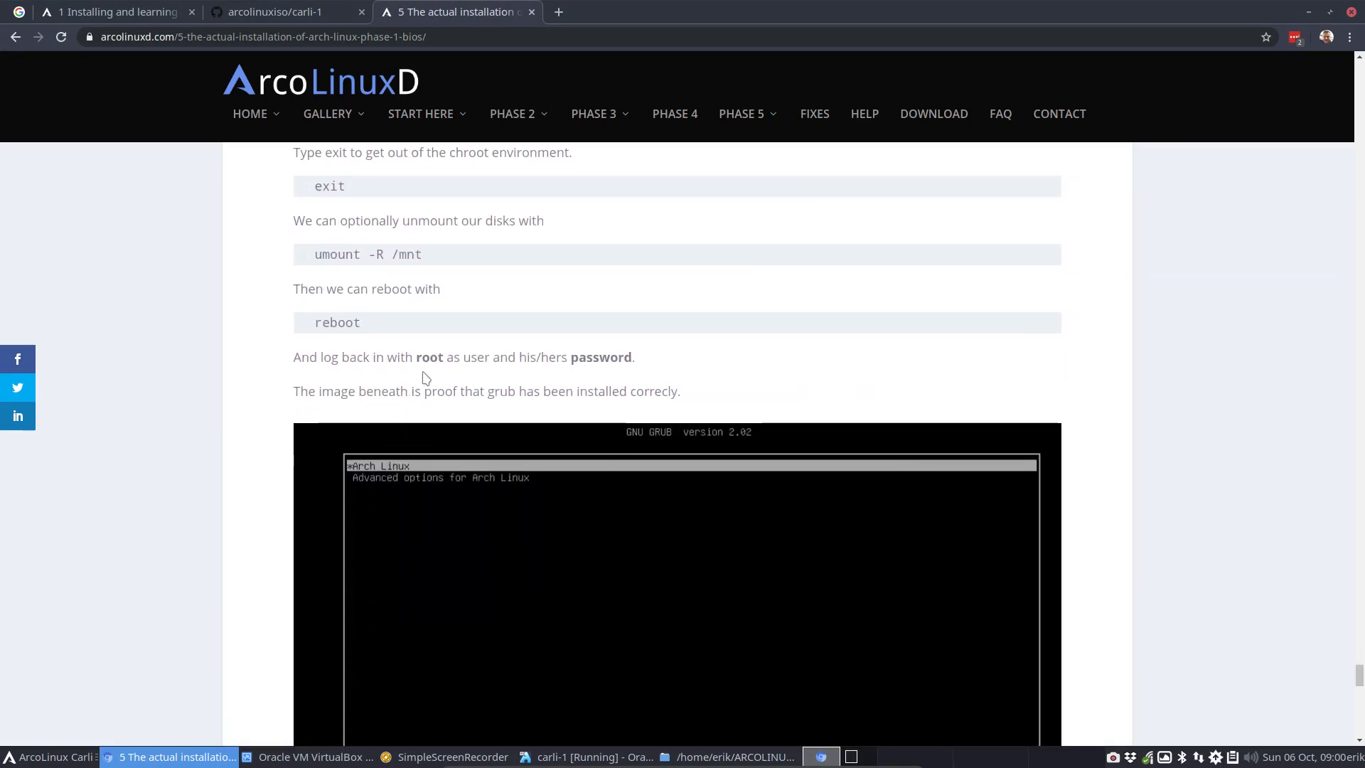
pyautogui.scroll(-3)
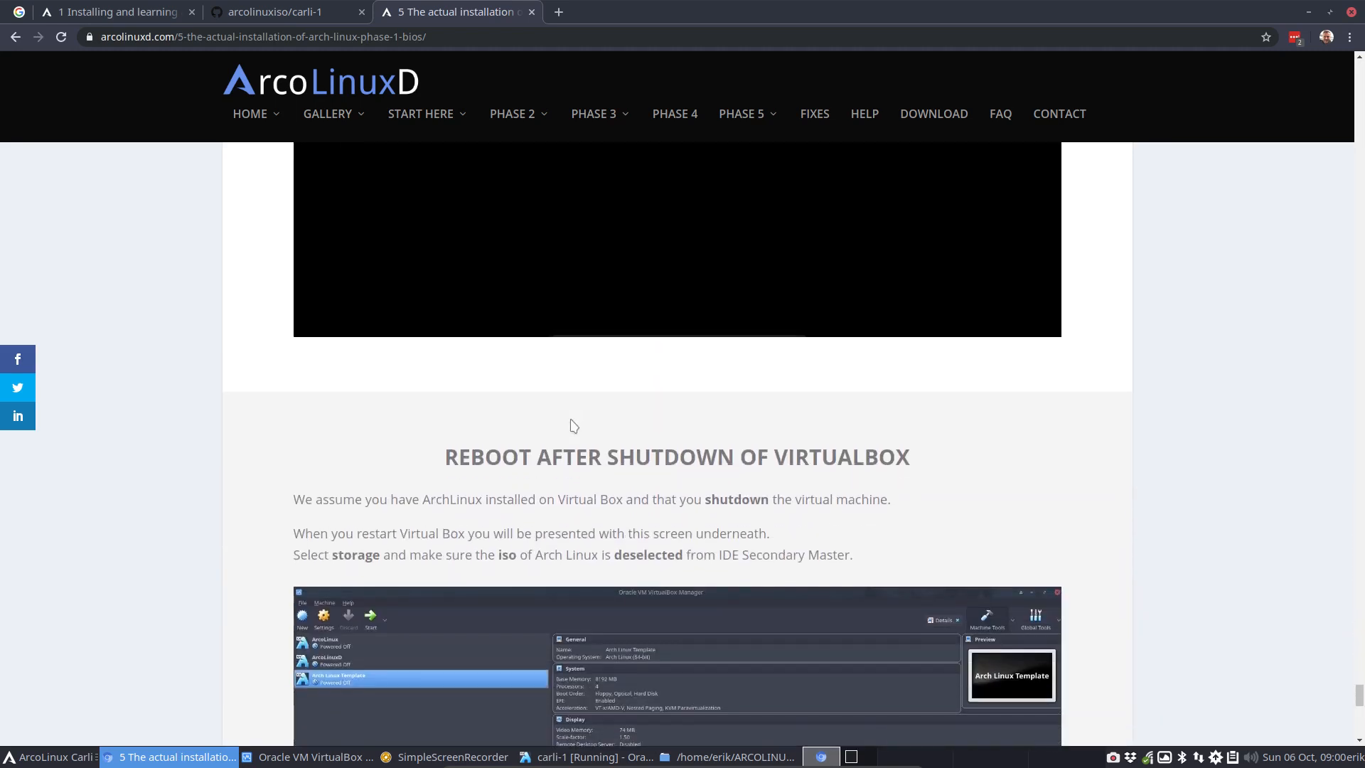
pyautogui.scroll(-3)
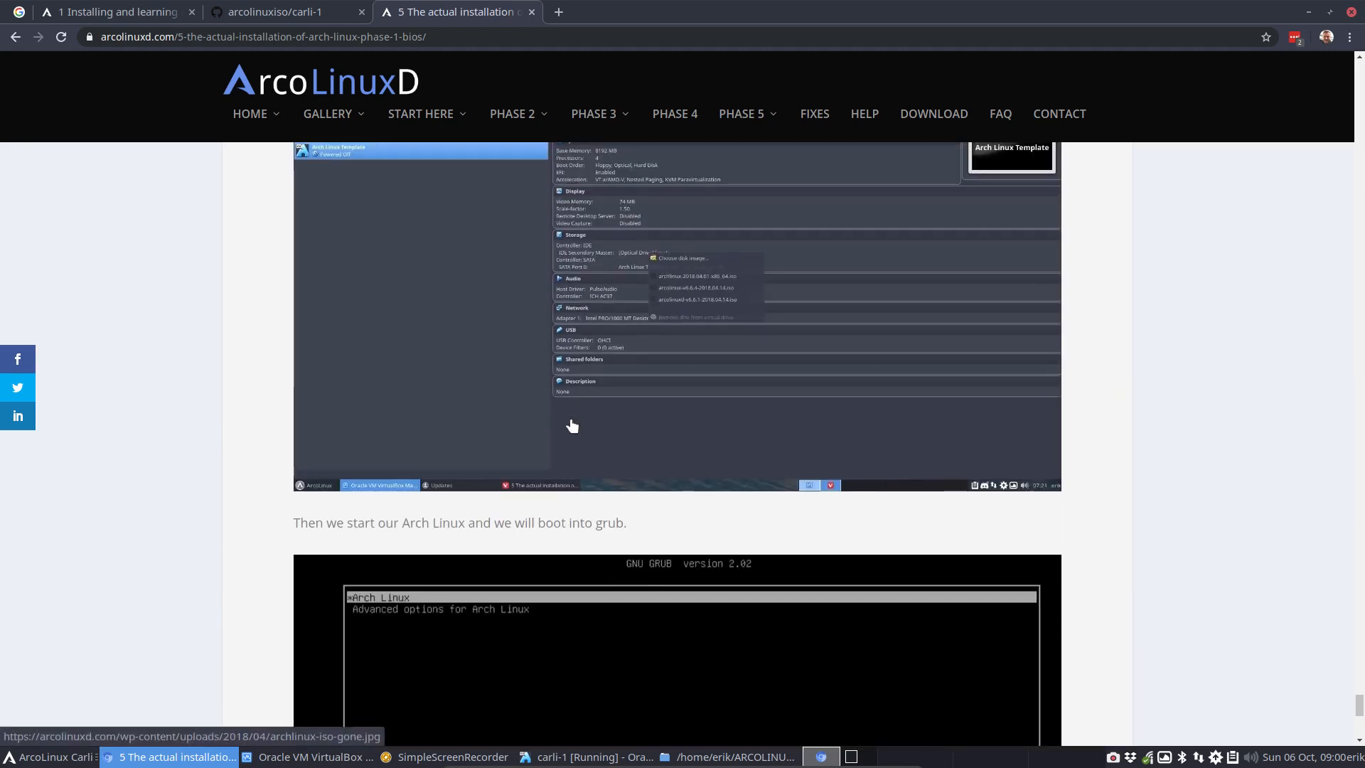
pyautogui.scroll(-3)
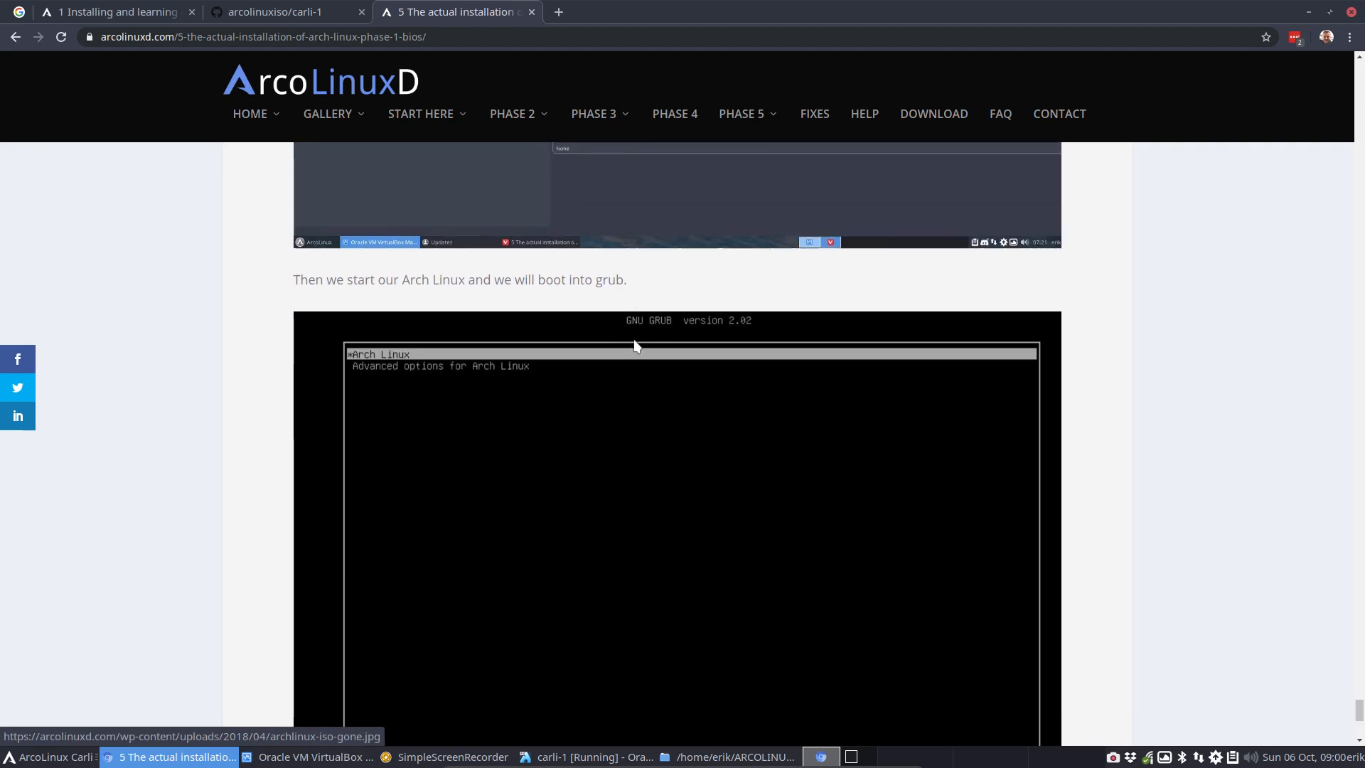
pyautogui.scroll(-3)
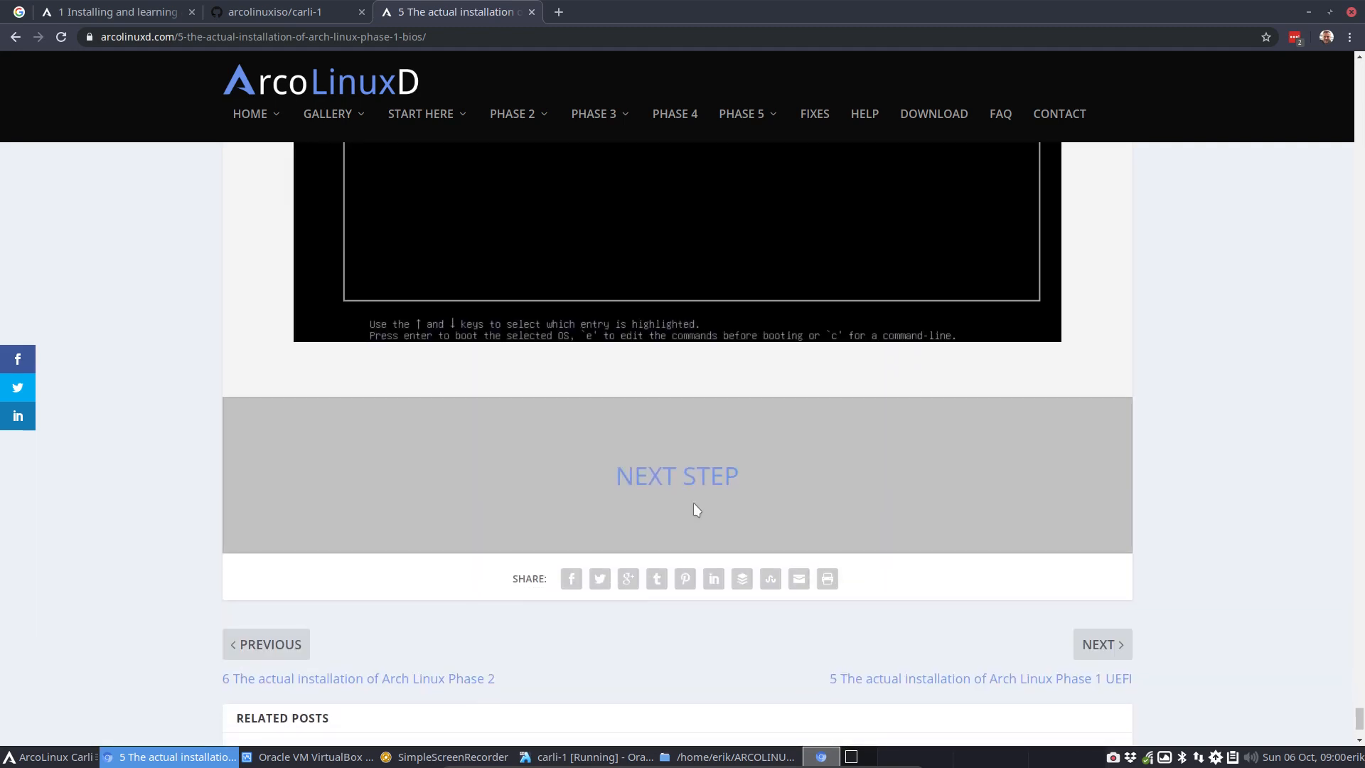
pyautogui.click(677, 476)
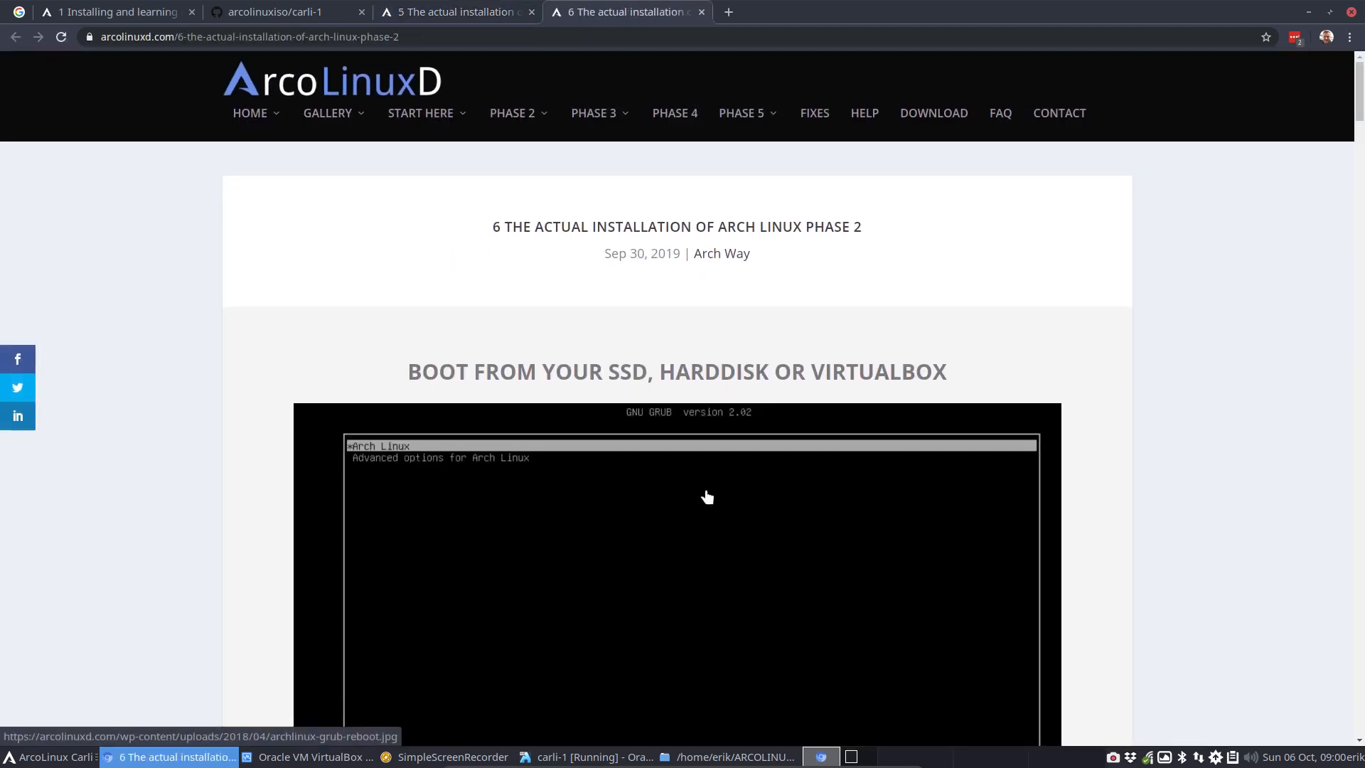
pyautogui.scroll(-3)
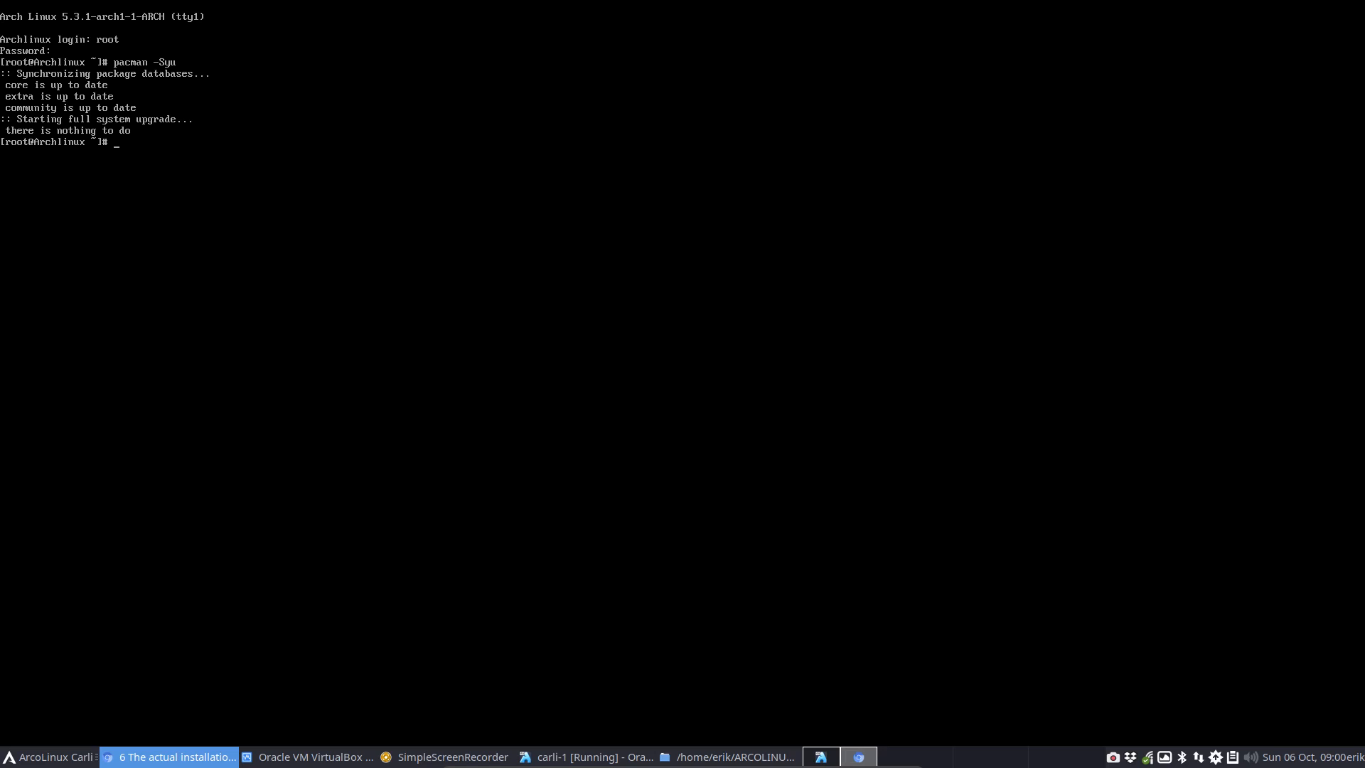
# Update the system with pacman -Syu and install bash-completion 2.9-1
pyautogui.write('pacman -S bash-completion')
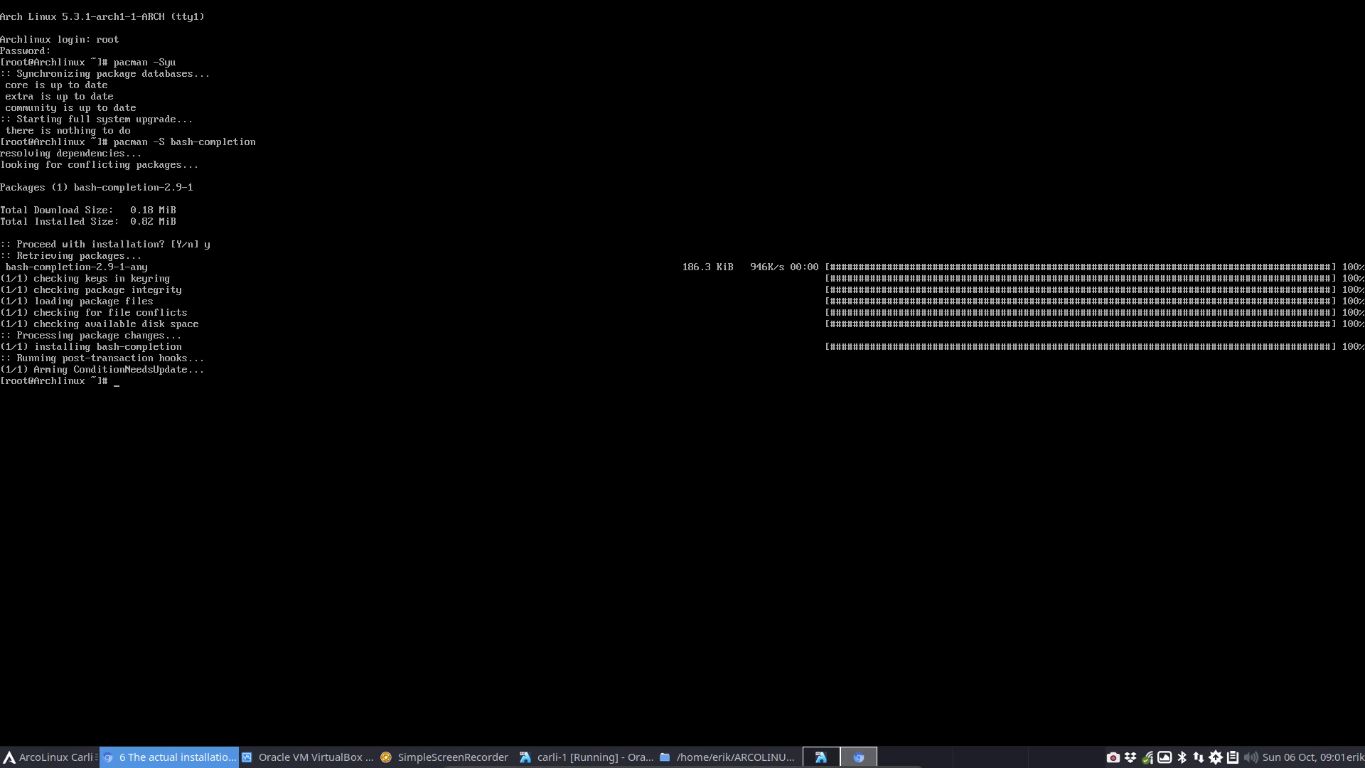
pyautogui.write('use')
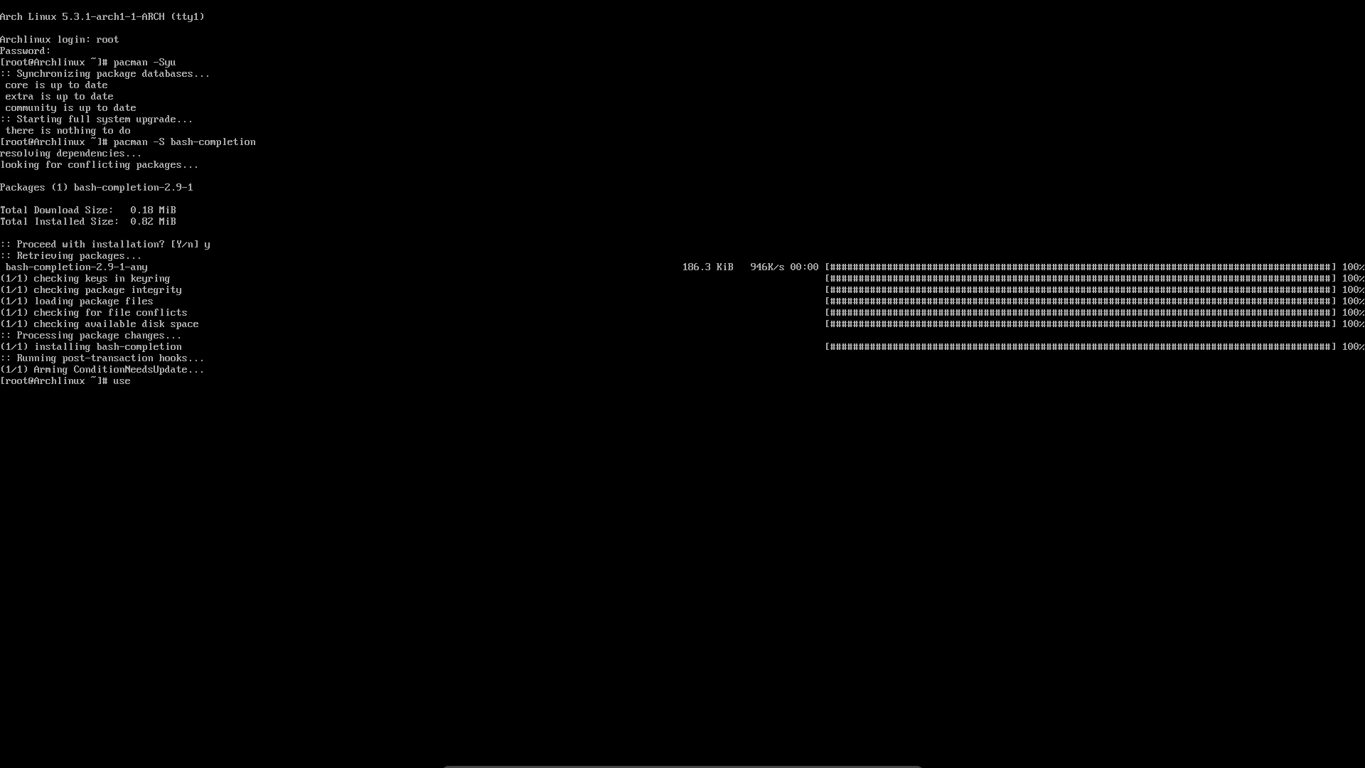
pyautogui.write('radd -m -g')
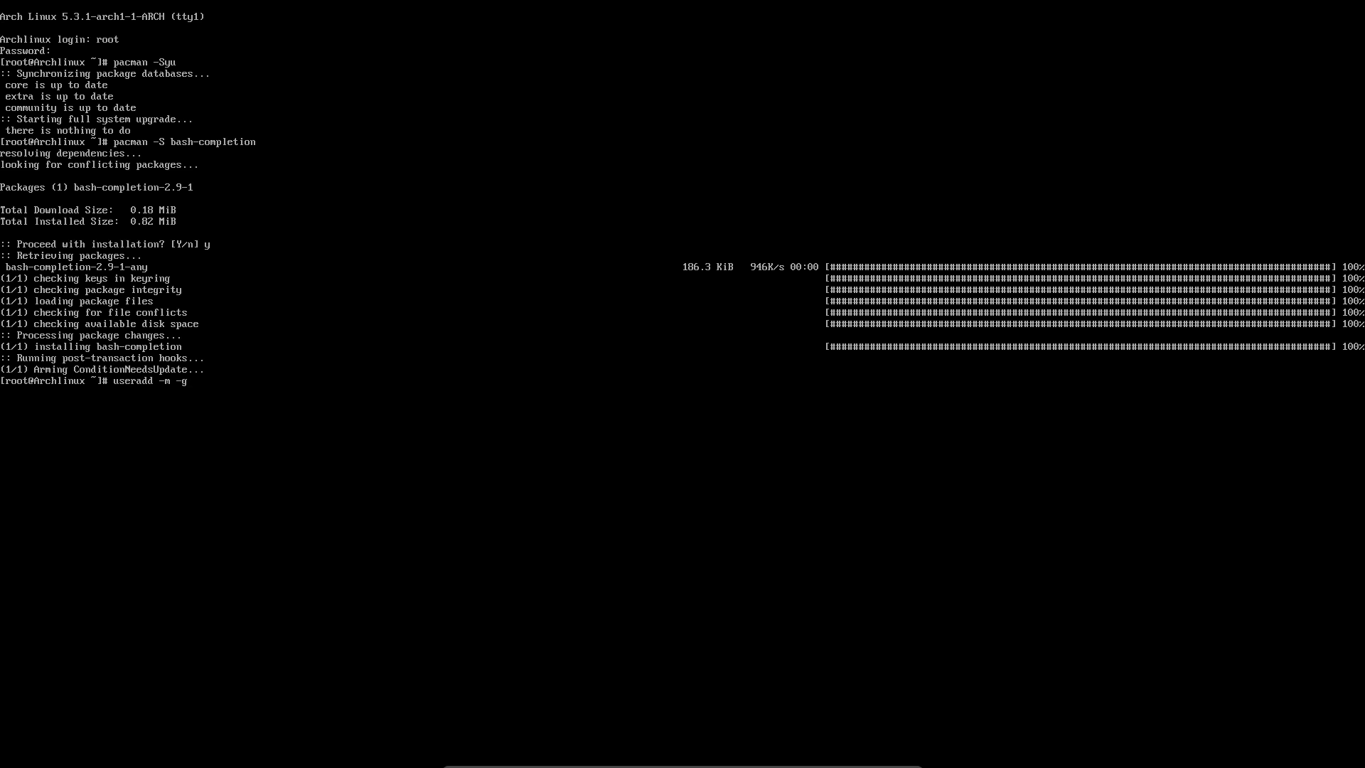
# Create user erik in audio, video, network, wheel, storage and rfkill groups with /bin/bash
pyautogui.write('users -G')
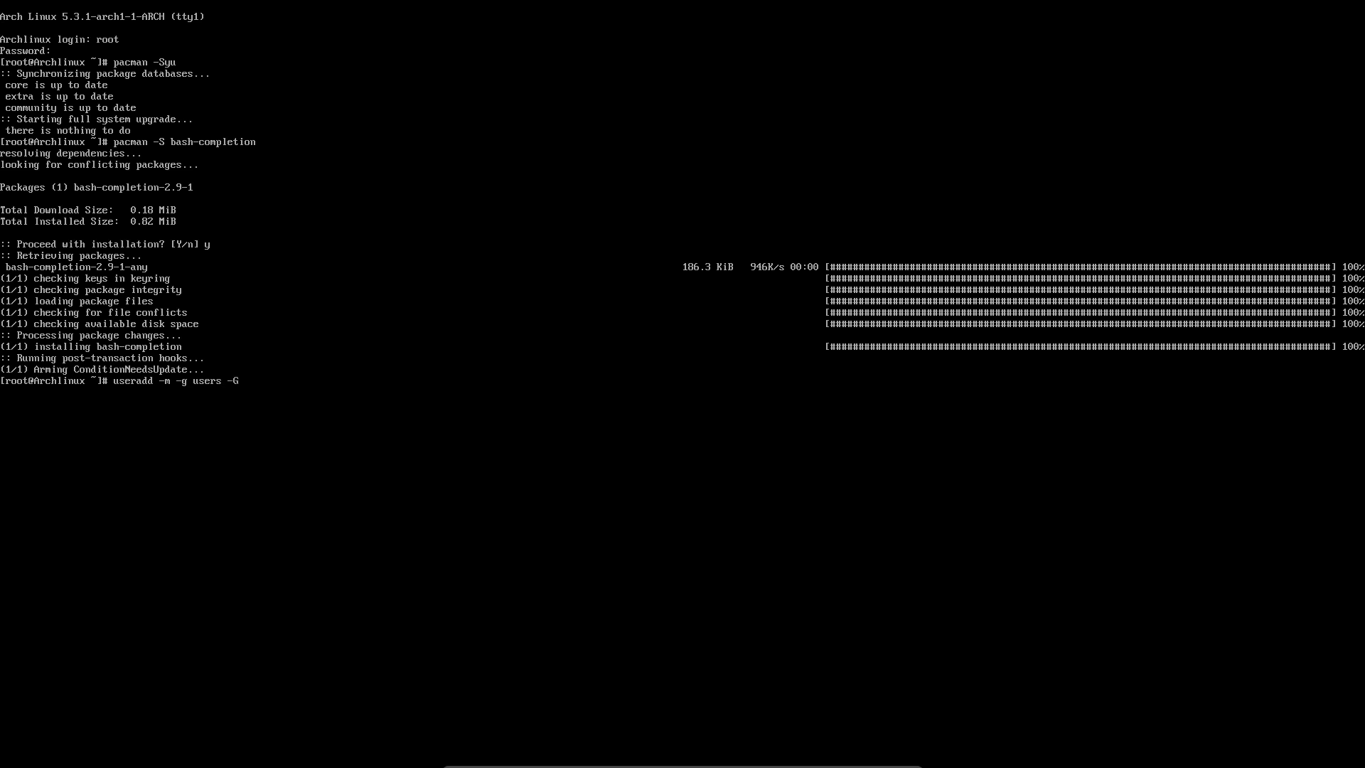
pyautogui.write('audio')
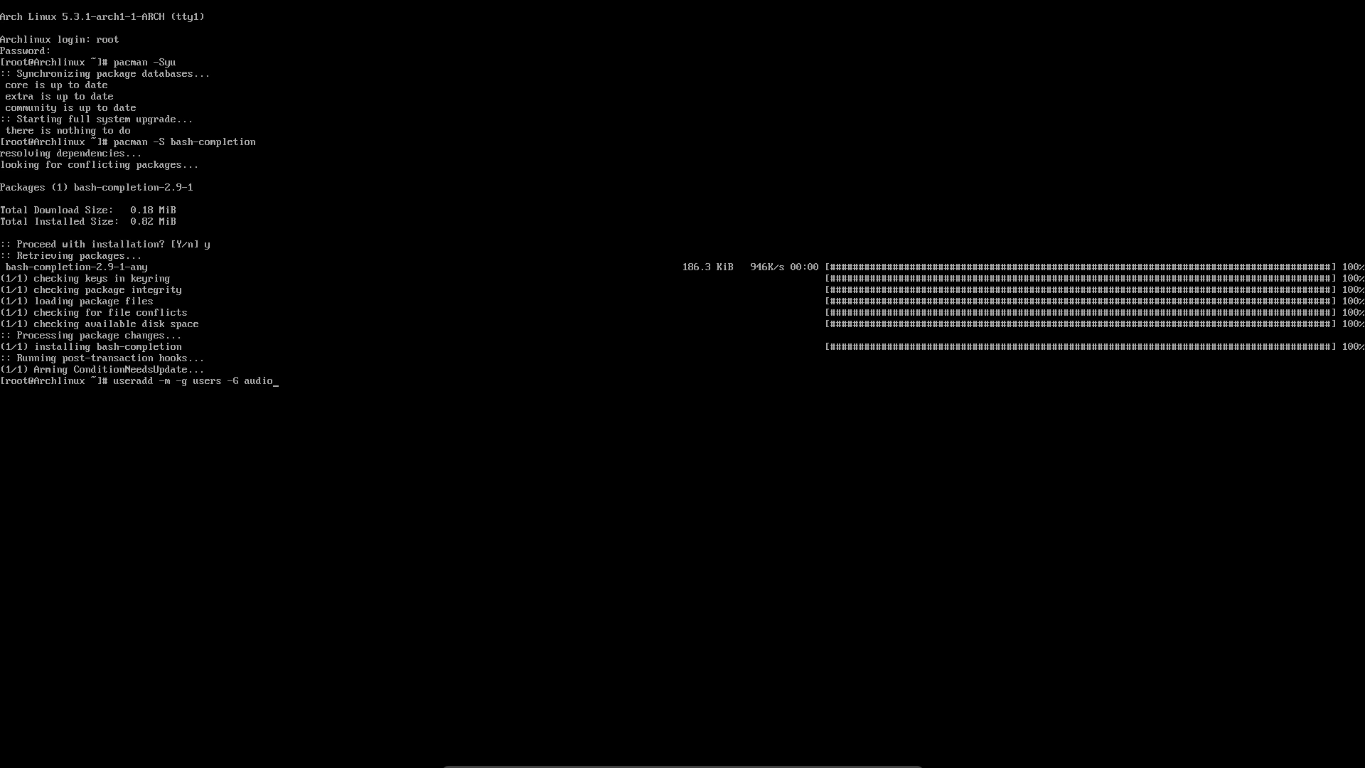
pyautogui.write(',vid')
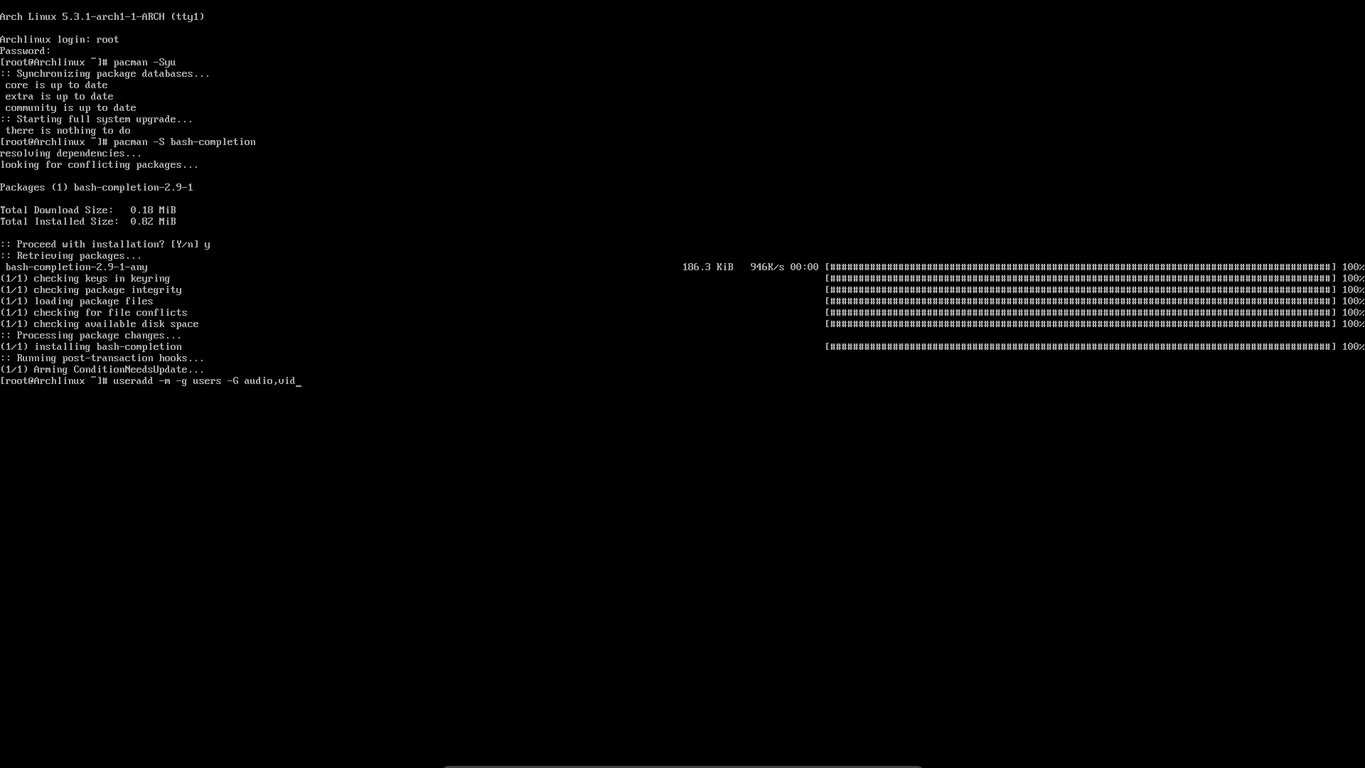
pyautogui.write('eo,n')
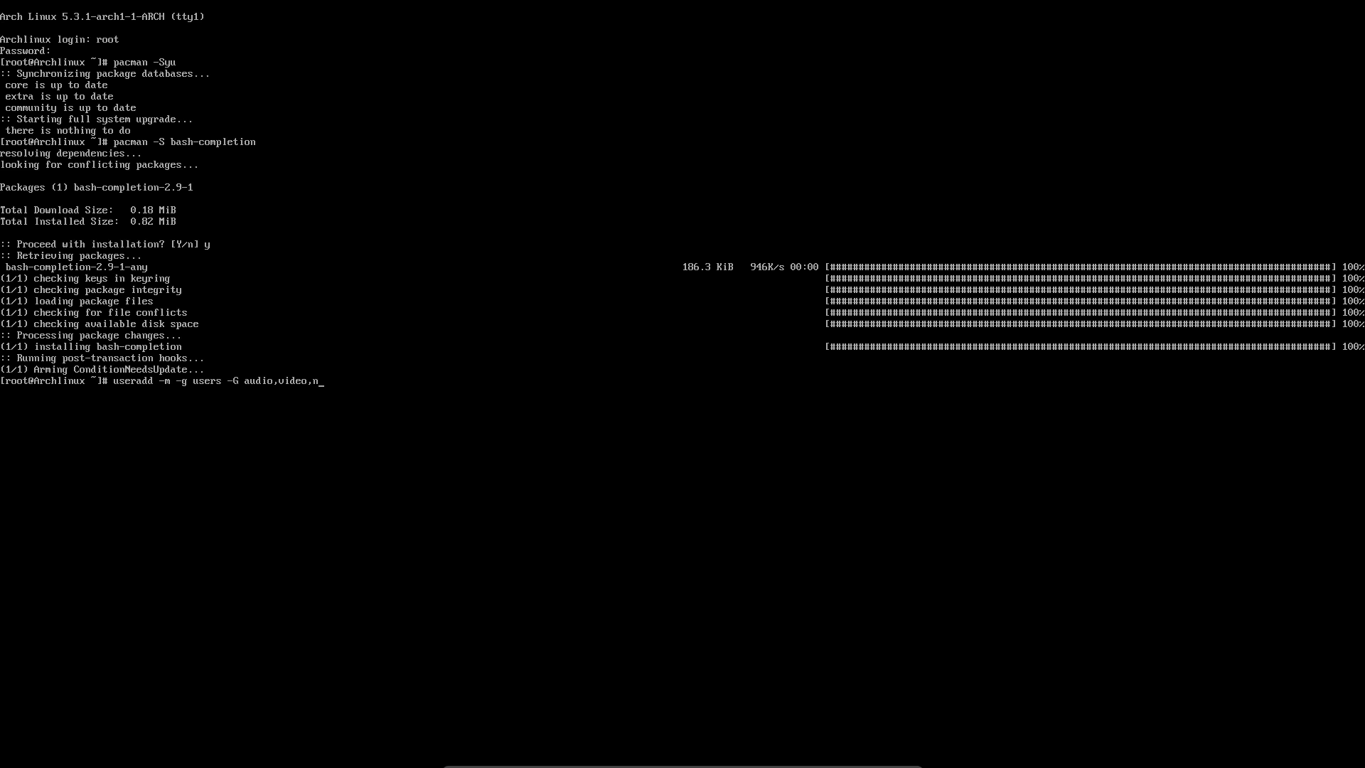
pyautogui.write('etwork, wheel')
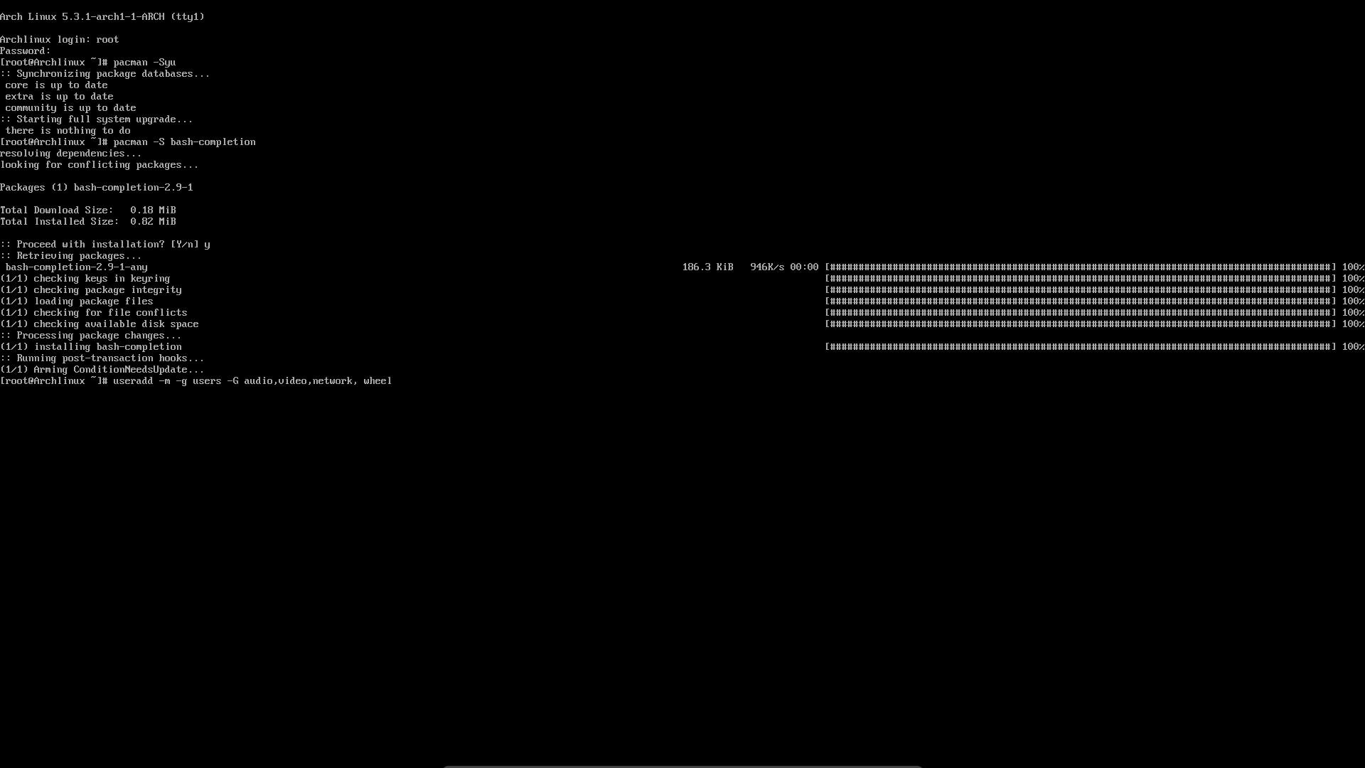
pyautogui.press('BackSpace')
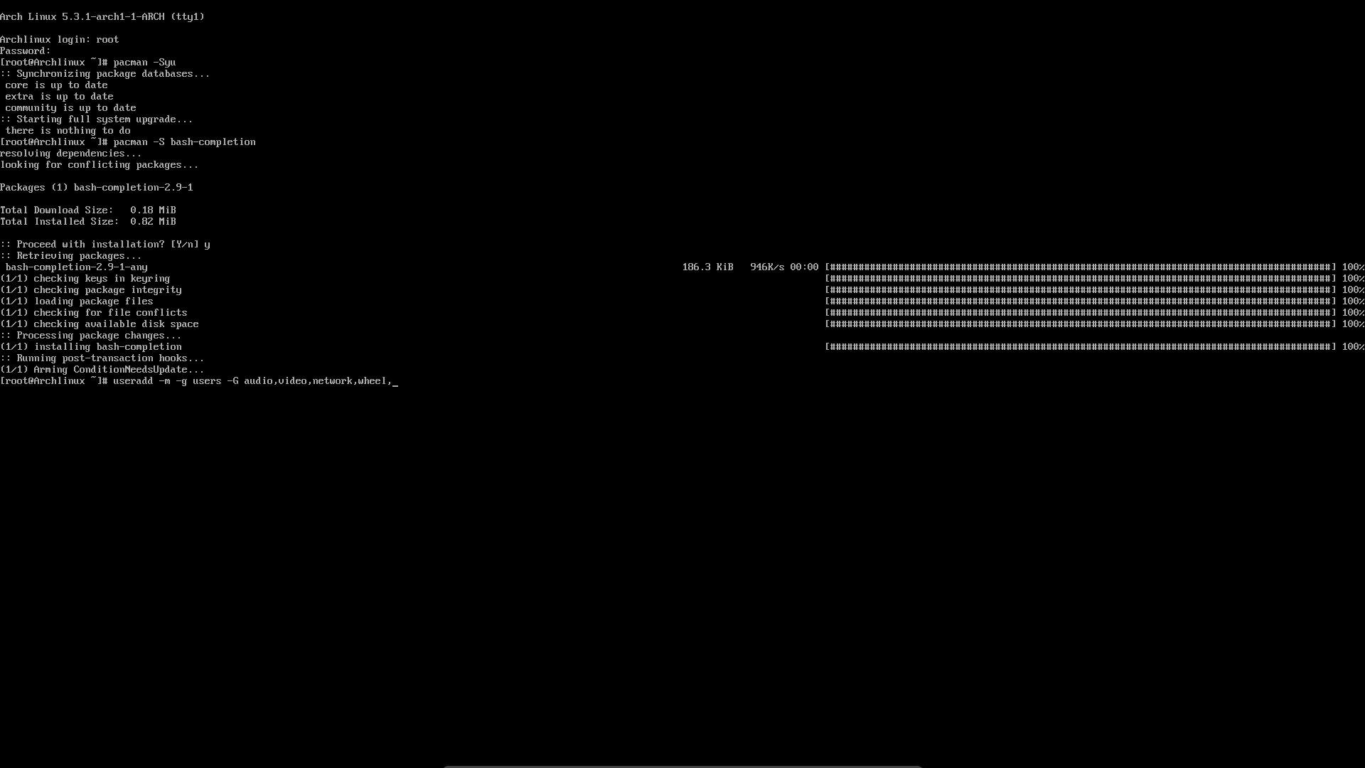
pyautogui.write('storage')
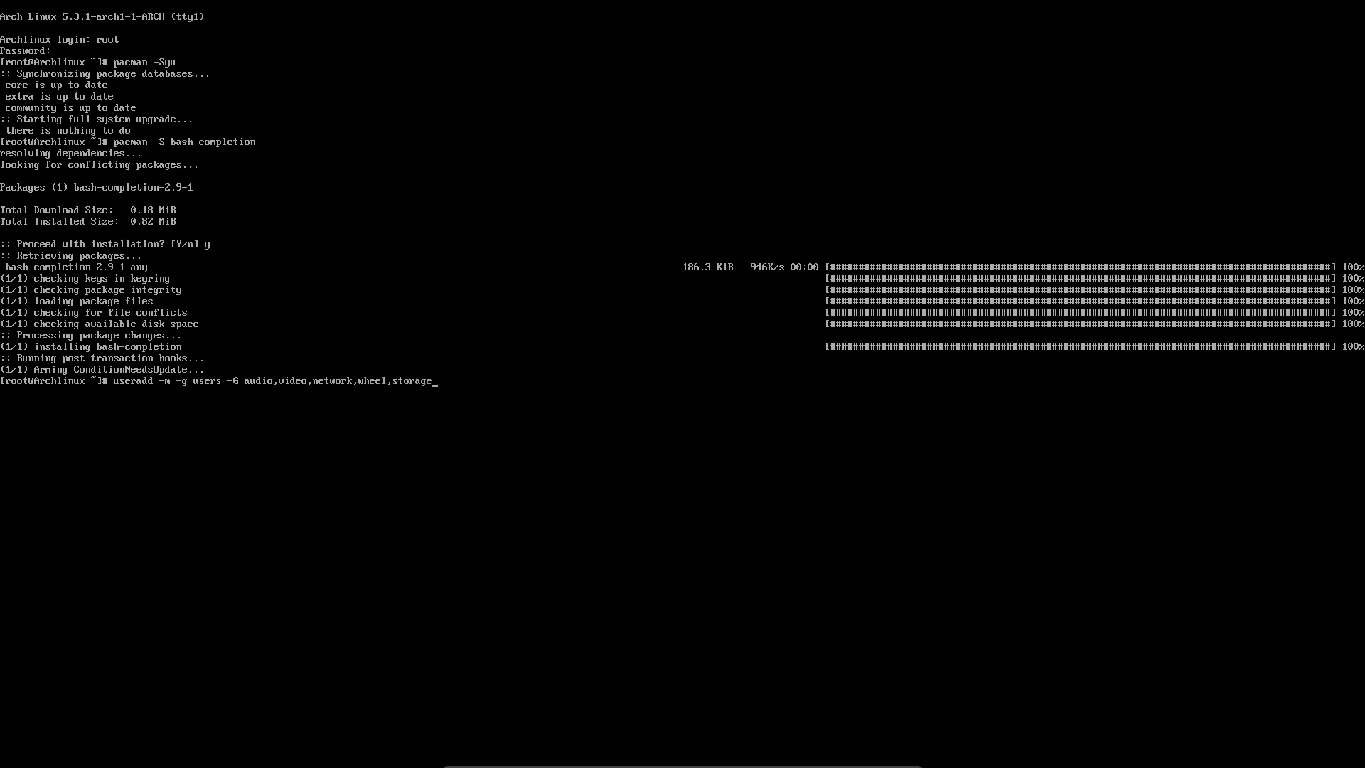
pyautogui.write(',r')
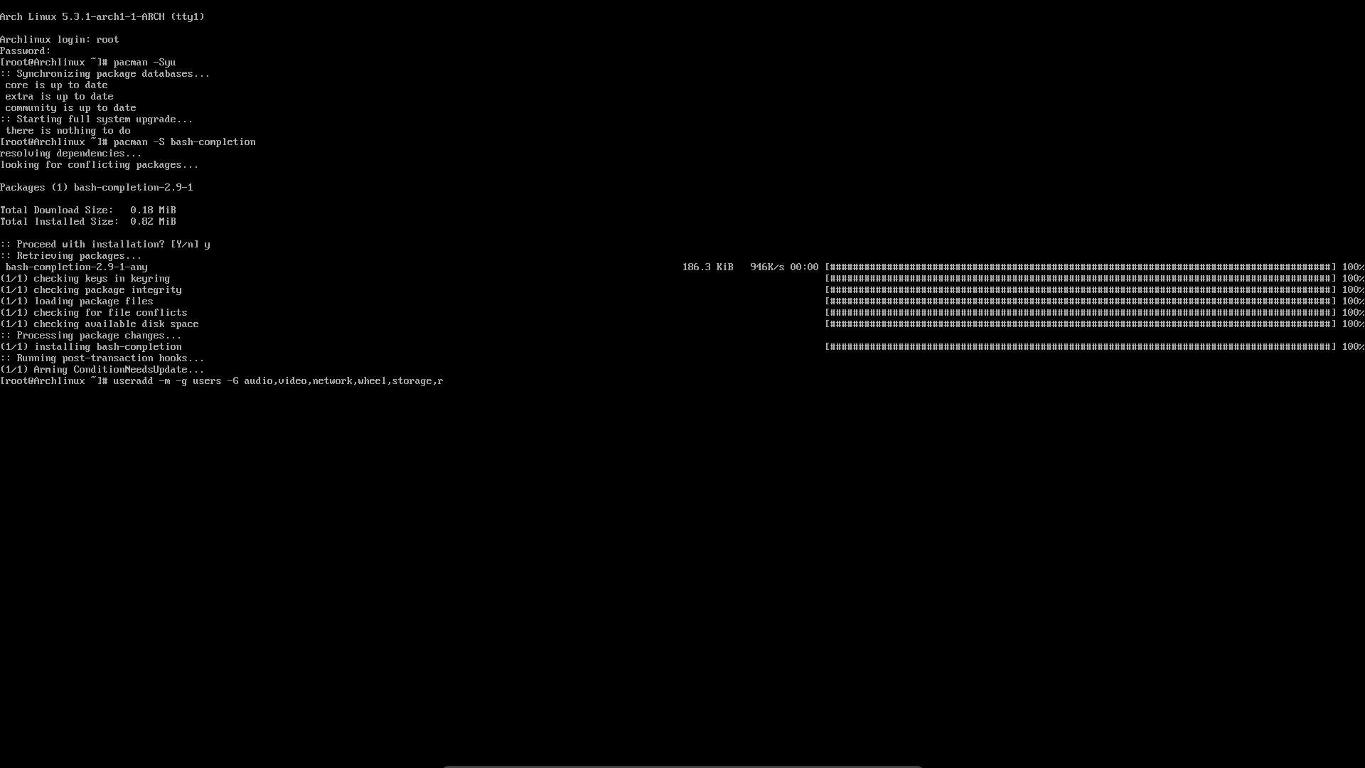
pyautogui.write('fkil')
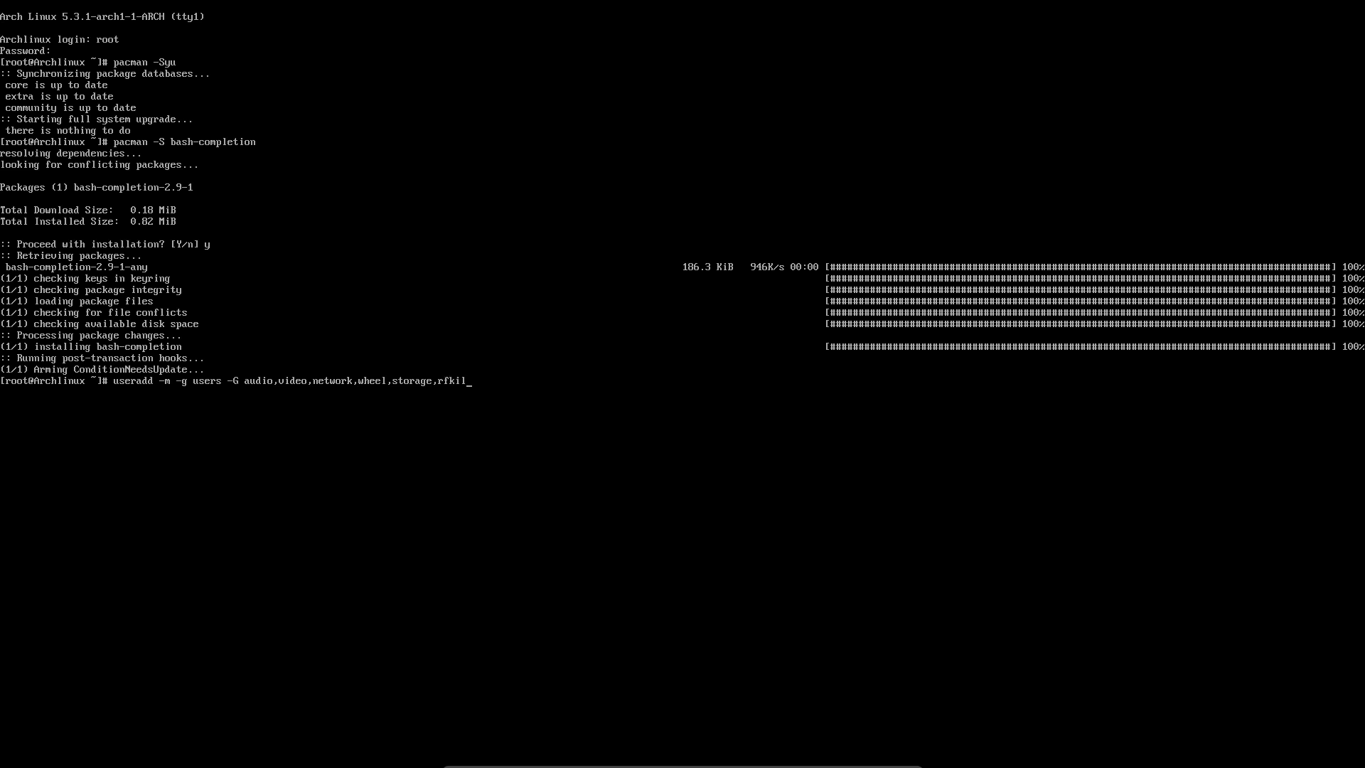
pyautogui.write('l')
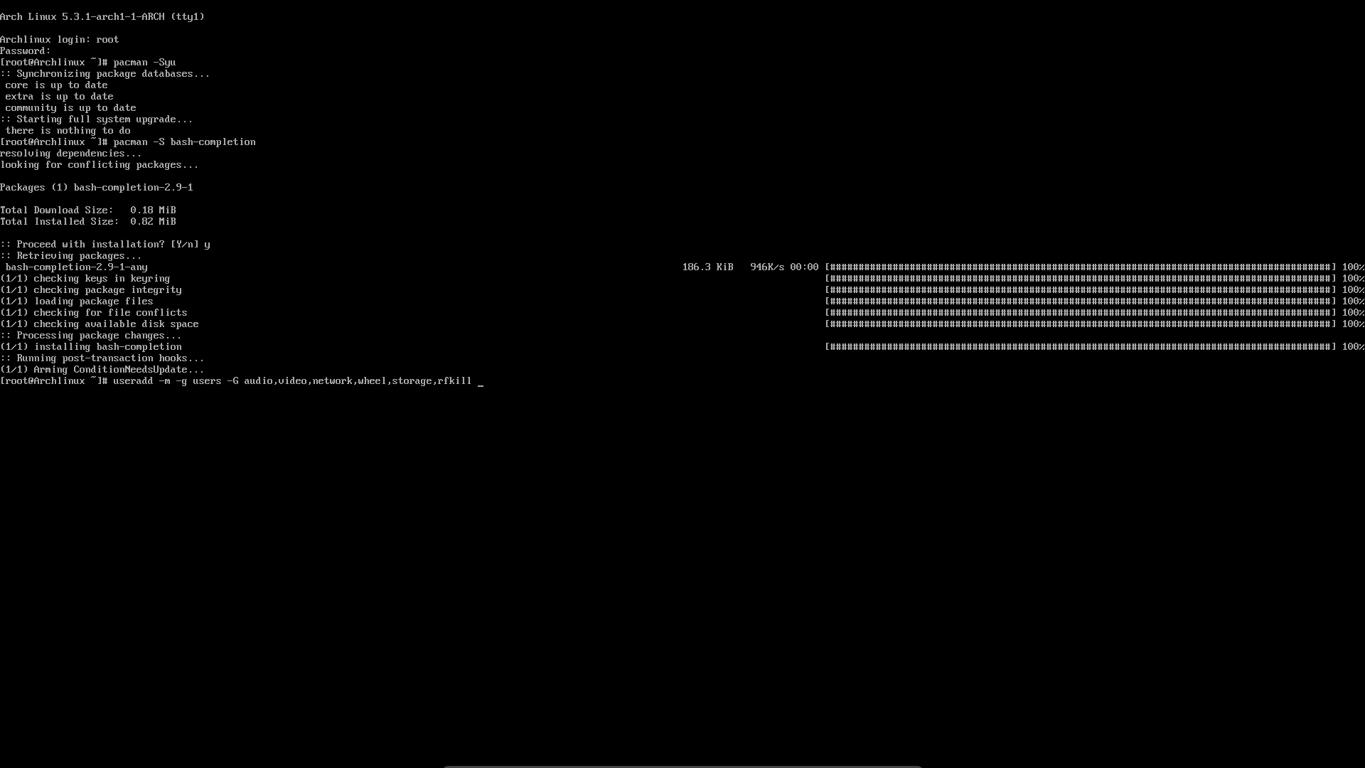
pyautogui.write('-s /bin')
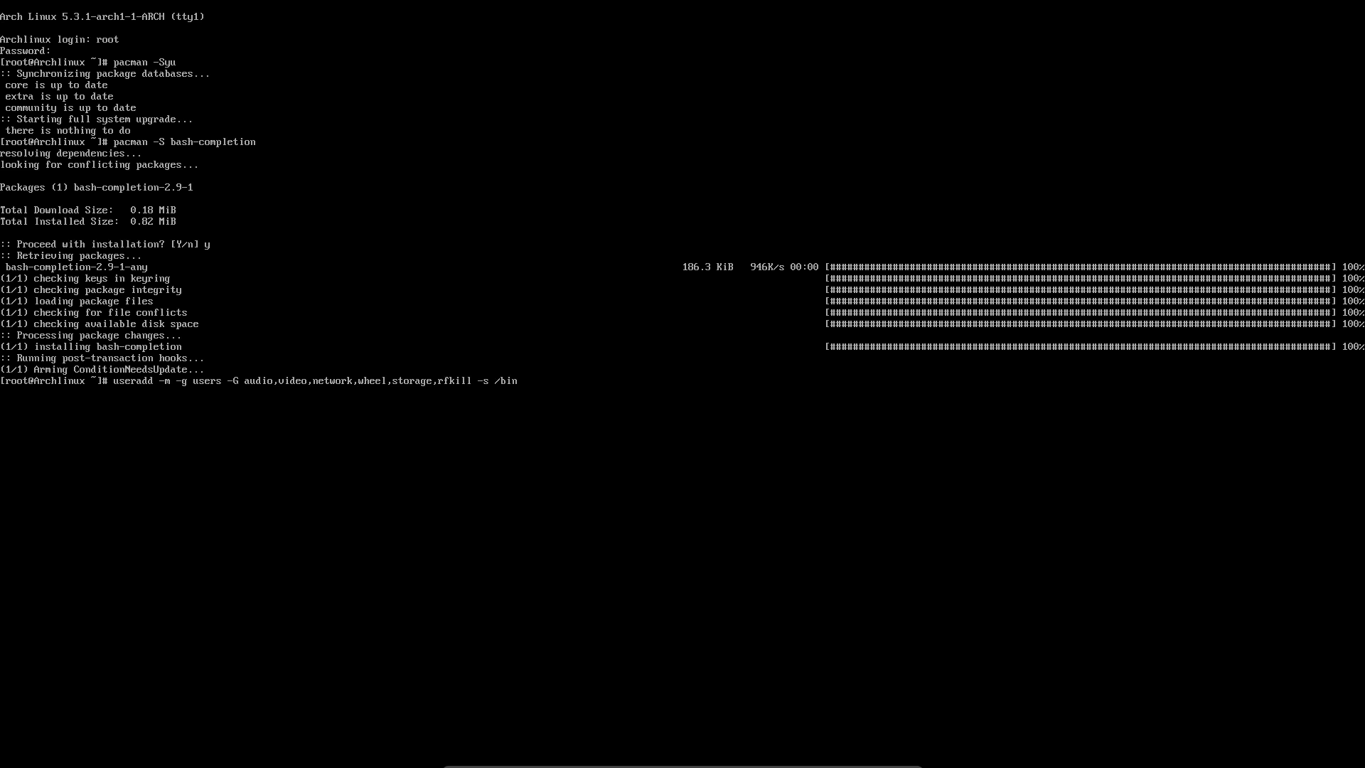
pyautogui.write('bash erik')
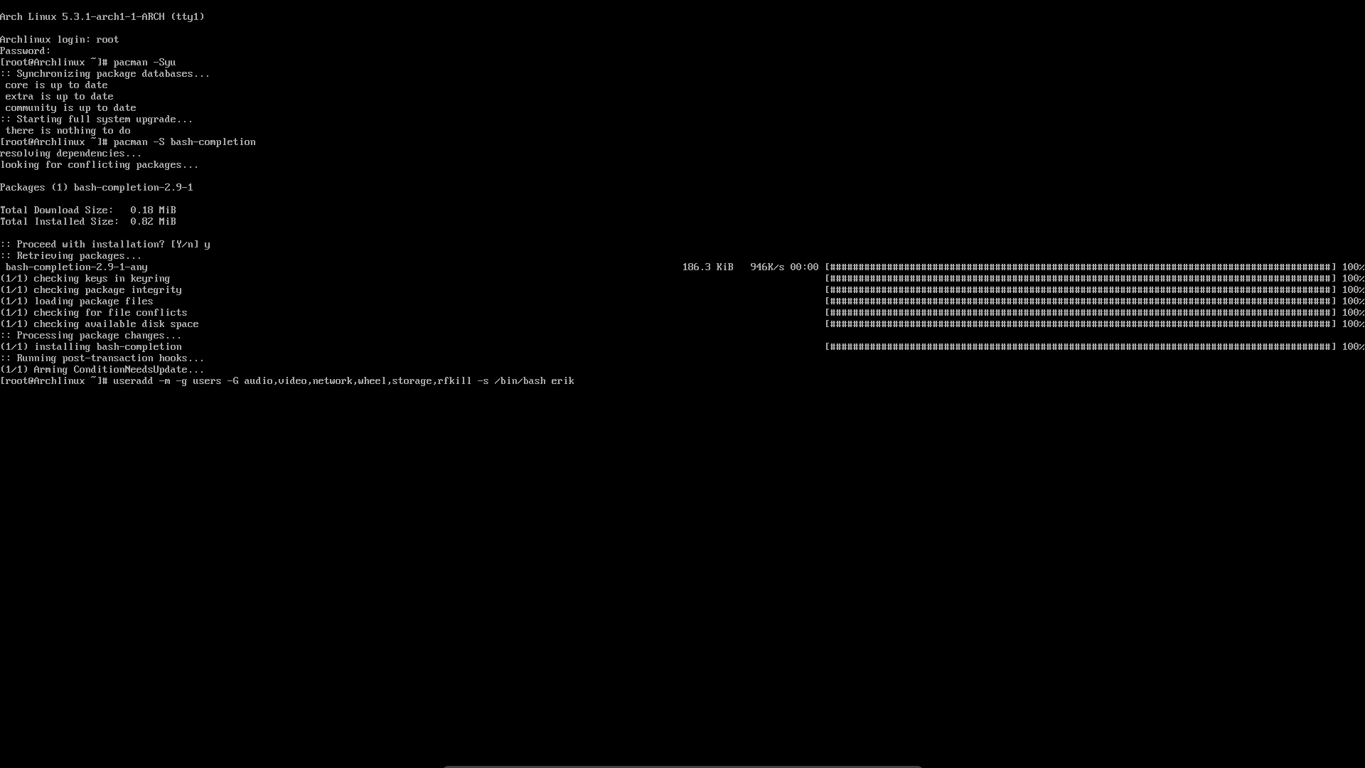
# Set erik's password and open the sudoers file in nano
pyautogui.write('p')
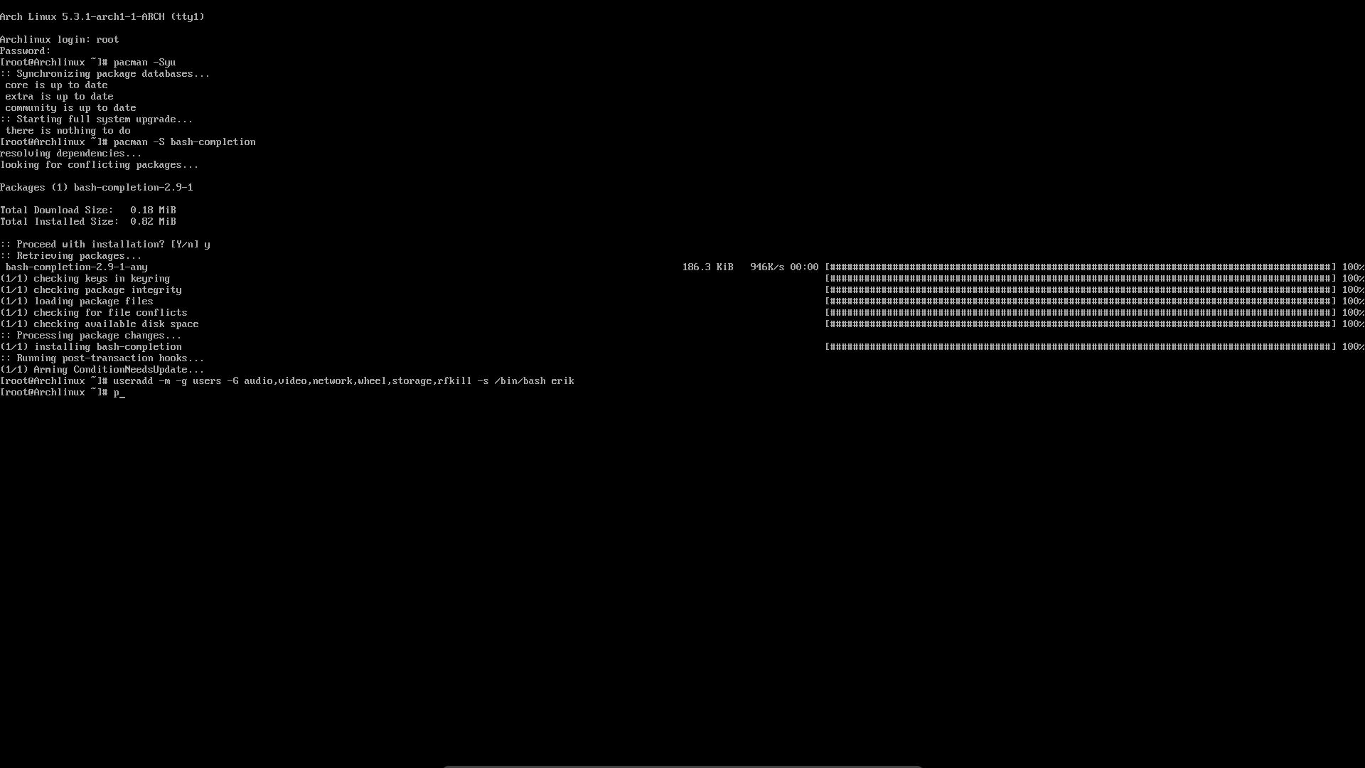
pyautogui.write('asswd erik')
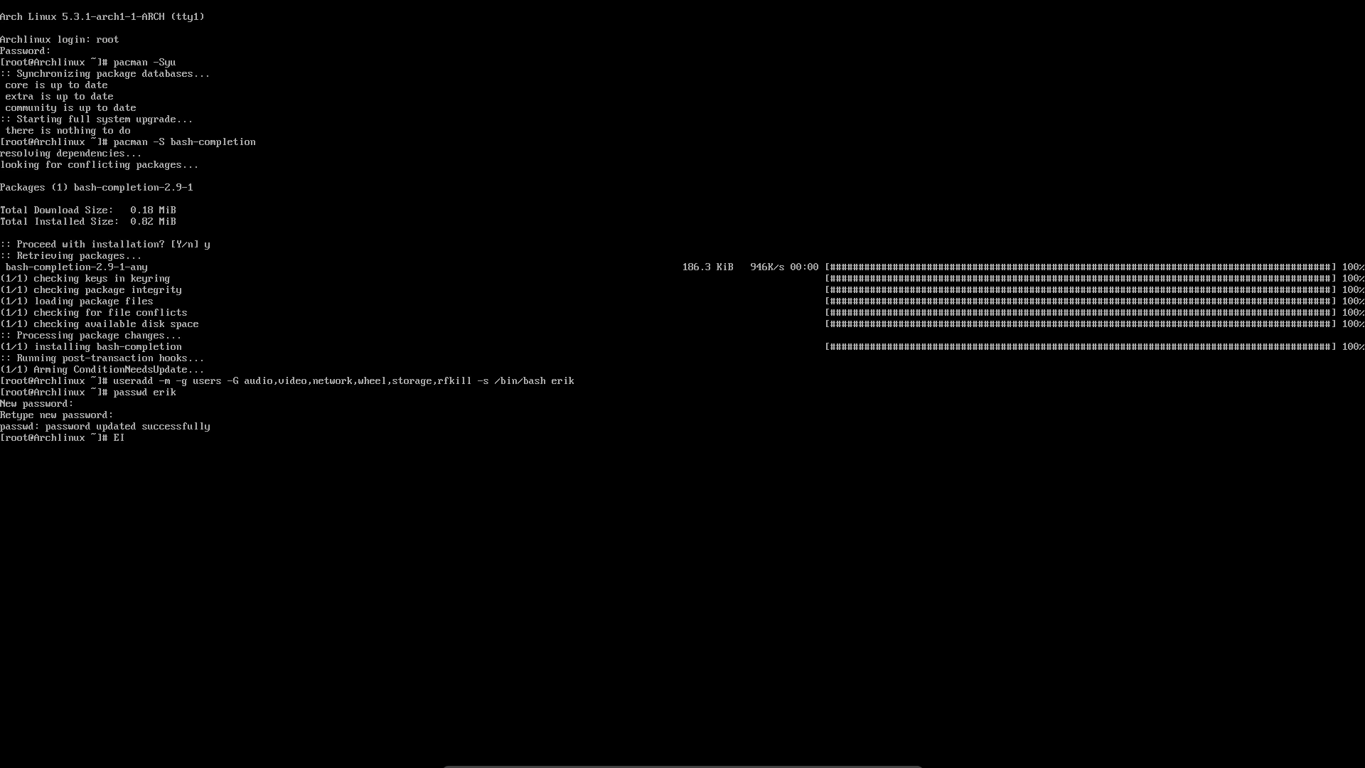
pyautogui.write('DITOR')
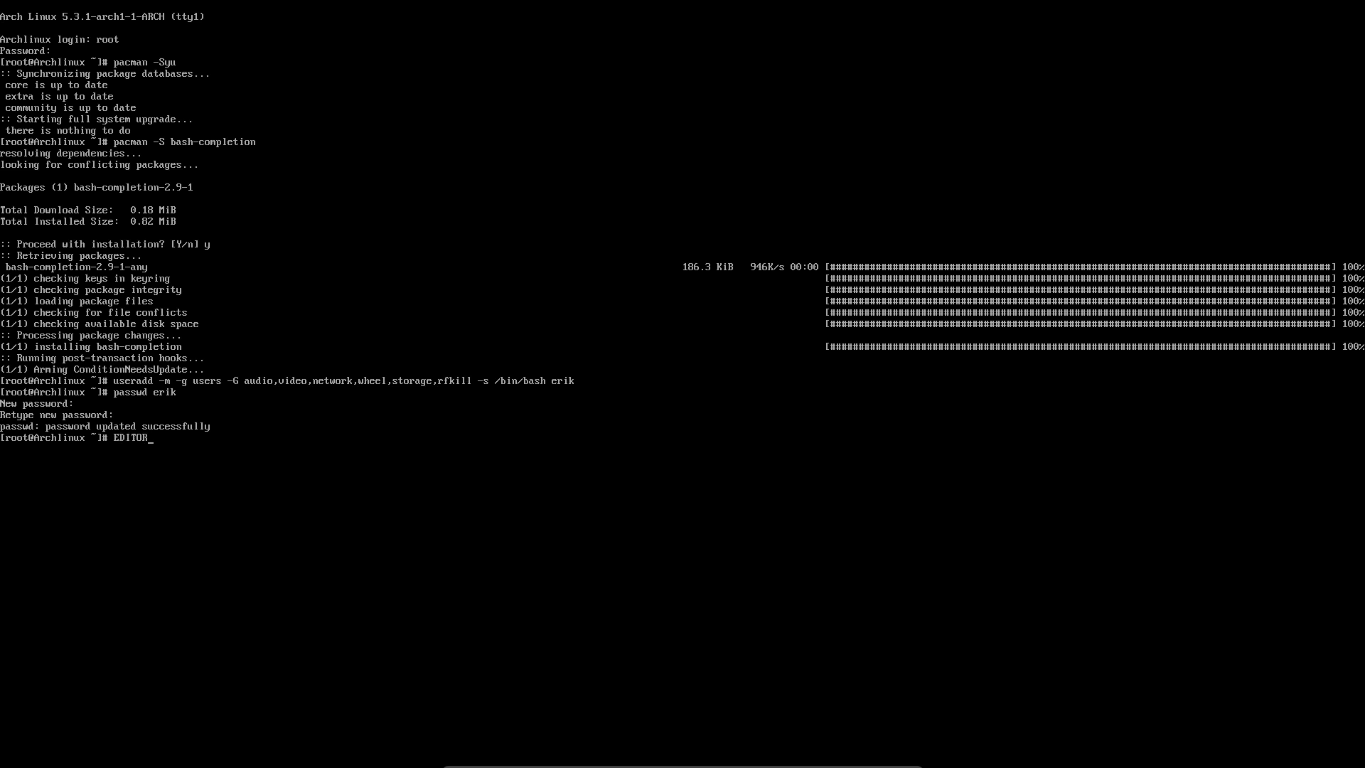
pyautogui.write('nano')
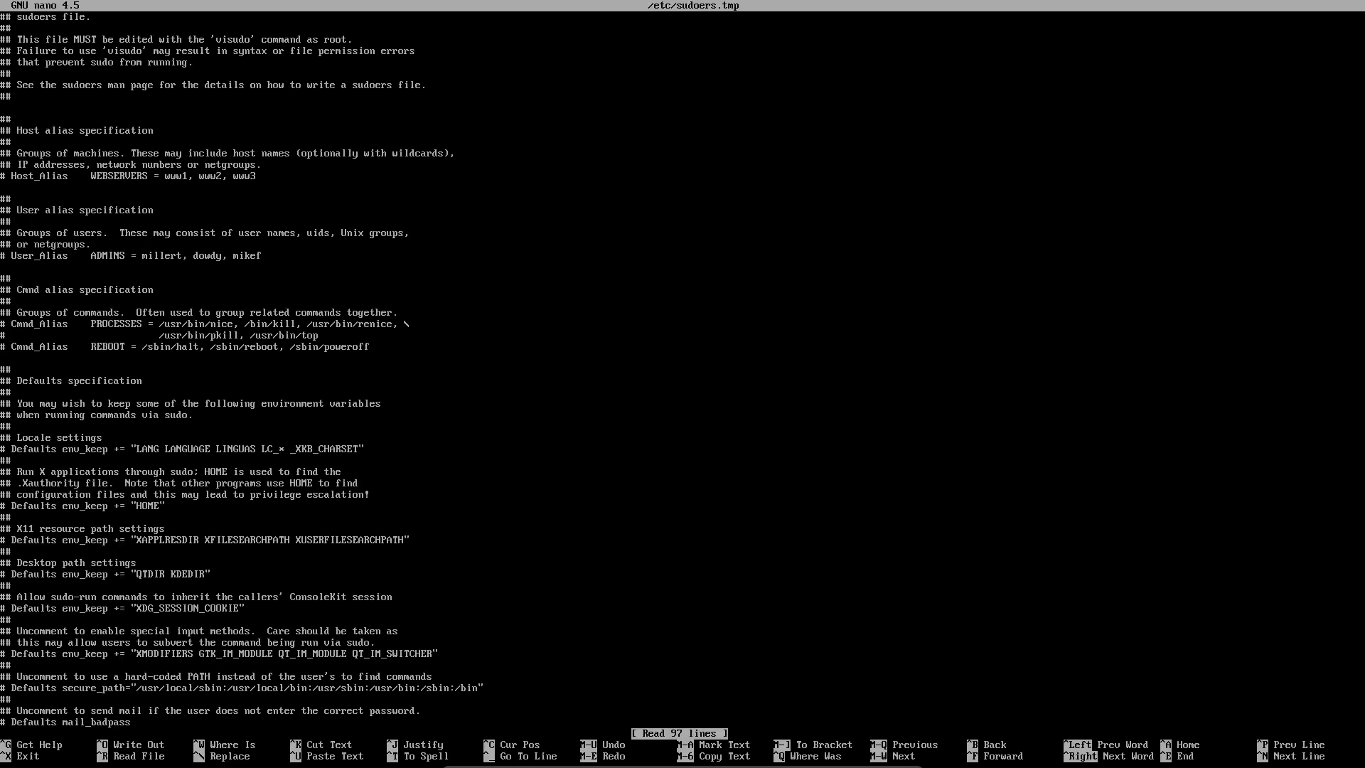
# Uncomment the %wheel ALL=(ALL) ALL rule in sudoers, then save and exit
pyautogui.scroll(-3)
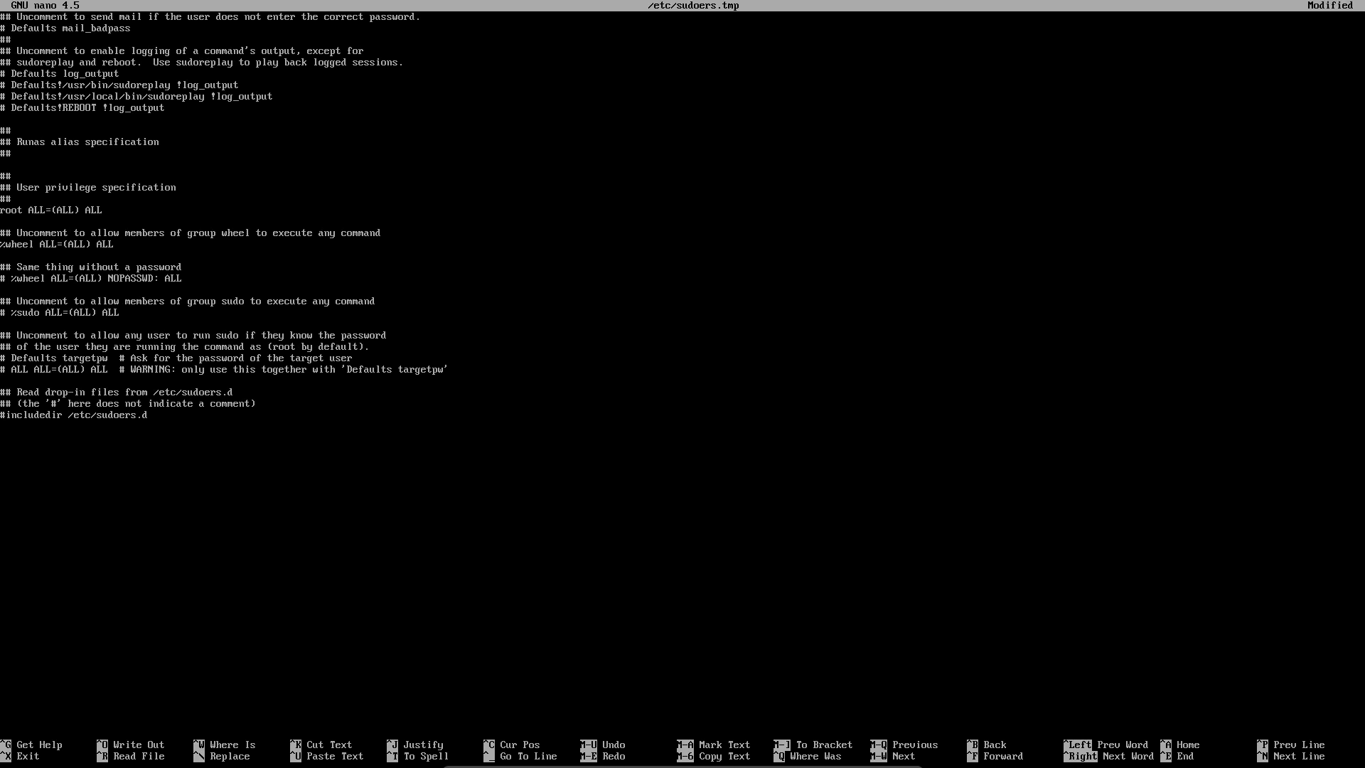
pyautogui.press('ctrl+x')
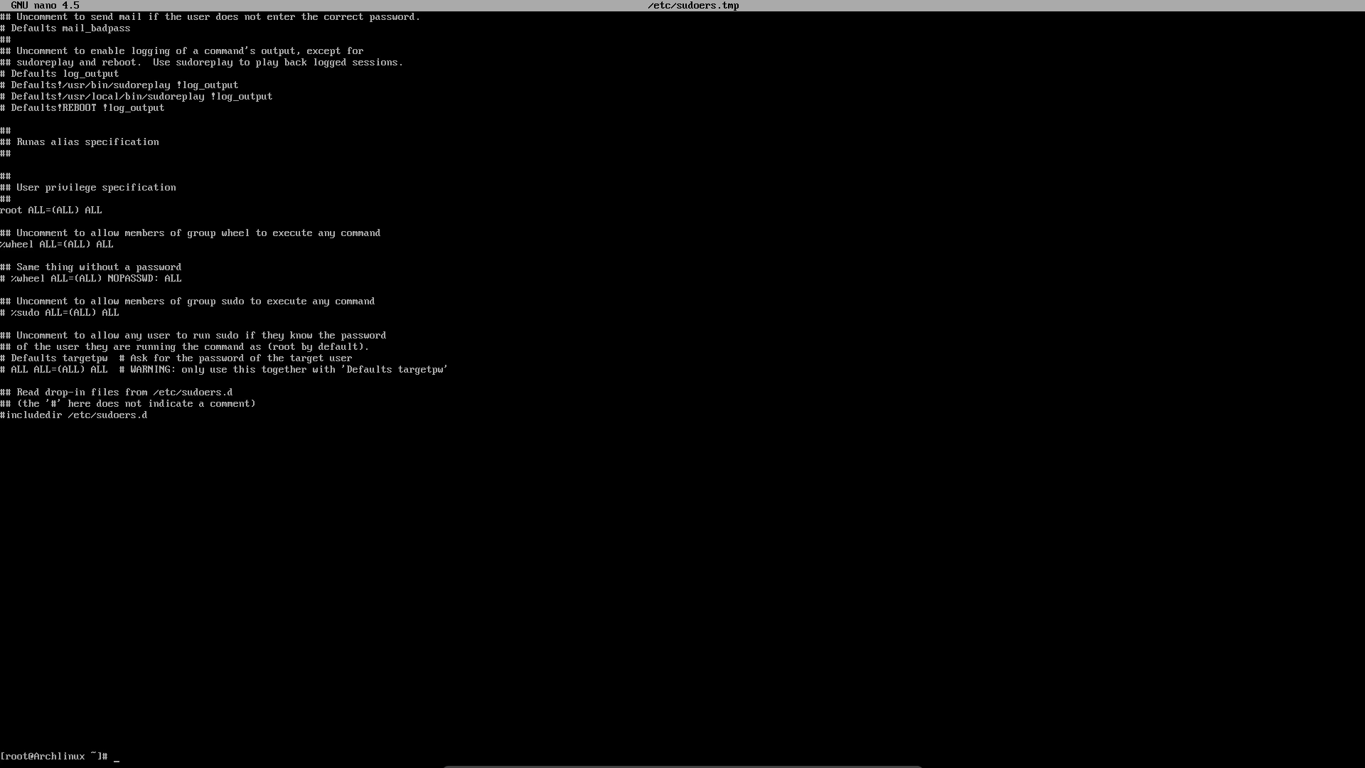
pyautogui.write('ex')
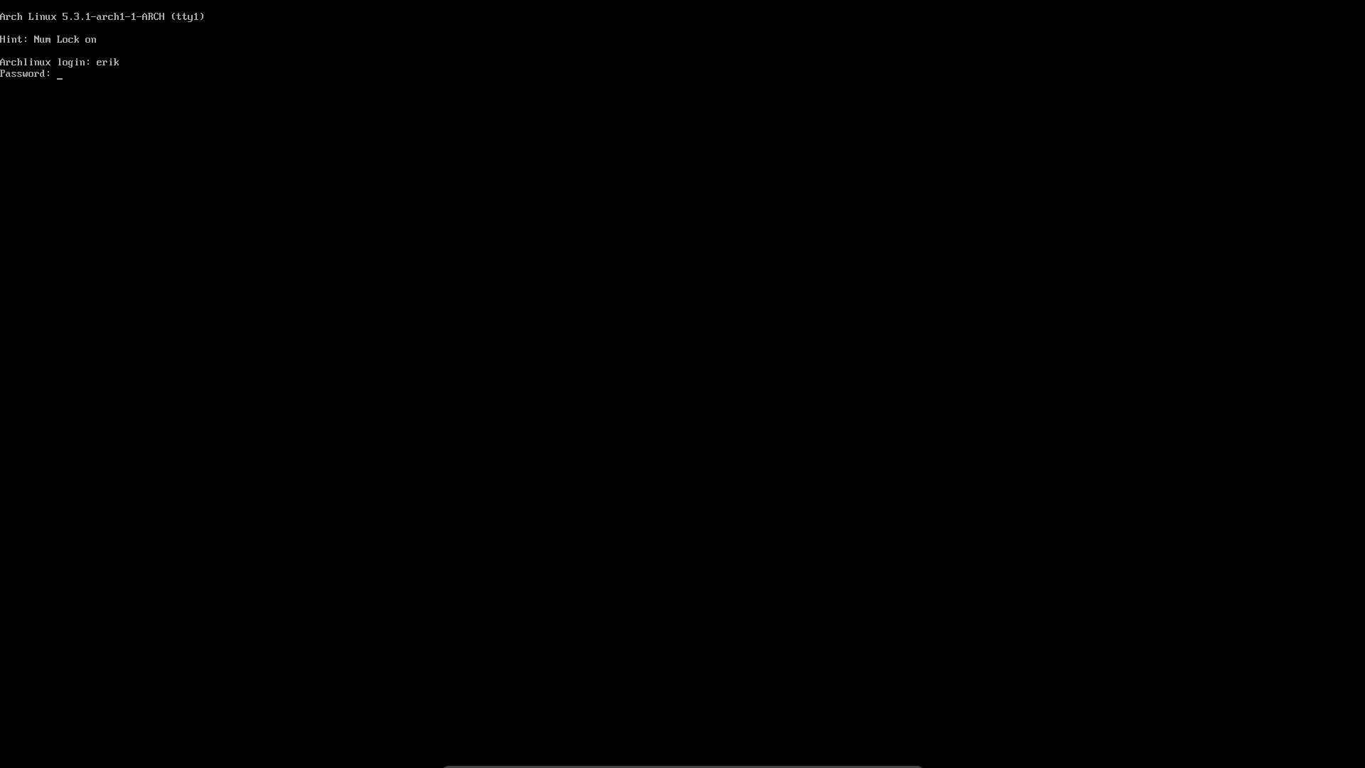
# Log in as erik and run sudo pacman -Syu
pyautogui.write('sudo')
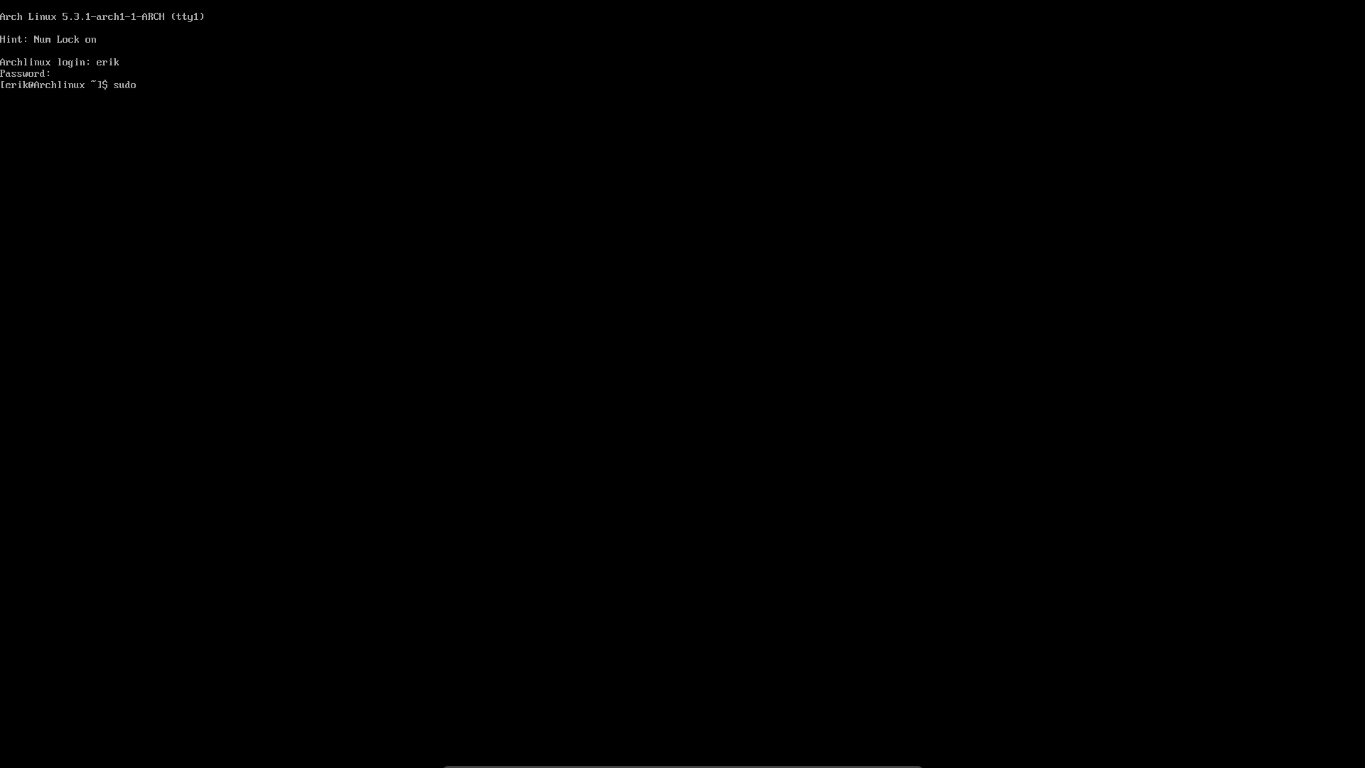
pyautogui.write('pacman -Syu')
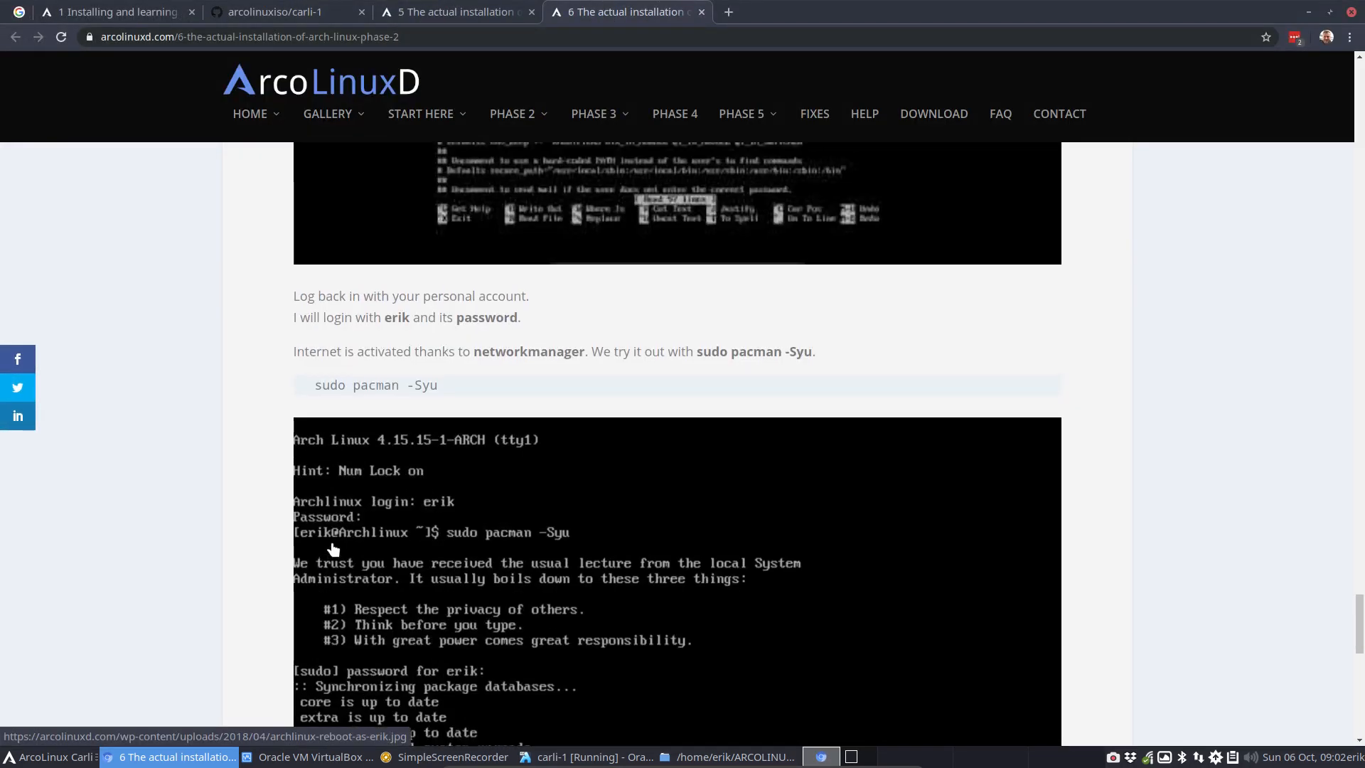
# Highlight the guide's note on logging in with the personal account and scroll to the sudo pacman -Syu section
pyautogui.moveTo(390, 317); pyautogui.dragTo(487, 317)
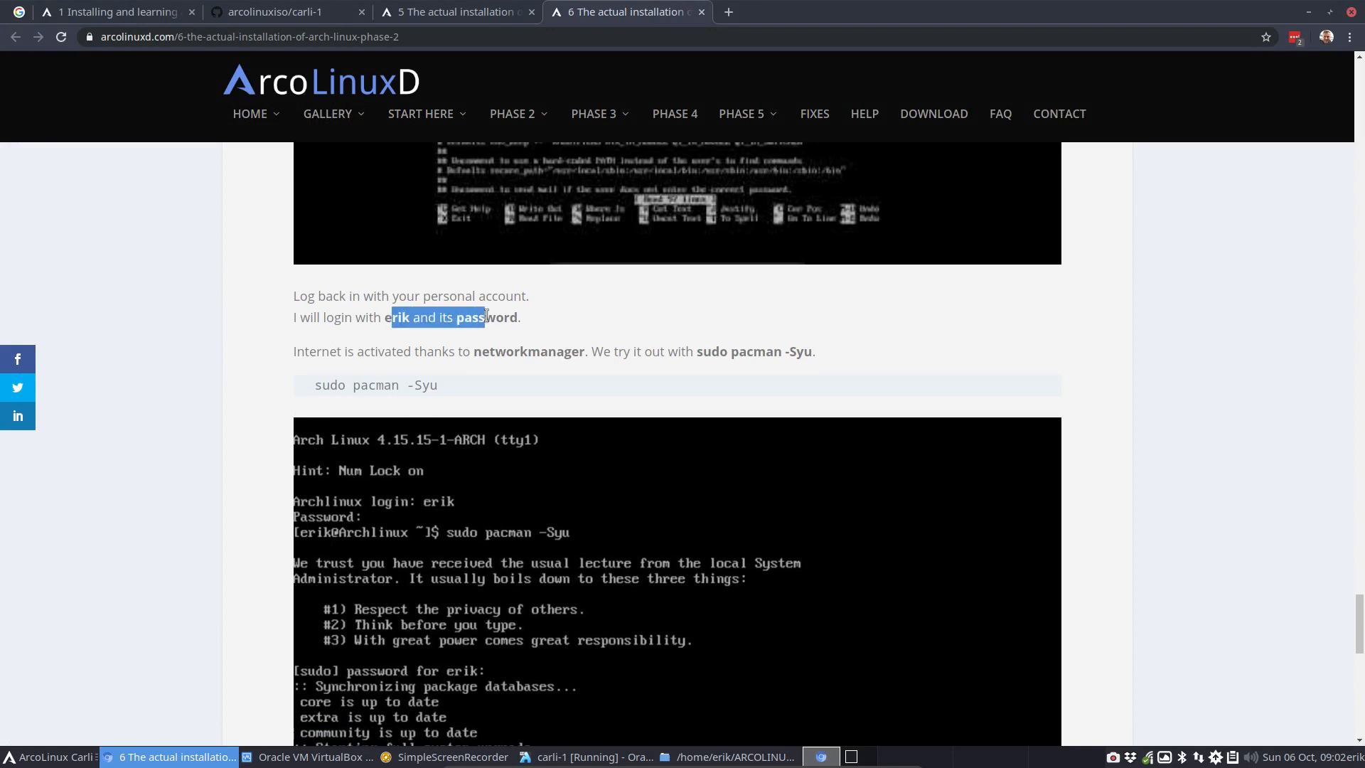
pyautogui.scroll(-3)
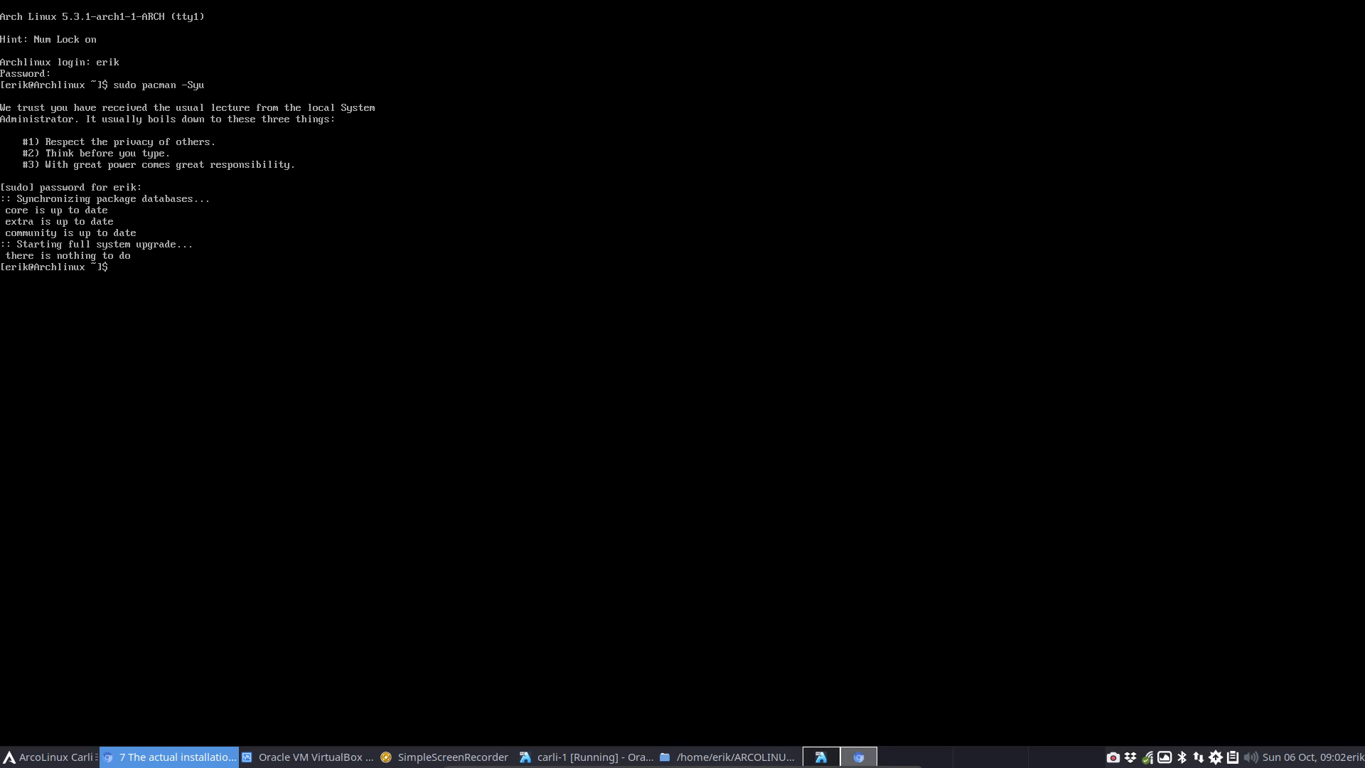
# Install xorg-server, xorg-apps, xorg-xinit and xterm (98 packages) with sudo pacman -S
pyautogui.write('s')
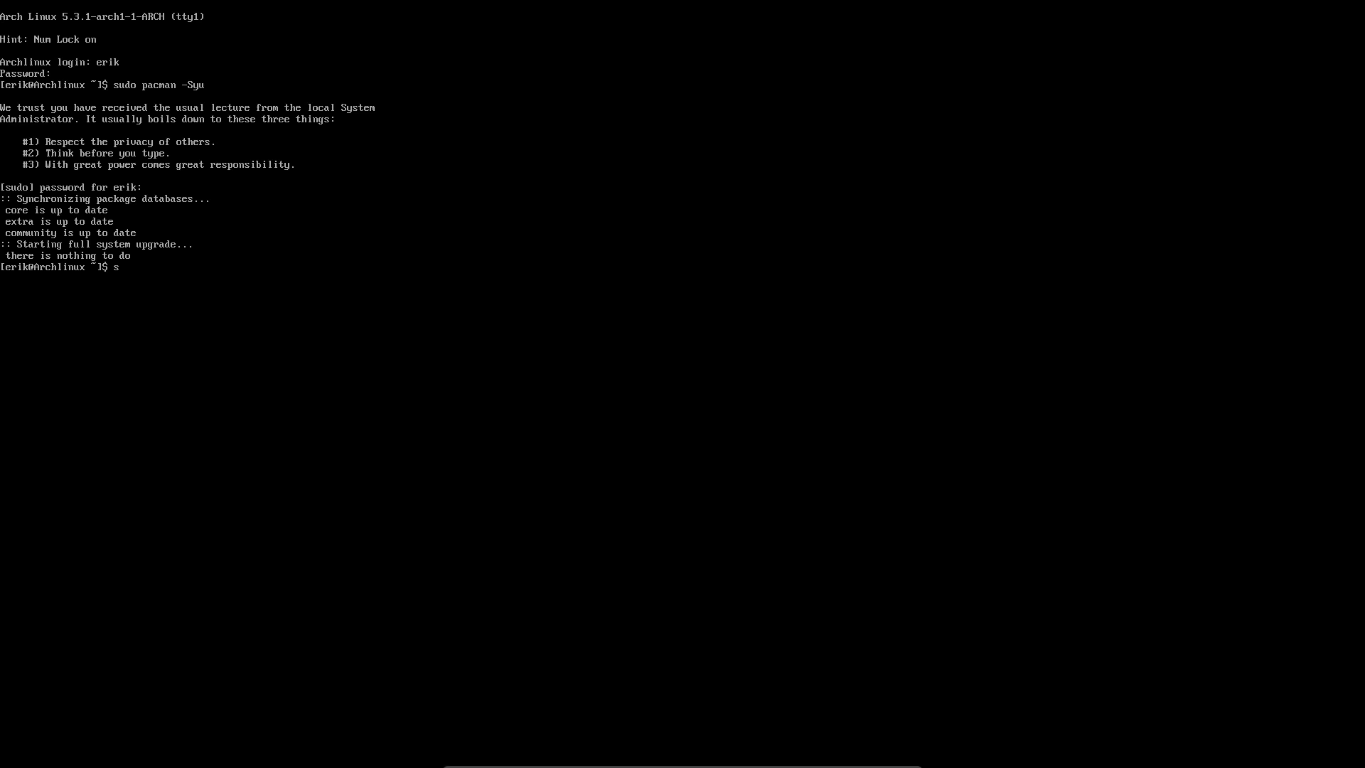
pyautogui.write('udo pacman -S')
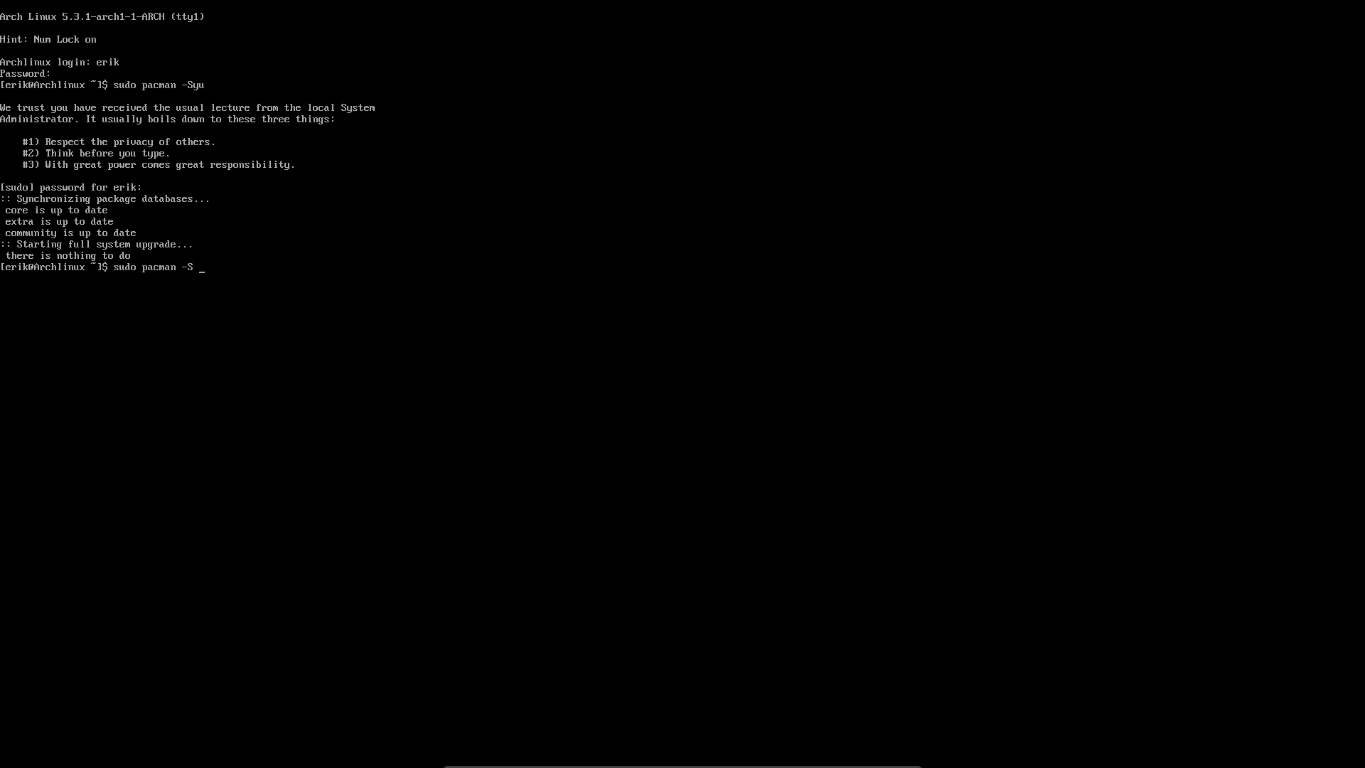
pyautogui.write('xorg-server xorg-apps')
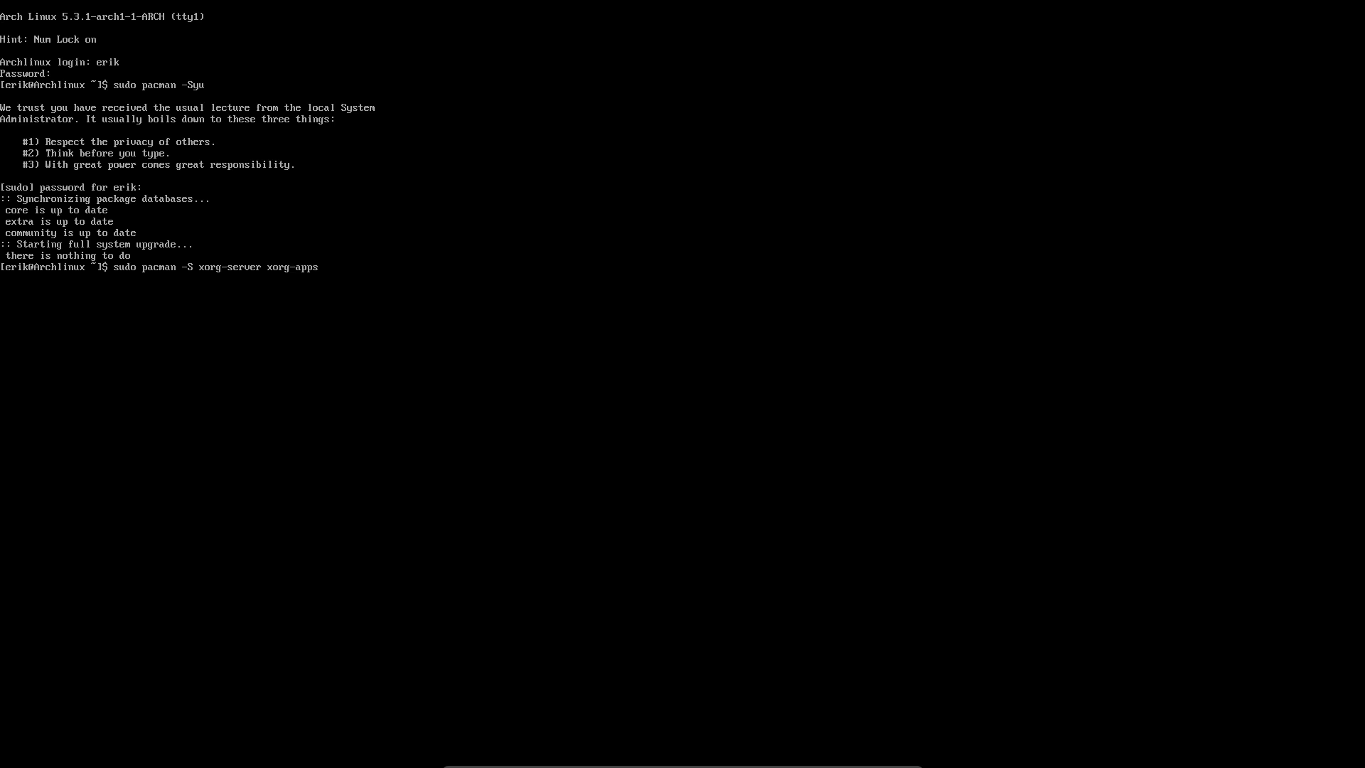
pyautogui.write('xorg-xinit')
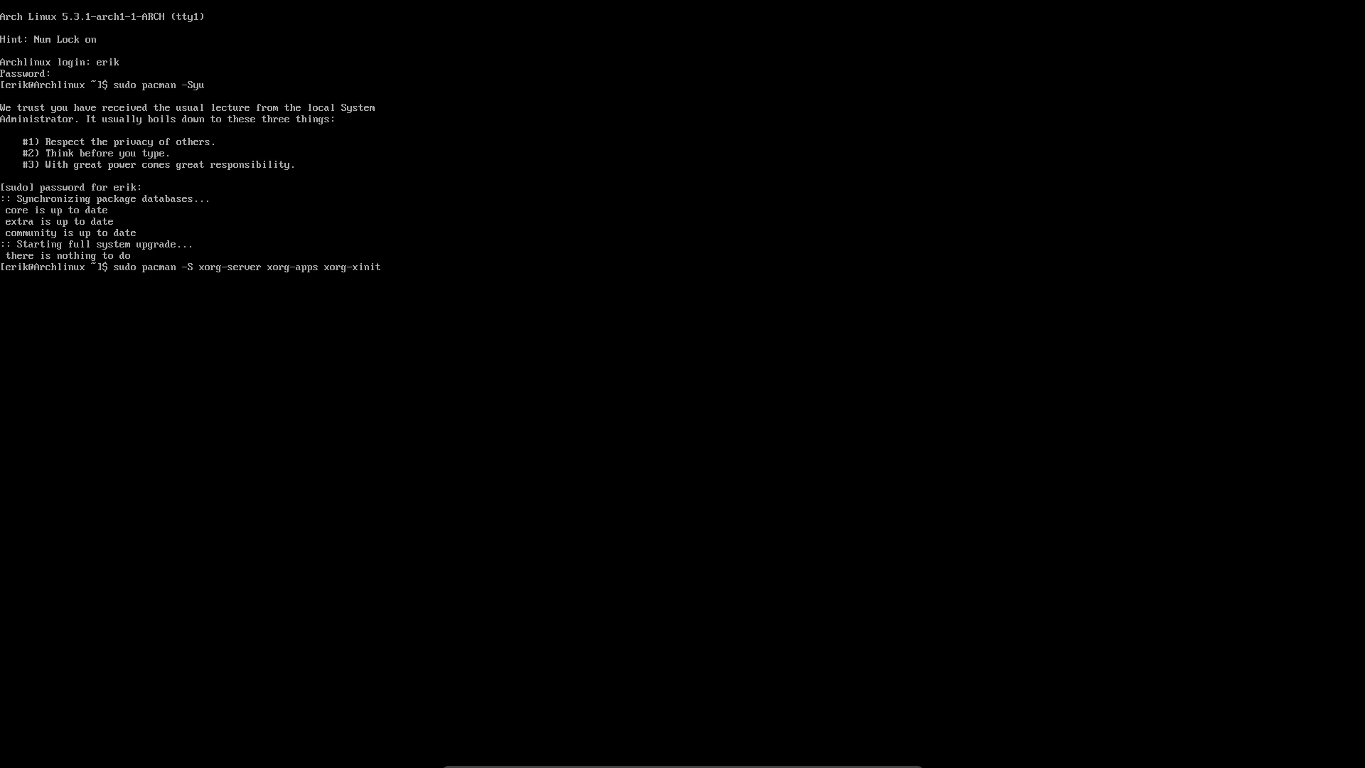
pyautogui.write('xterm')
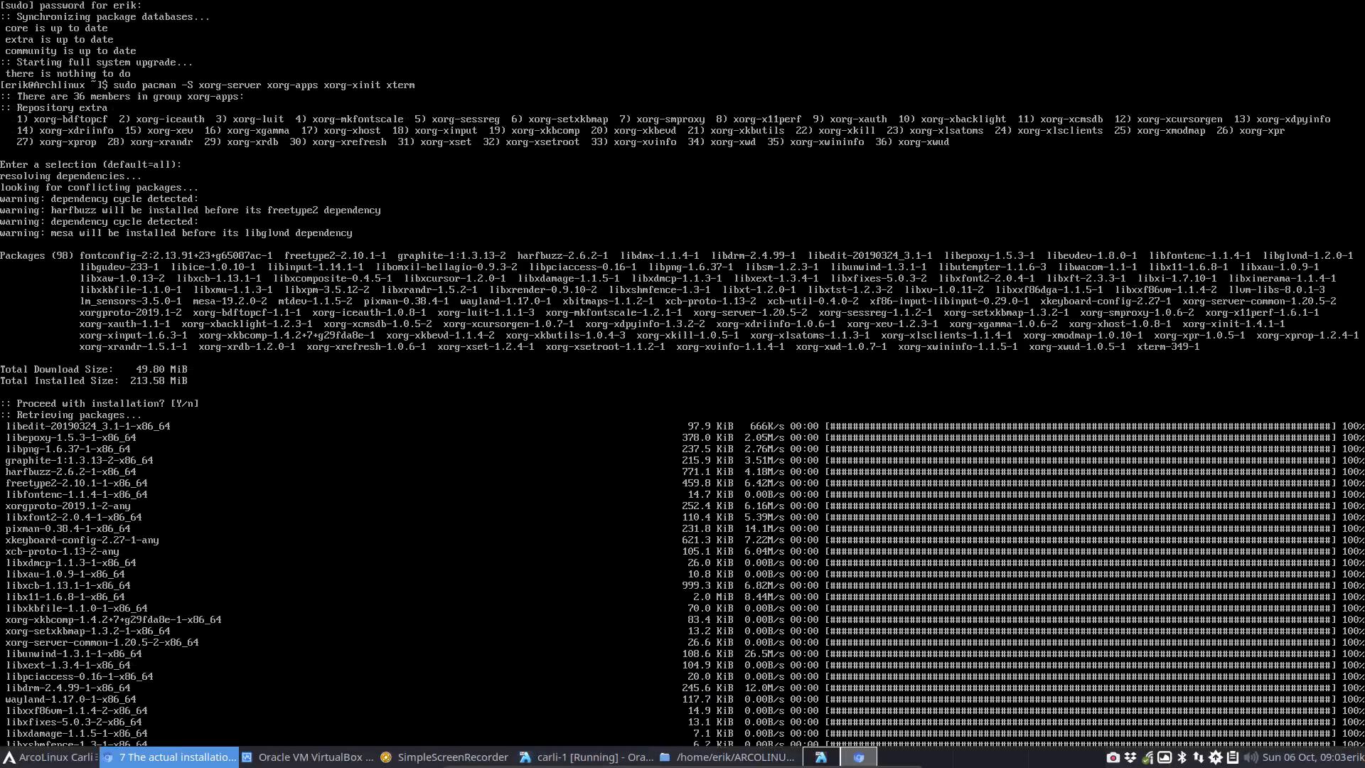
pyautogui.scroll(-3)
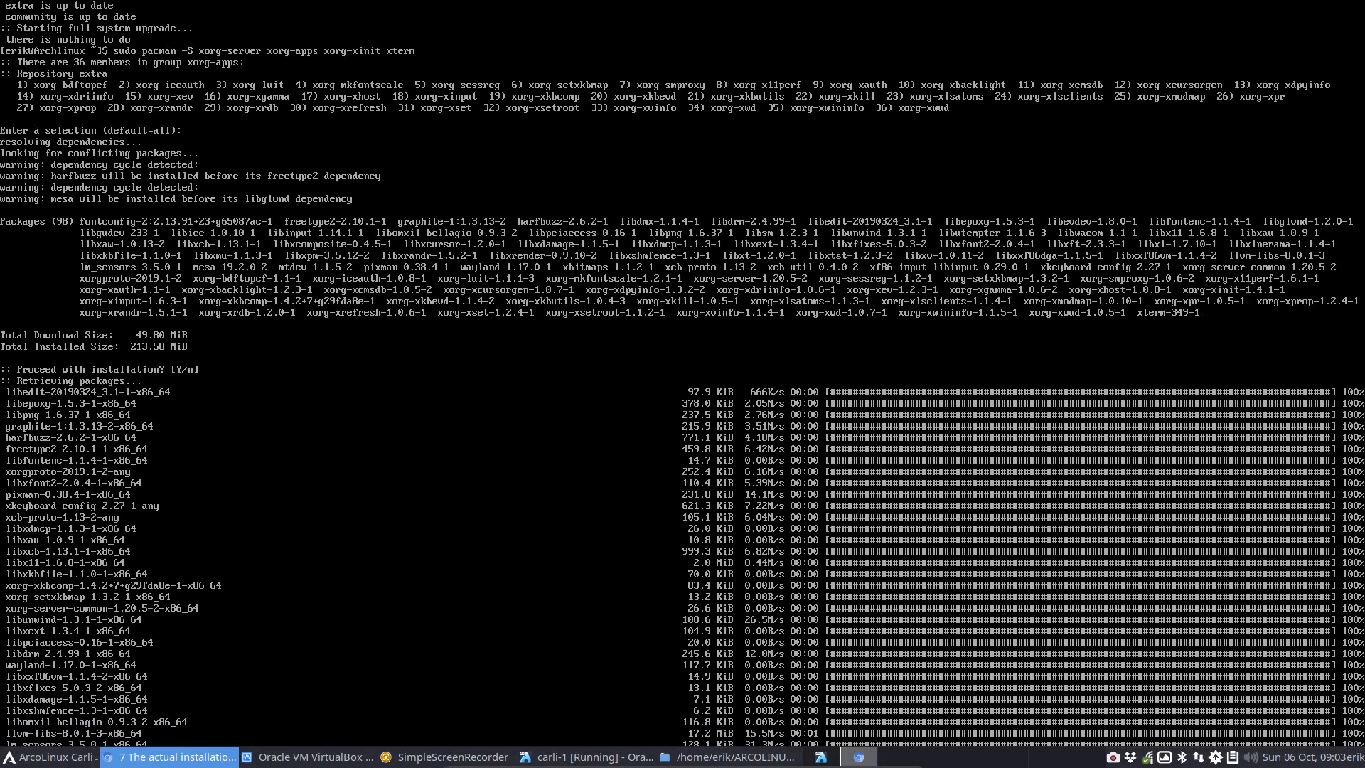
pyautogui.scroll(-3)
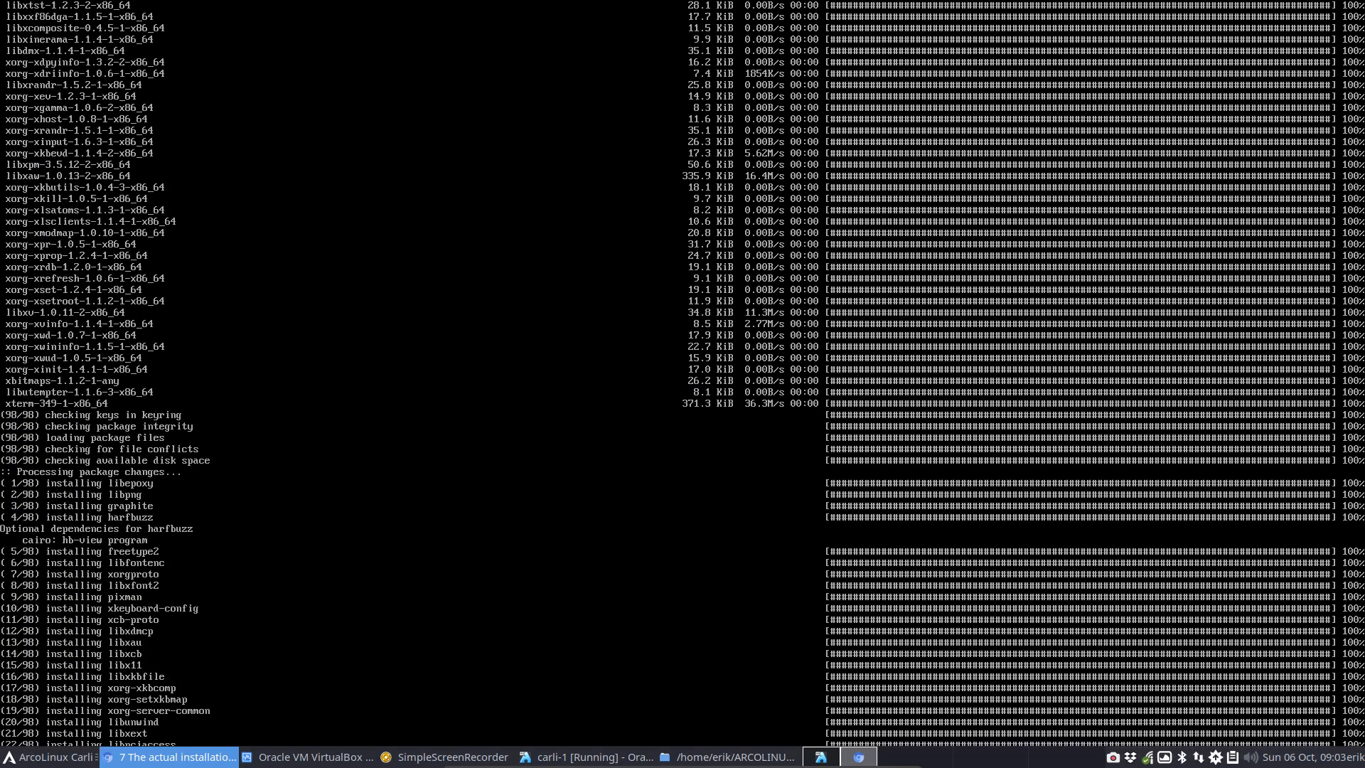
pyautogui.scroll(-3)
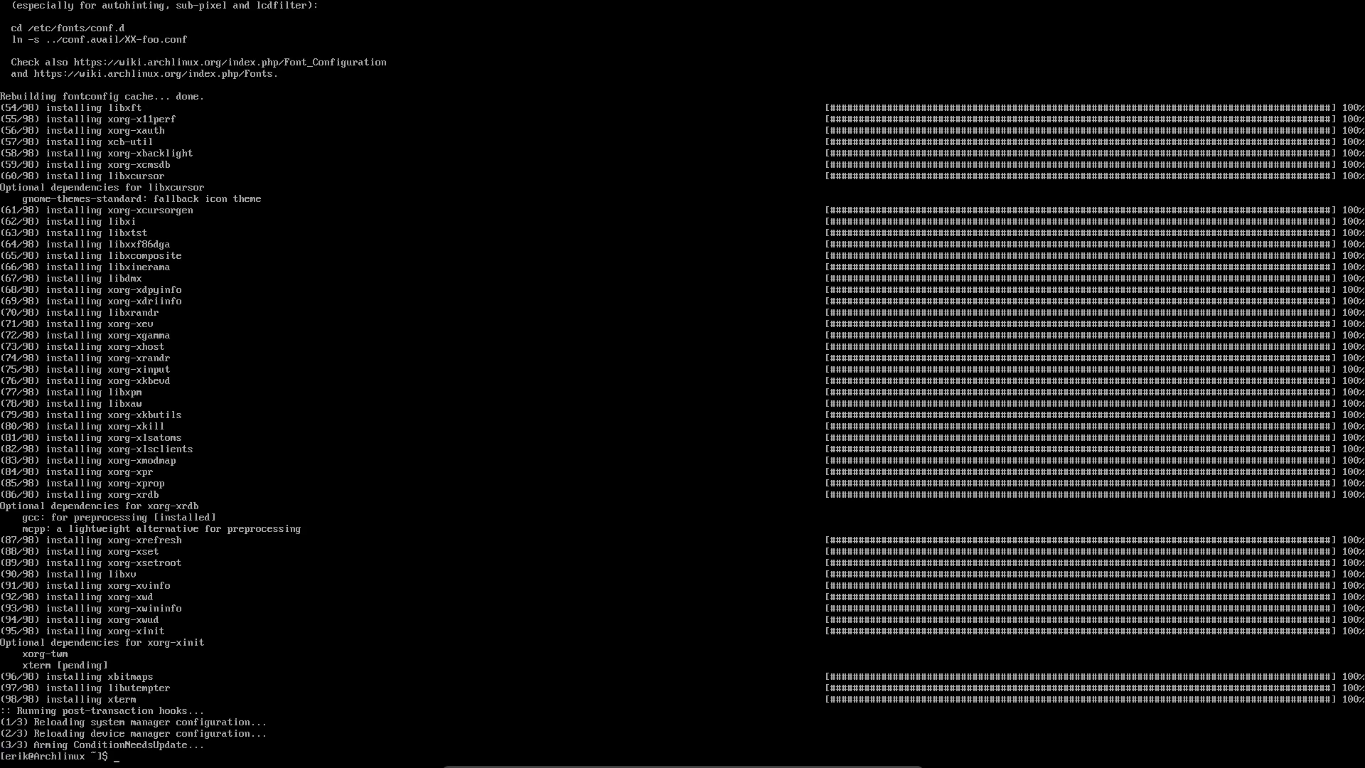
# Install lightdm and lightdm-gtk-greeter (47 packages) with sudo pacman -S
pyautogui.write('sudo a')
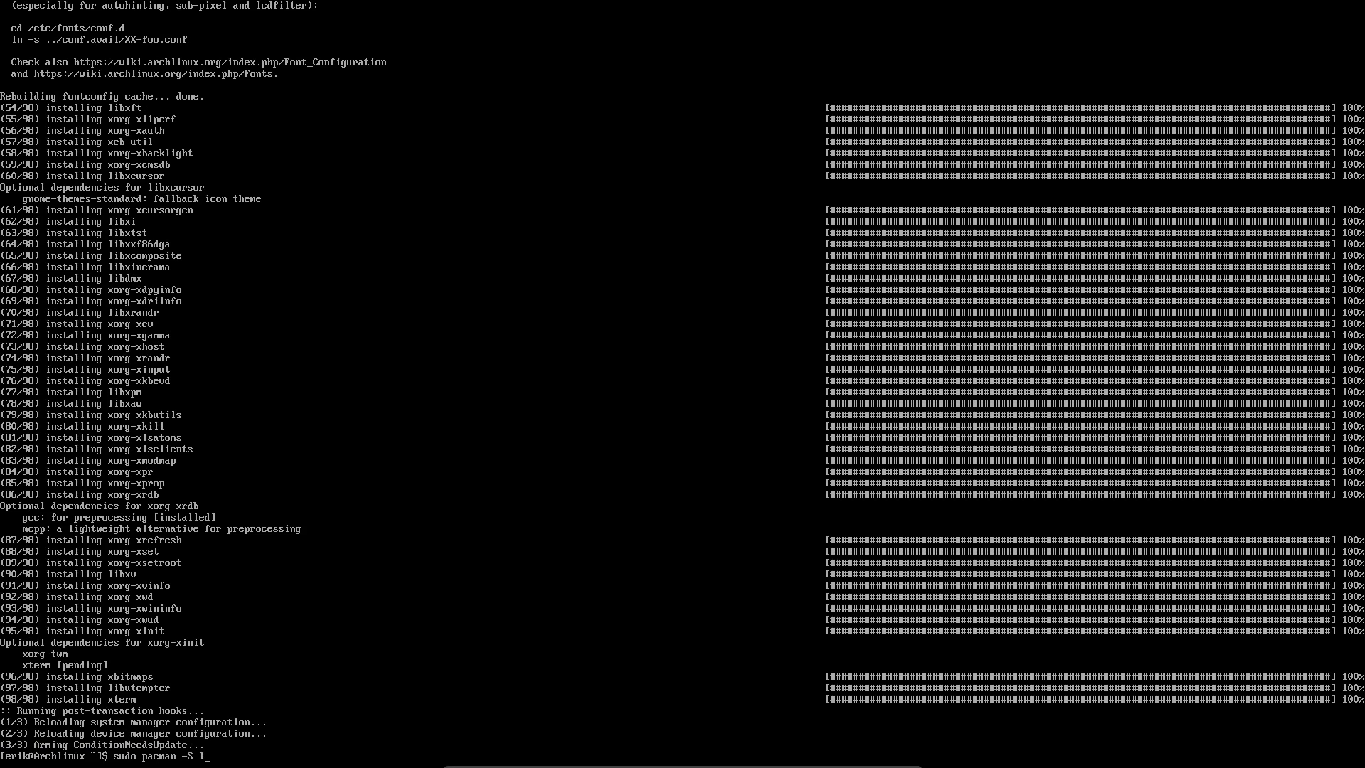
pyautogui.write('ightd')
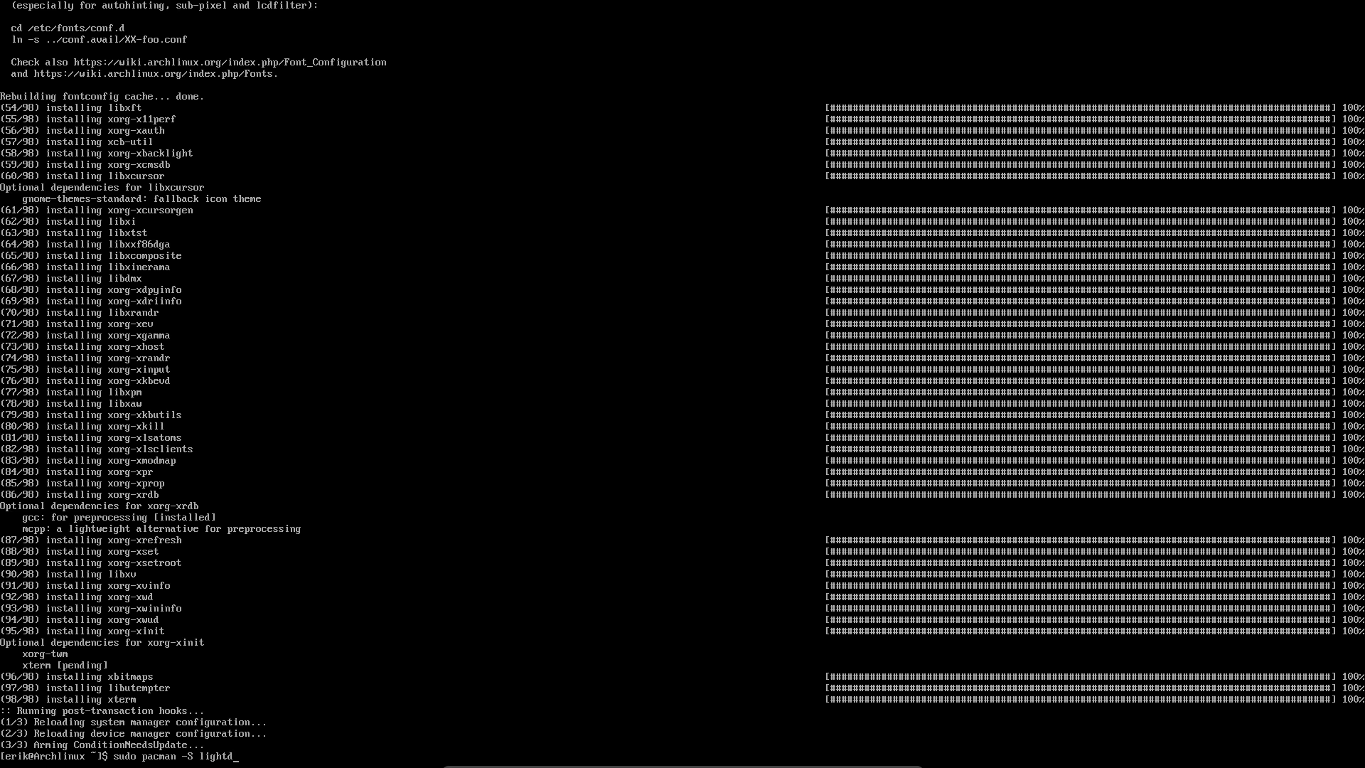
pyautogui.press('Tab')
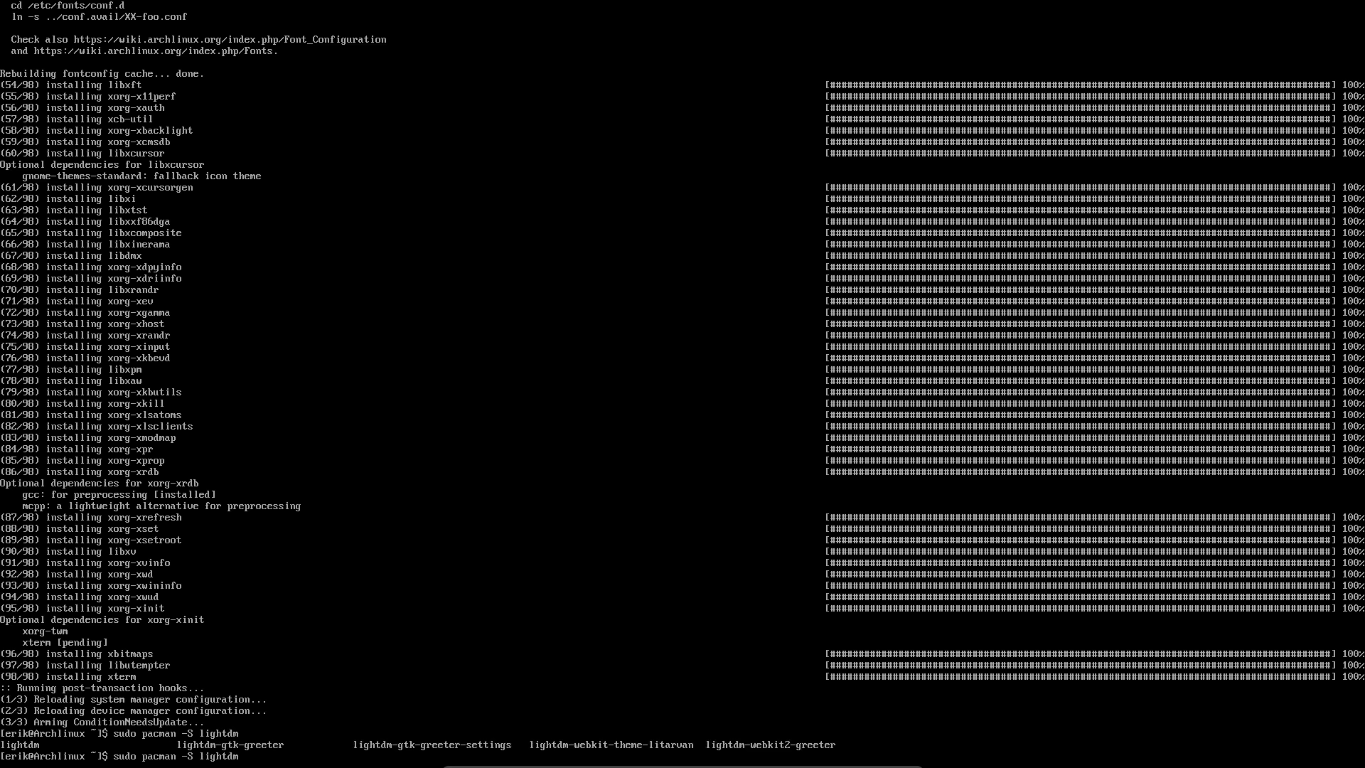
pyautogui.write('light')
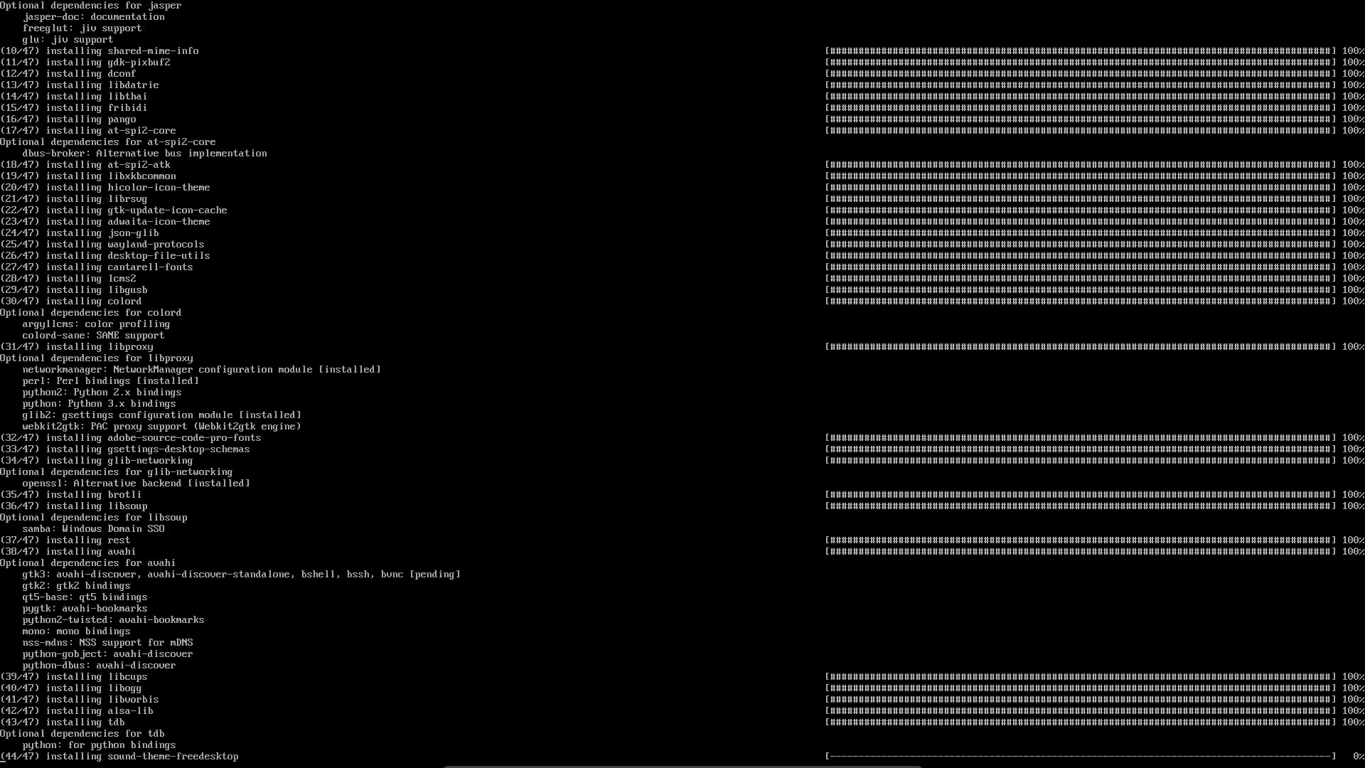
pyautogui.scroll(-3)
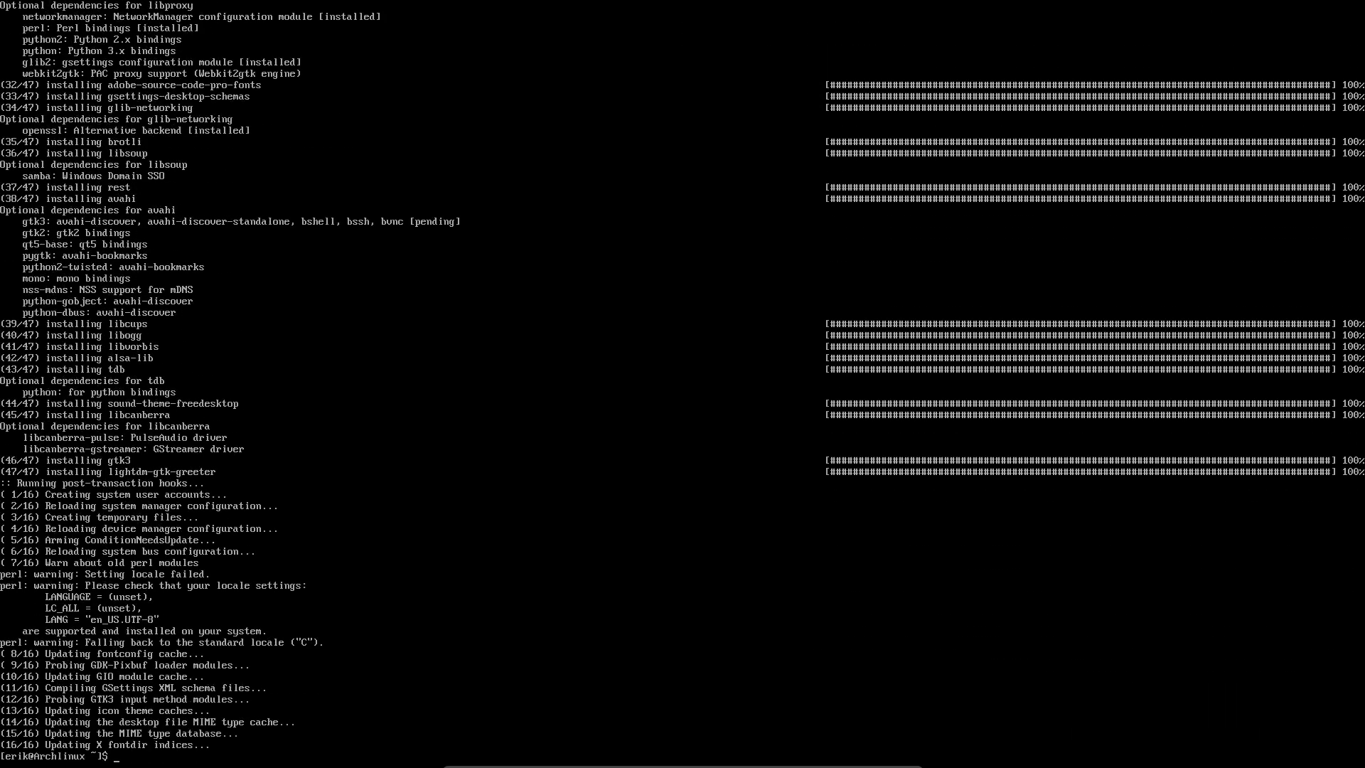
# Enable lightdm.service with sudo systemctl enable, creating the display-manager symlink
pyautogui.write('sudo ste')
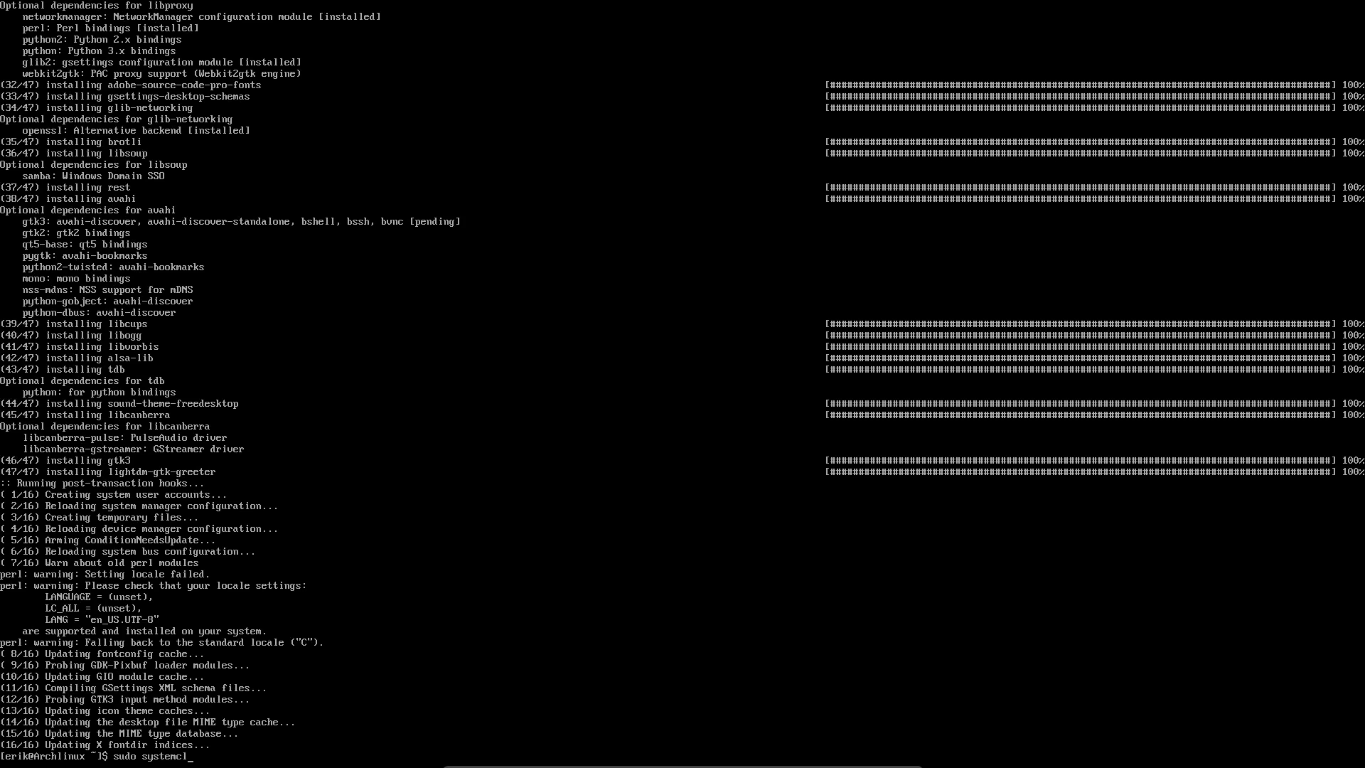
pyautogui.write('enable lightdm.service')
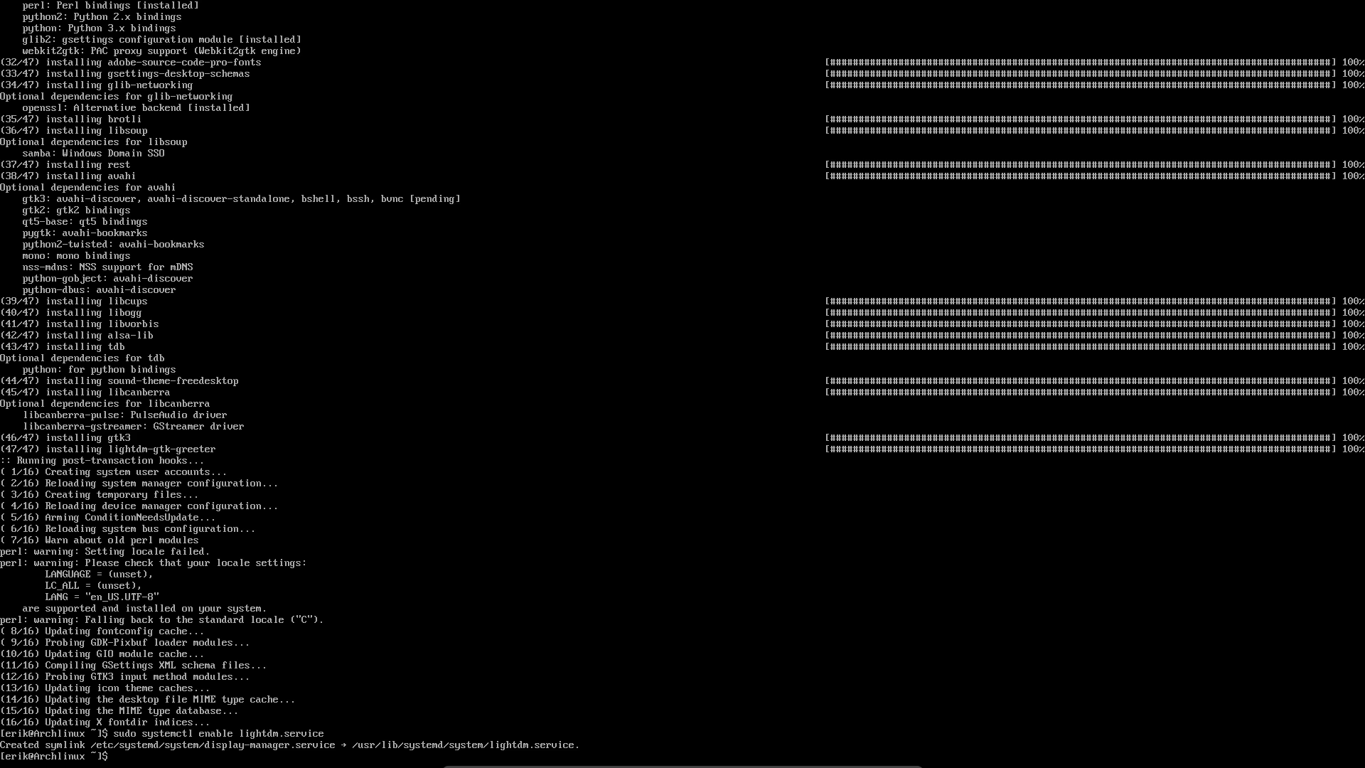
pyautogui.write('sudo p')
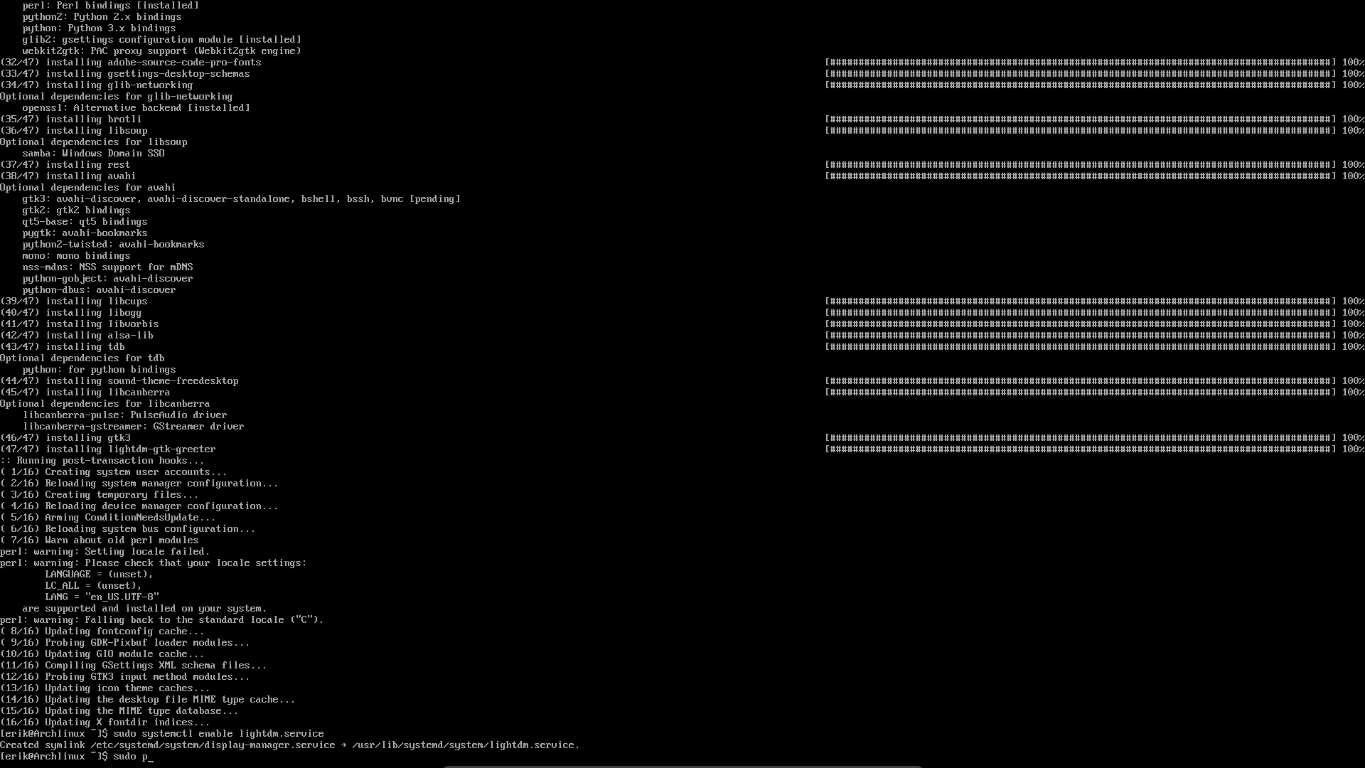
# Install the cinnamon package (109 packages) with sudo pacman -S, fixing the pacman typo
pyautogui.write('pacman -S')
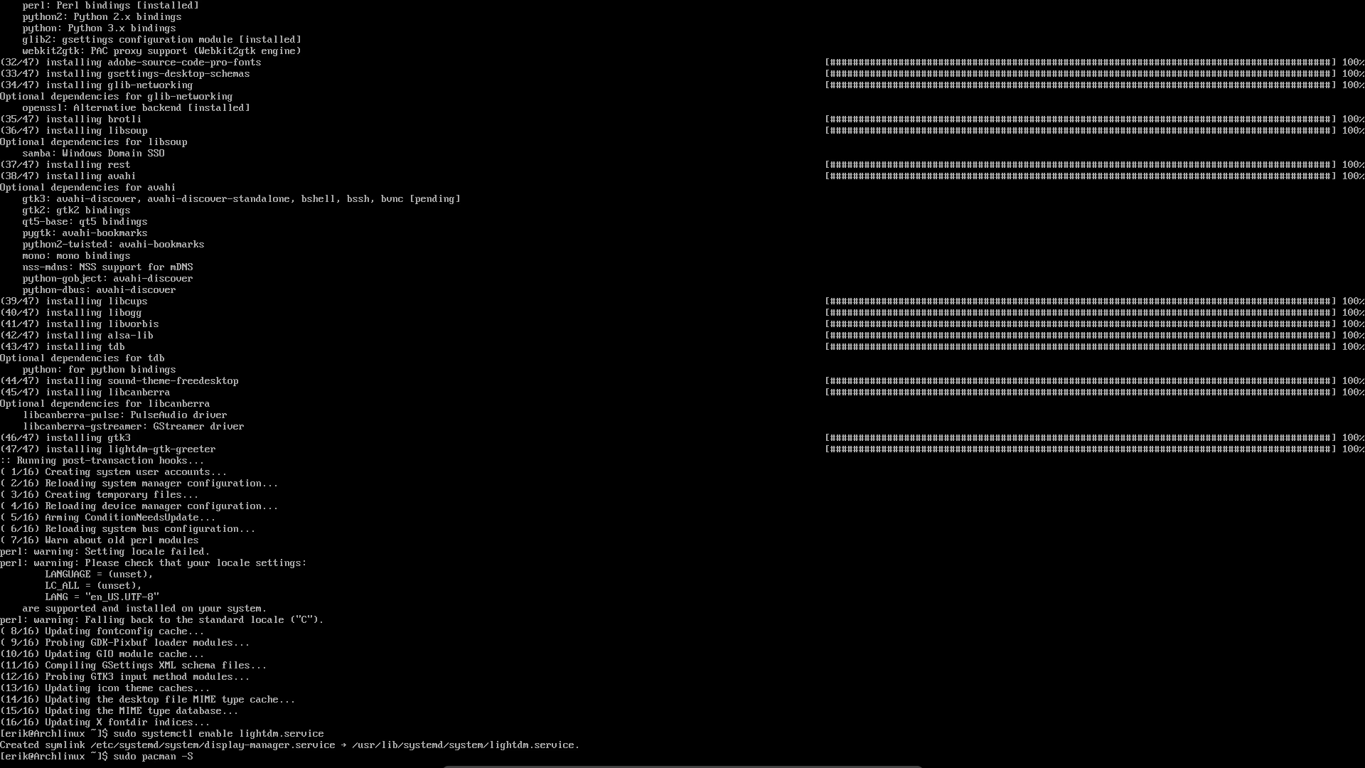
pyautogui.write('cinnamon')
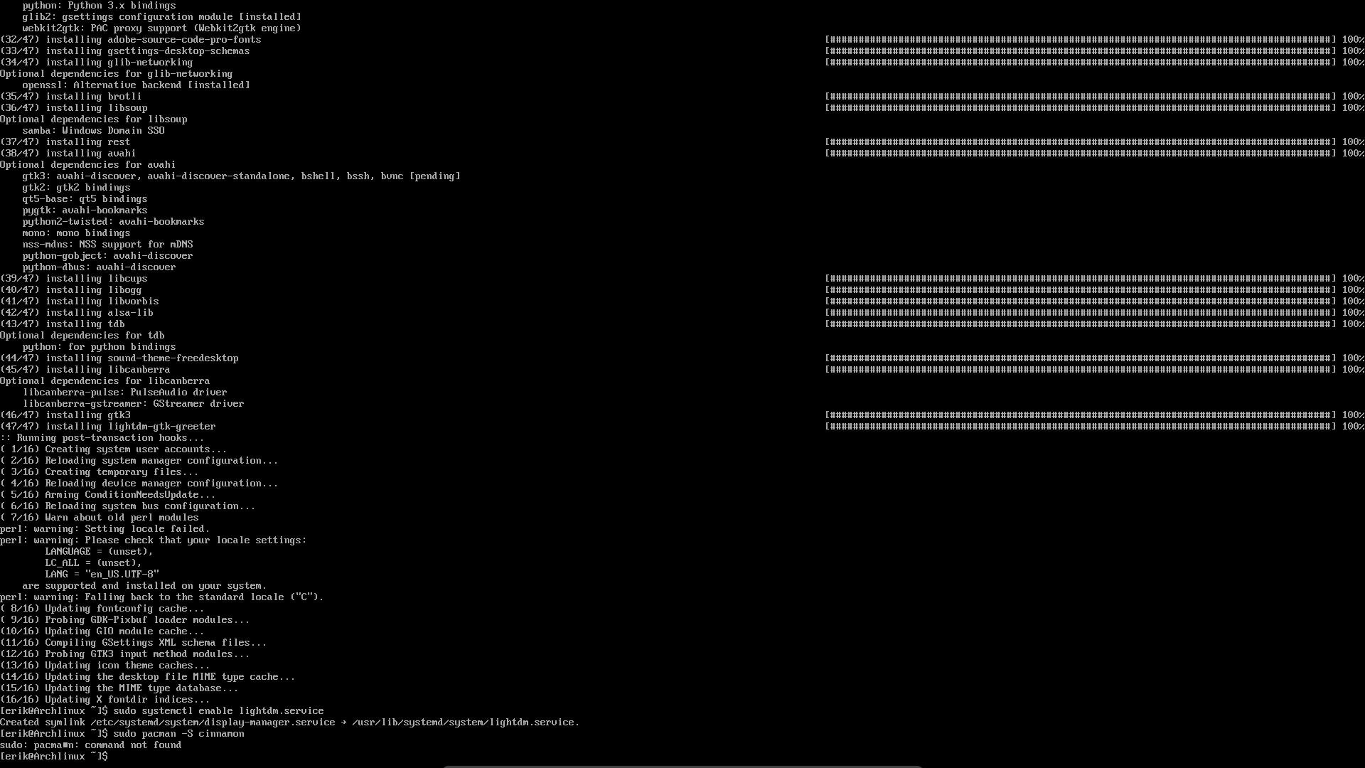
pyautogui.write('sudo pacman -S cinnamon')
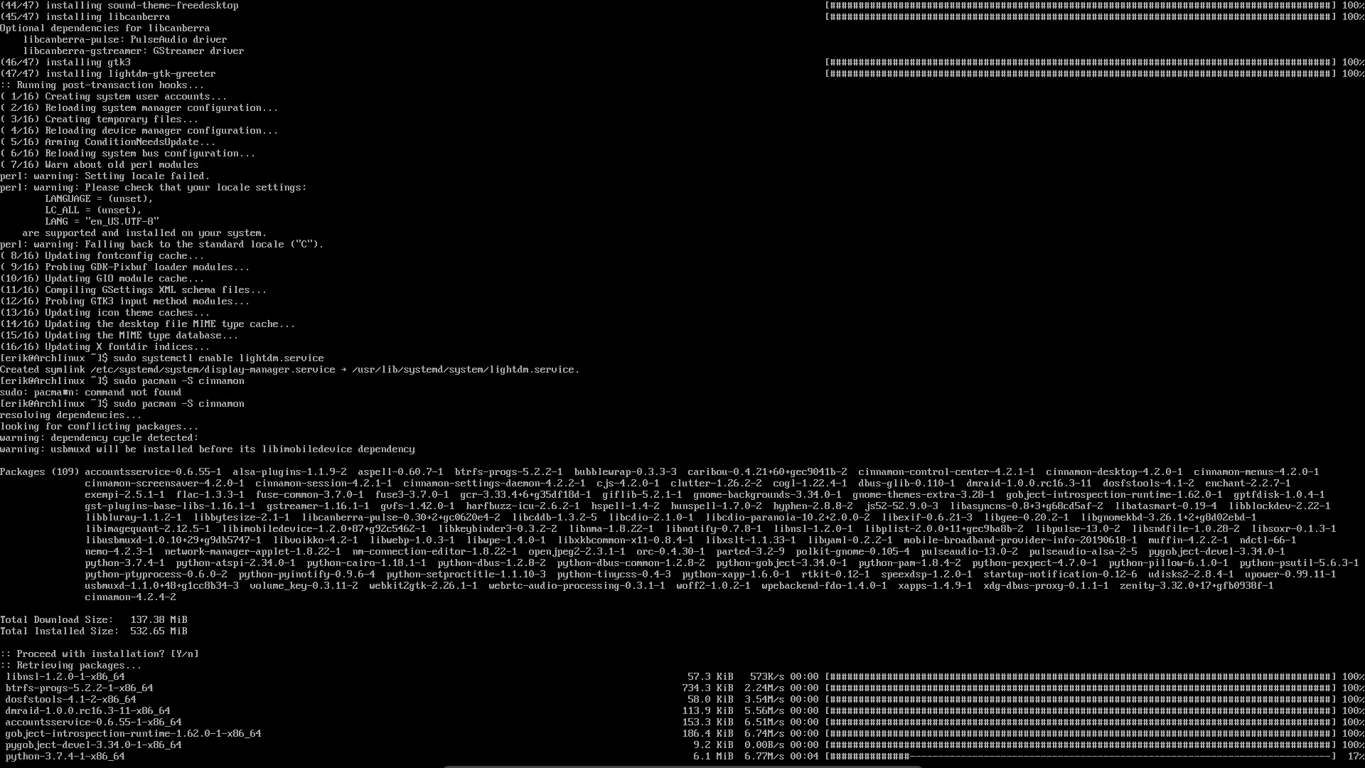
pyautogui.scroll(-3)
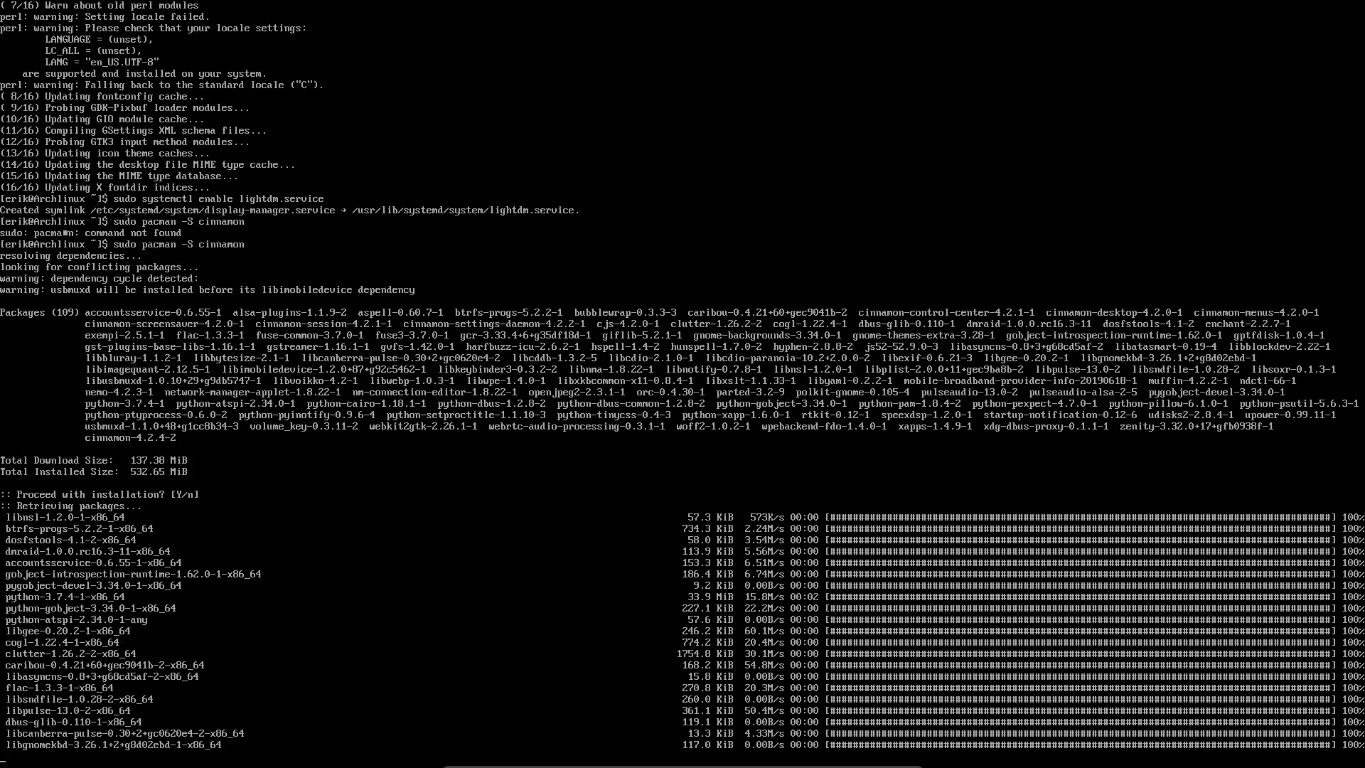
pyautogui.scroll(-3)
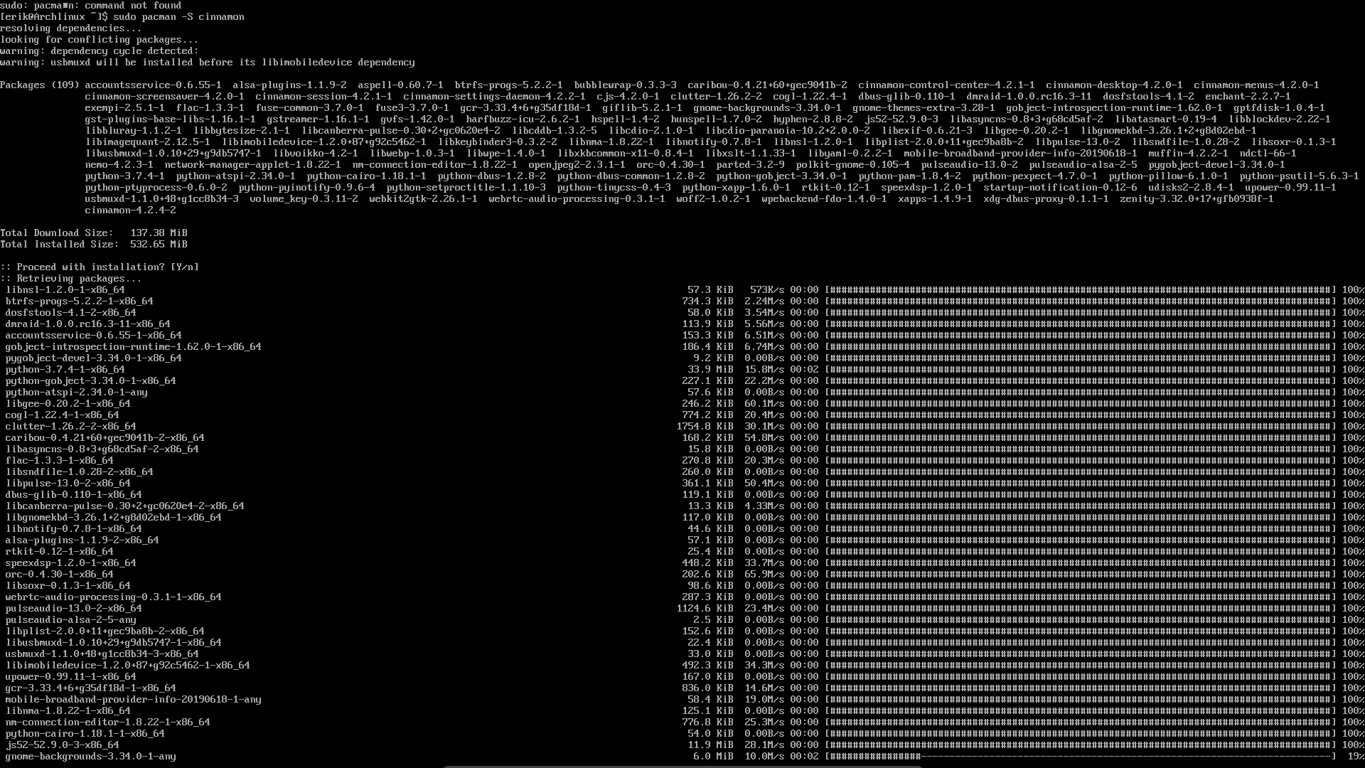
pyautogui.scroll(-3)
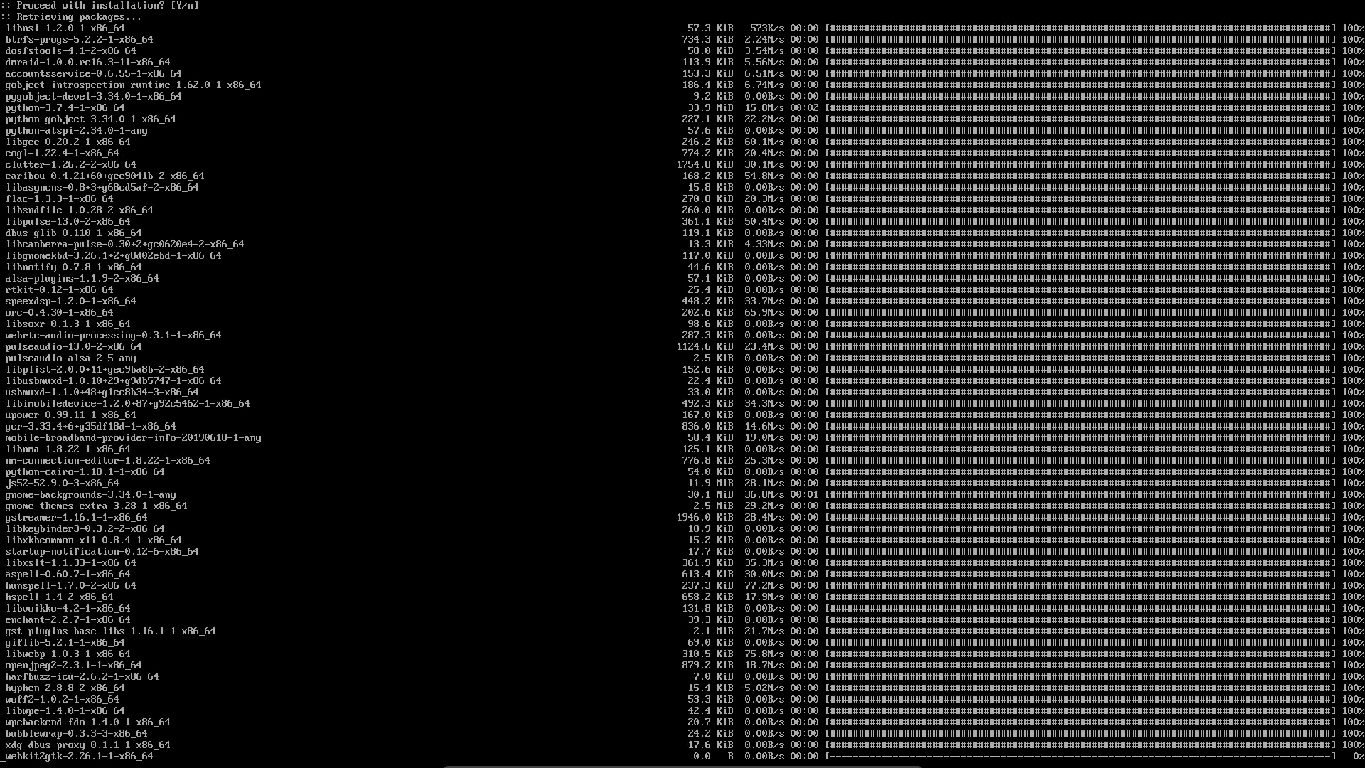
pyautogui.scroll(-3)
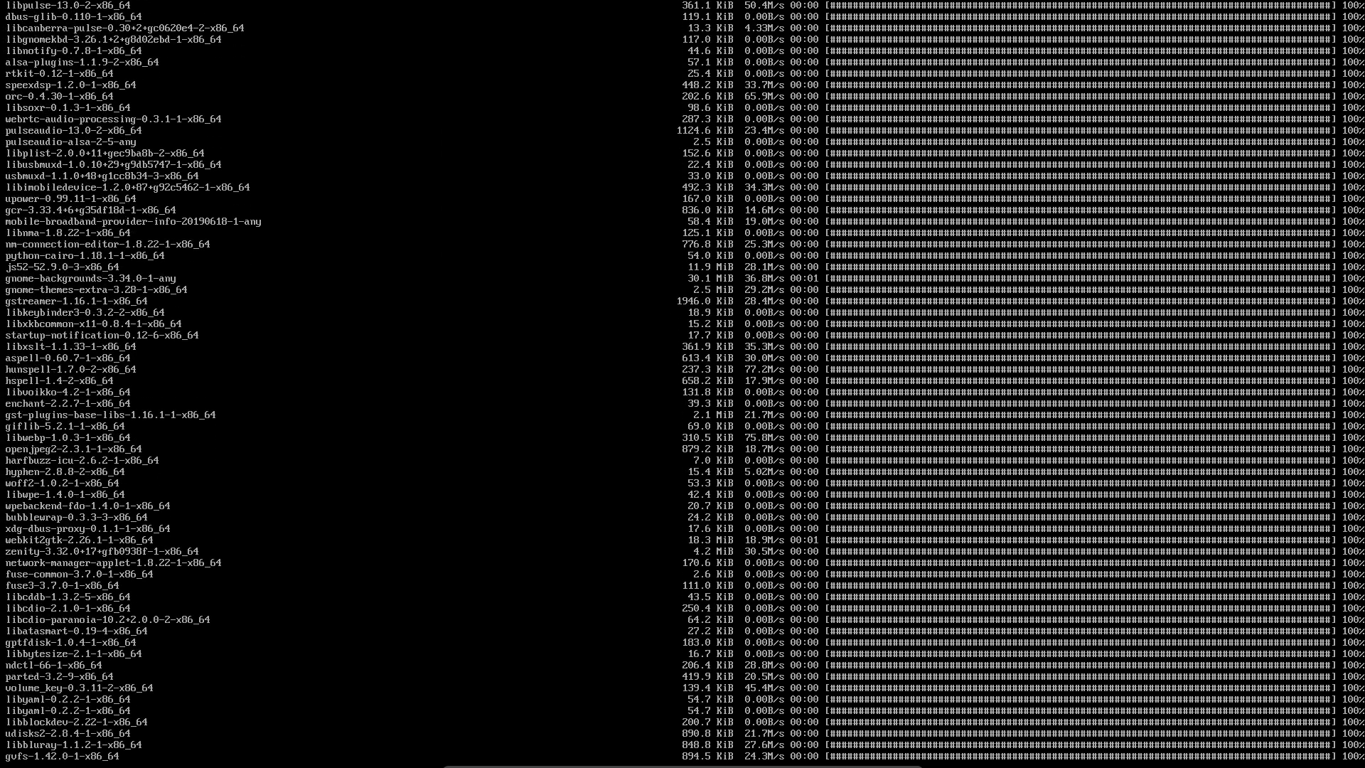
pyautogui.scroll(-3)
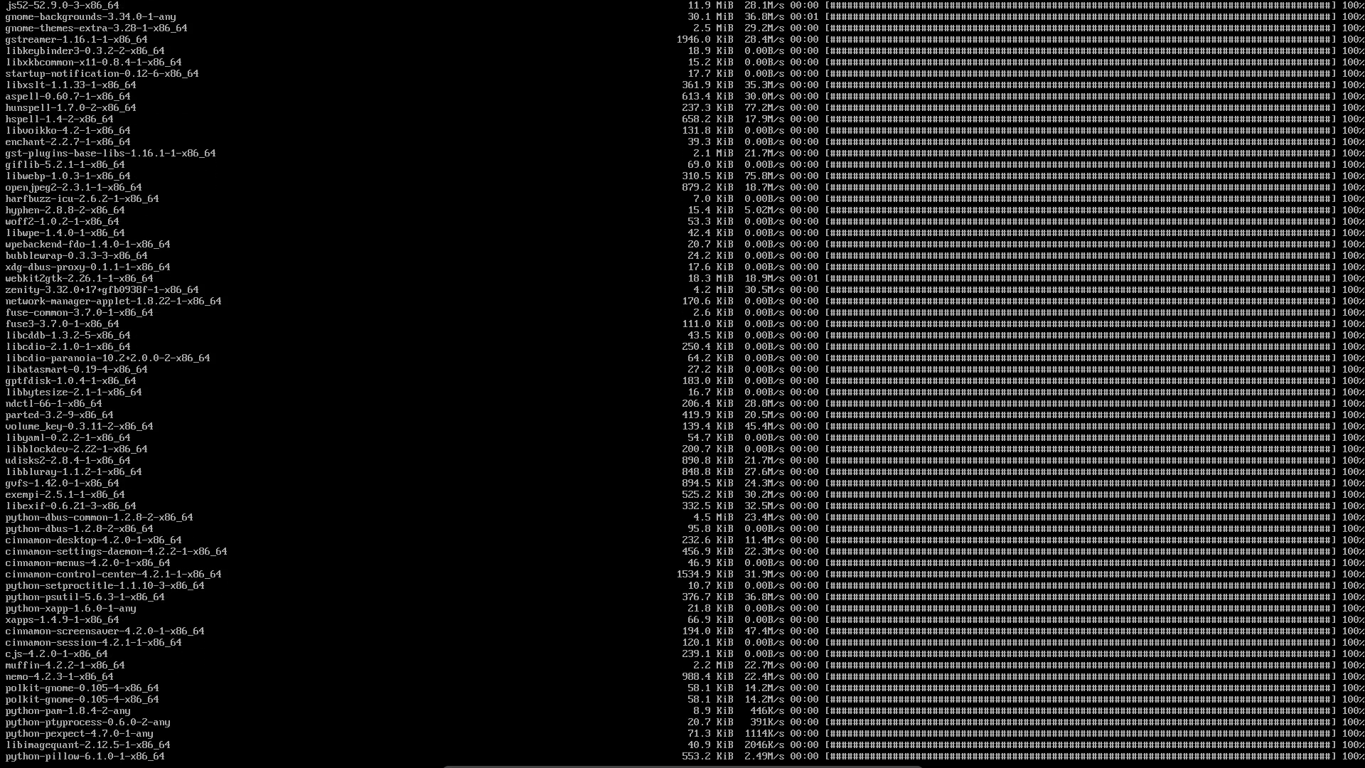
pyautogui.scroll(-3)
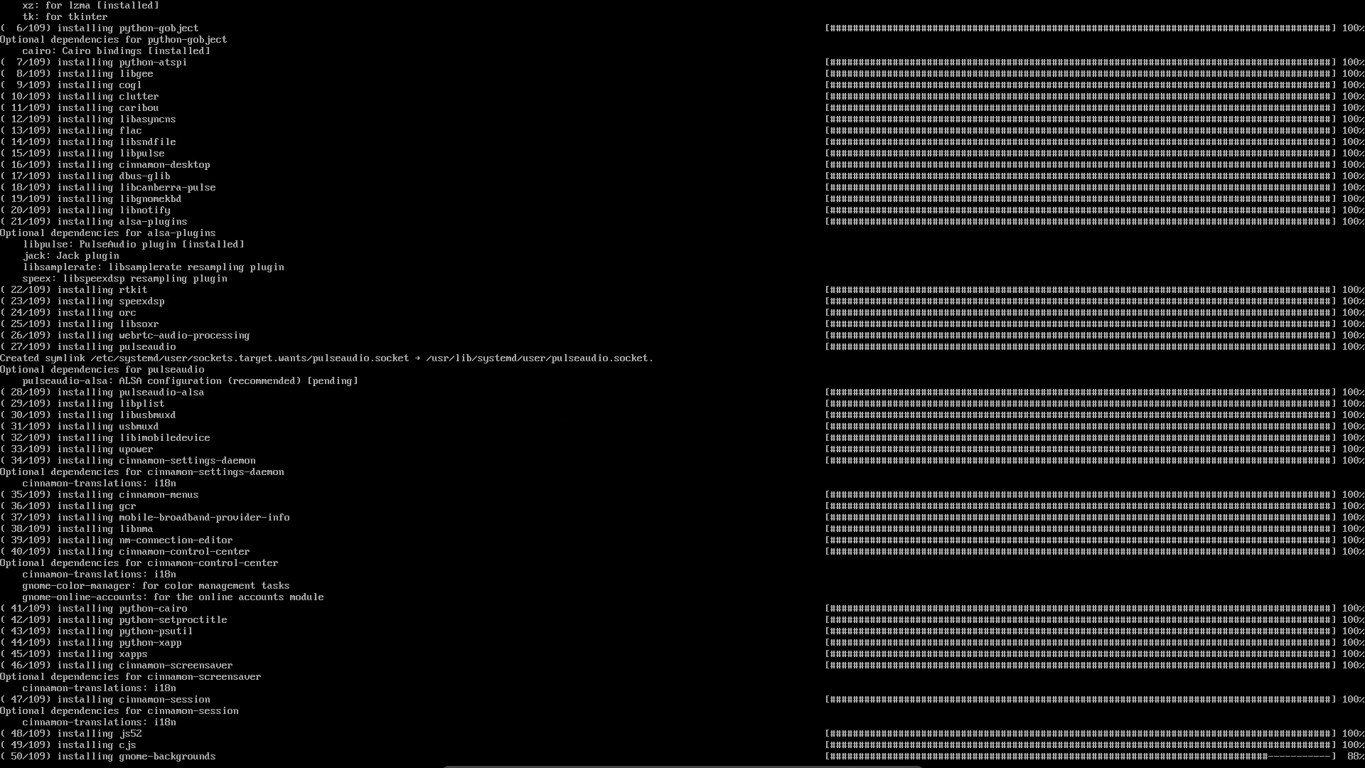
pyautogui.scroll(-3)
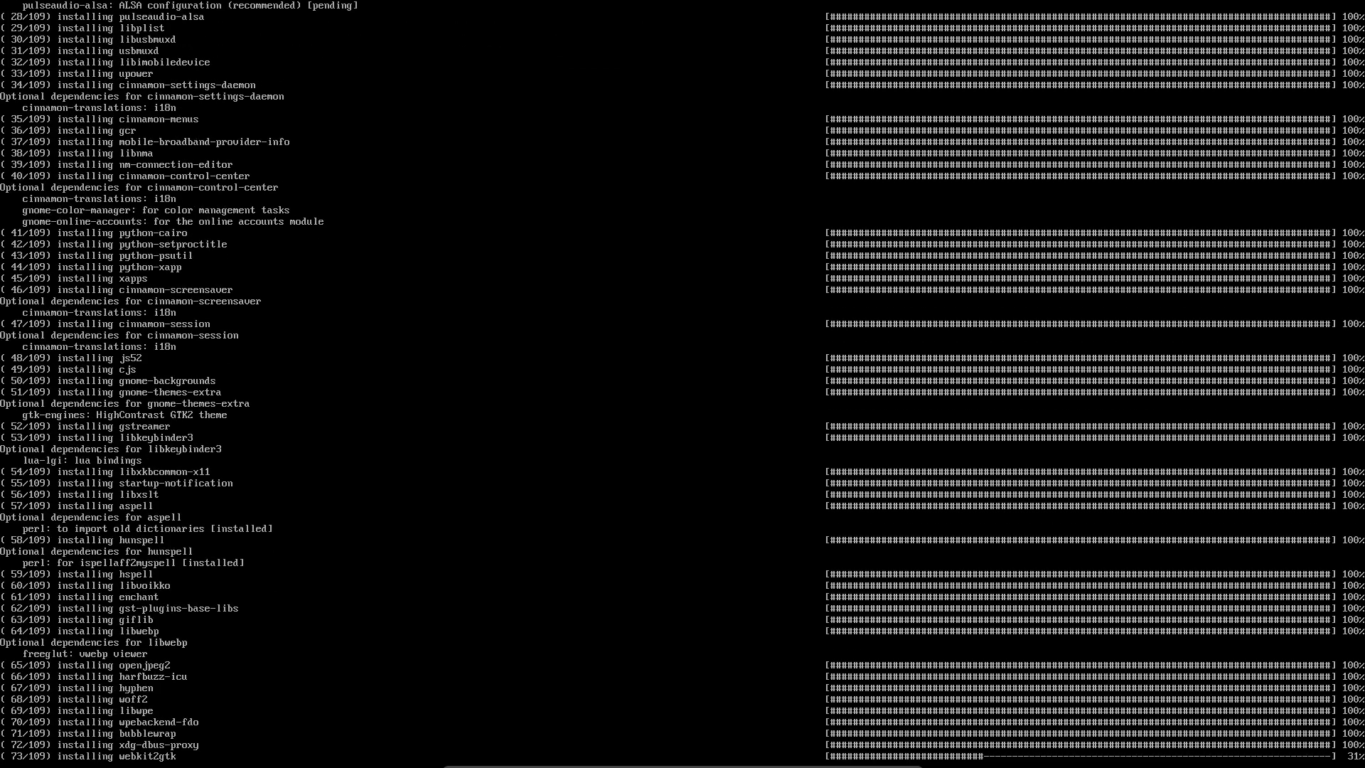
pyautogui.scroll(-3)
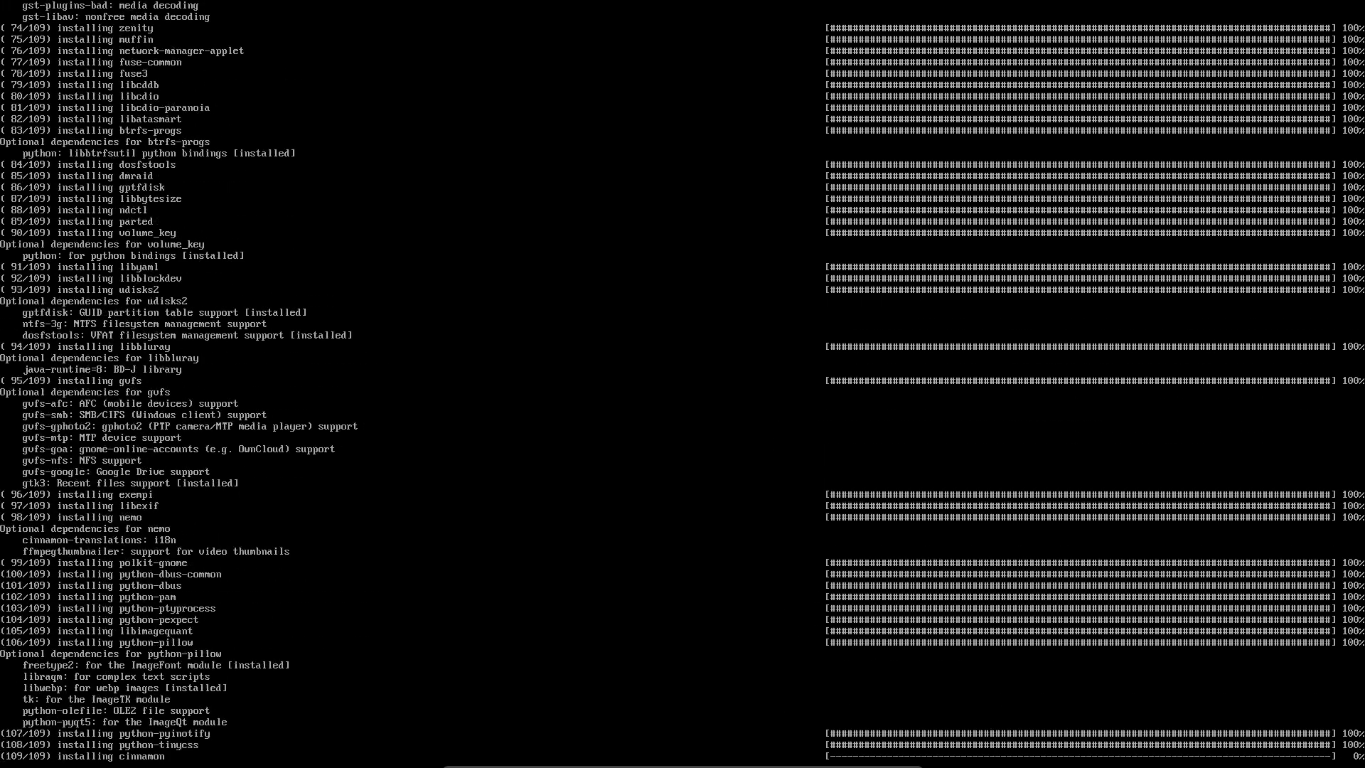
pyautogui.scroll(-3)
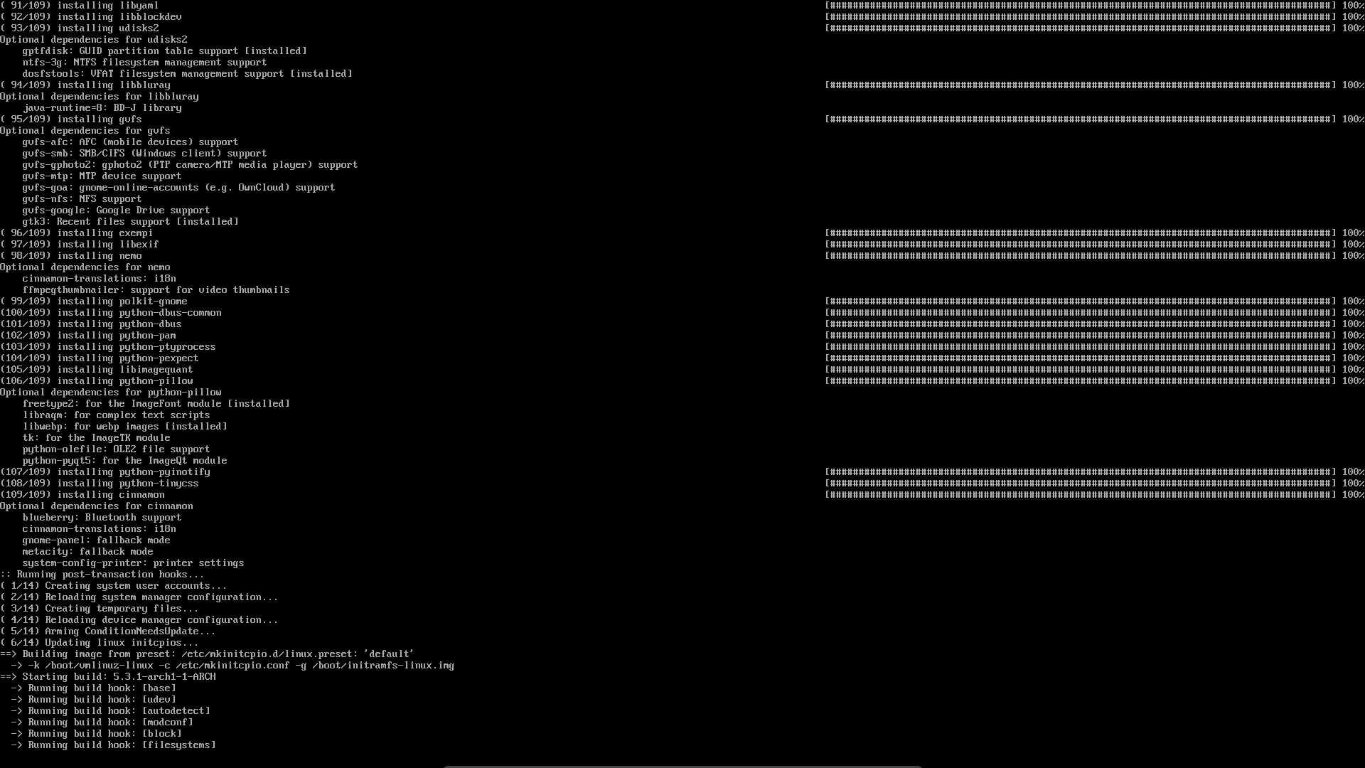
pyautogui.scroll(-3)
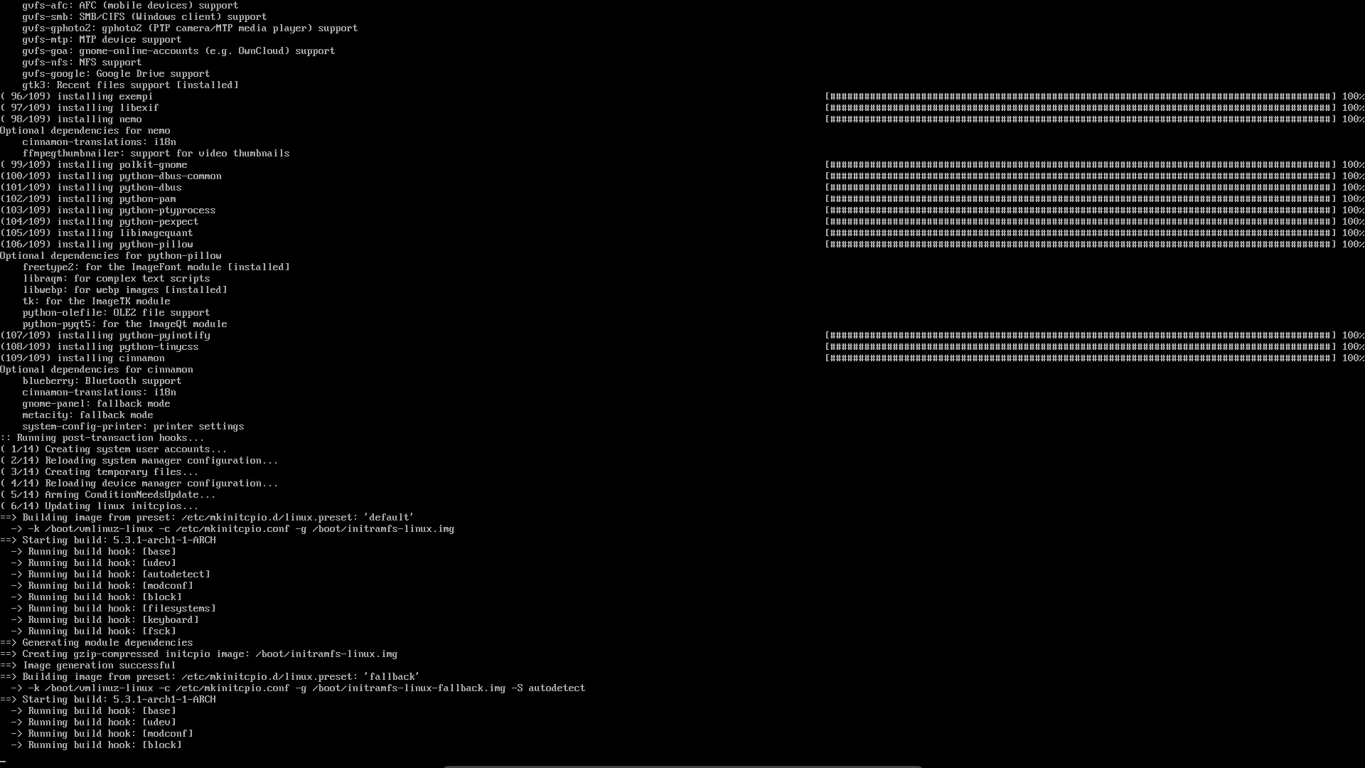
pyautogui.scroll(-3)
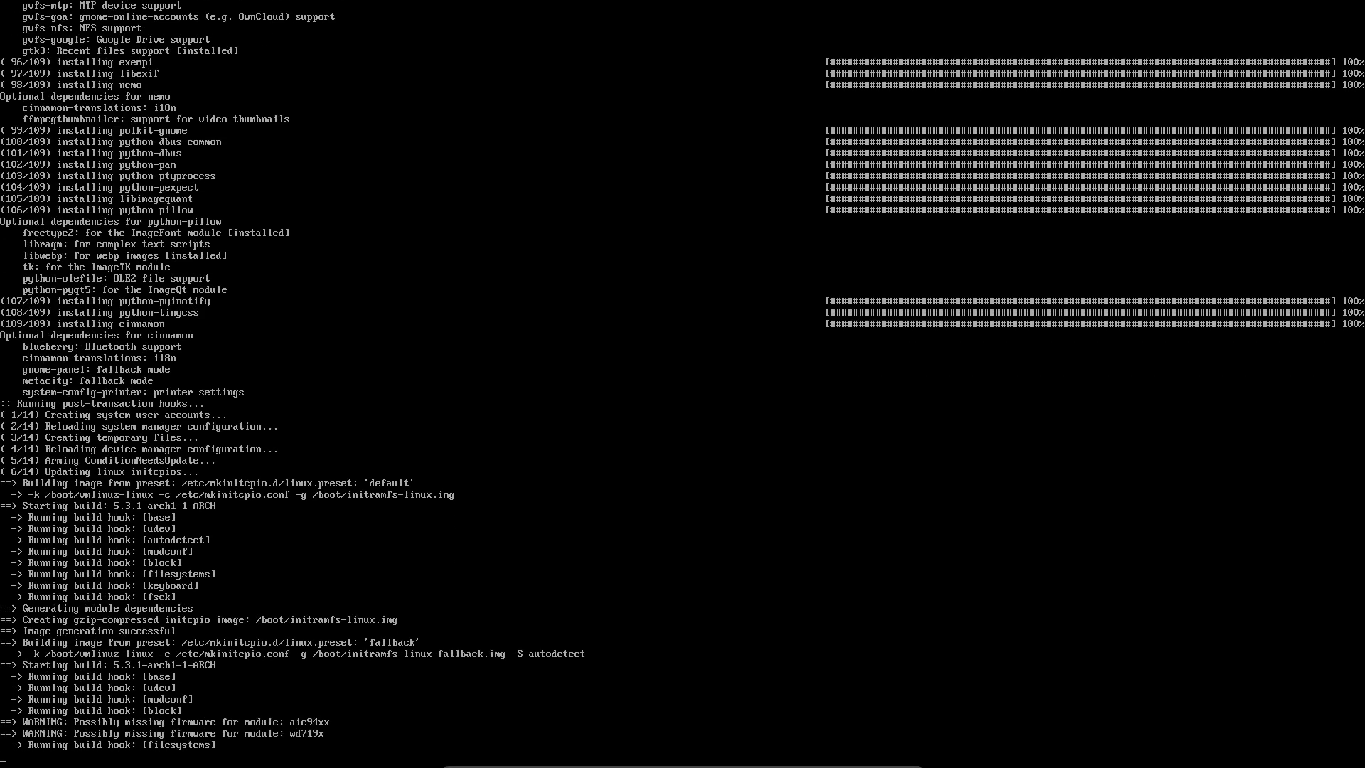
pyautogui.scroll(-3)
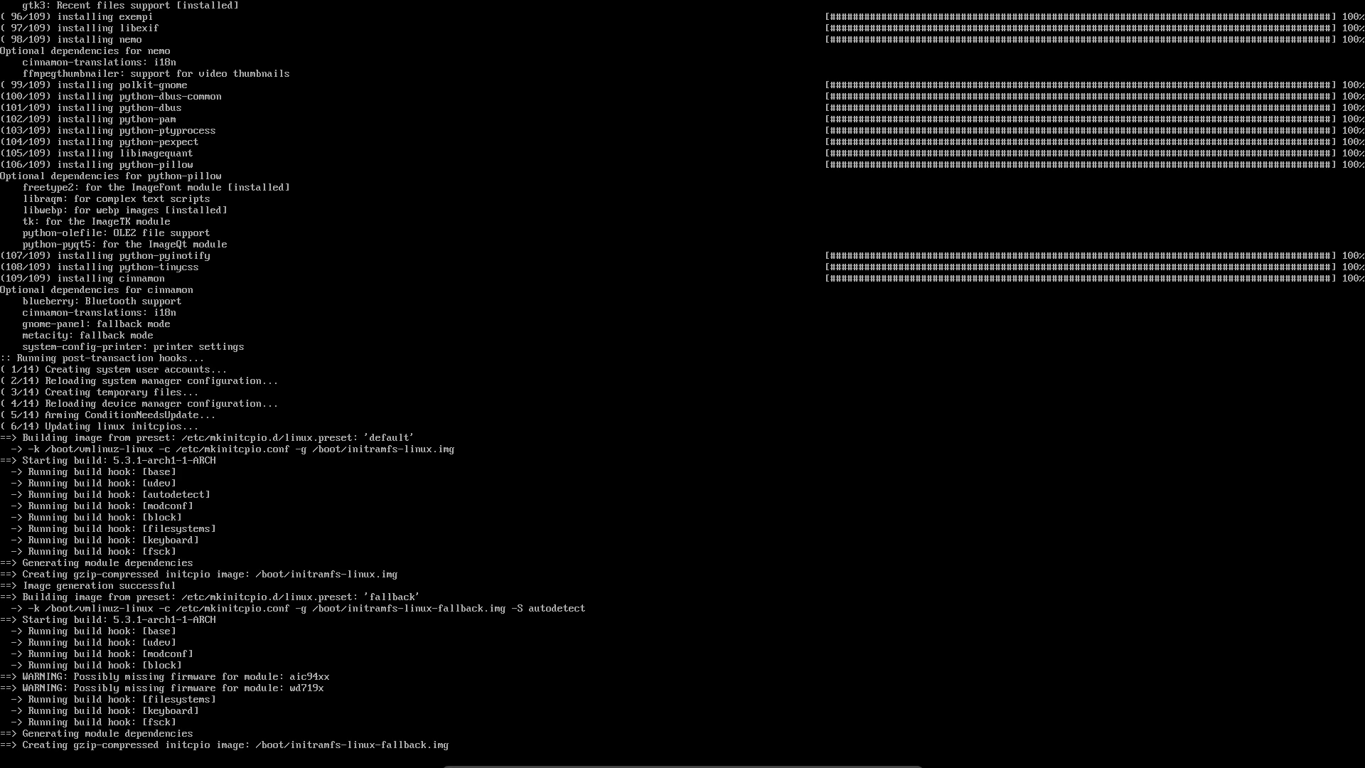
pyautogui.scroll(-3)
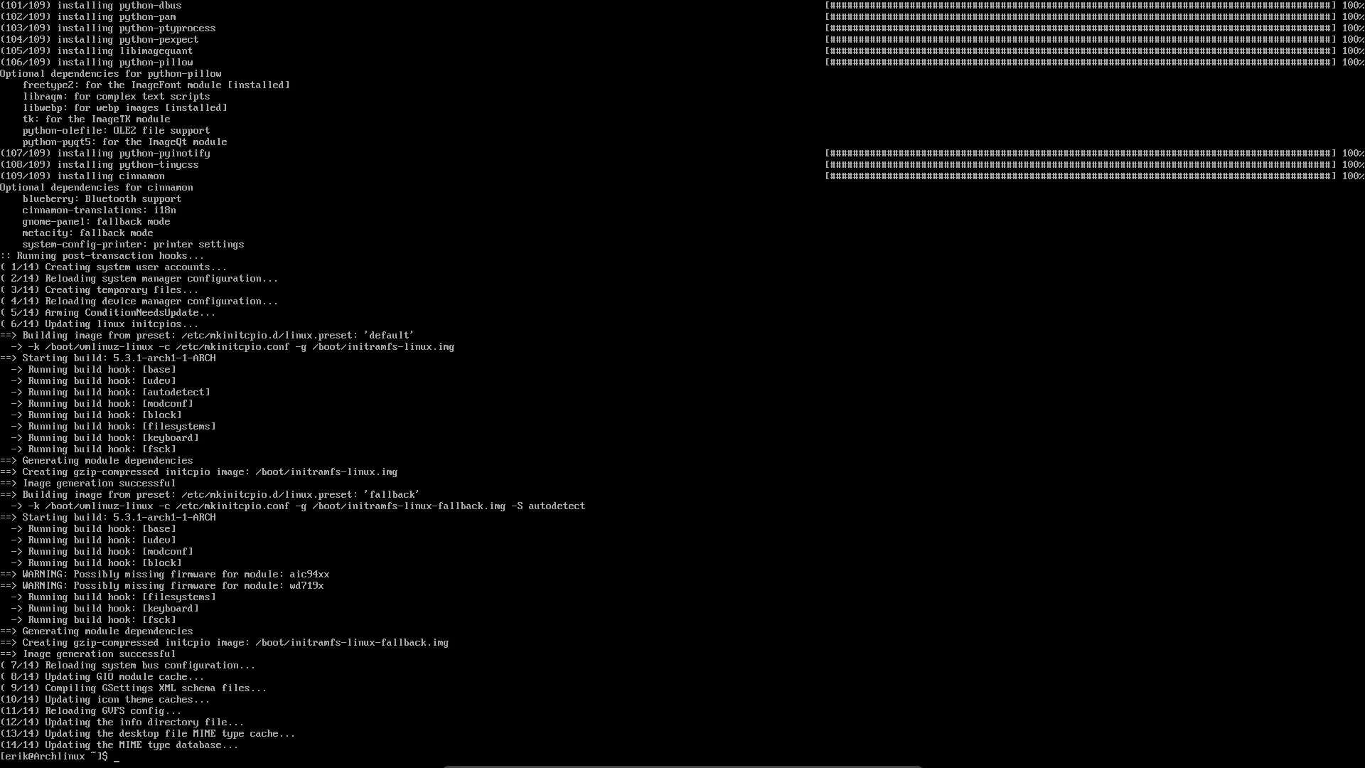
# Reboot with sudo reboot and choose Boot existing OS at the Arch boot menu
pyautogui.write('sudo re')
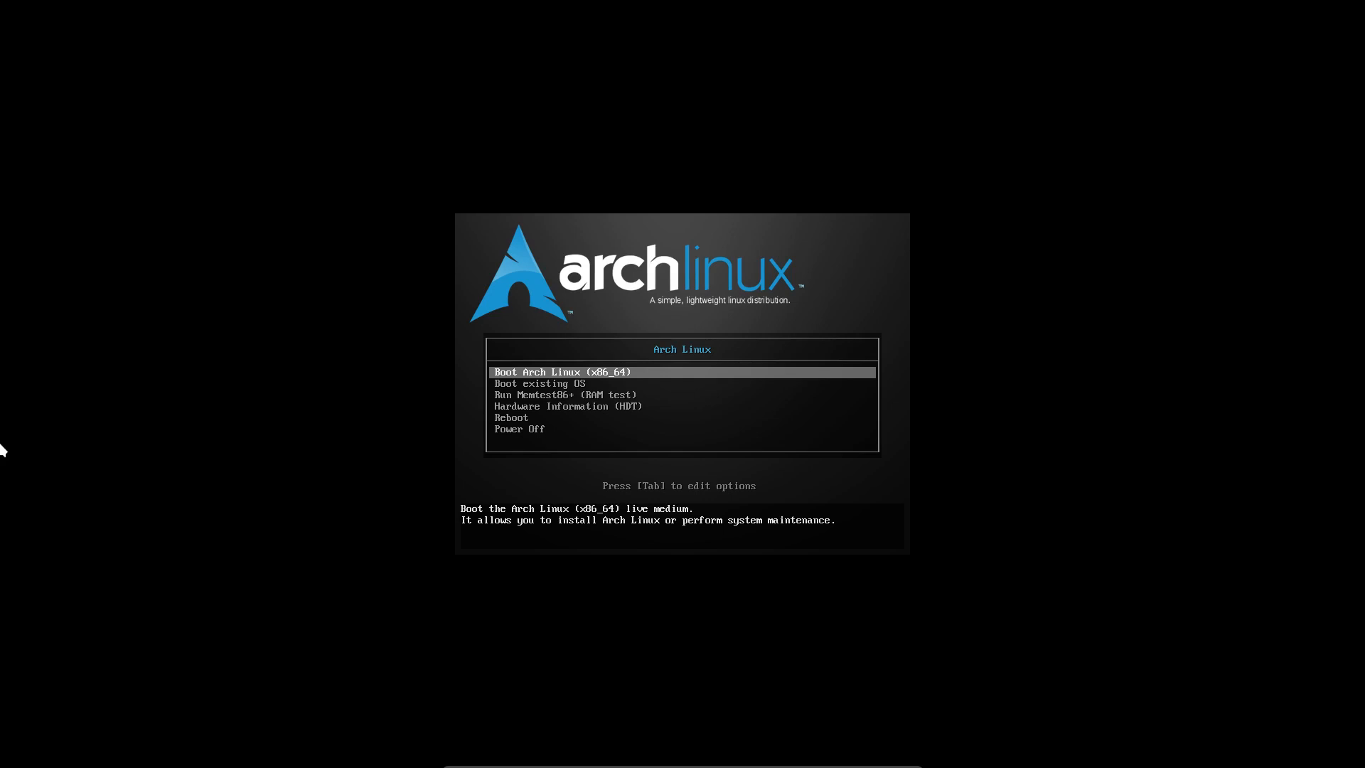
pyautogui.press('Down')
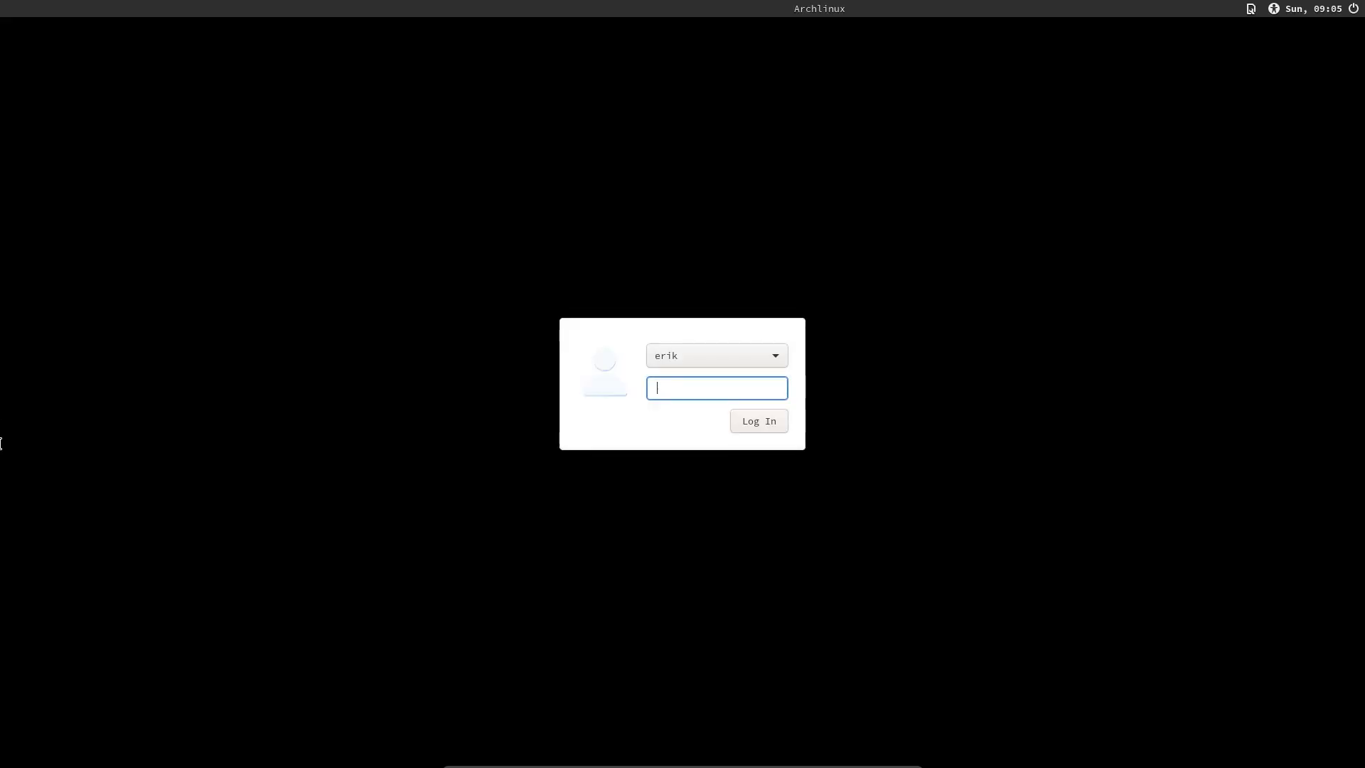
# Enter the personal account's password at the LightDM greeter and log in
pyautogui.write('password')
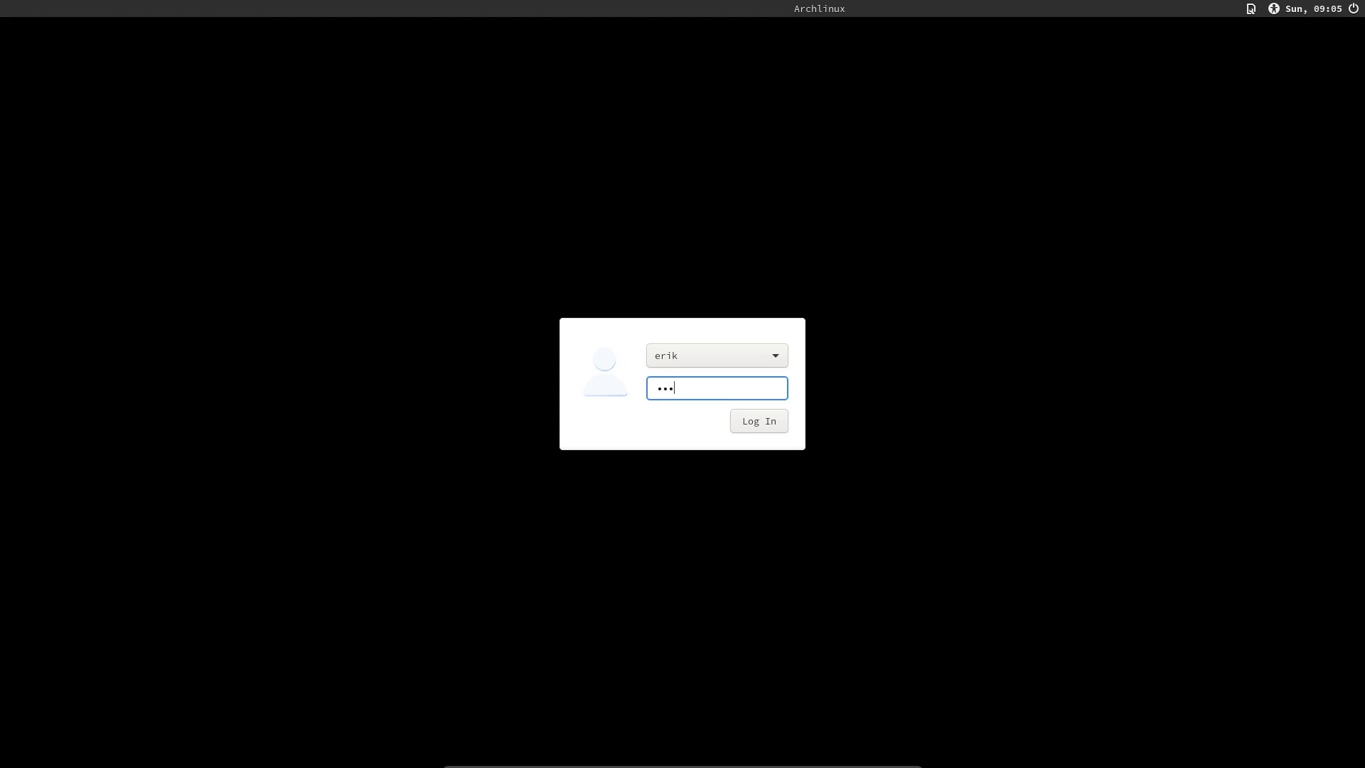
pyautogui.write('•')
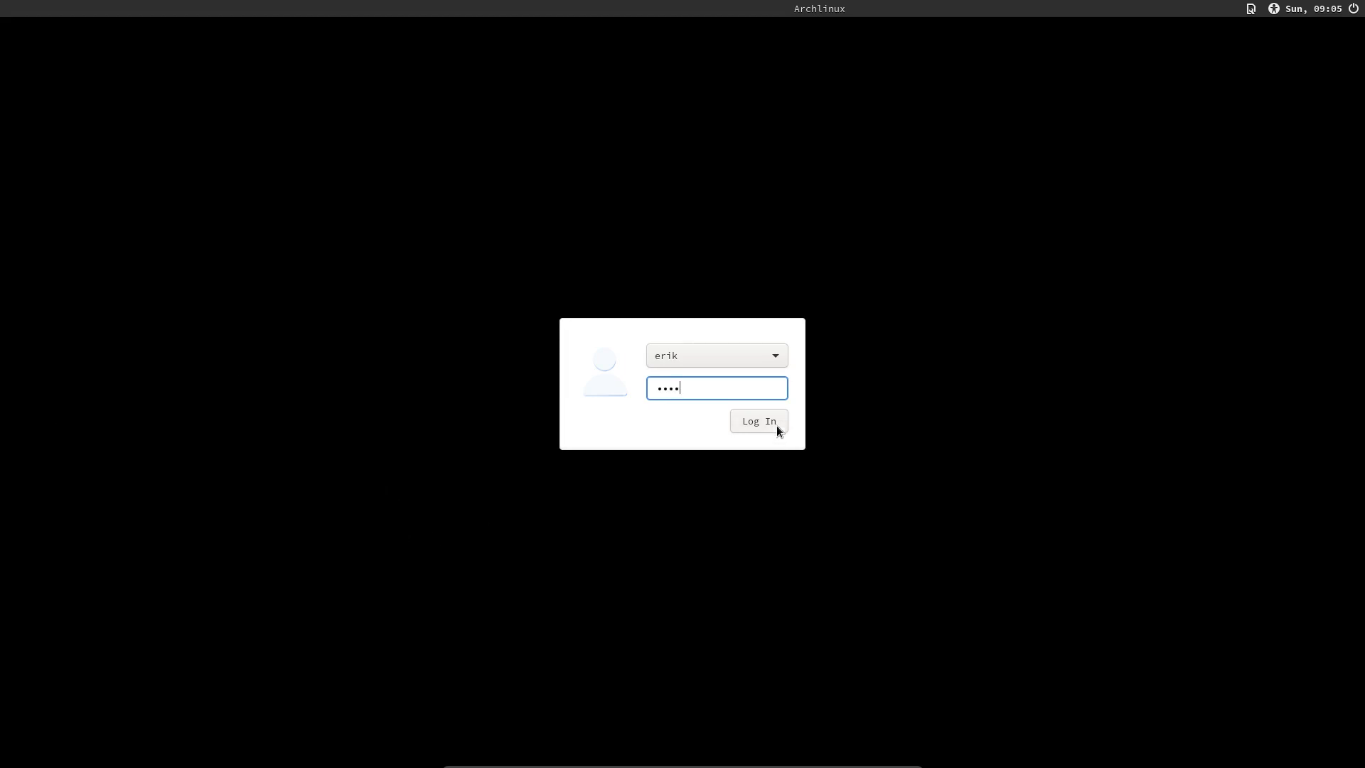
pyautogui.click(757, 420)
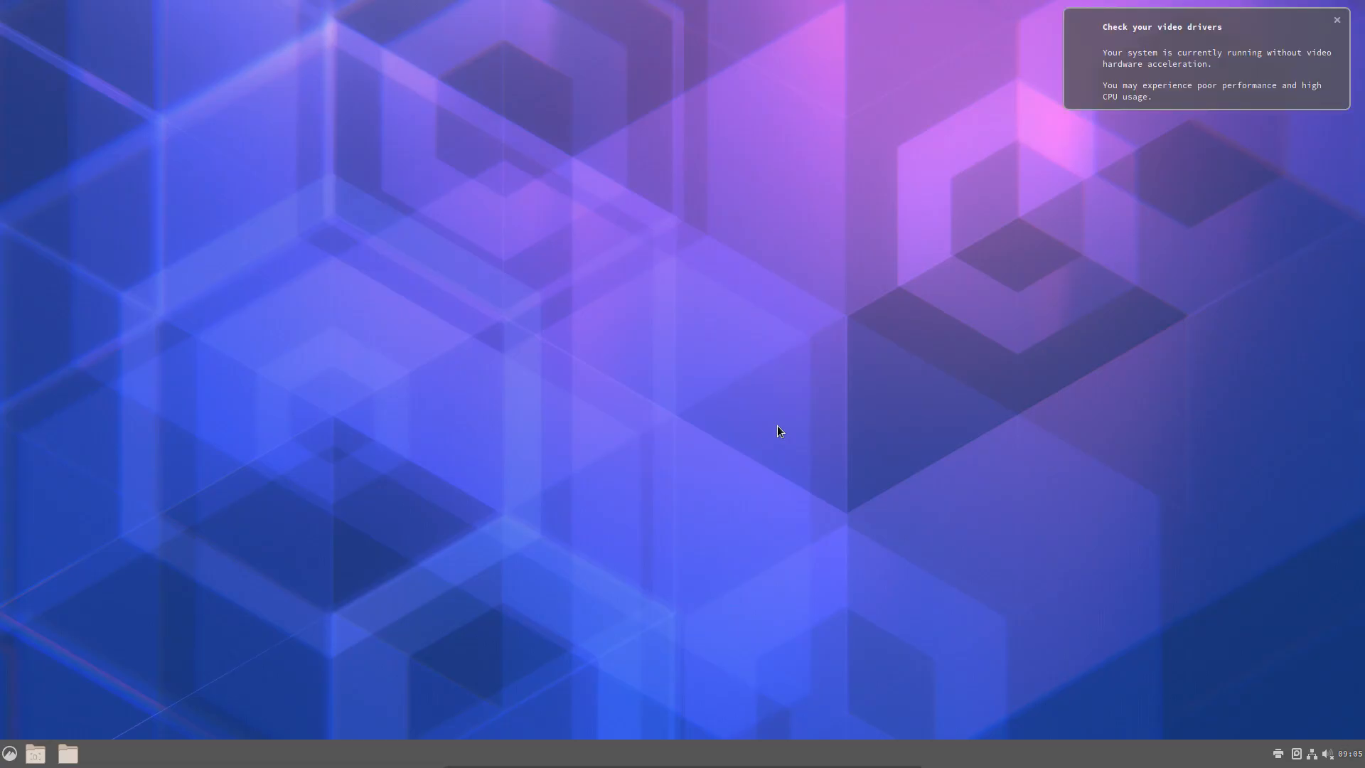
# Dismiss the video drivers warning, then open, maximise and close System Settings from the Menu
pyautogui.click(1337, 20)
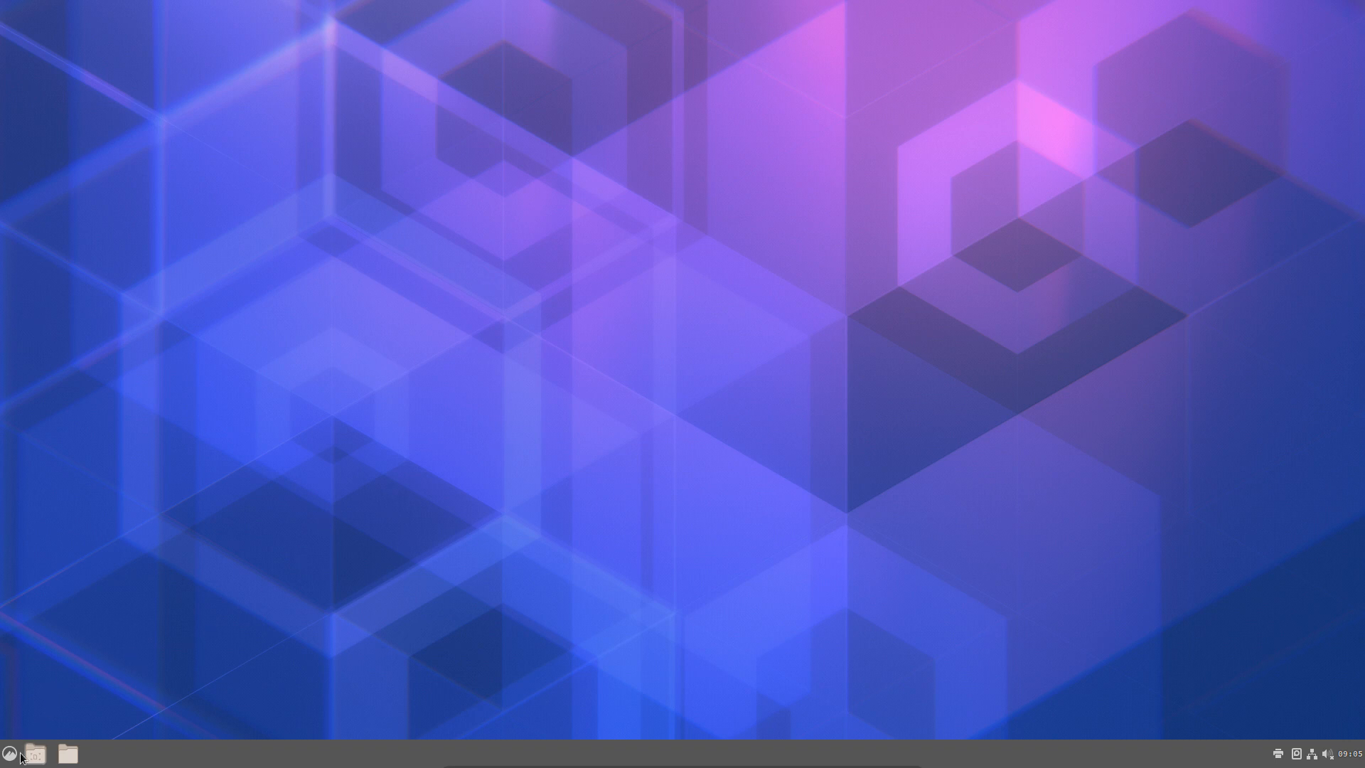
pyautogui.click(9, 753)
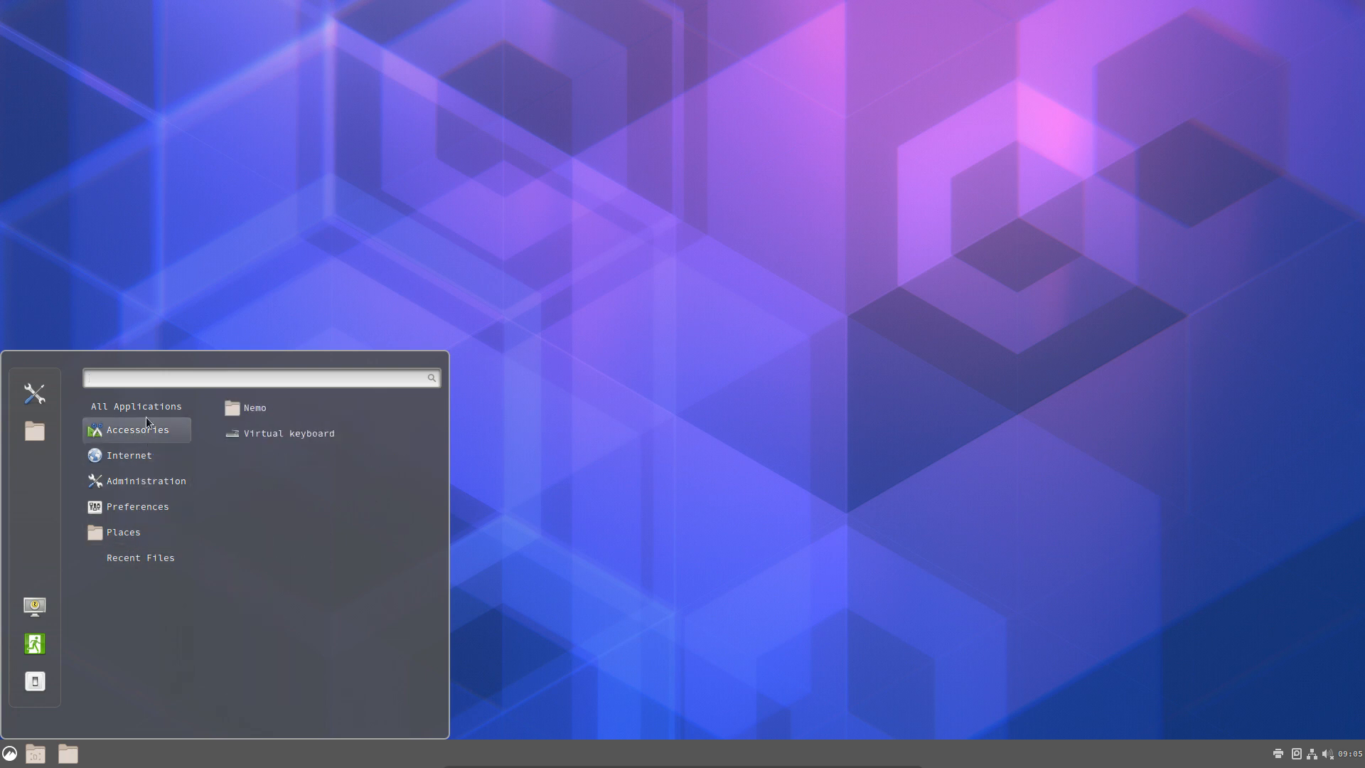
pyautogui.click(136, 406)
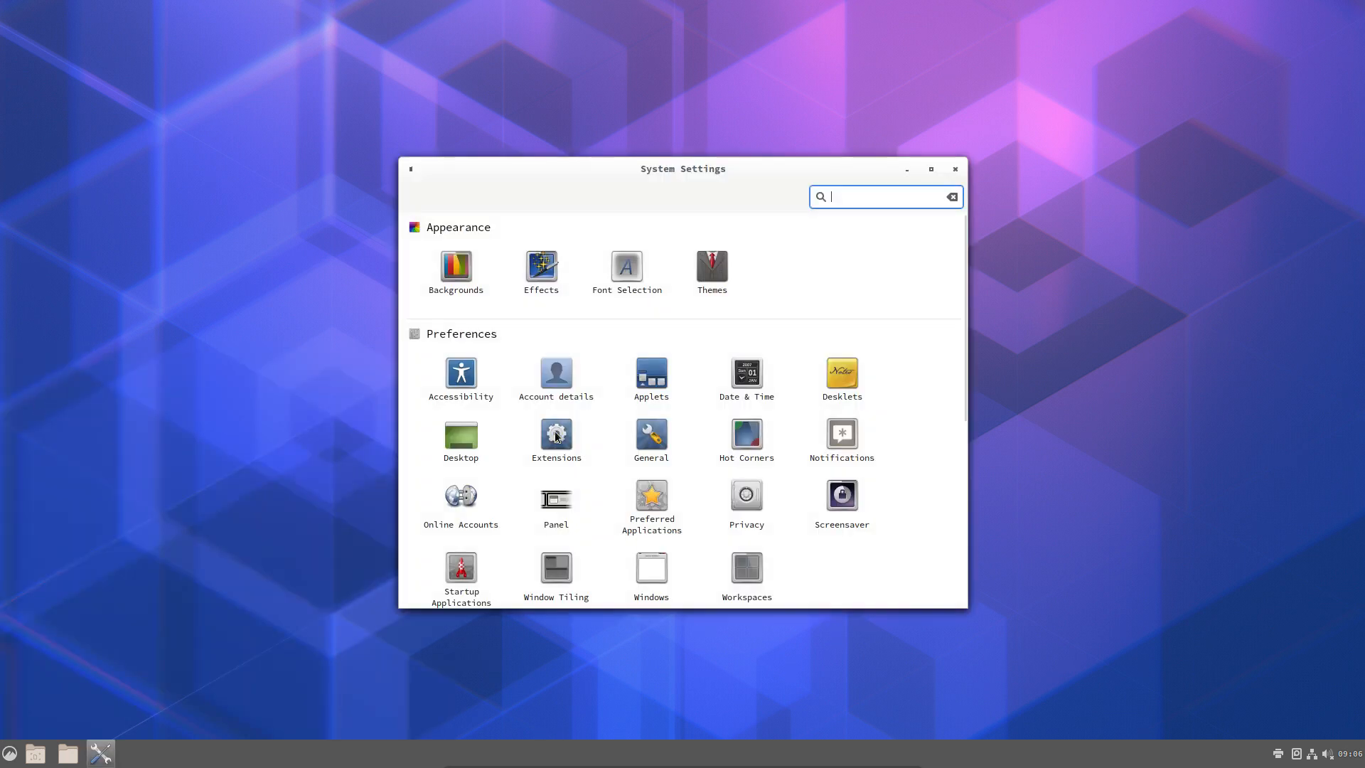
pyautogui.click(931, 169)
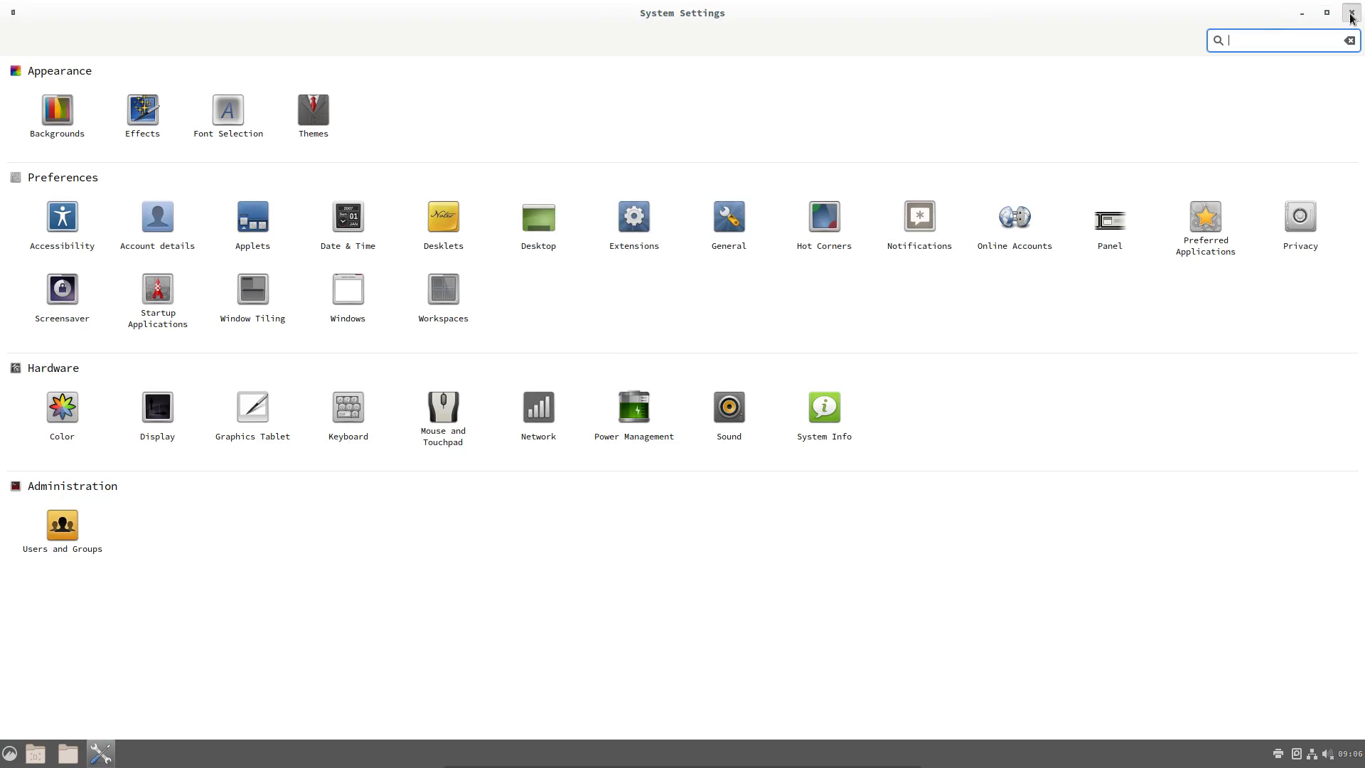
pyautogui.click(1351, 13)
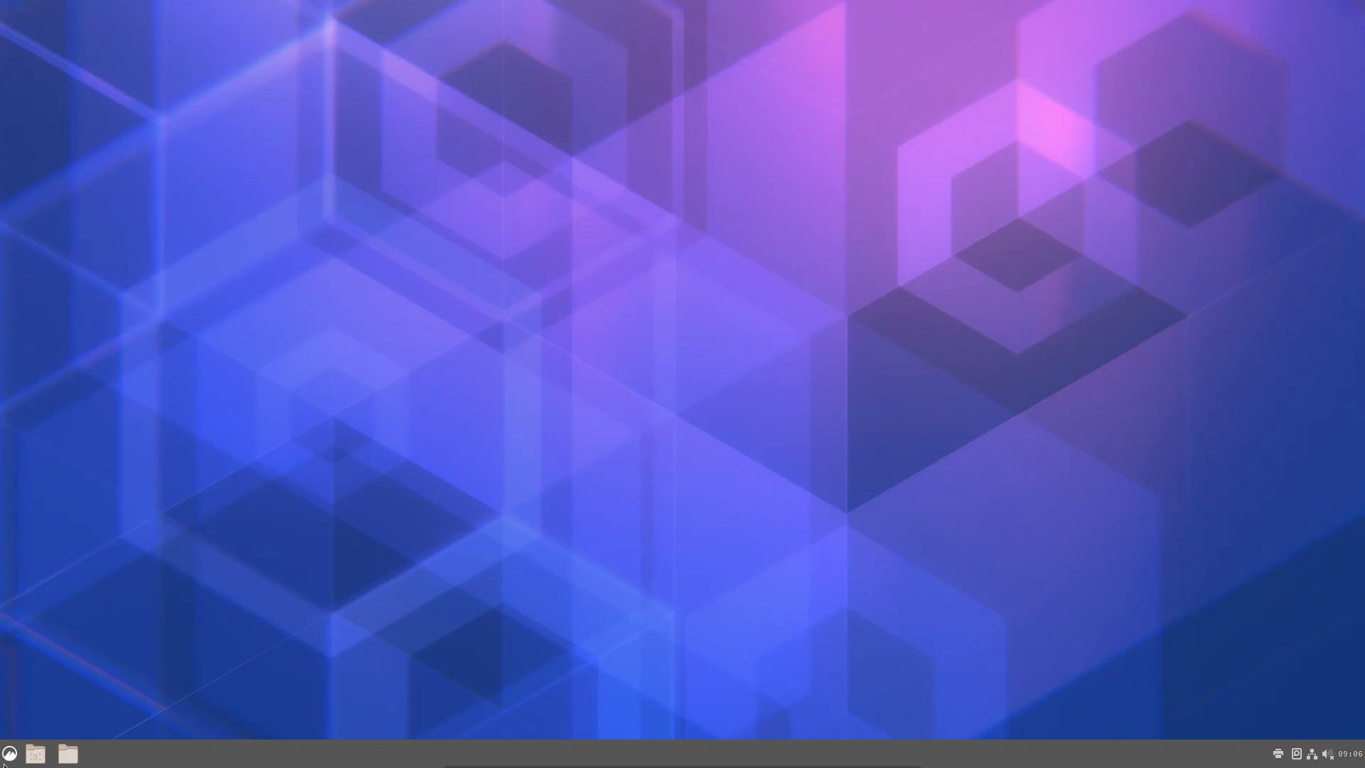
# Power off the carli-1 virtual machine
pyautogui.click(9, 753)
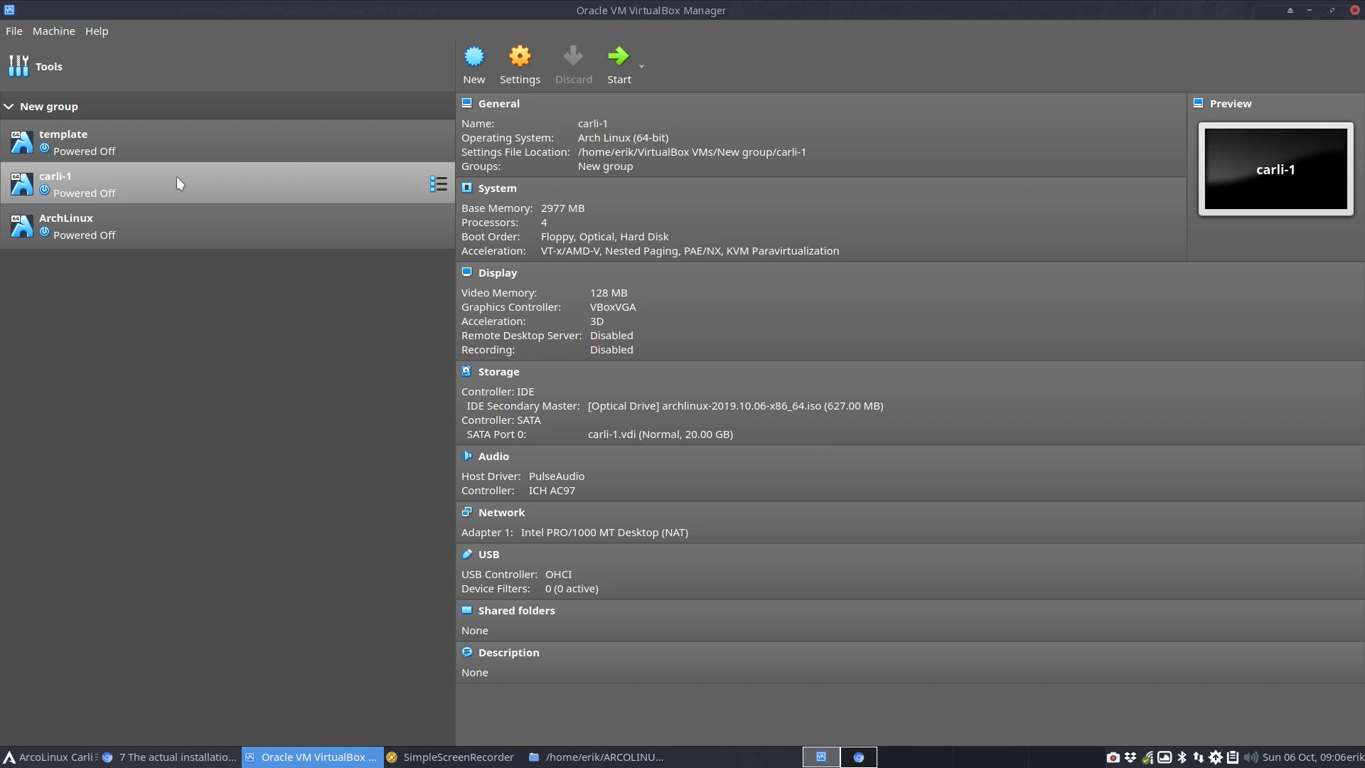
pyautogui.moveTo(1090, 753)
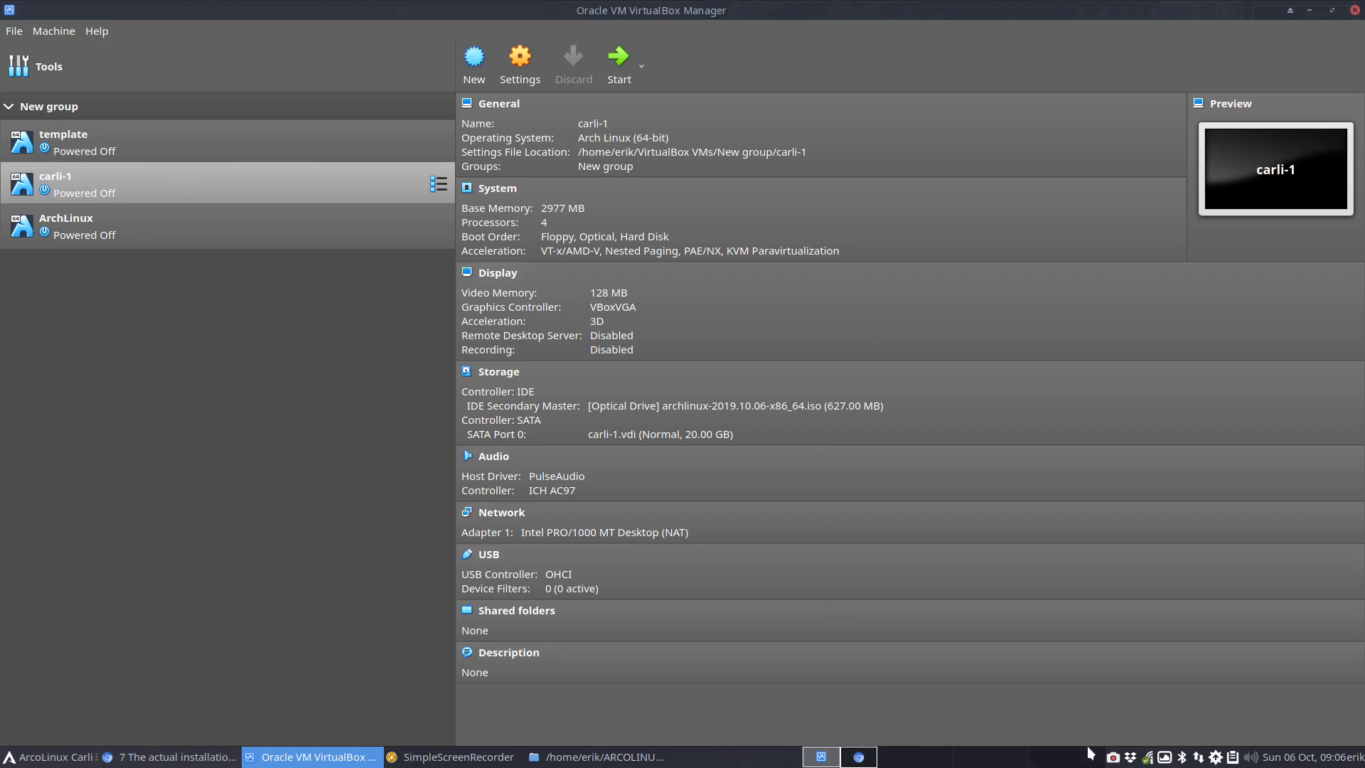